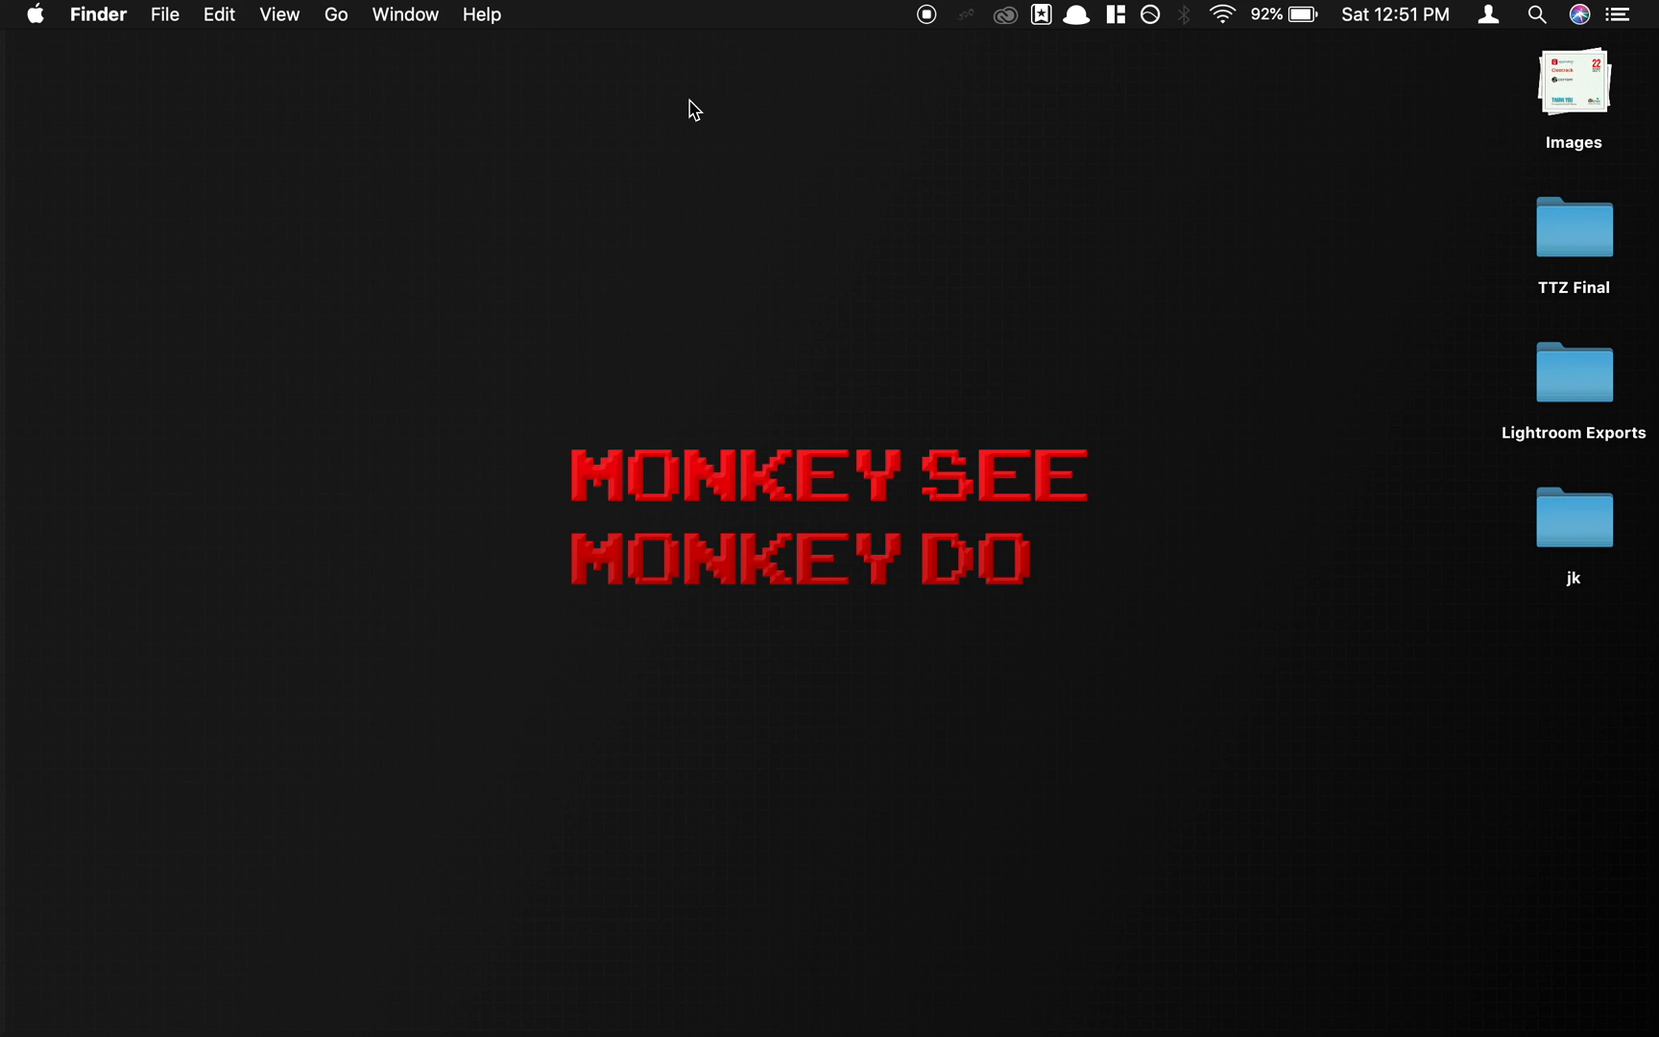
{"action": "mouse_move", "coordinate": [171, 979]}
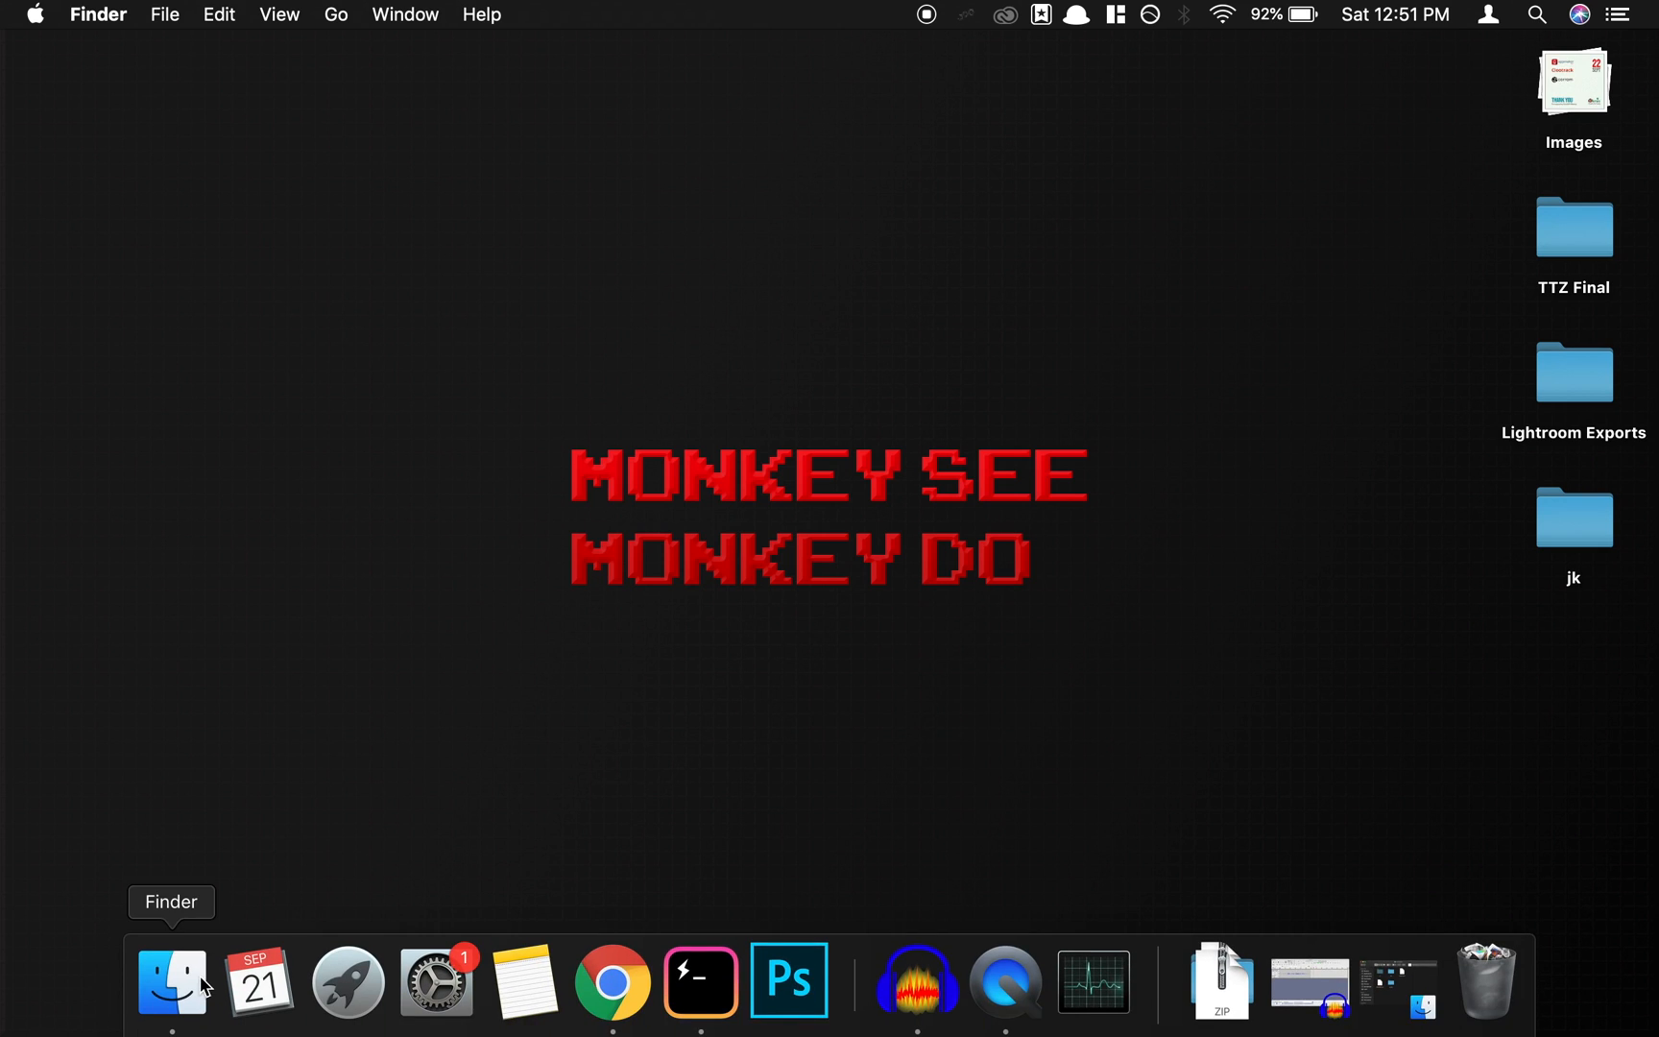
- Launch the Hyper terminal from the Dock into the rockpaper project folder
{"action": "left_click", "coordinate": [171, 981]}
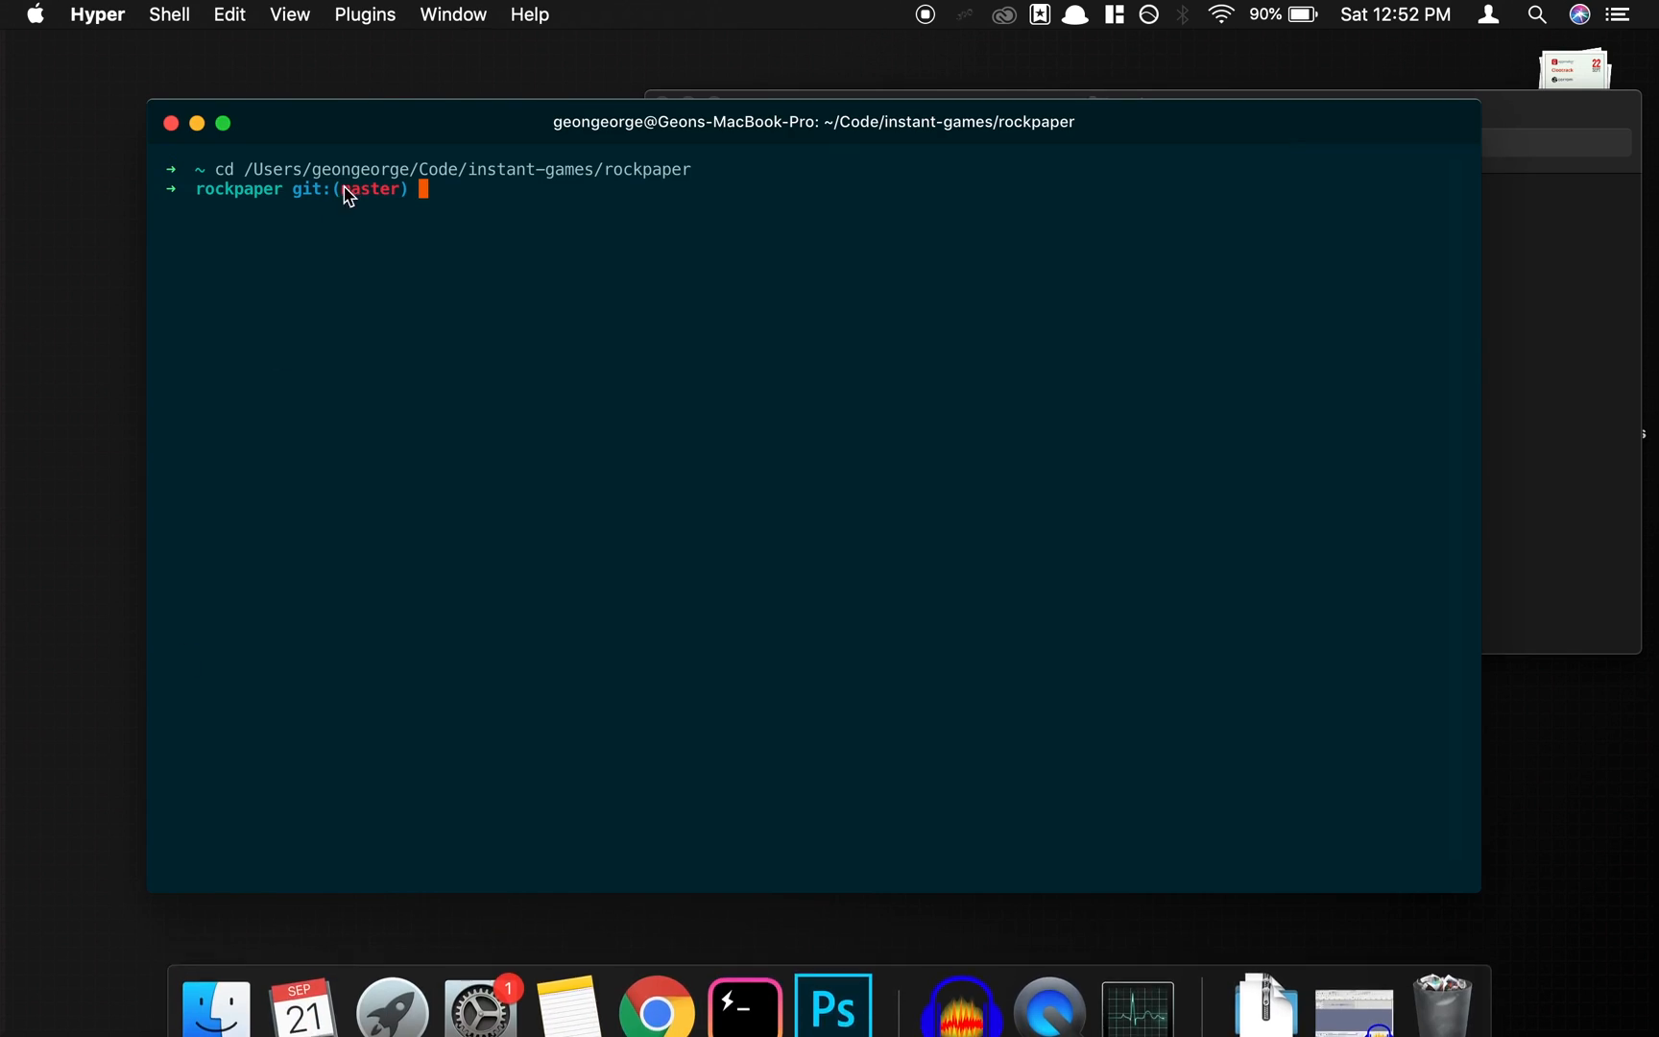
- Run http-server to serve the rockpaper project locally at 127.0.0.1:8080
{"action": "type", "text": "htt"}
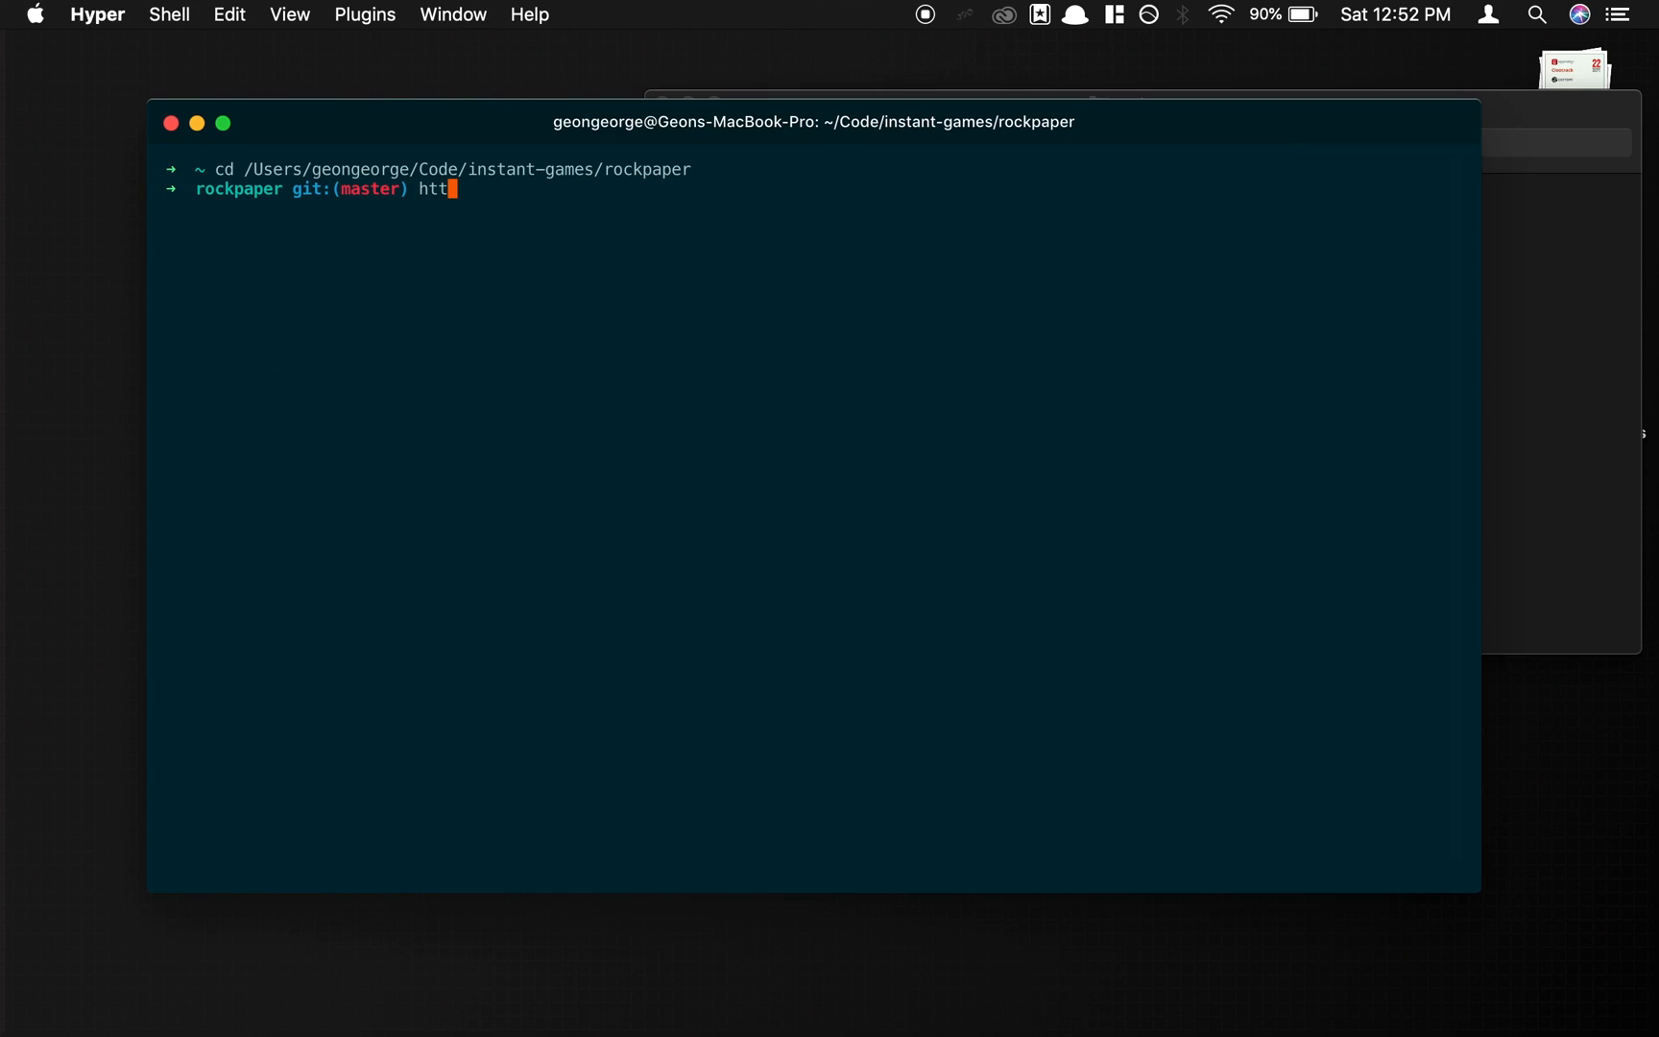
{"action": "type", "text": "p-sewr"}
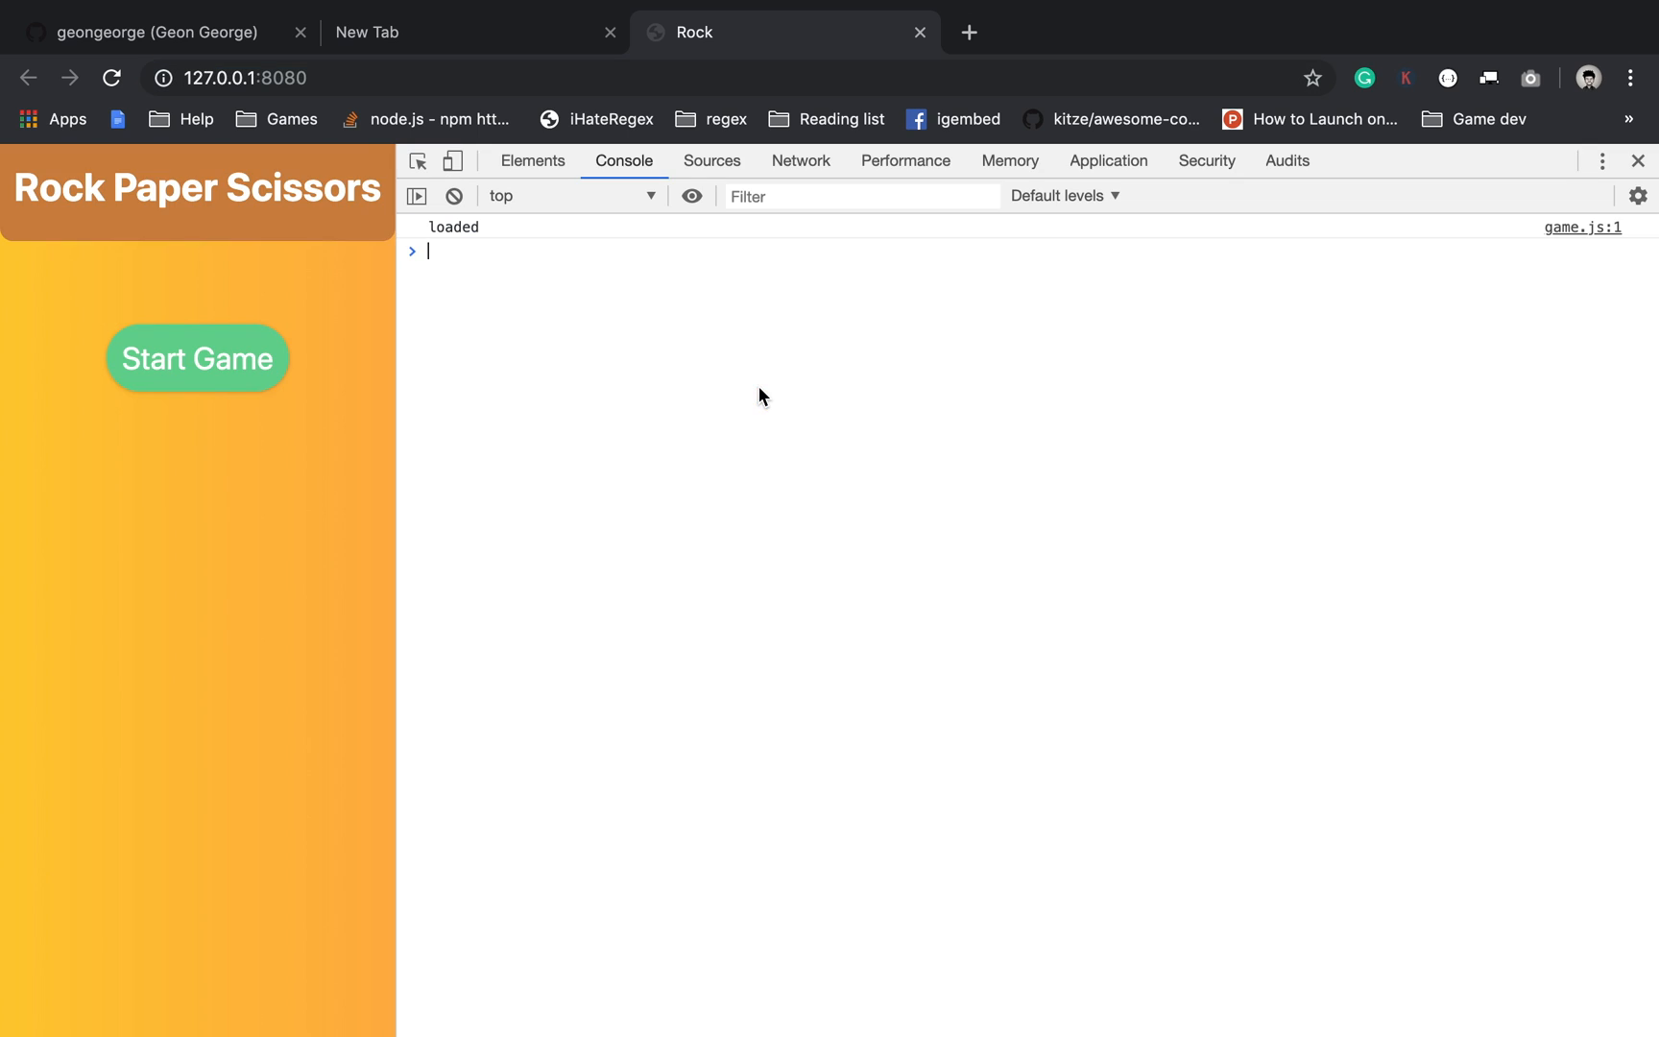
- Start the game and play rounds with scissors, rock, rock and paper
{"action": "left_click", "coordinate": [196, 357]}
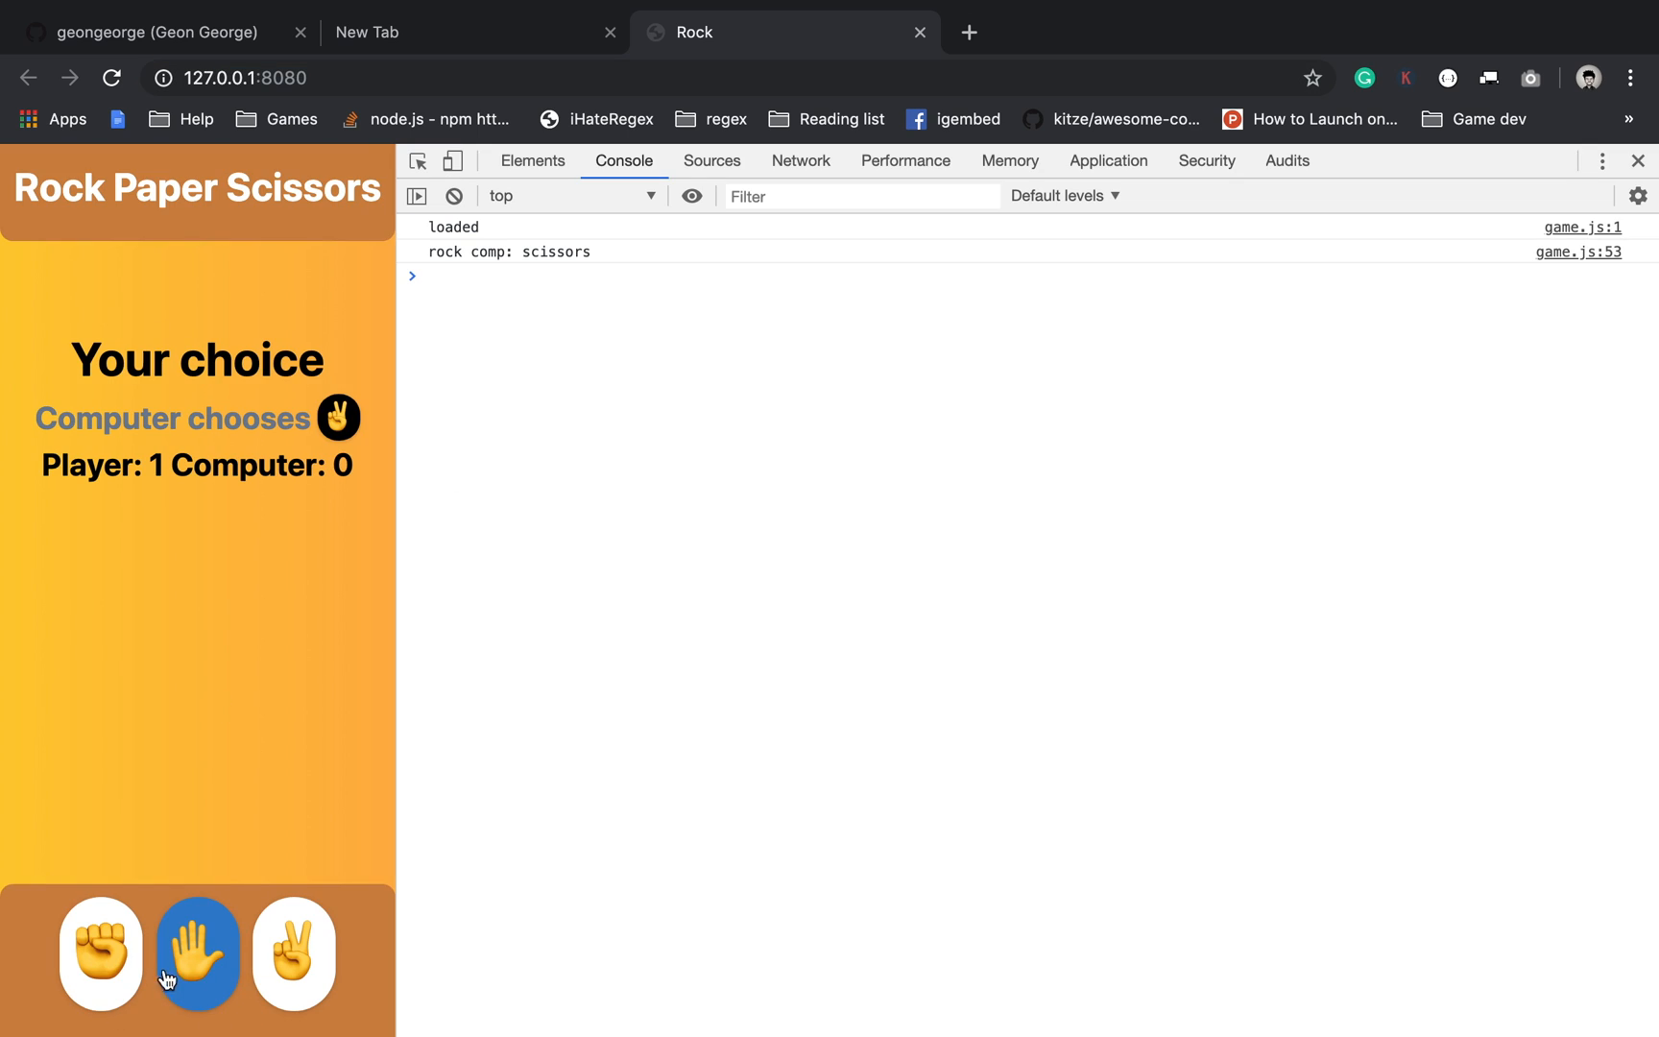
{"action": "left_click", "coordinate": [294, 952]}
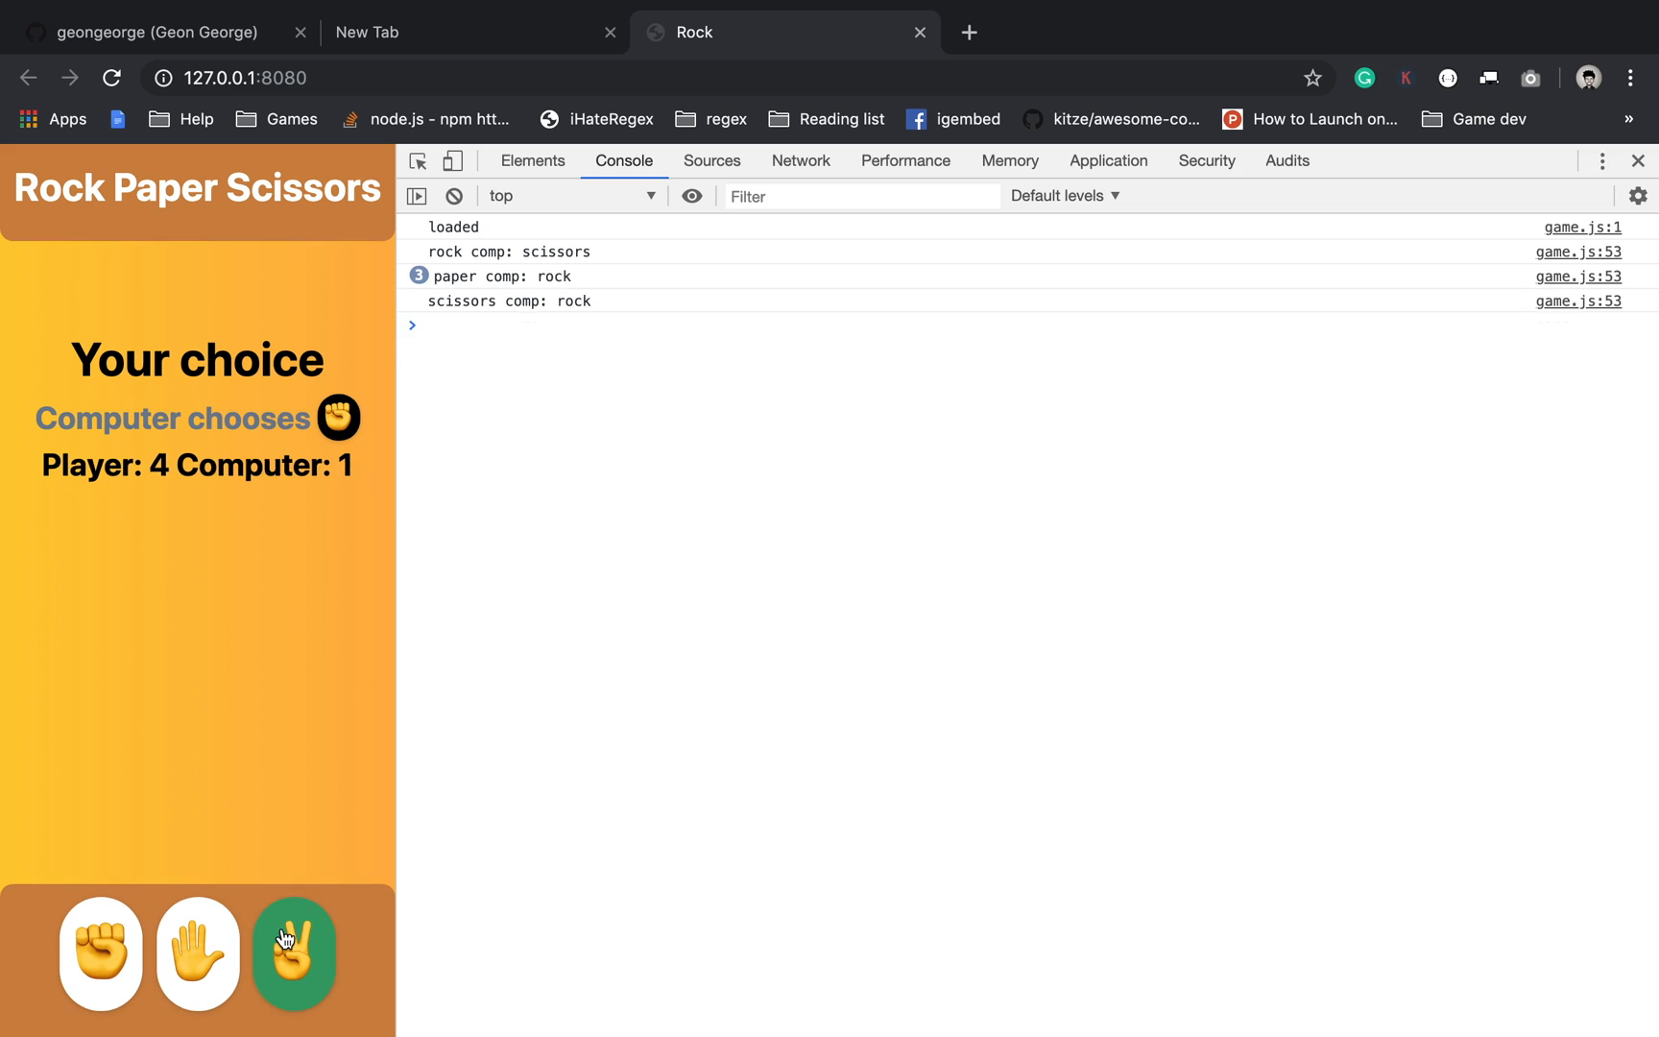
{"action": "left_click", "coordinate": [100, 952]}
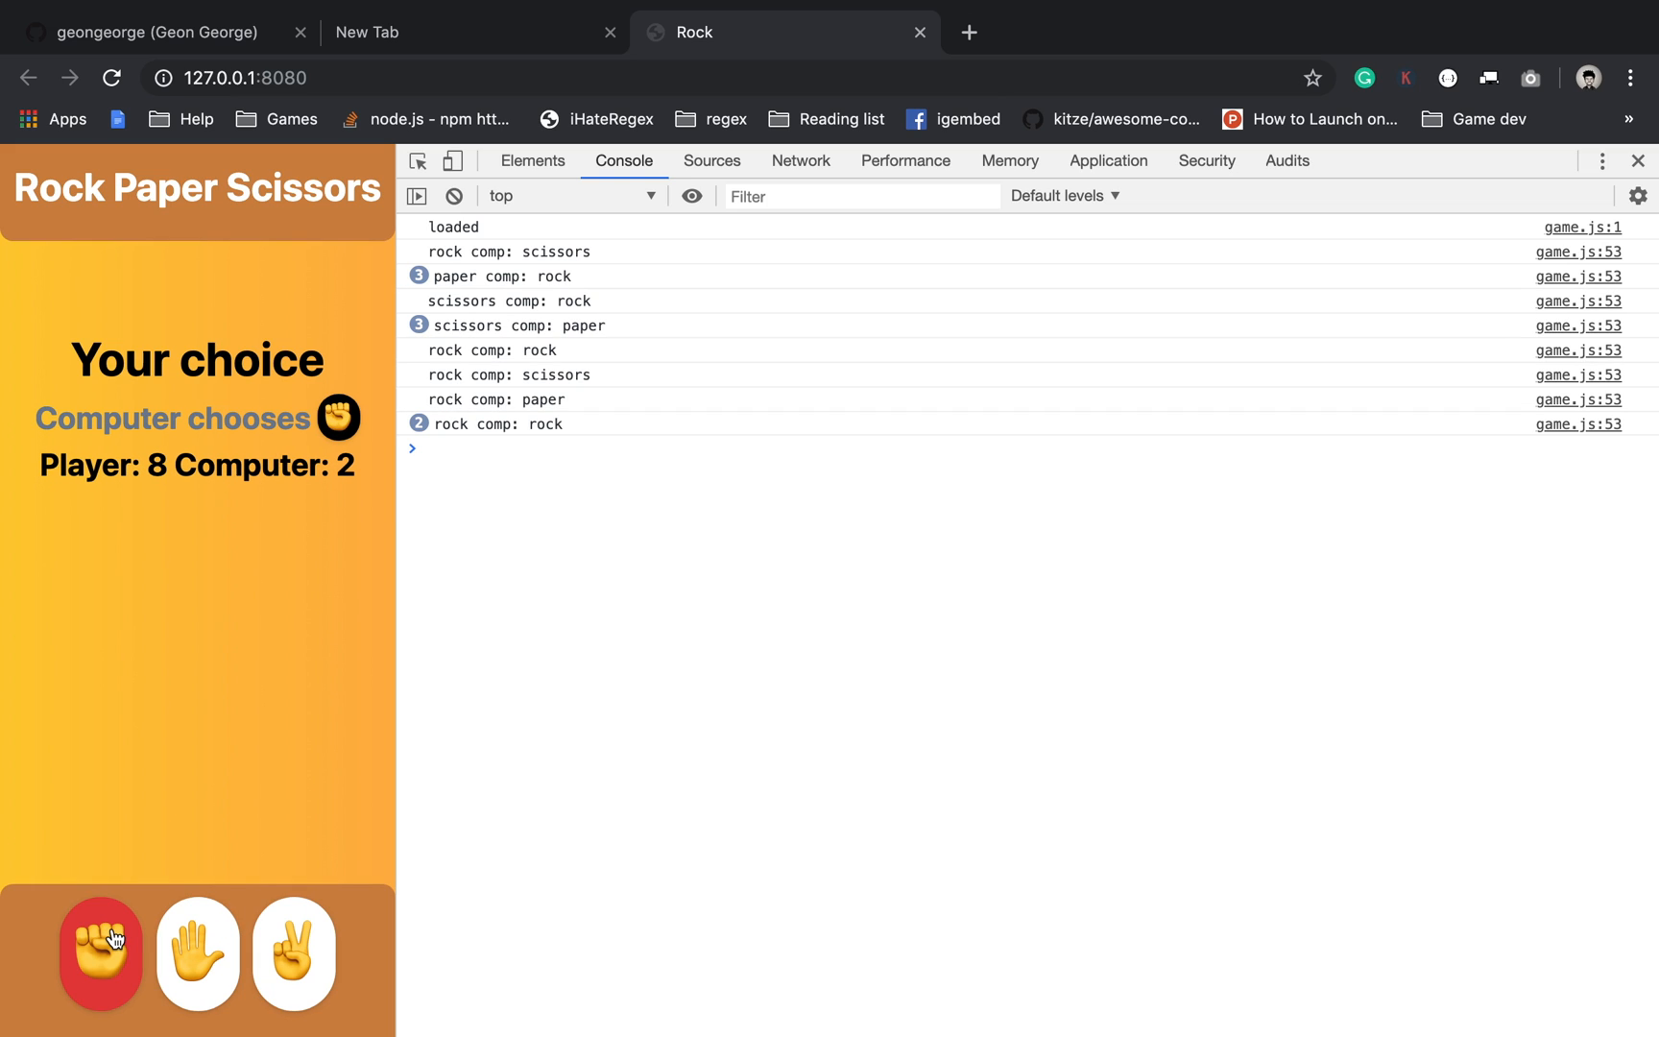
{"action": "left_click", "coordinate": [100, 953]}
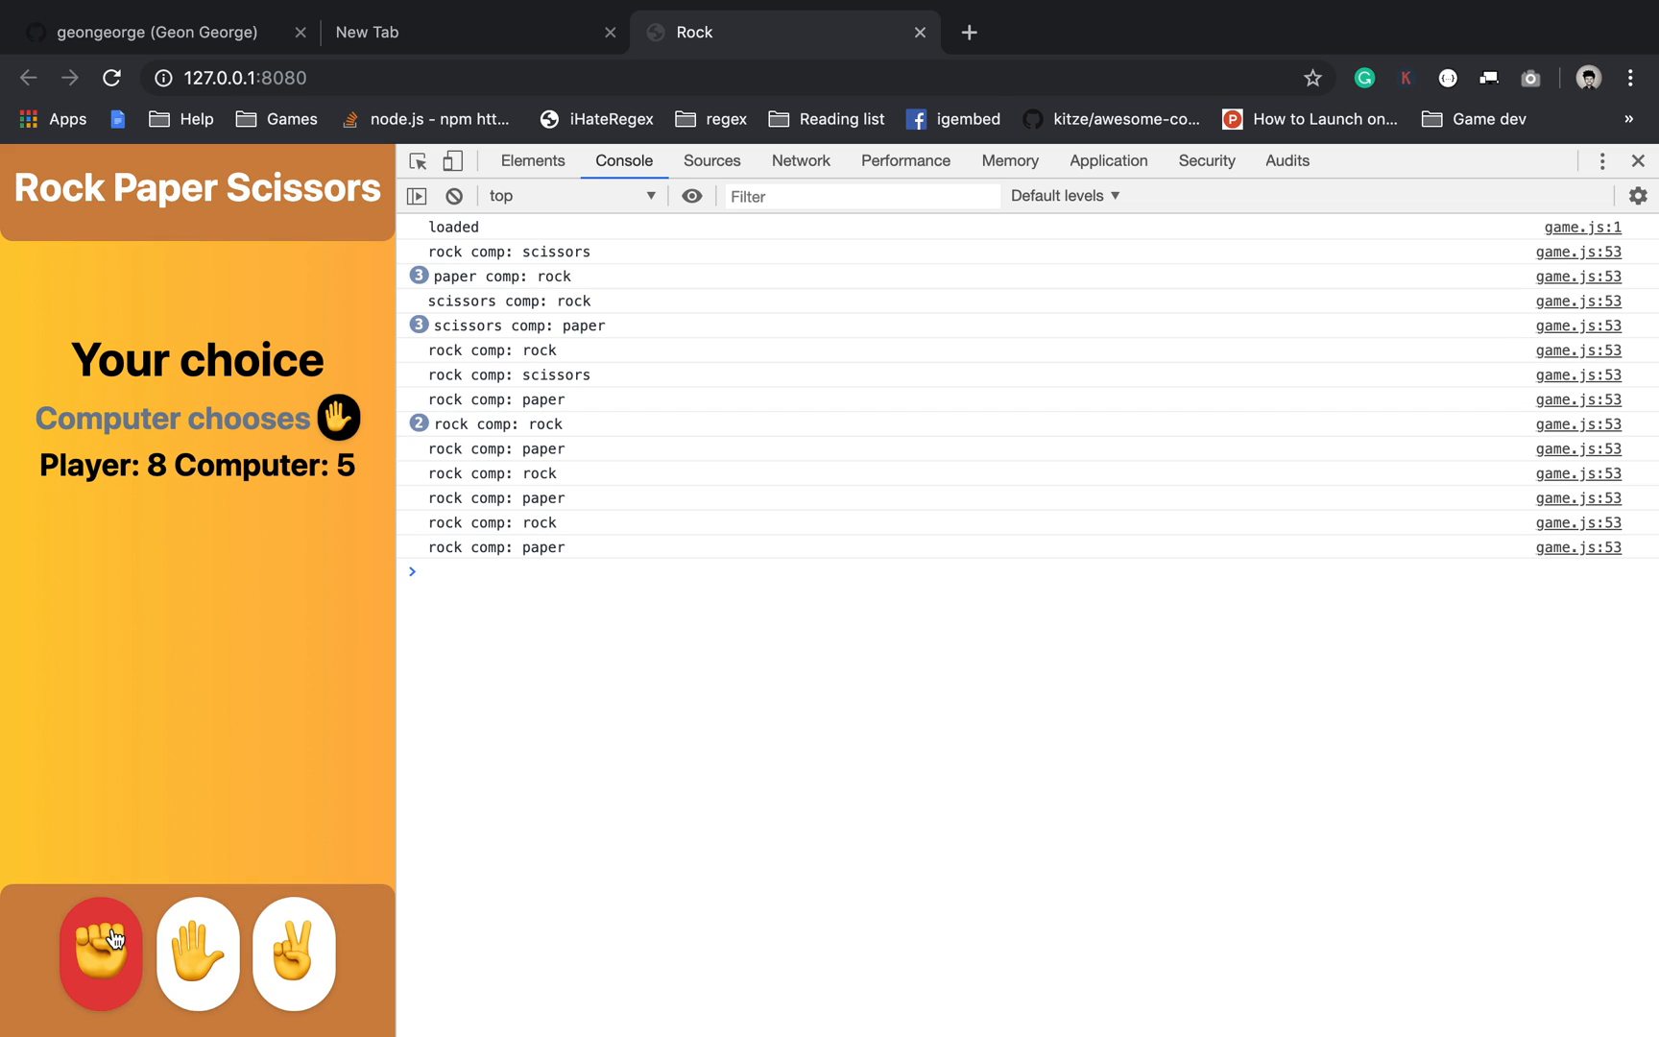
{"action": "left_click", "coordinate": [195, 952]}
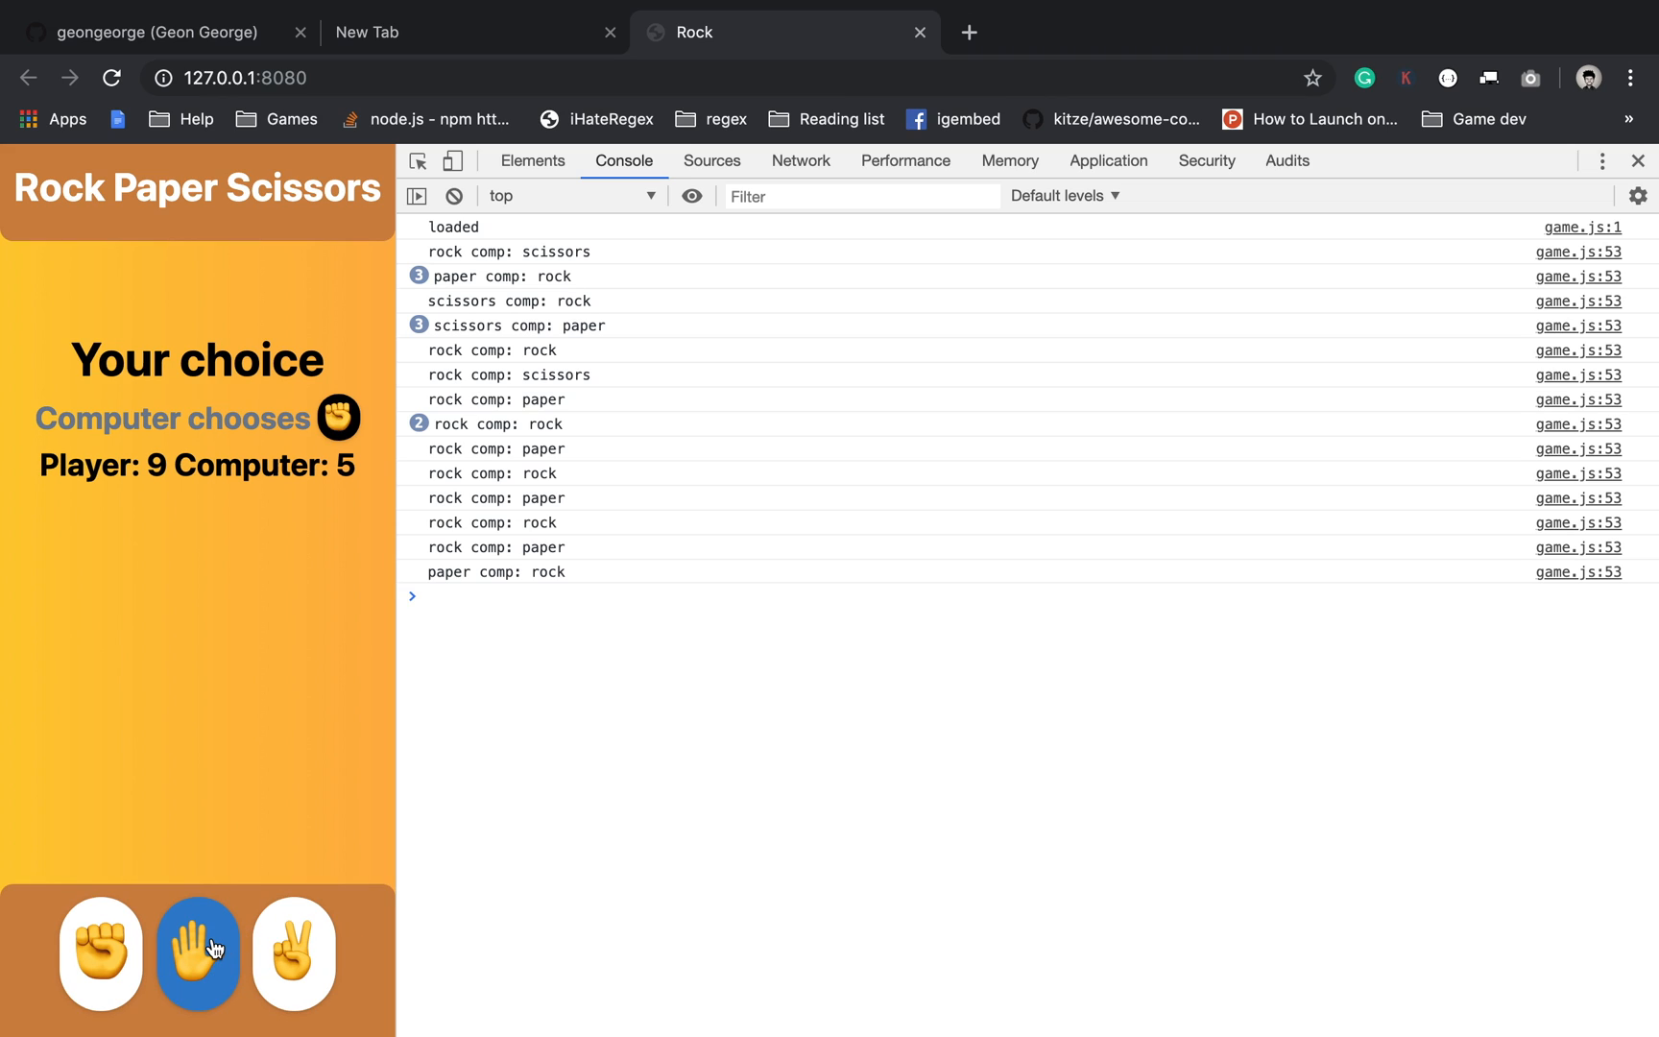
- Reload the page and start a fresh game with the score reset to 0–0
{"action": "left_click", "coordinate": [195, 953]}
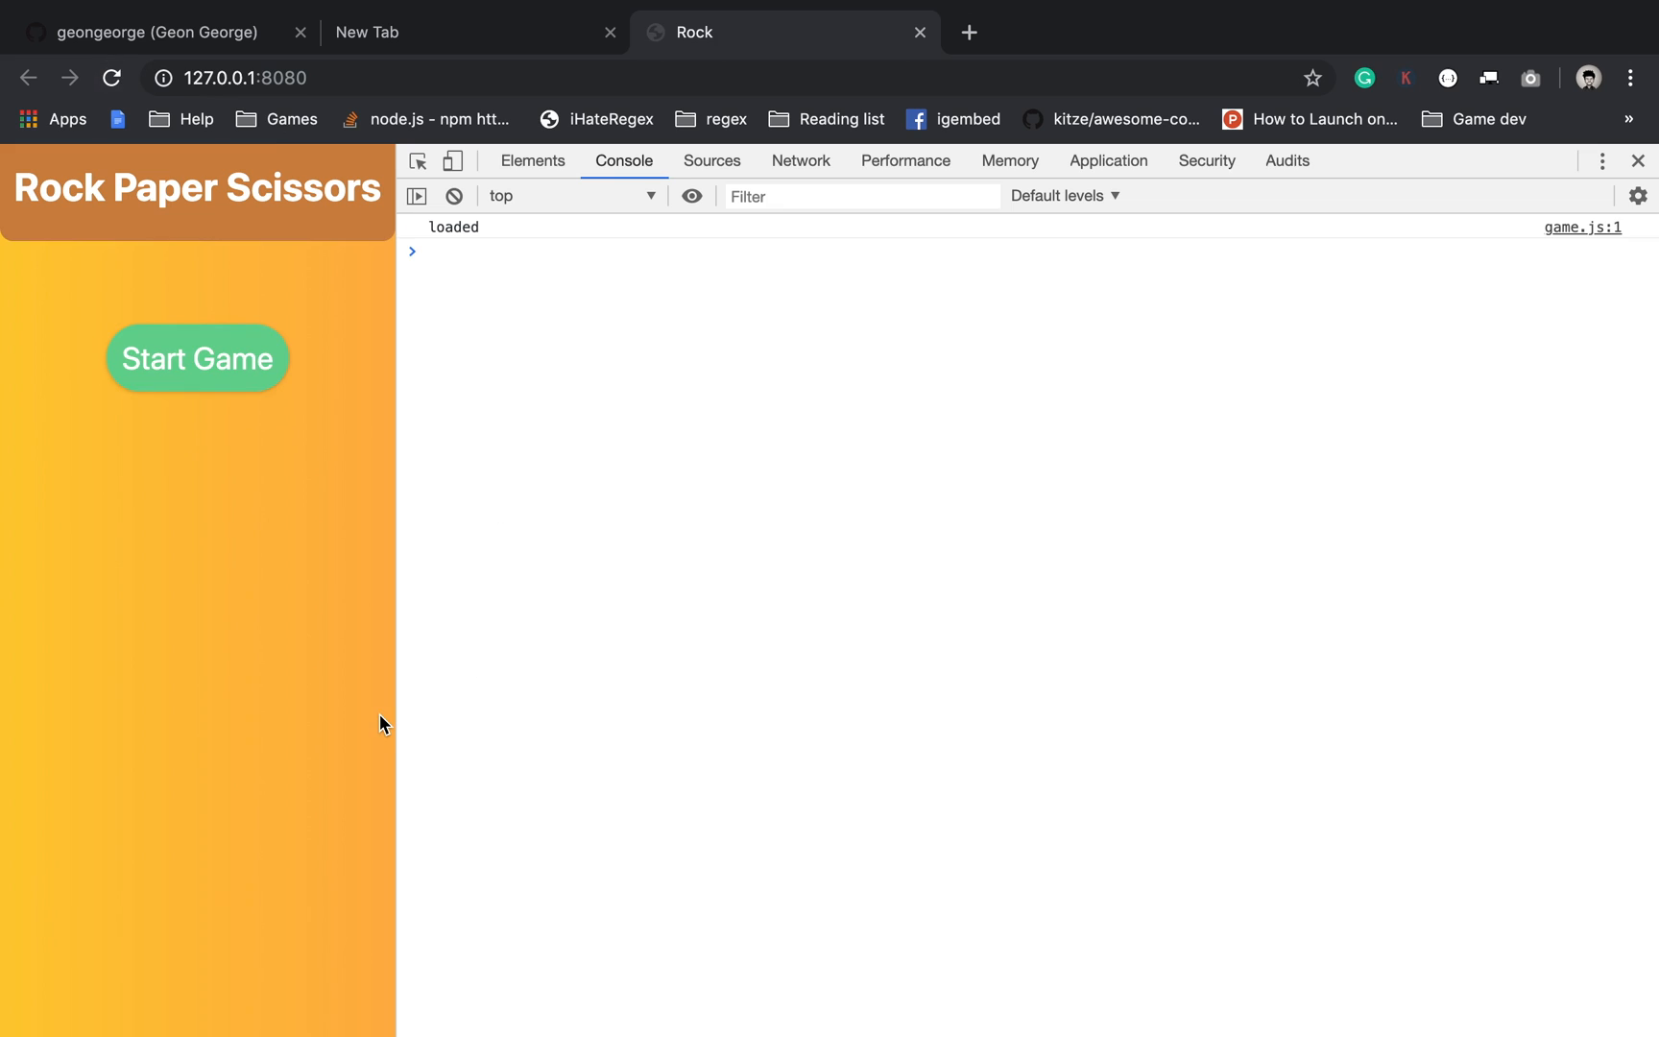
{"action": "left_click", "coordinate": [196, 357]}
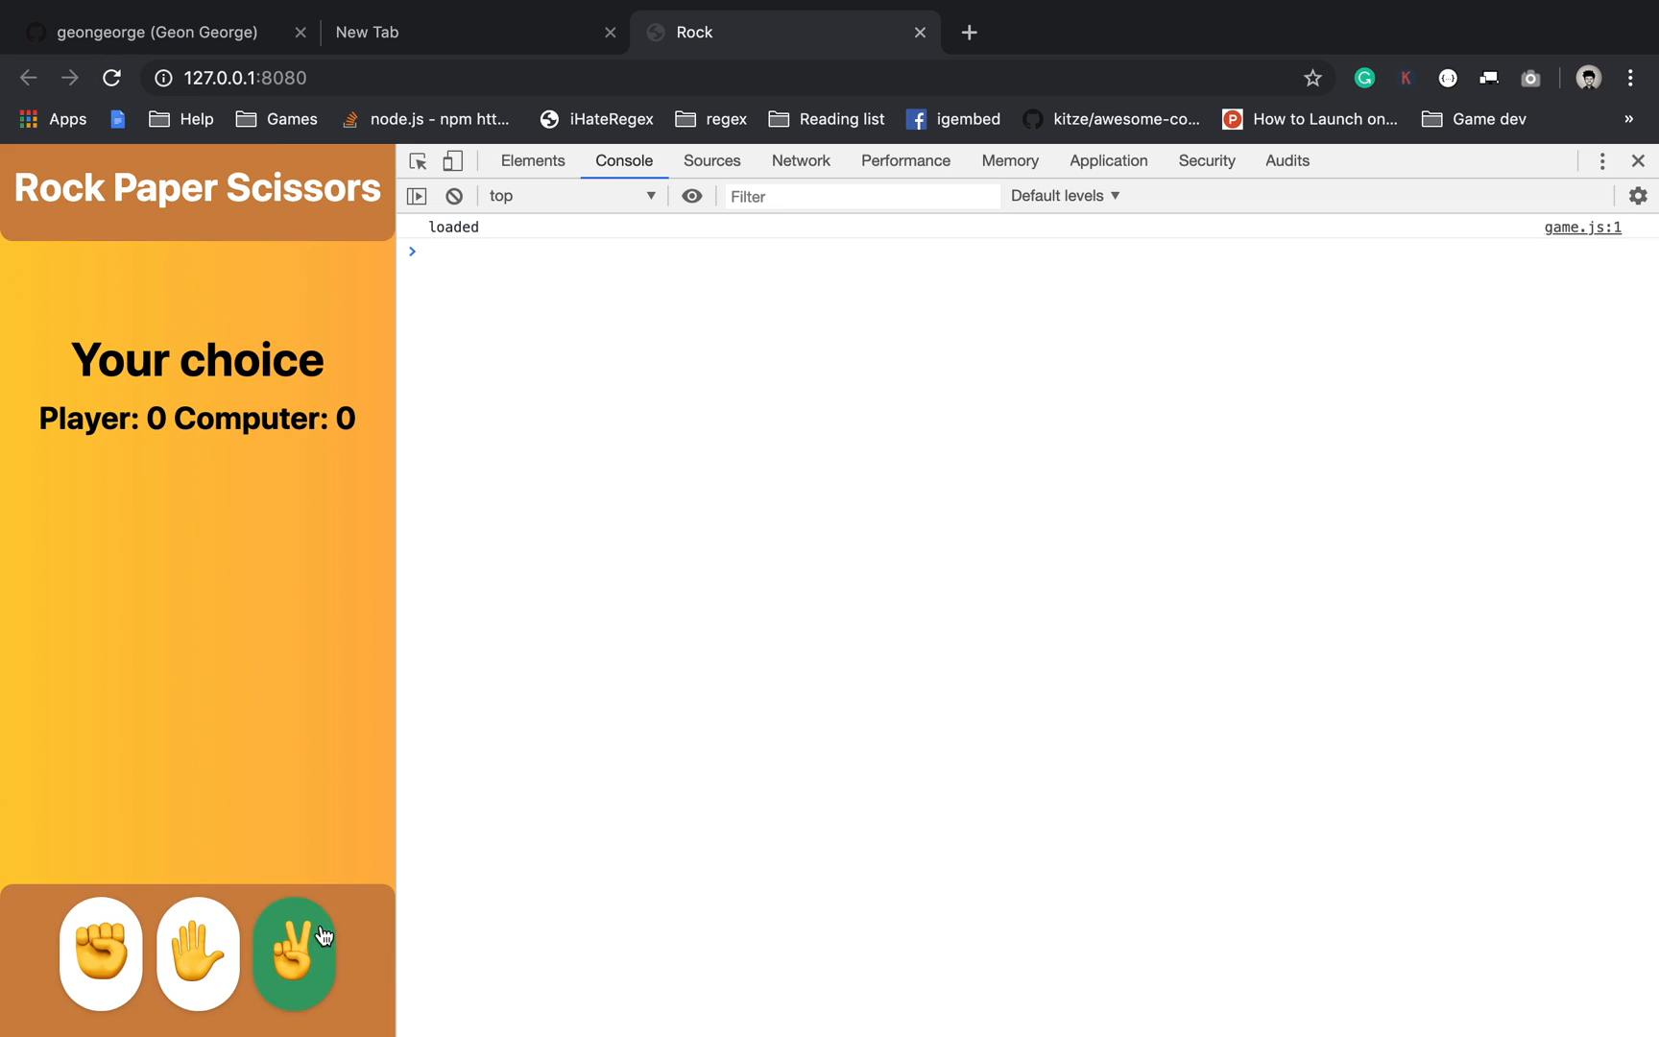
{"action": "mouse_move", "coordinate": [332, 939]}
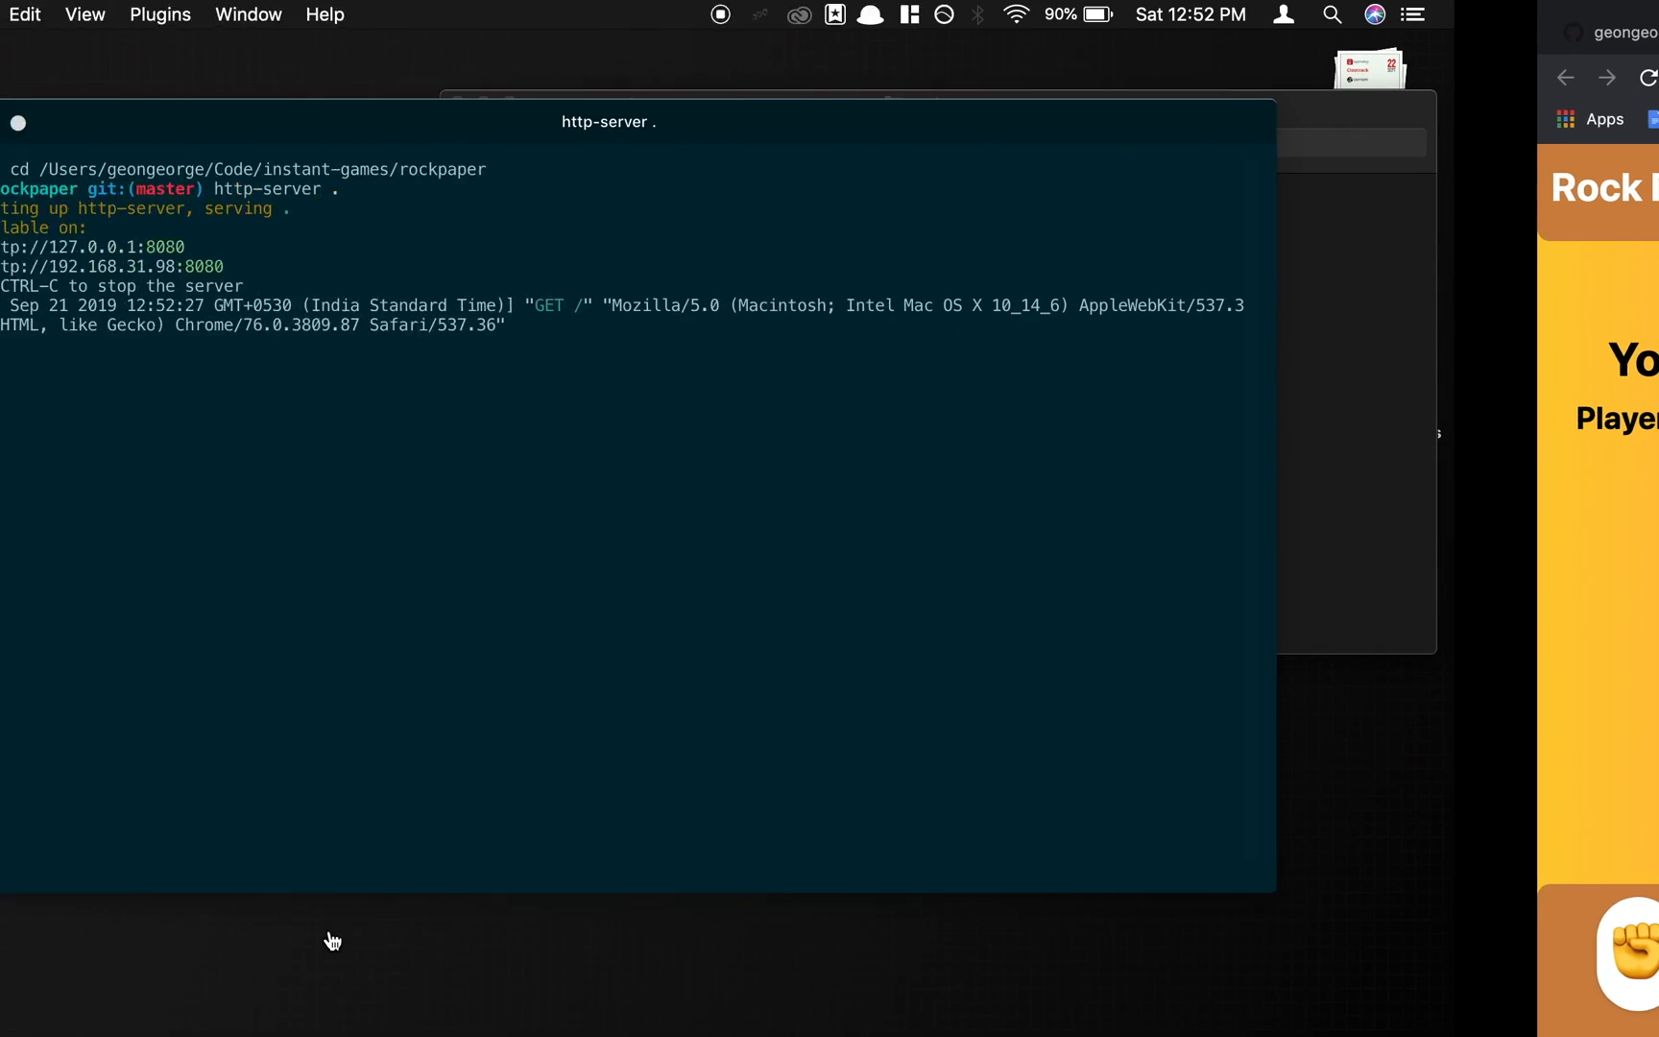
- Stop the local http-server with Ctrl+C and return to the Chrome game tab
{"action": "key", "text": "ctrl+c"}
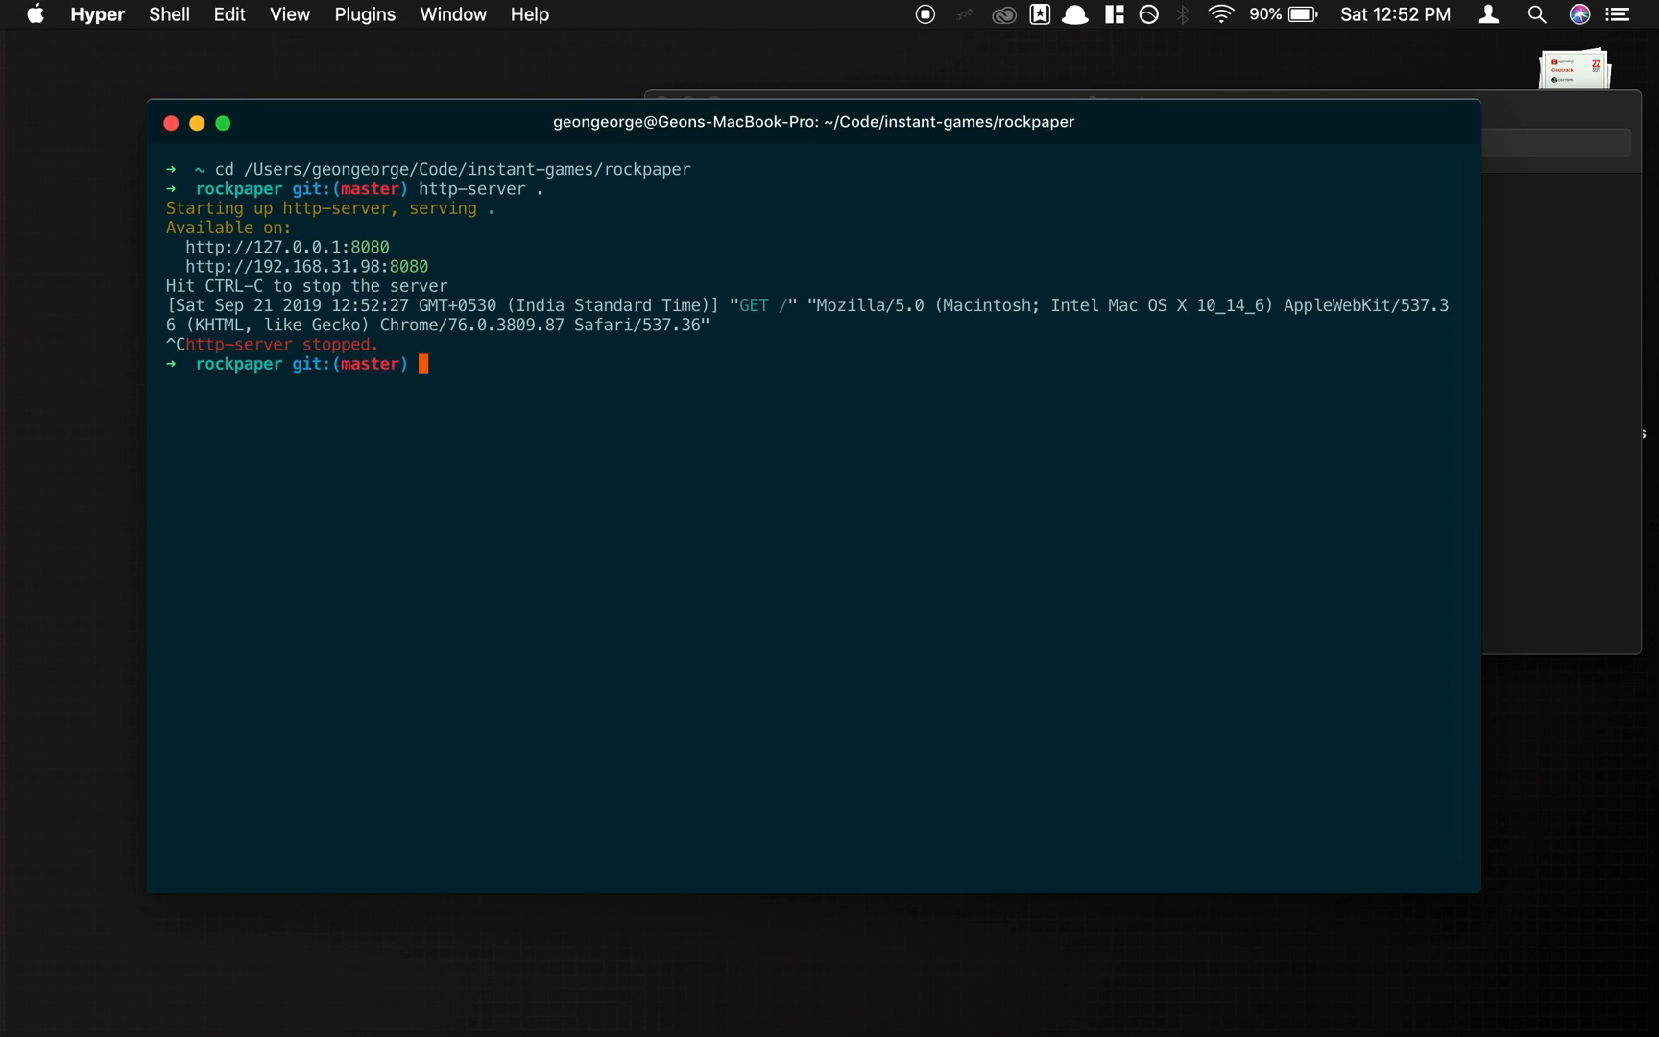
{"action": "mouse_move", "coordinate": [1298, 835]}
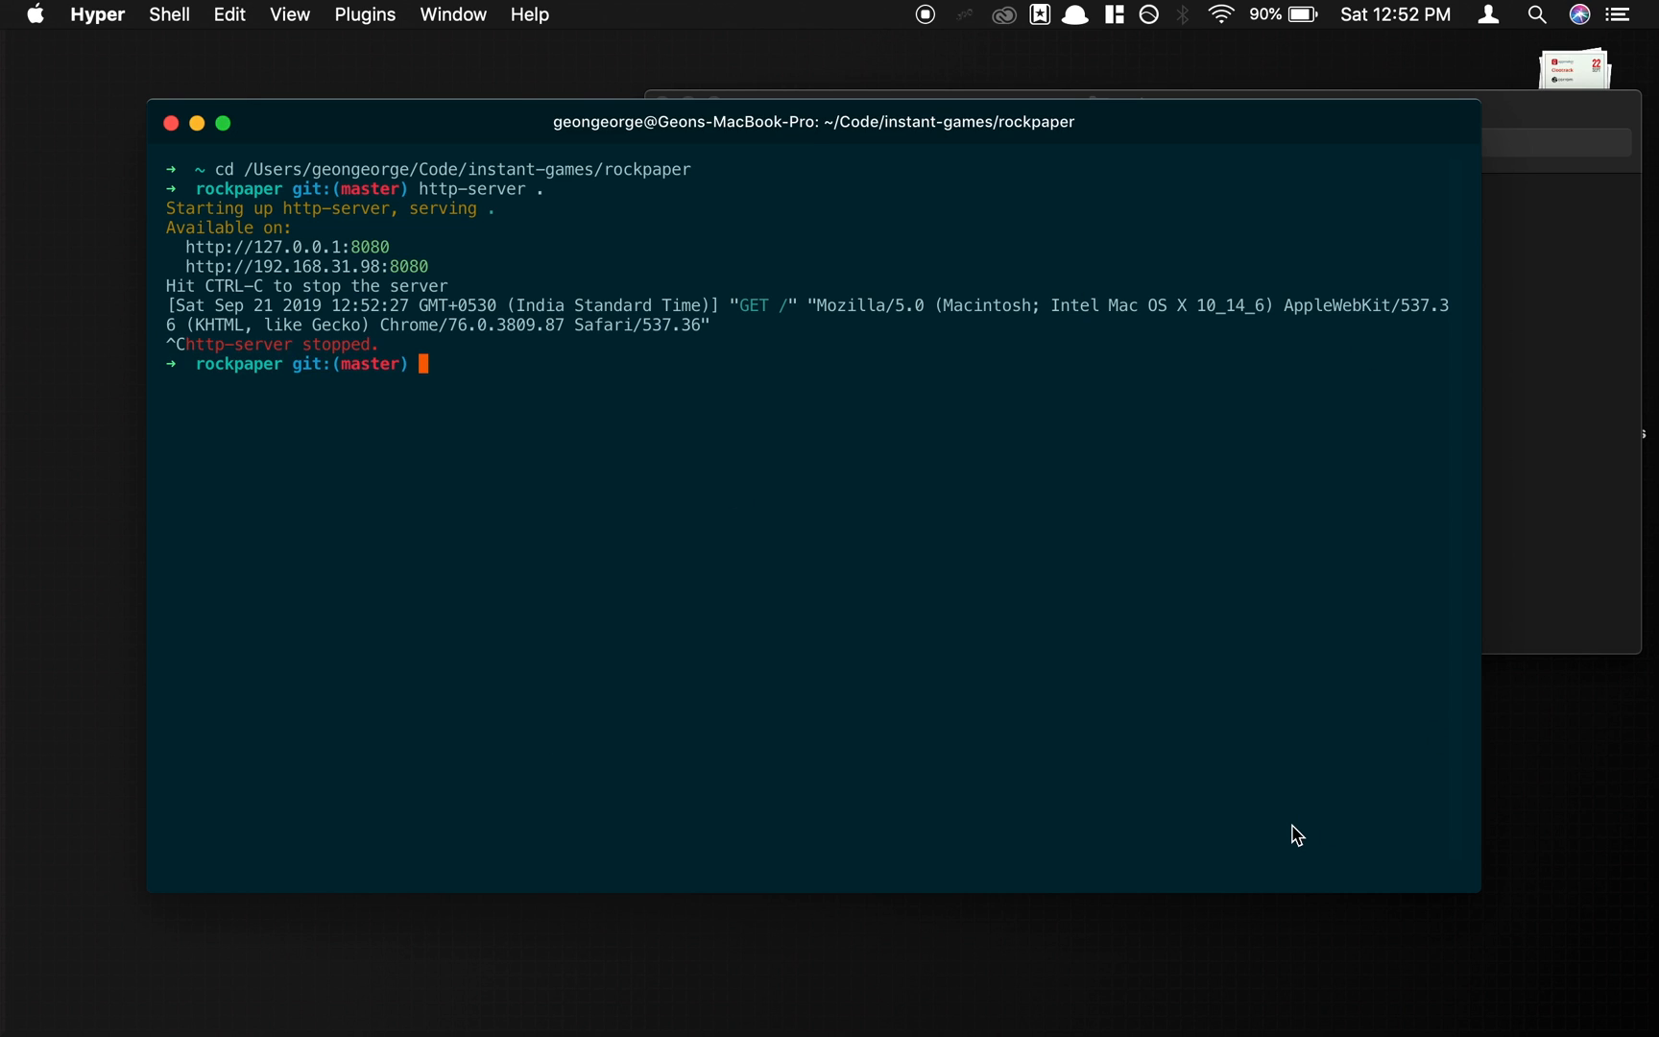
{"action": "key", "text": "Return"}
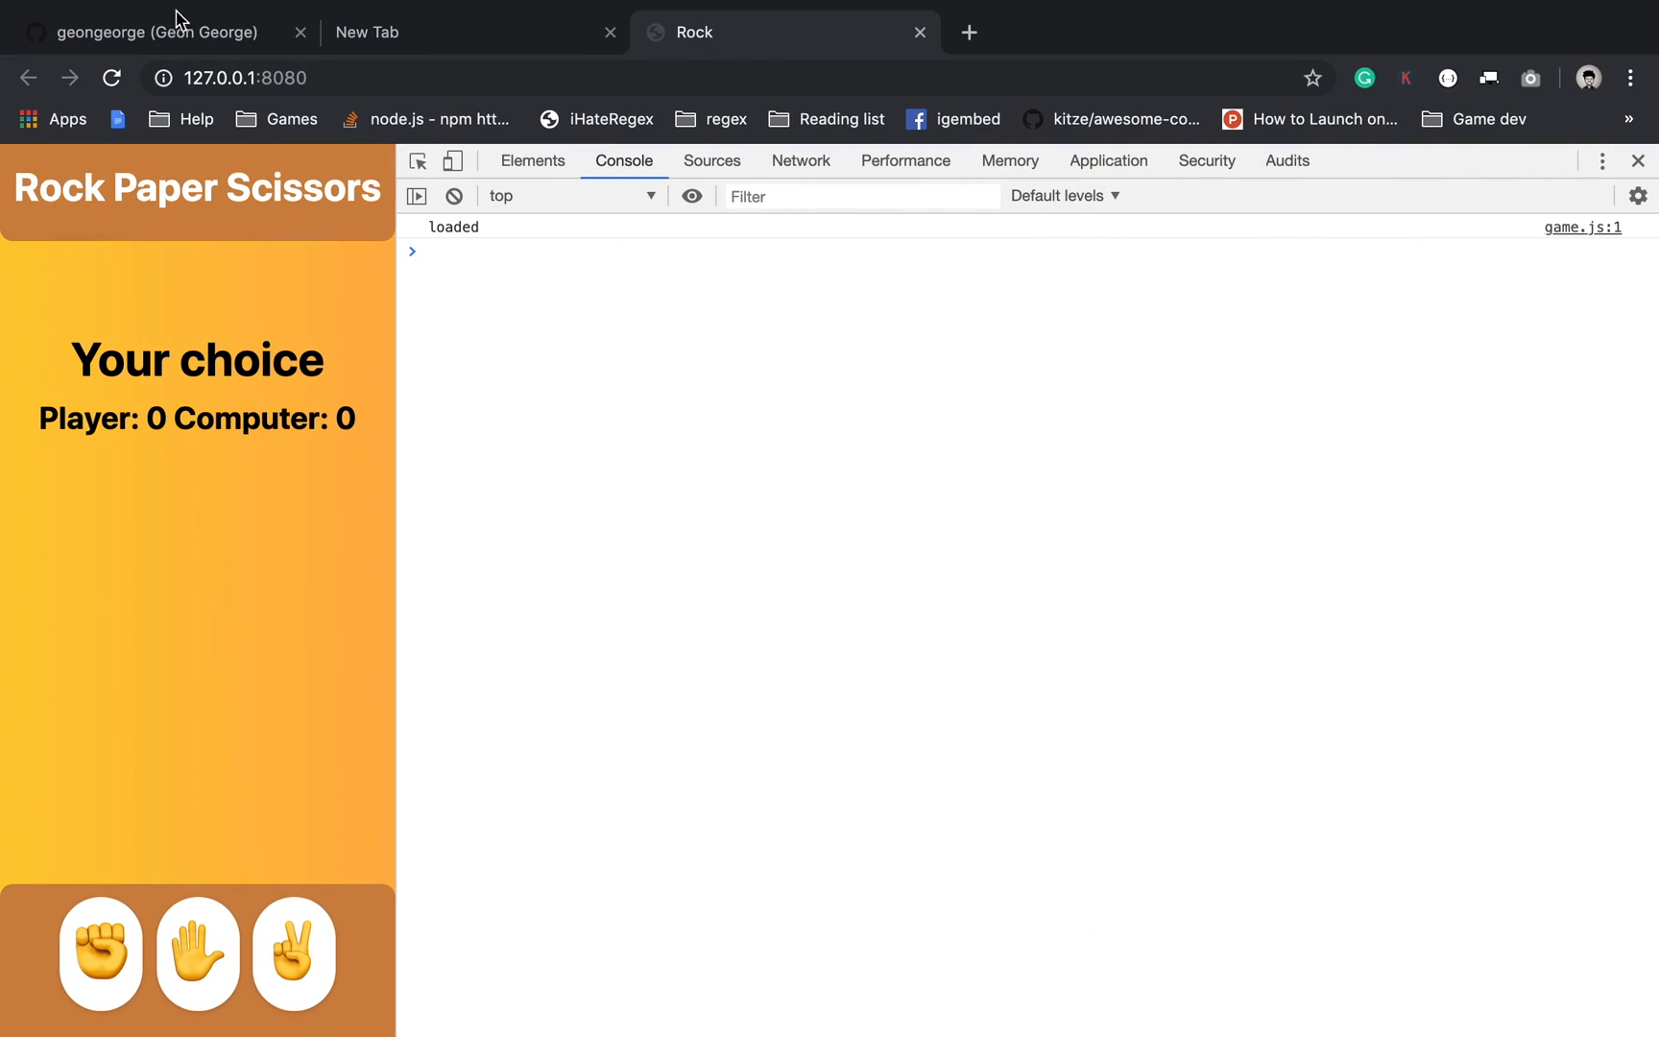
- Open the Rock-Paper-Scissors-Js repository on GitHub and reveal its clone address
{"action": "left_click", "coordinate": [154, 33]}
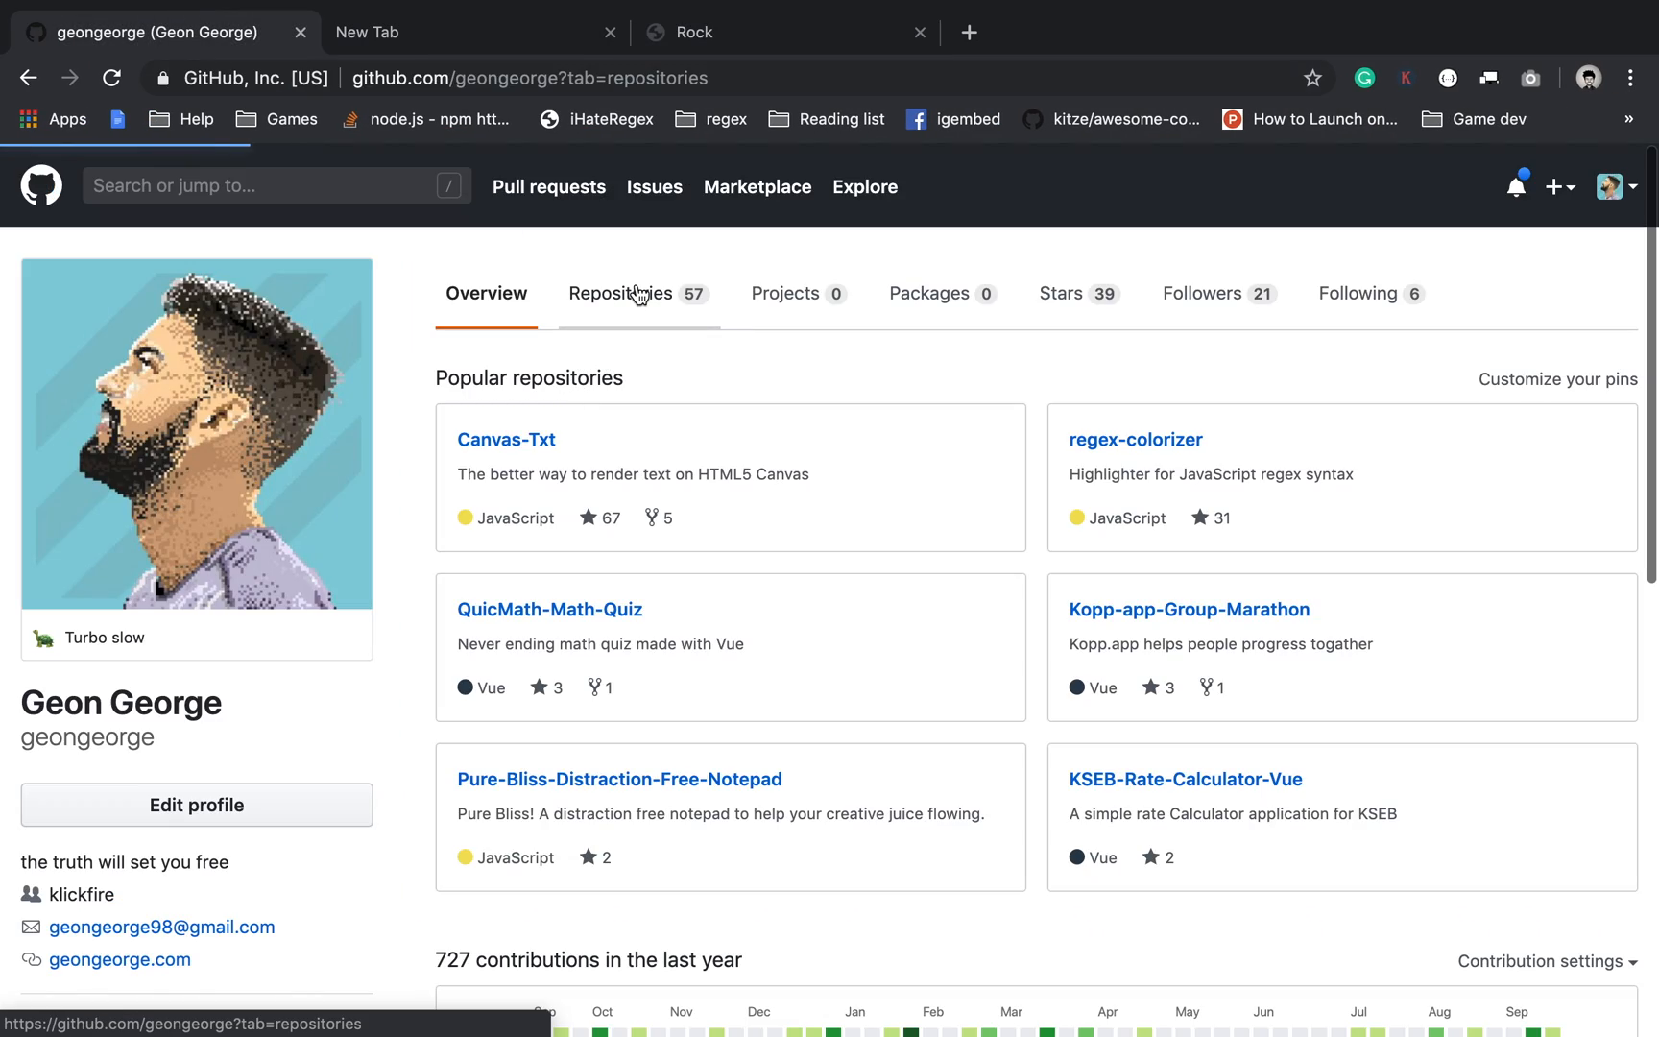
{"action": "left_click", "coordinate": [622, 294]}
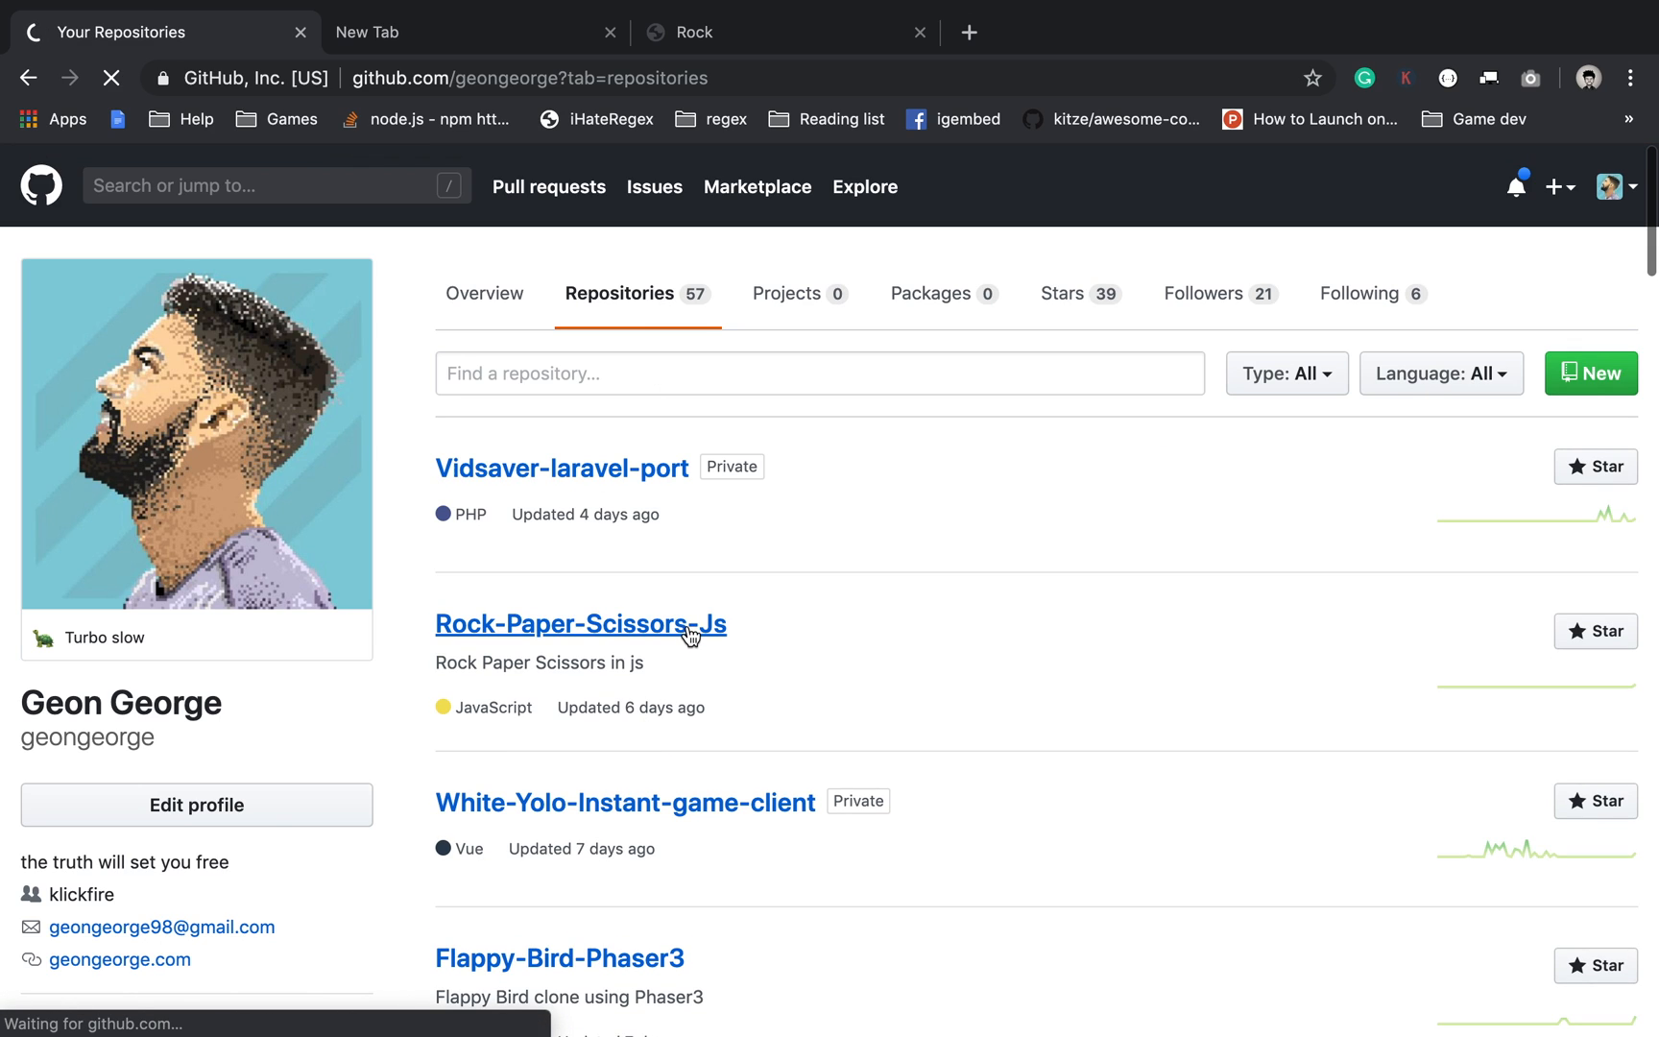
{"action": "left_click", "coordinate": [580, 624]}
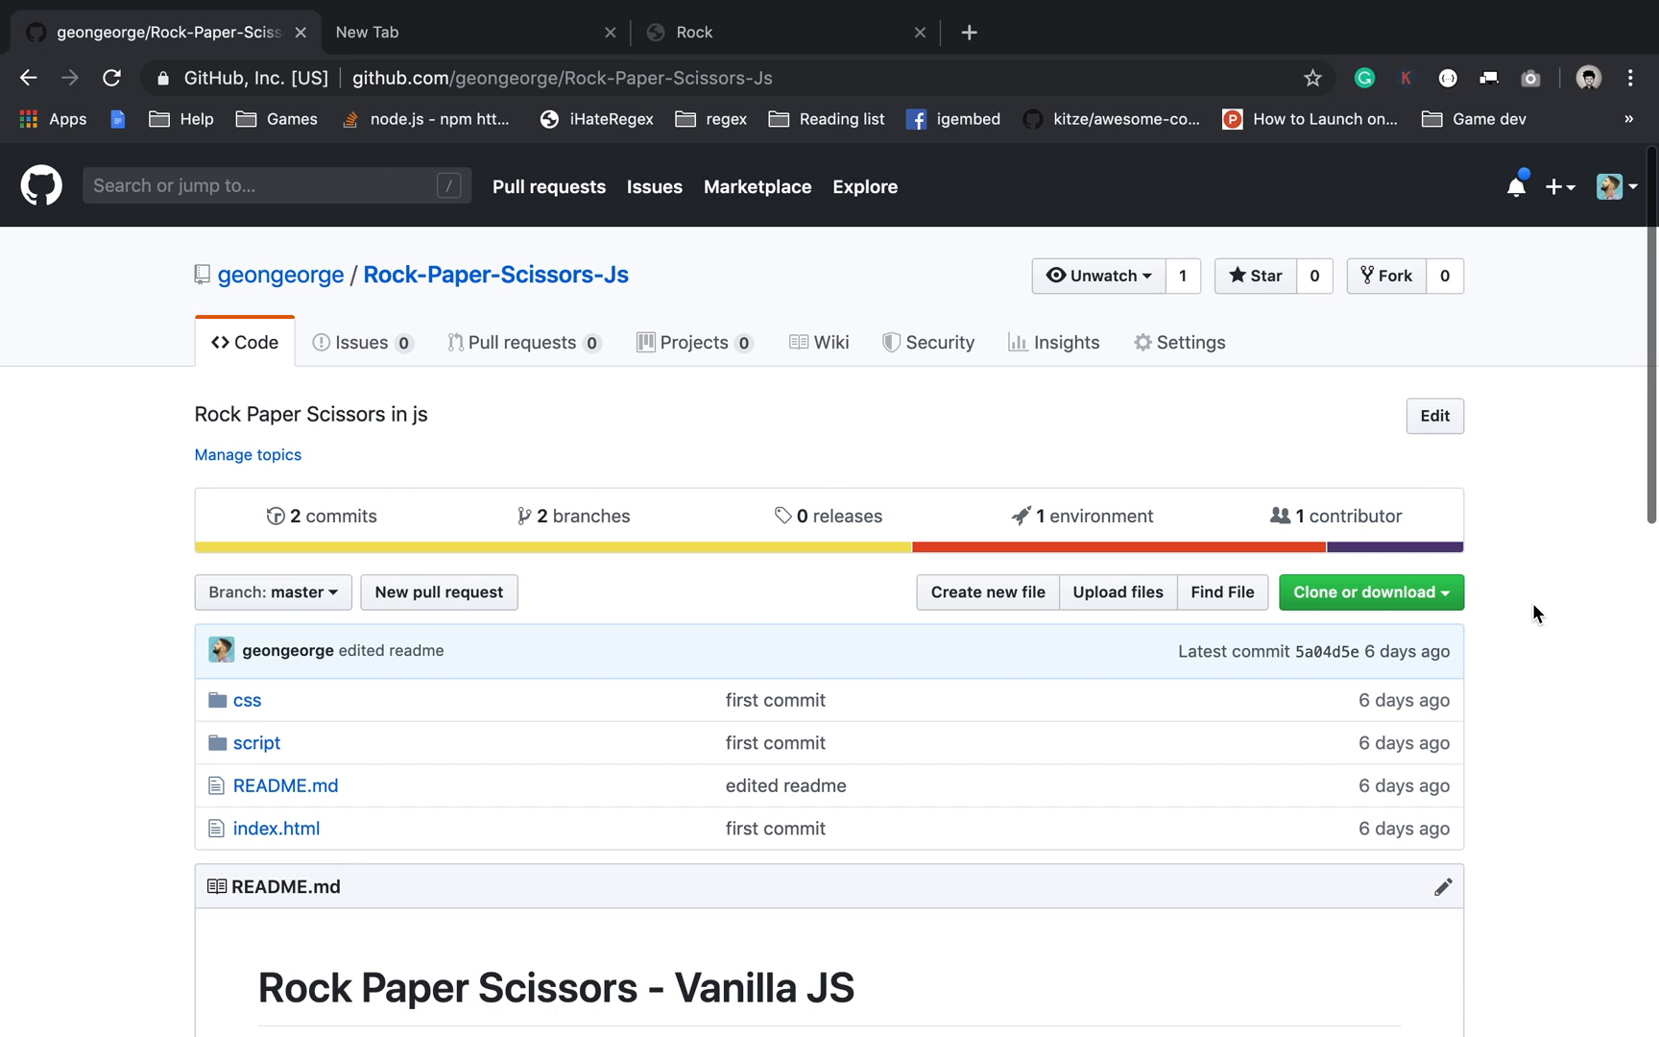
{"action": "left_click", "coordinate": [1368, 592]}
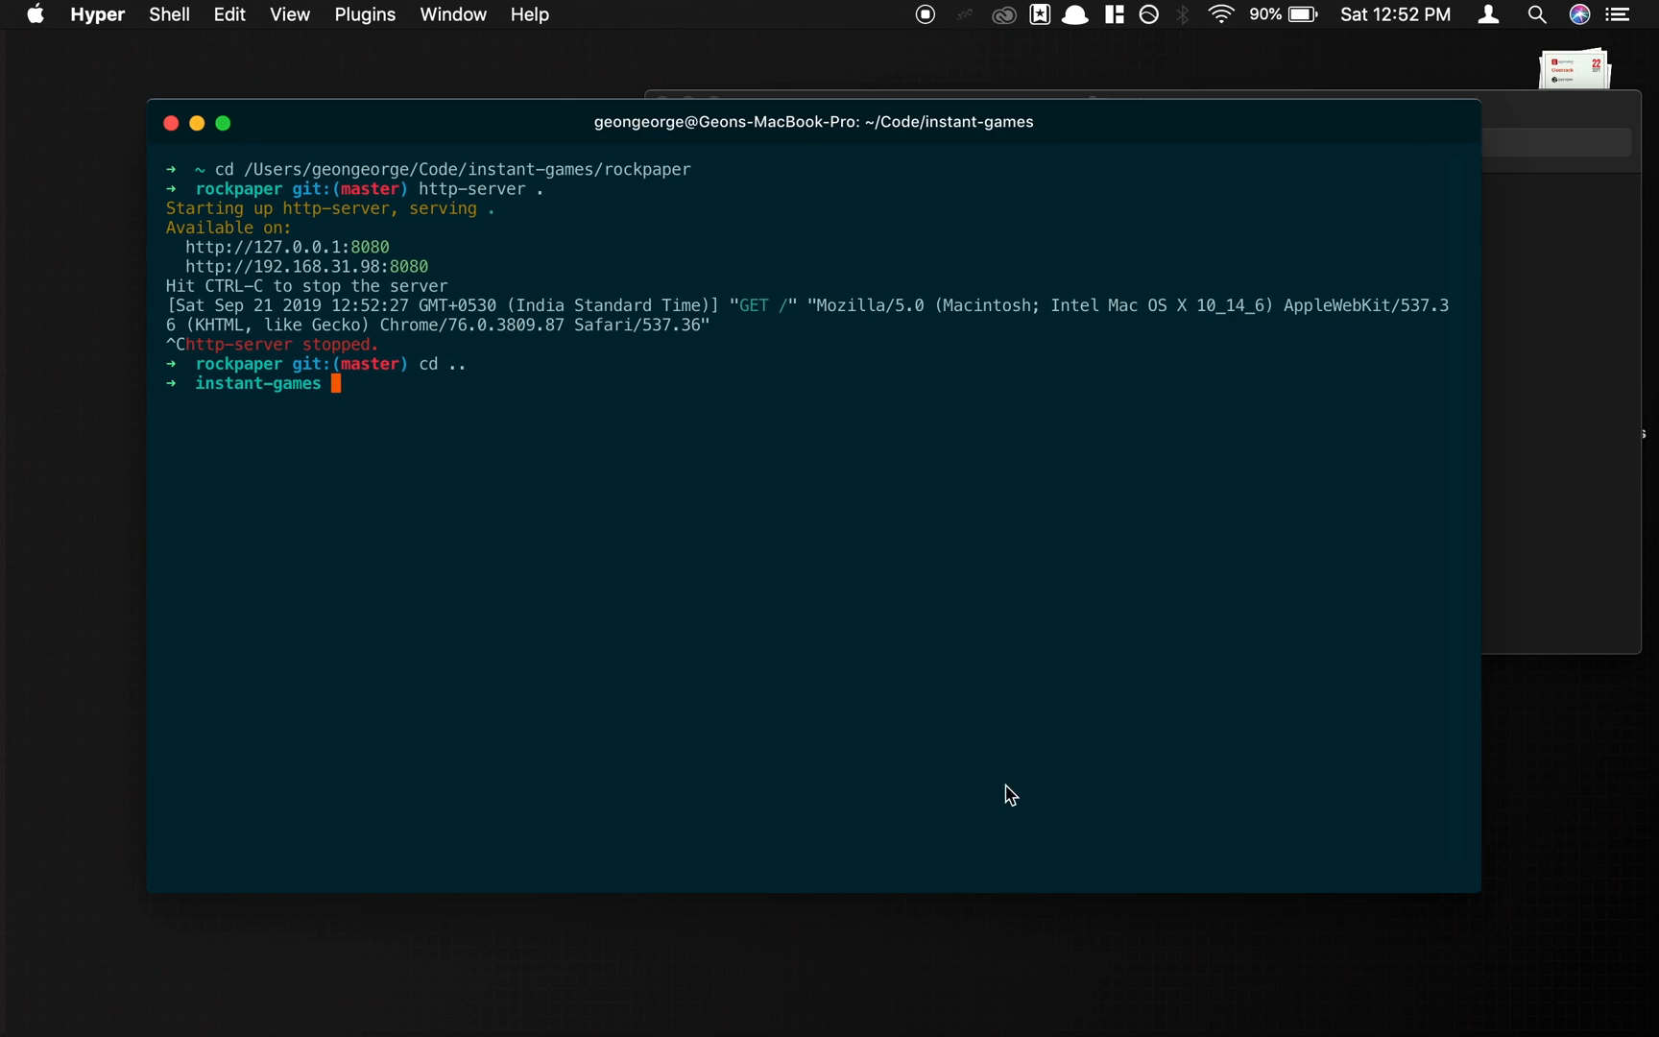
{"action": "mouse_move", "coordinate": [717, 611]}
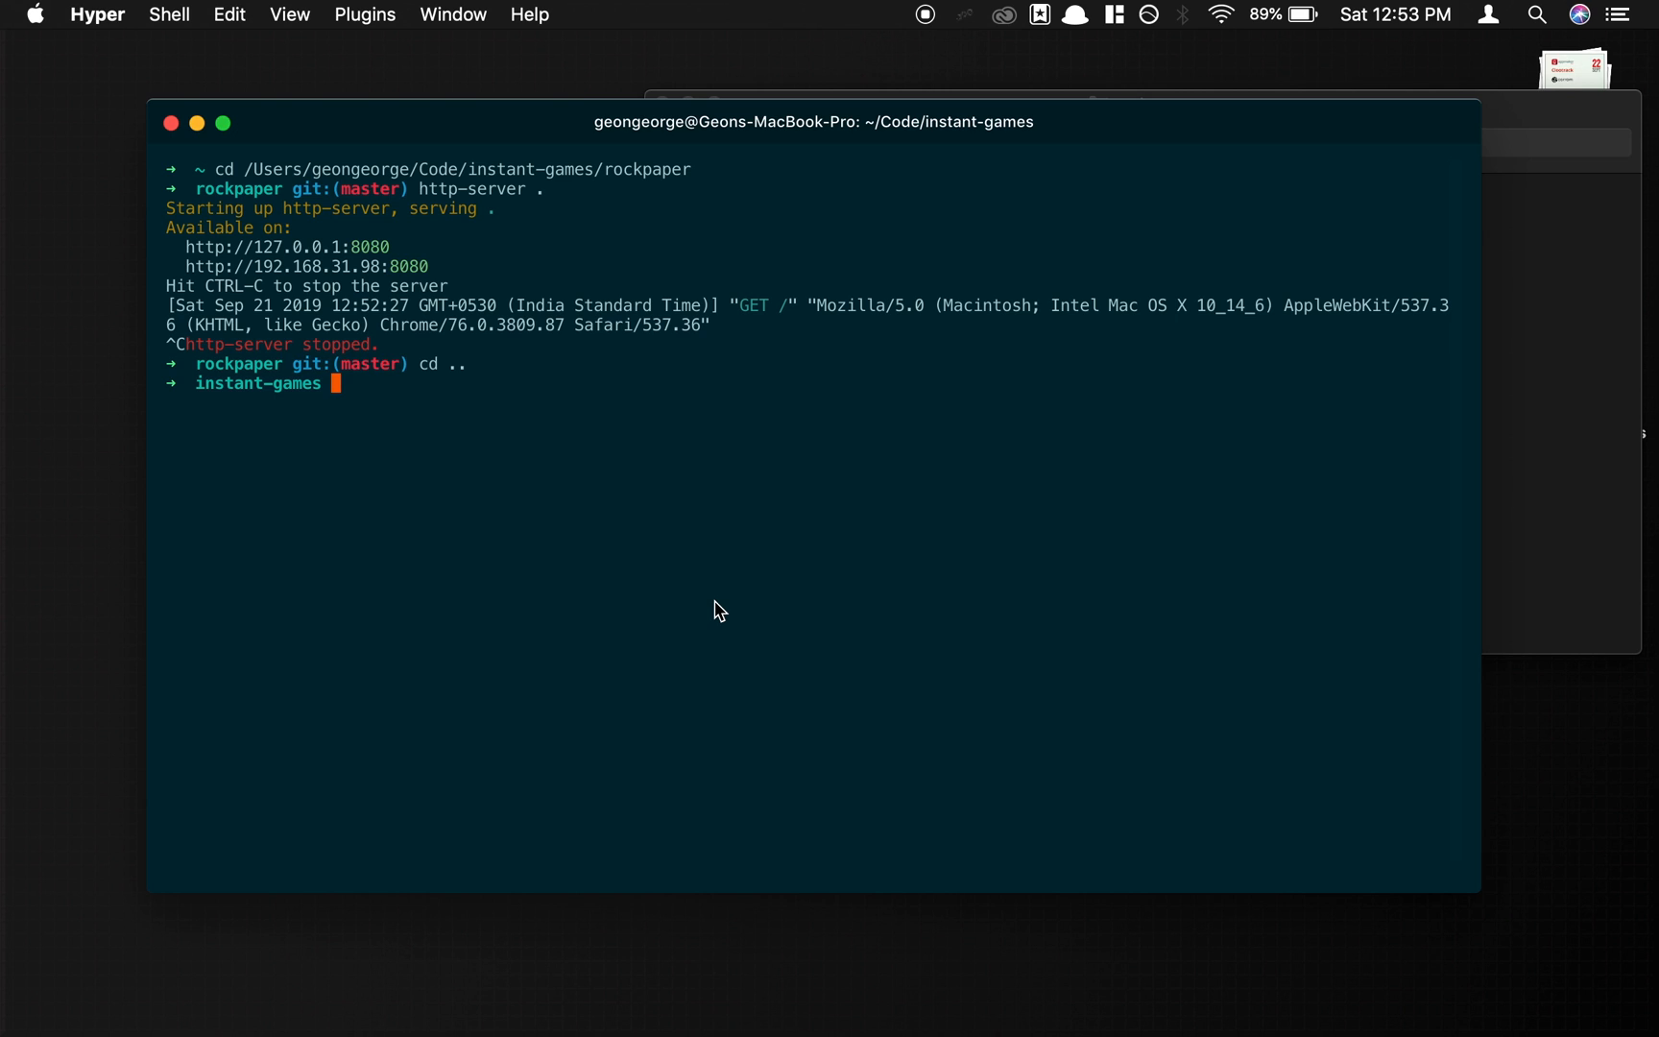
- Clone Rock-Paper-Scissors-Js into instant-games and cd into the cloned folder
{"action": "type", "text": "git clone https://github.com/geongeorge/Rock-Paper-Scissors-Js.git"}
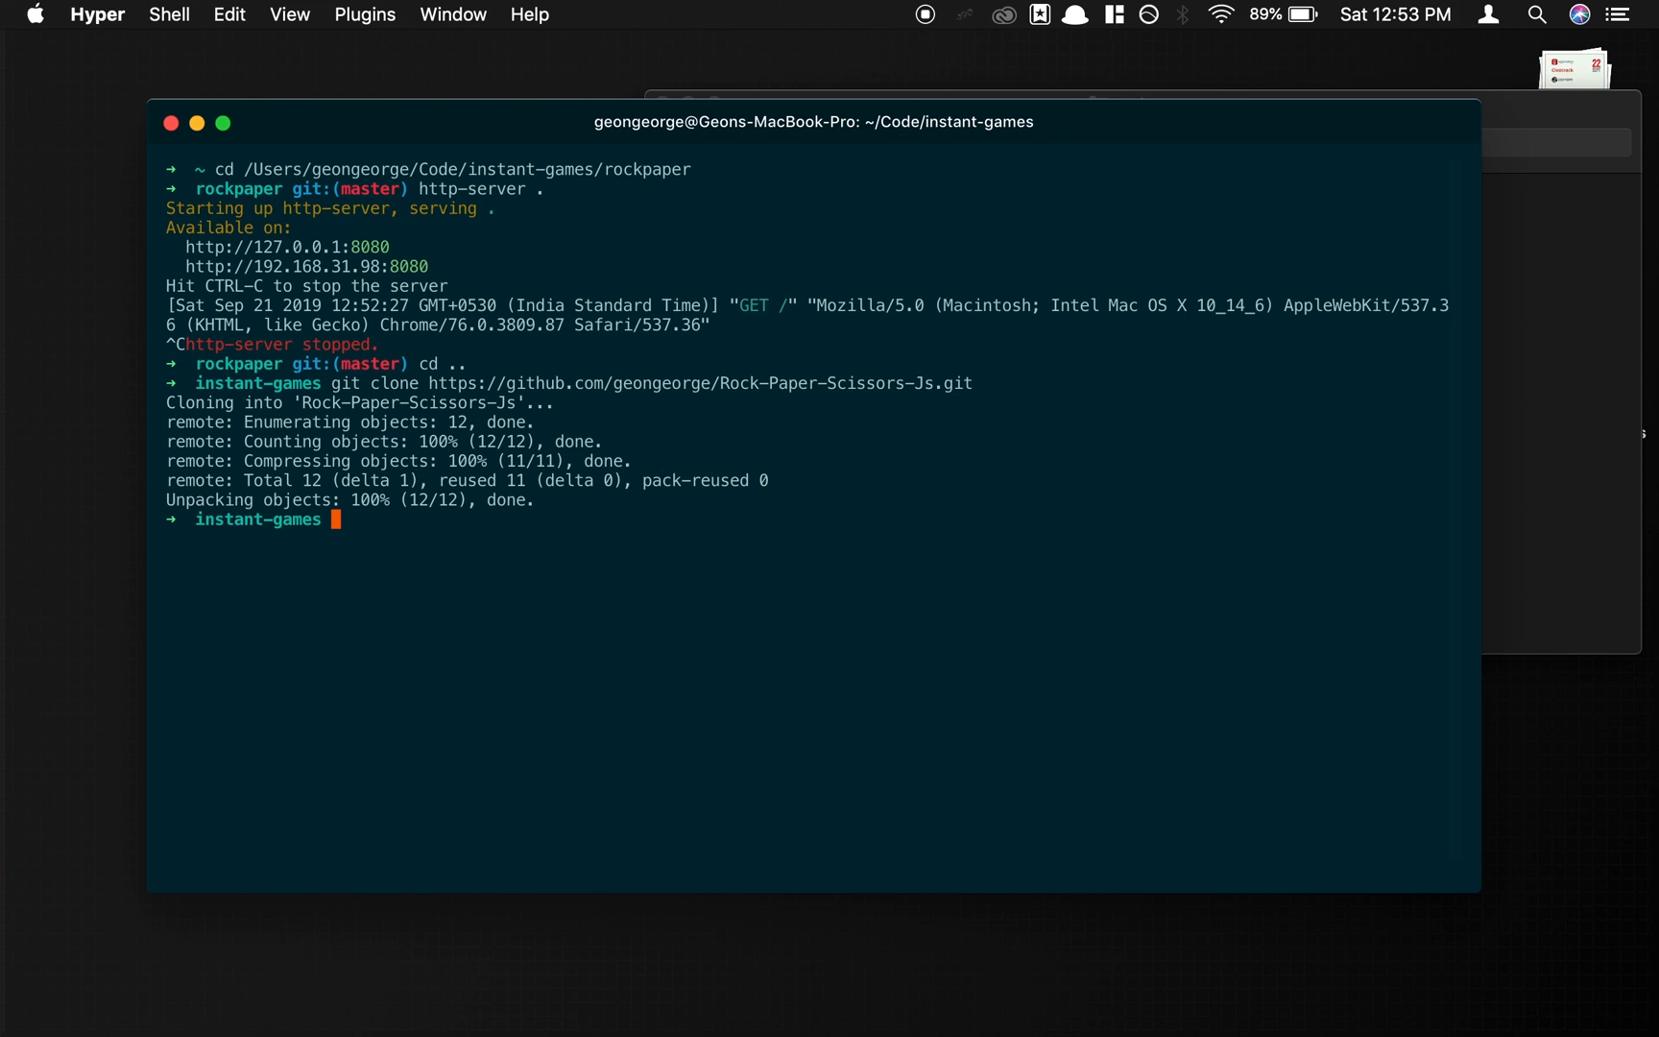
{"action": "type", "text": "cd"}
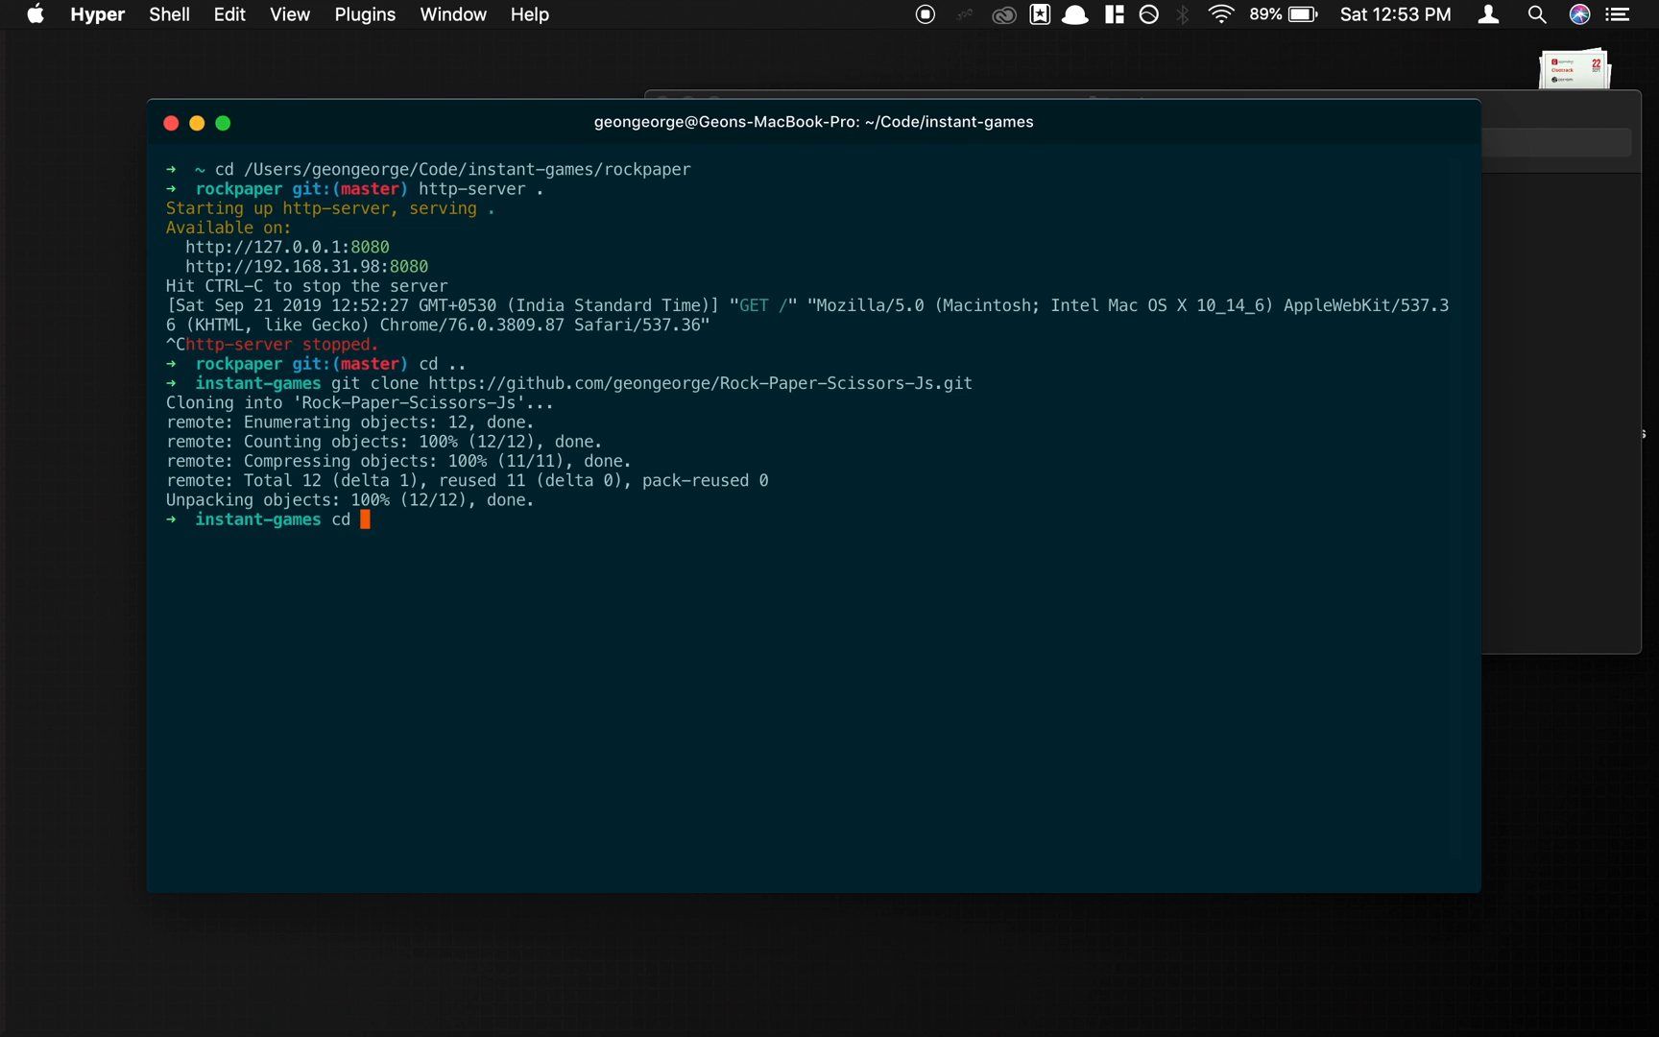
{"action": "type", "text": "rock"}
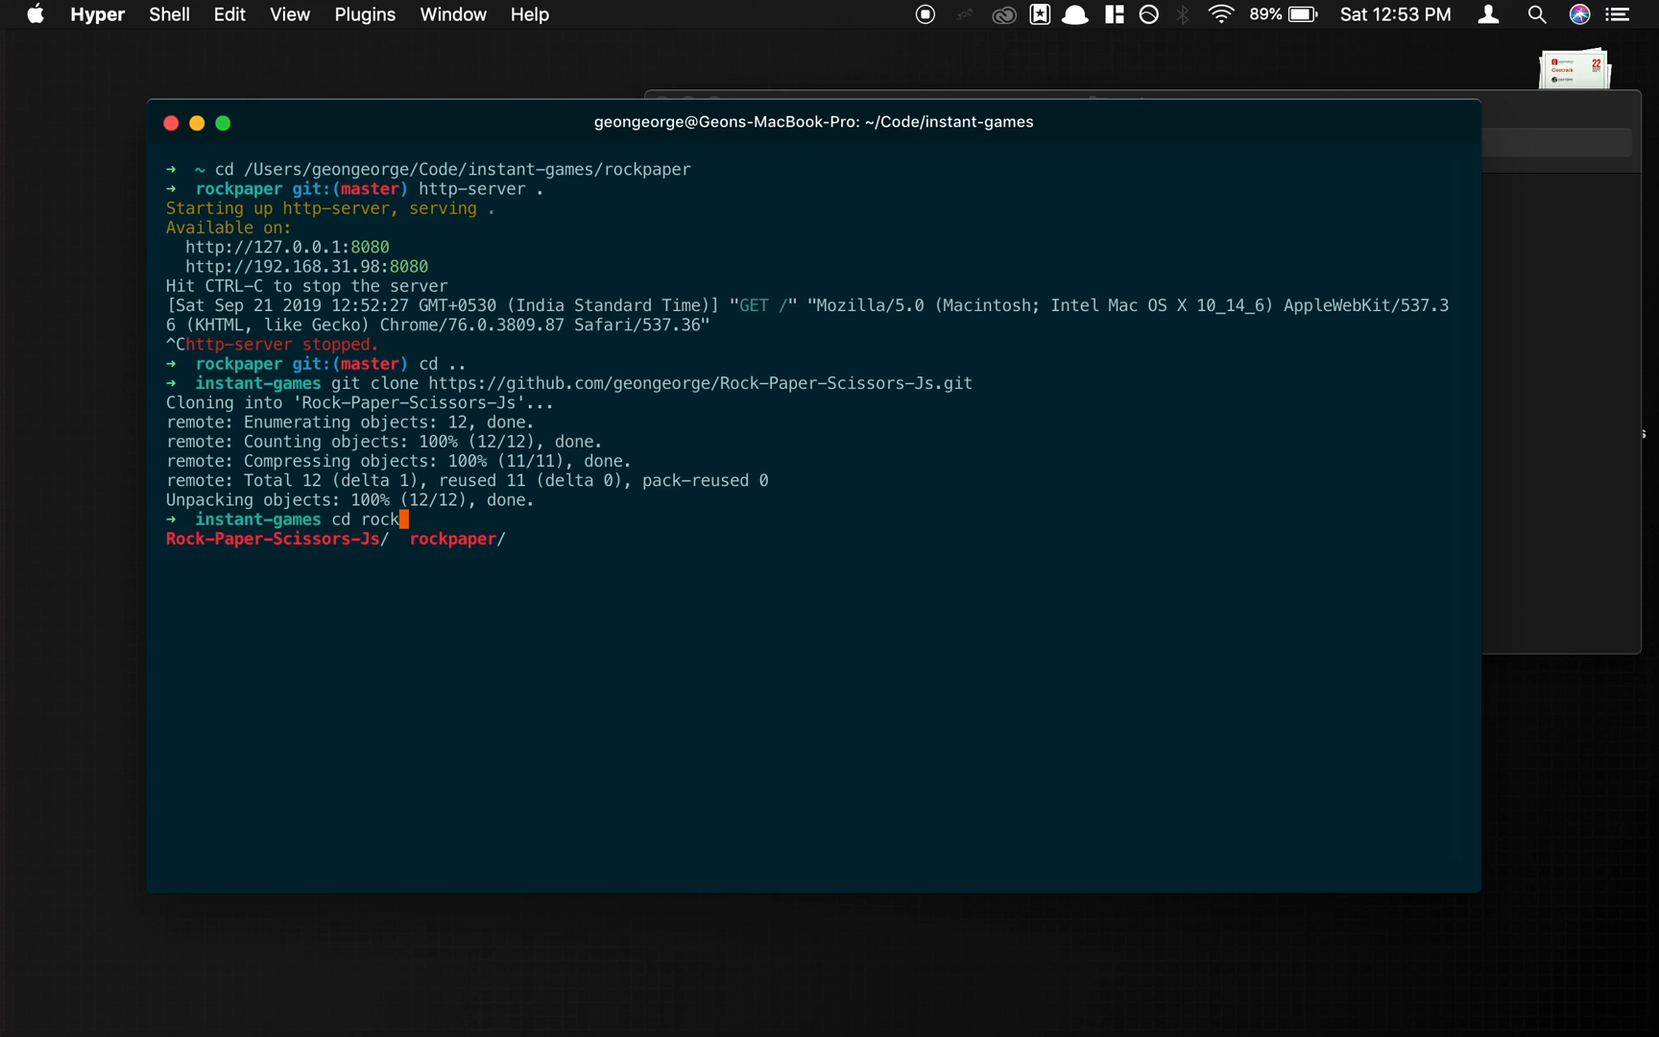
{"action": "key", "text": "Tab"}
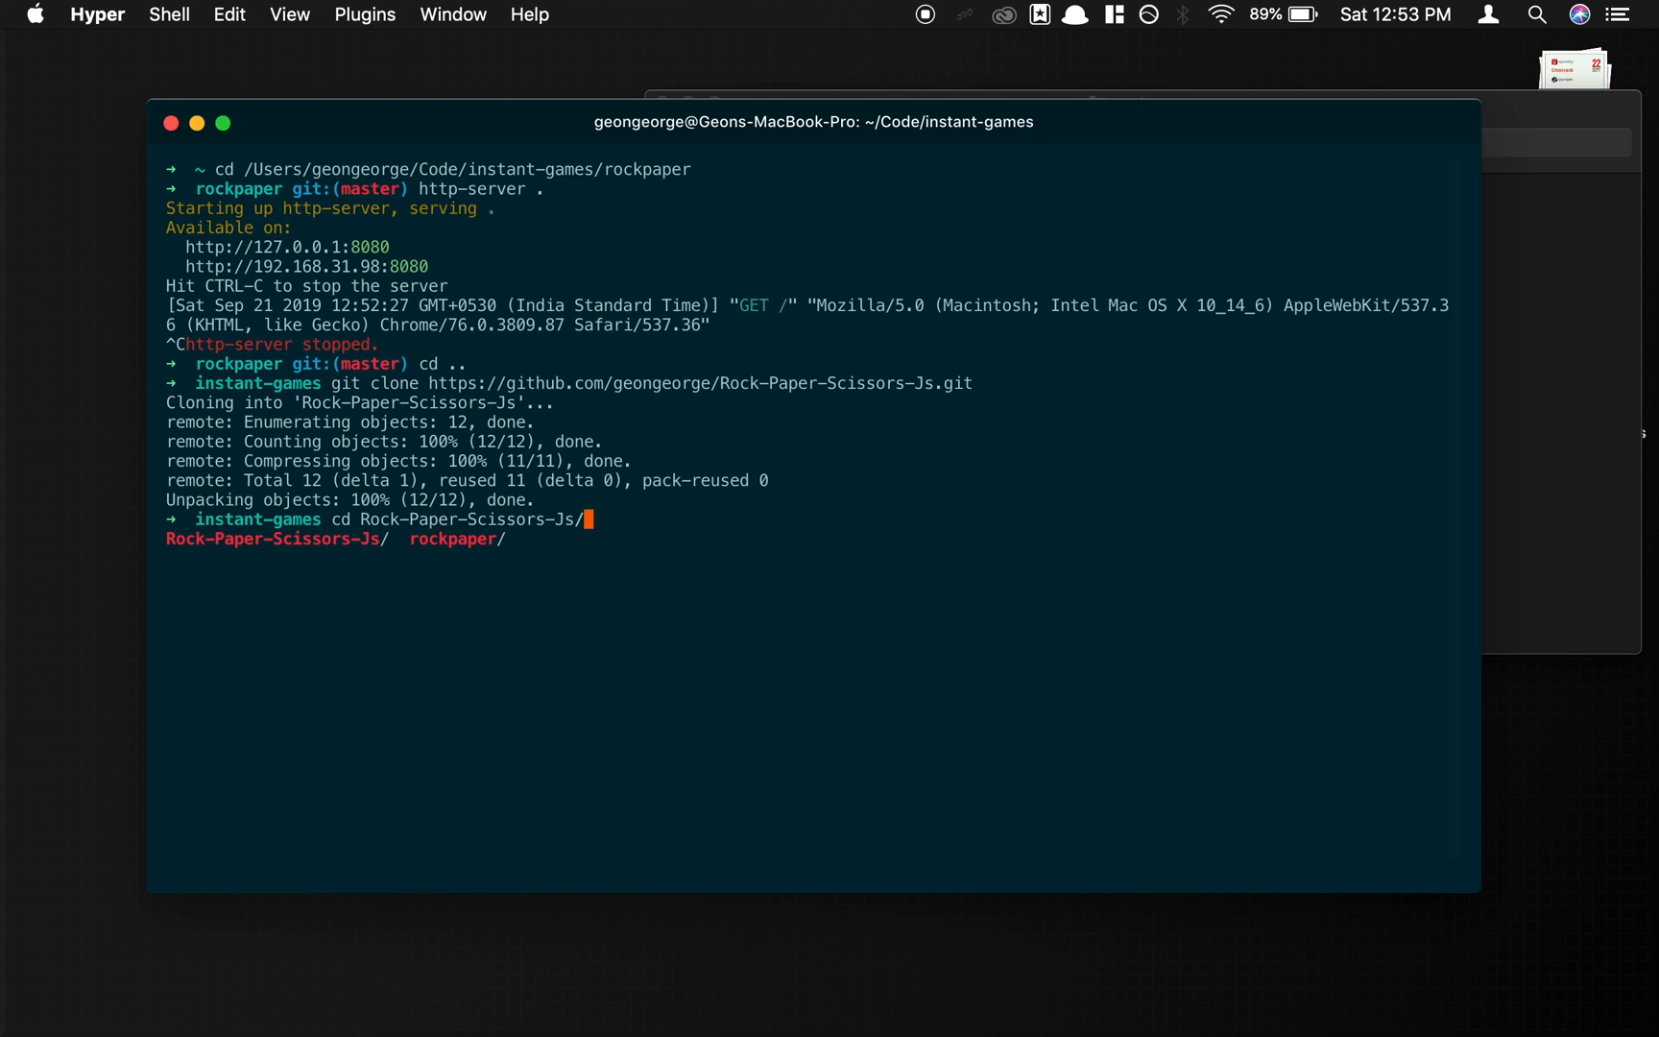
{"action": "key", "text": "Return"}
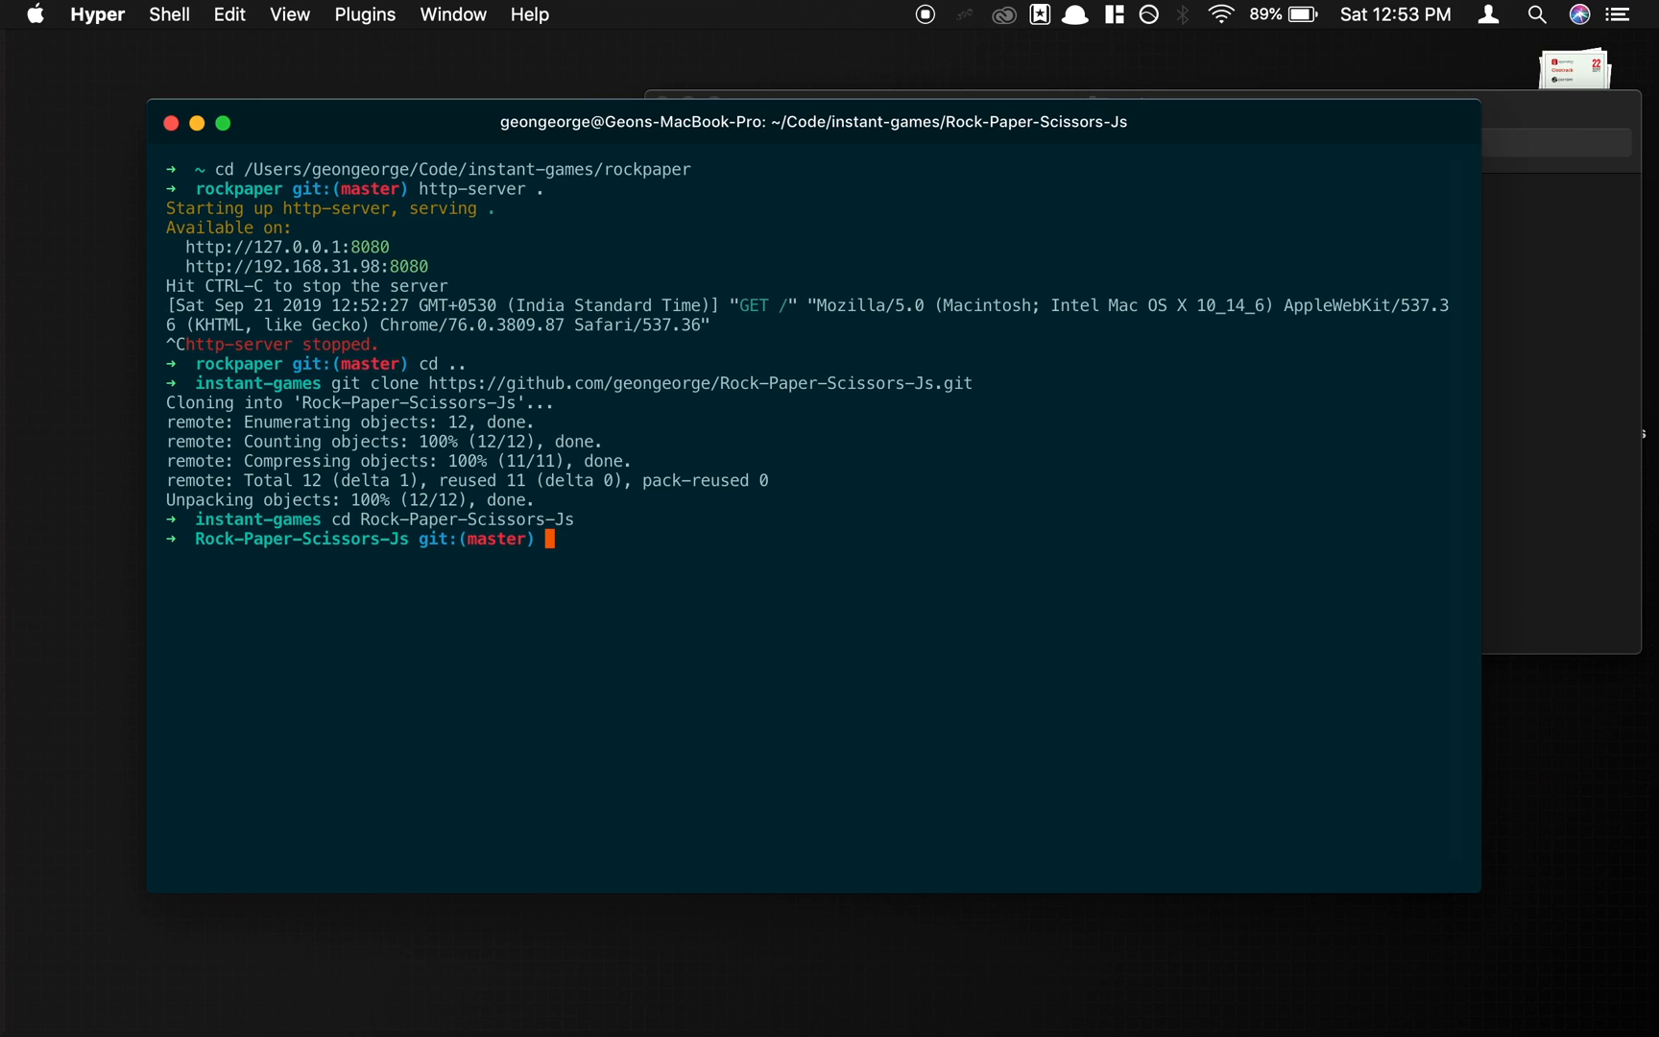
- Open the cloned project in Visual Studio Code with code
{"action": "type", "text": "co"}
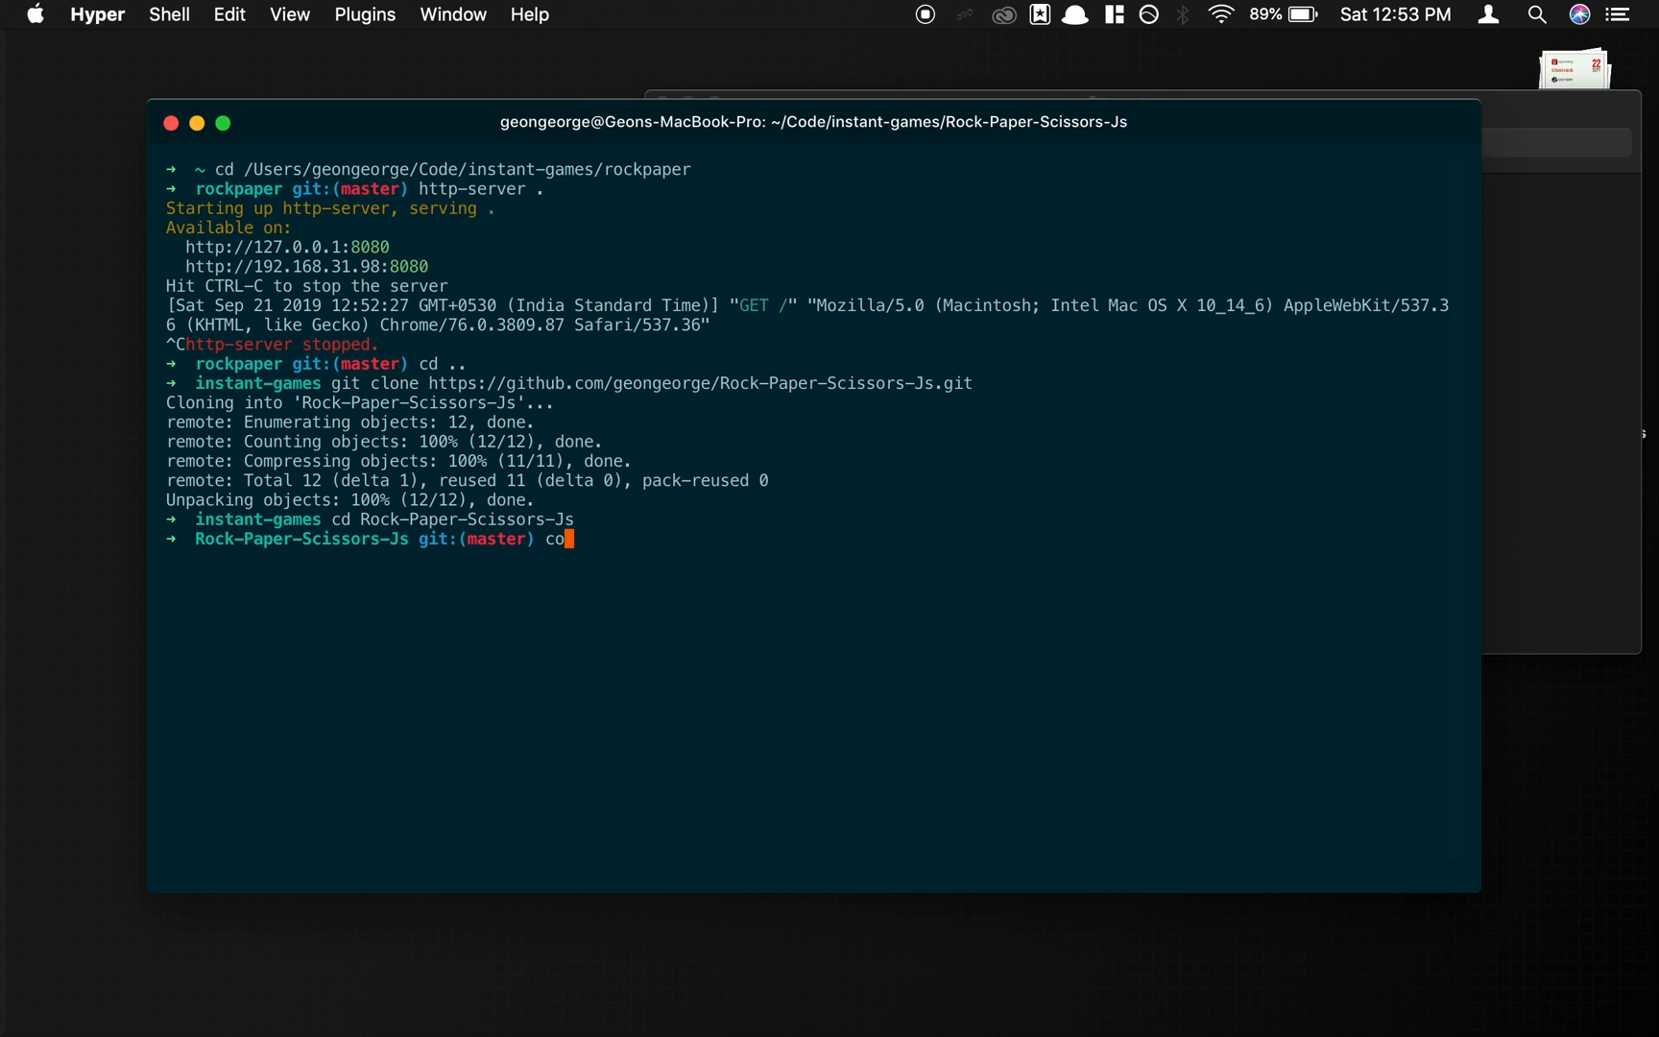
{"action": "key", "text": "Return"}
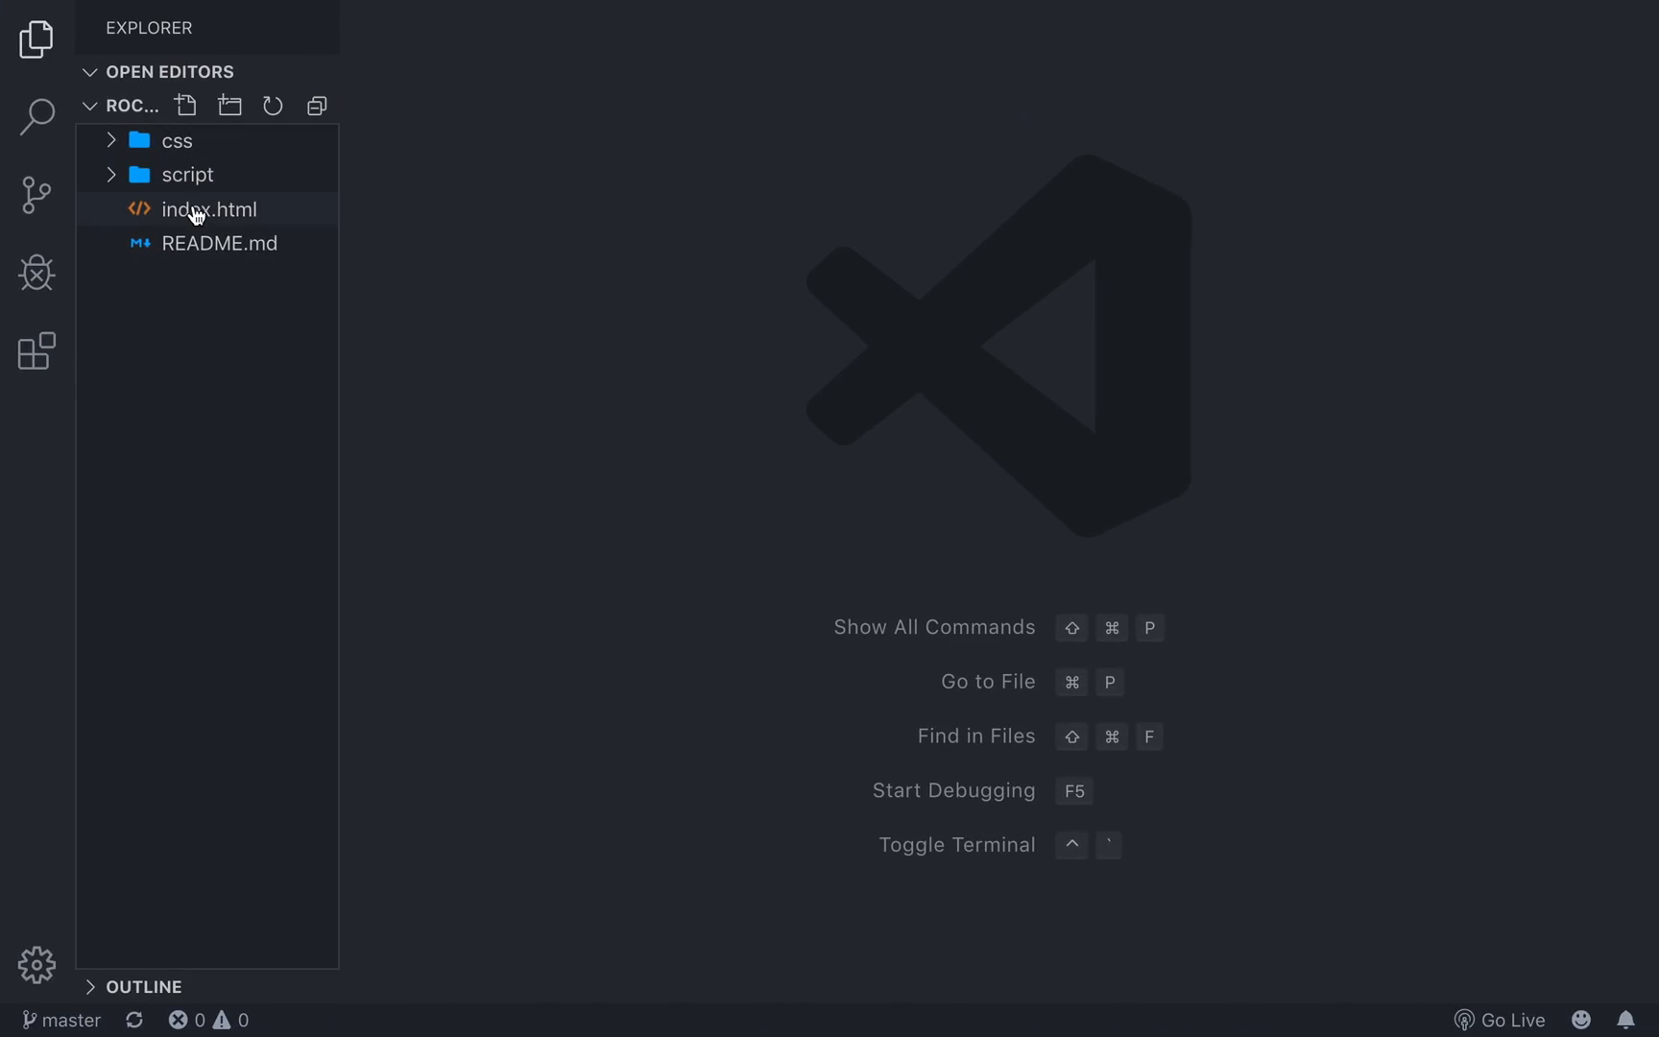
- Review index.html in the editor, then start http-server for the cloned project
{"action": "left_click", "coordinate": [210, 209]}
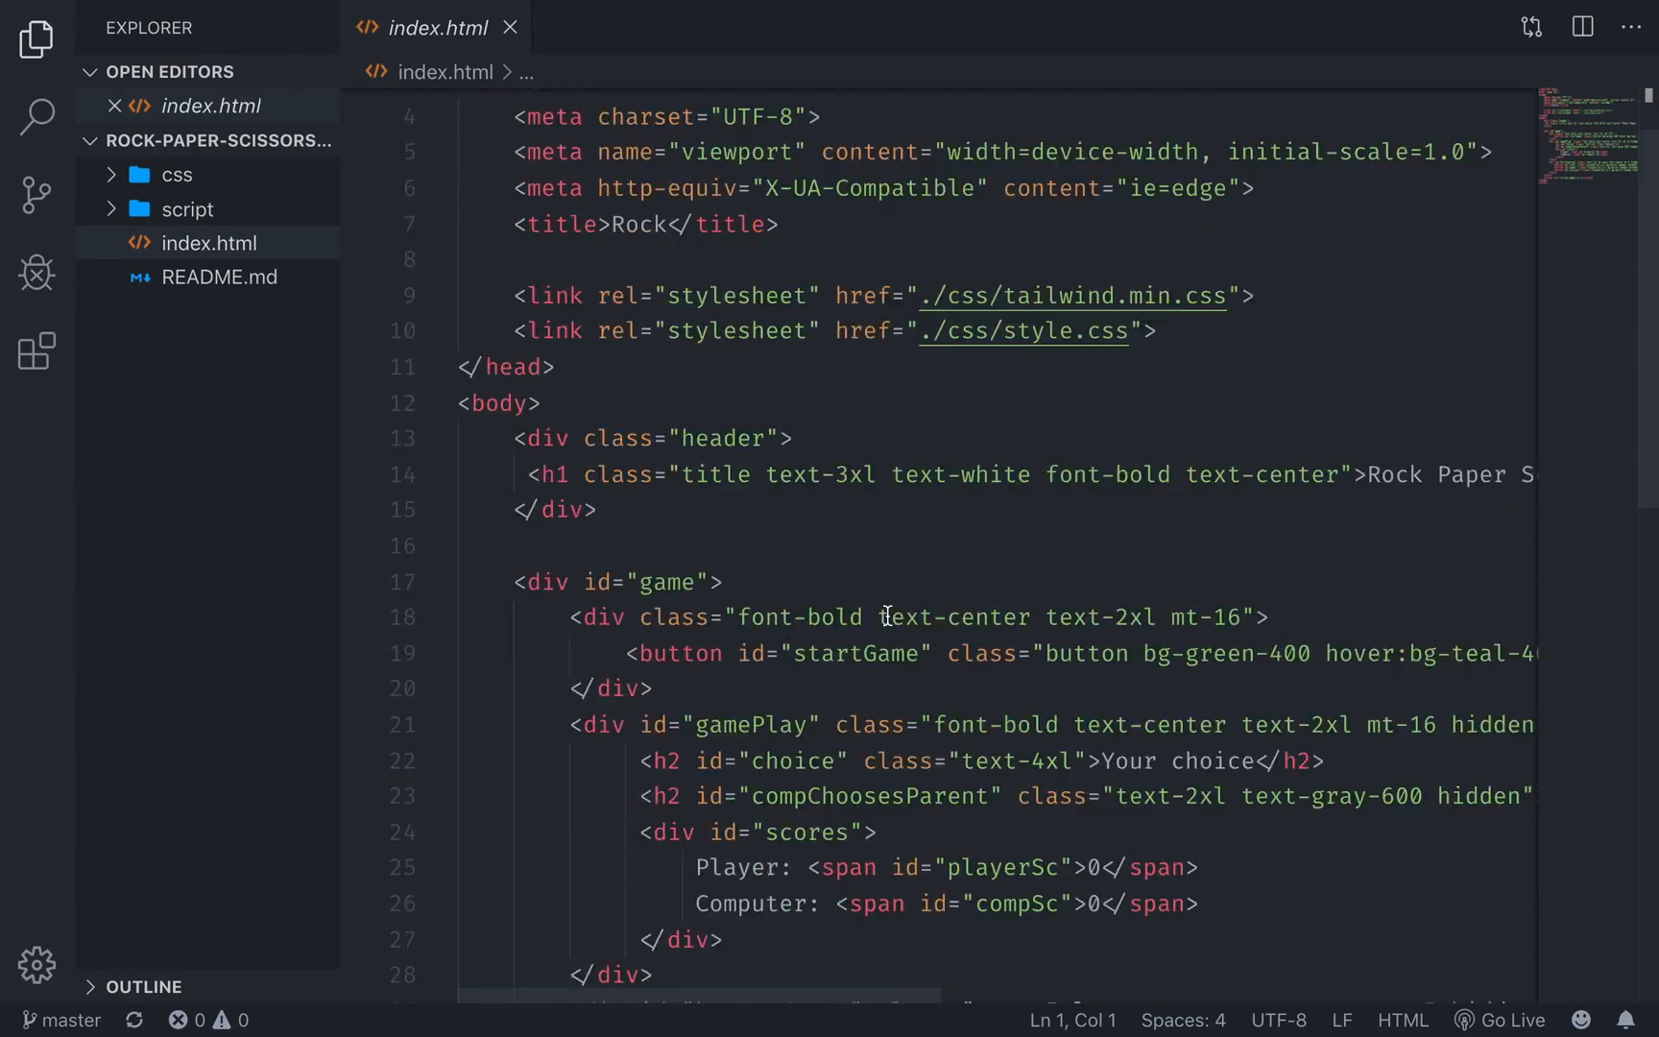
{"action": "scroll", "scroll_direction": "down", "scroll_amount": 3}
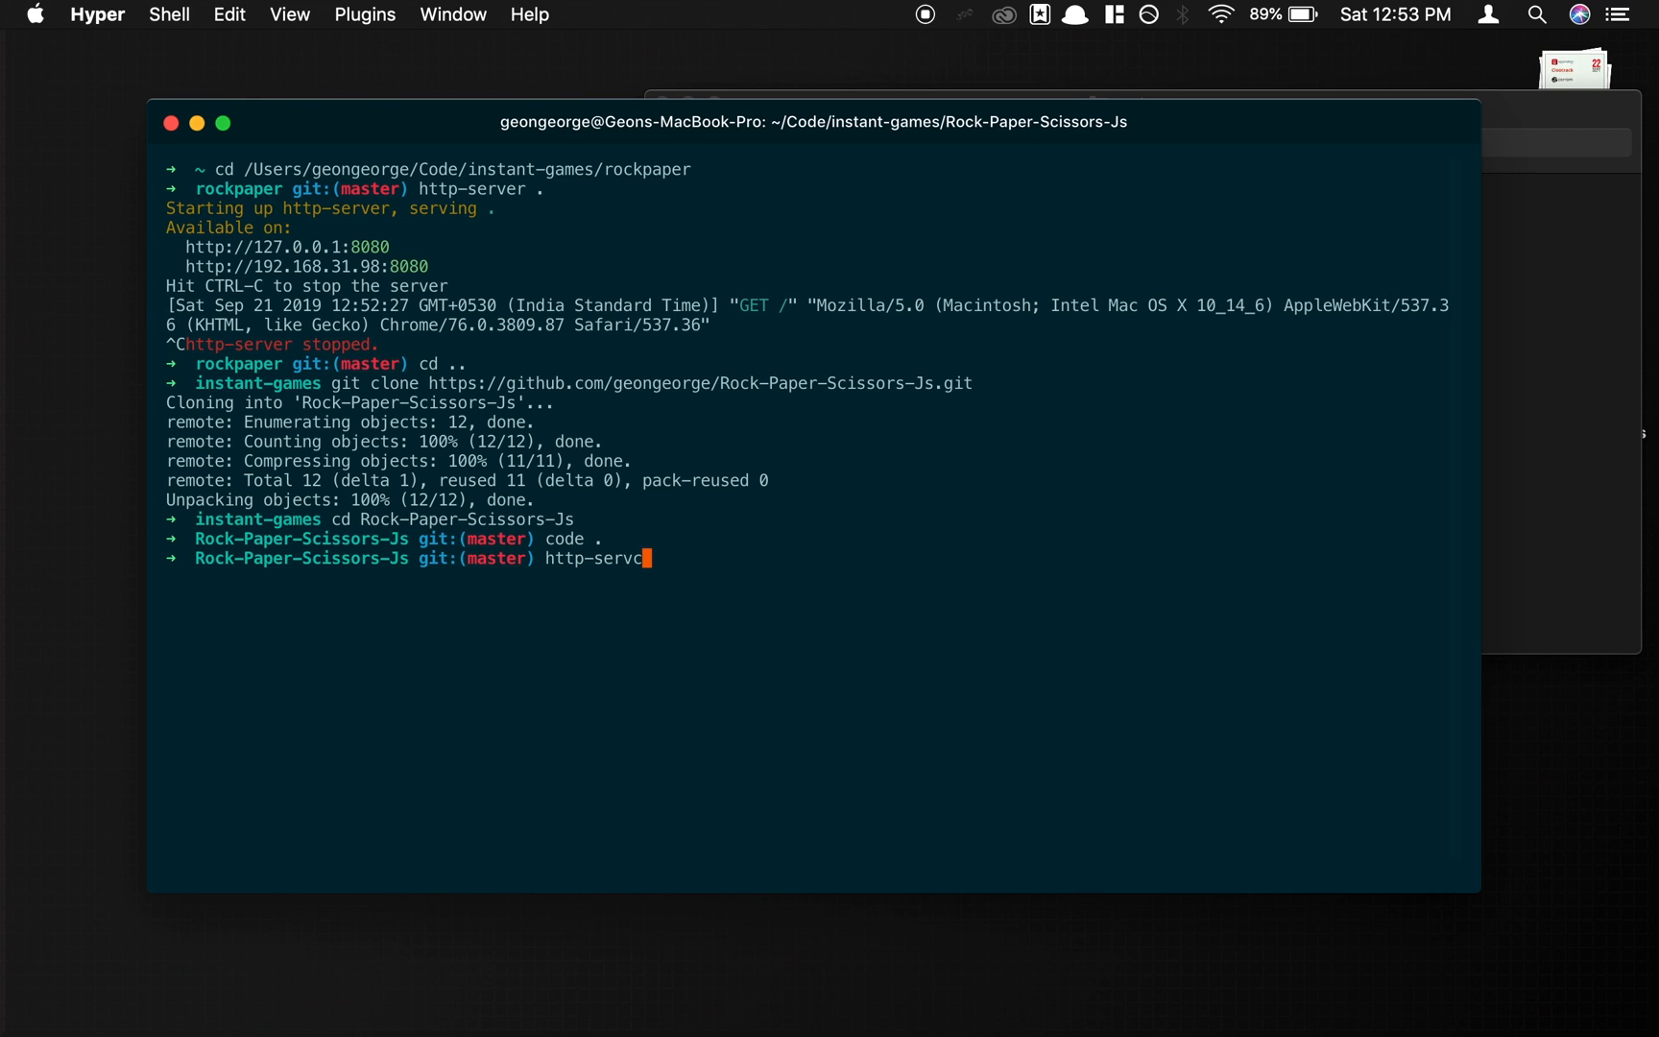
{"action": "key", "text": "Return"}
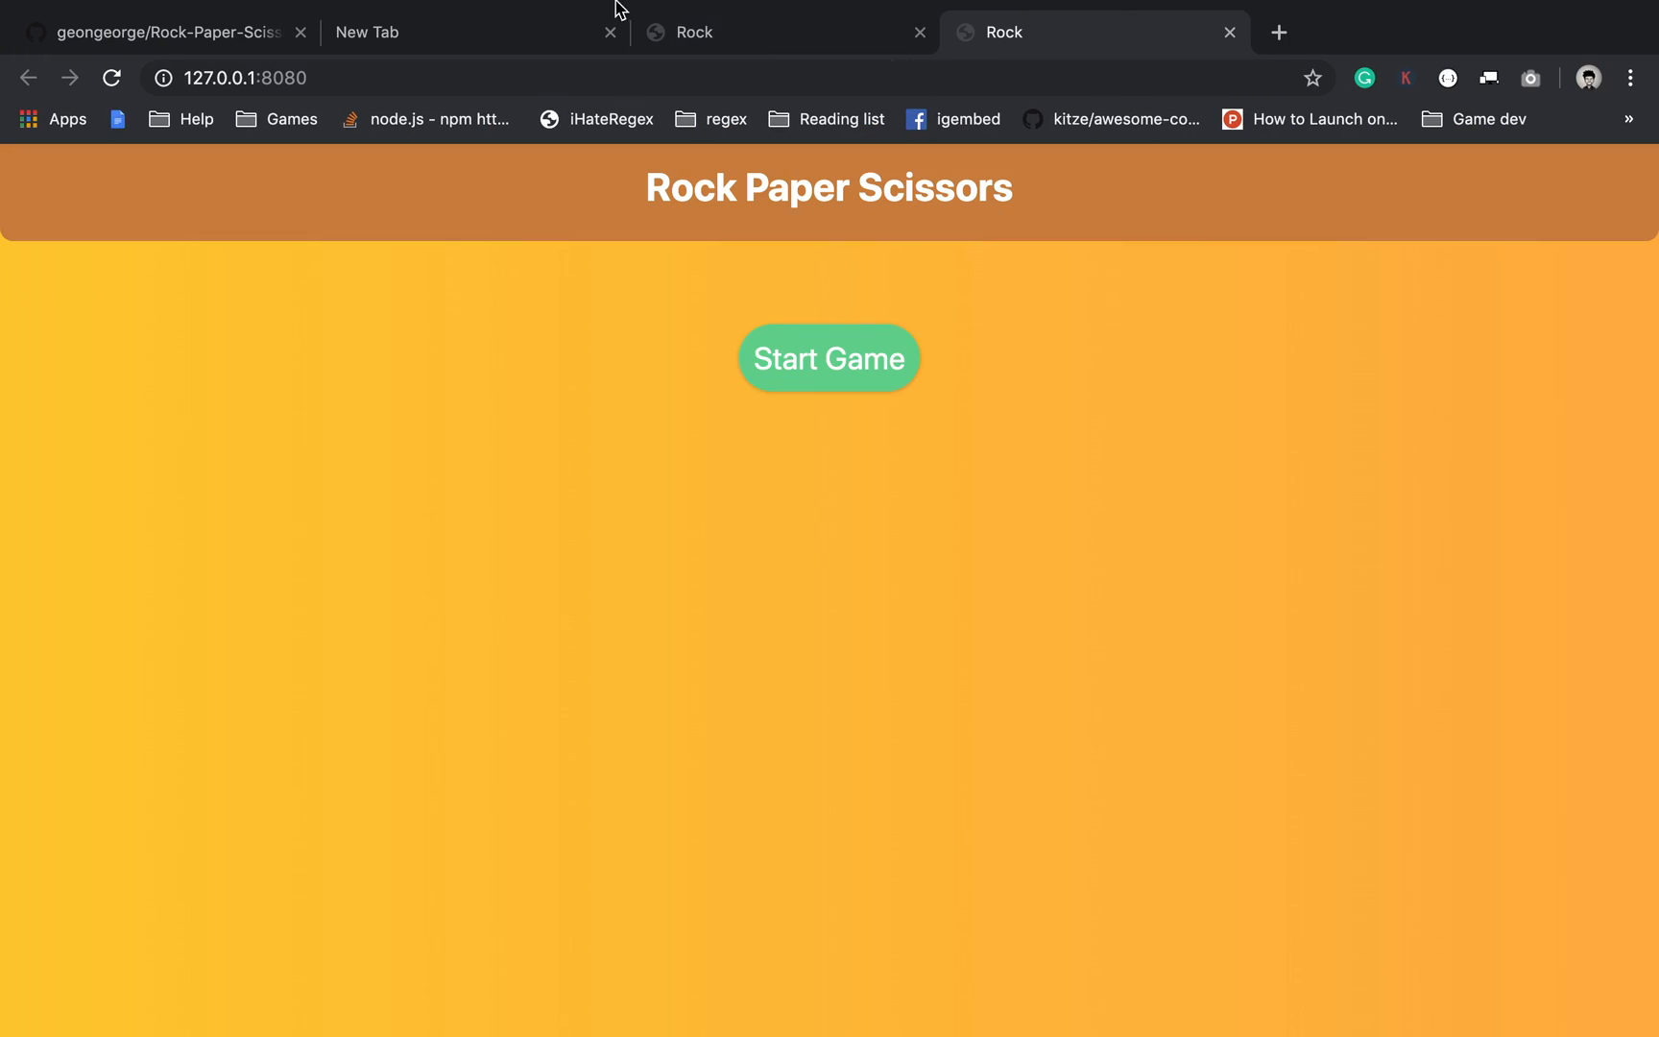
- Close the duplicate tab, confirm the console logs "loaded", and toggle the responsive device preview
{"action": "left_click", "coordinate": [1228, 33]}
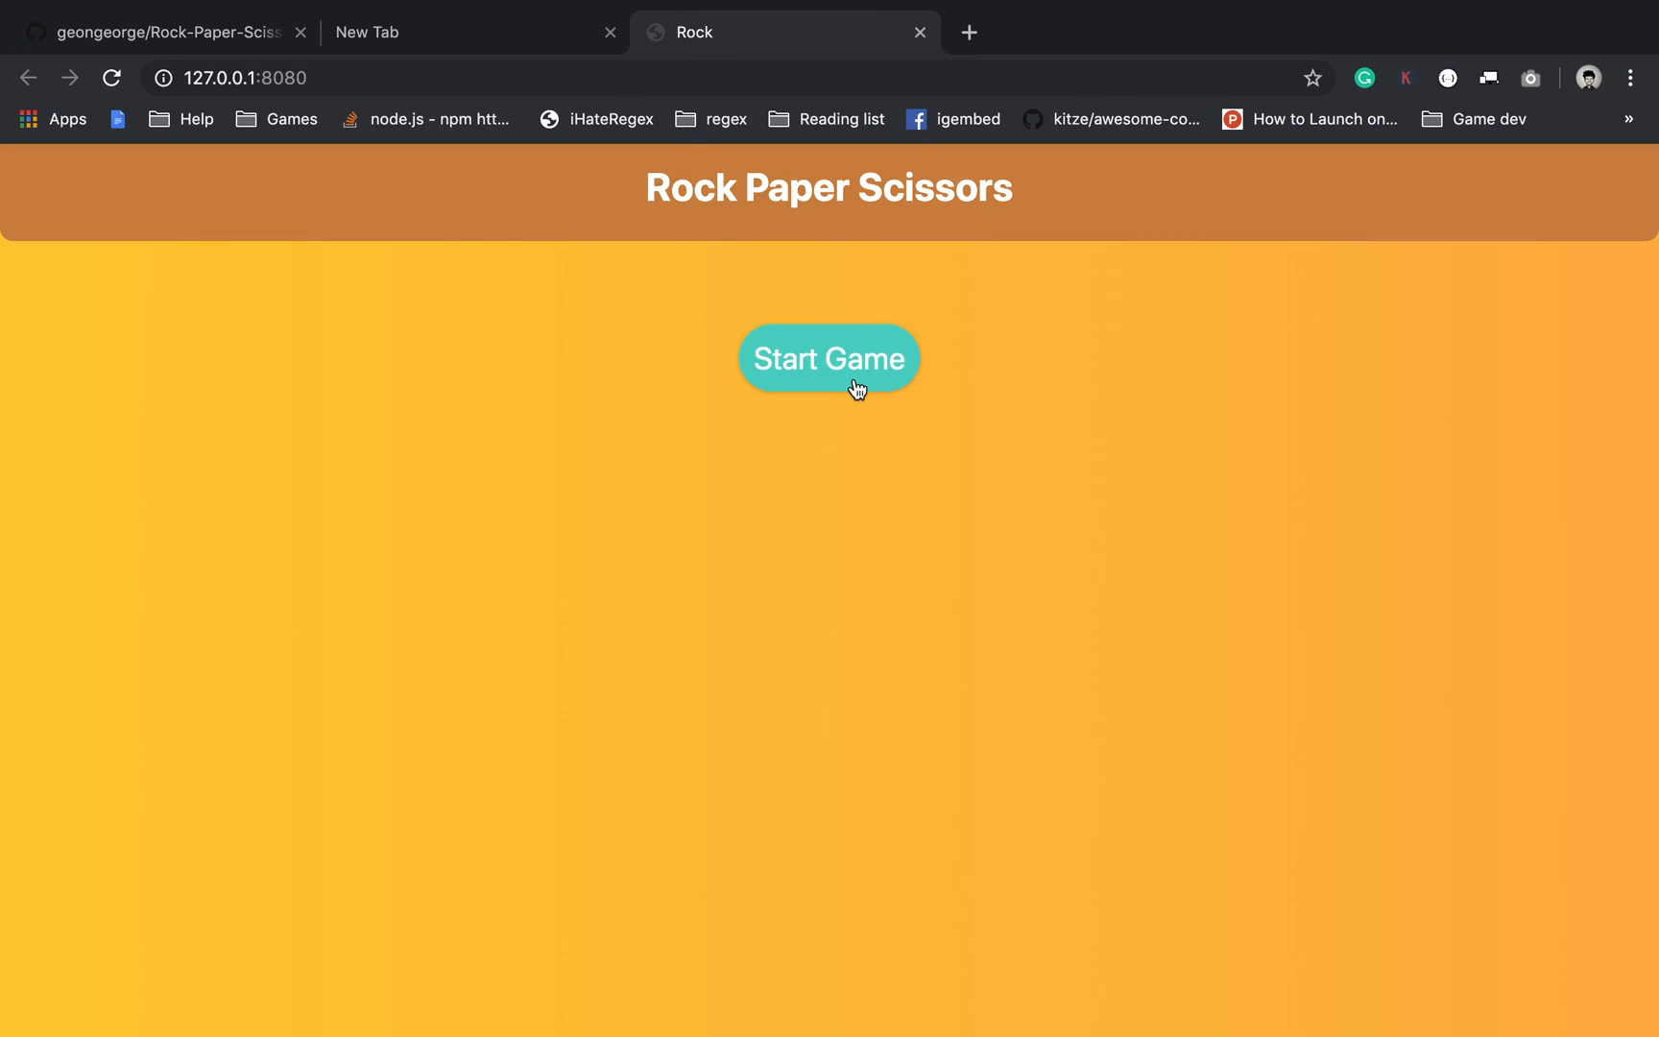
{"action": "key", "text": "F12"}
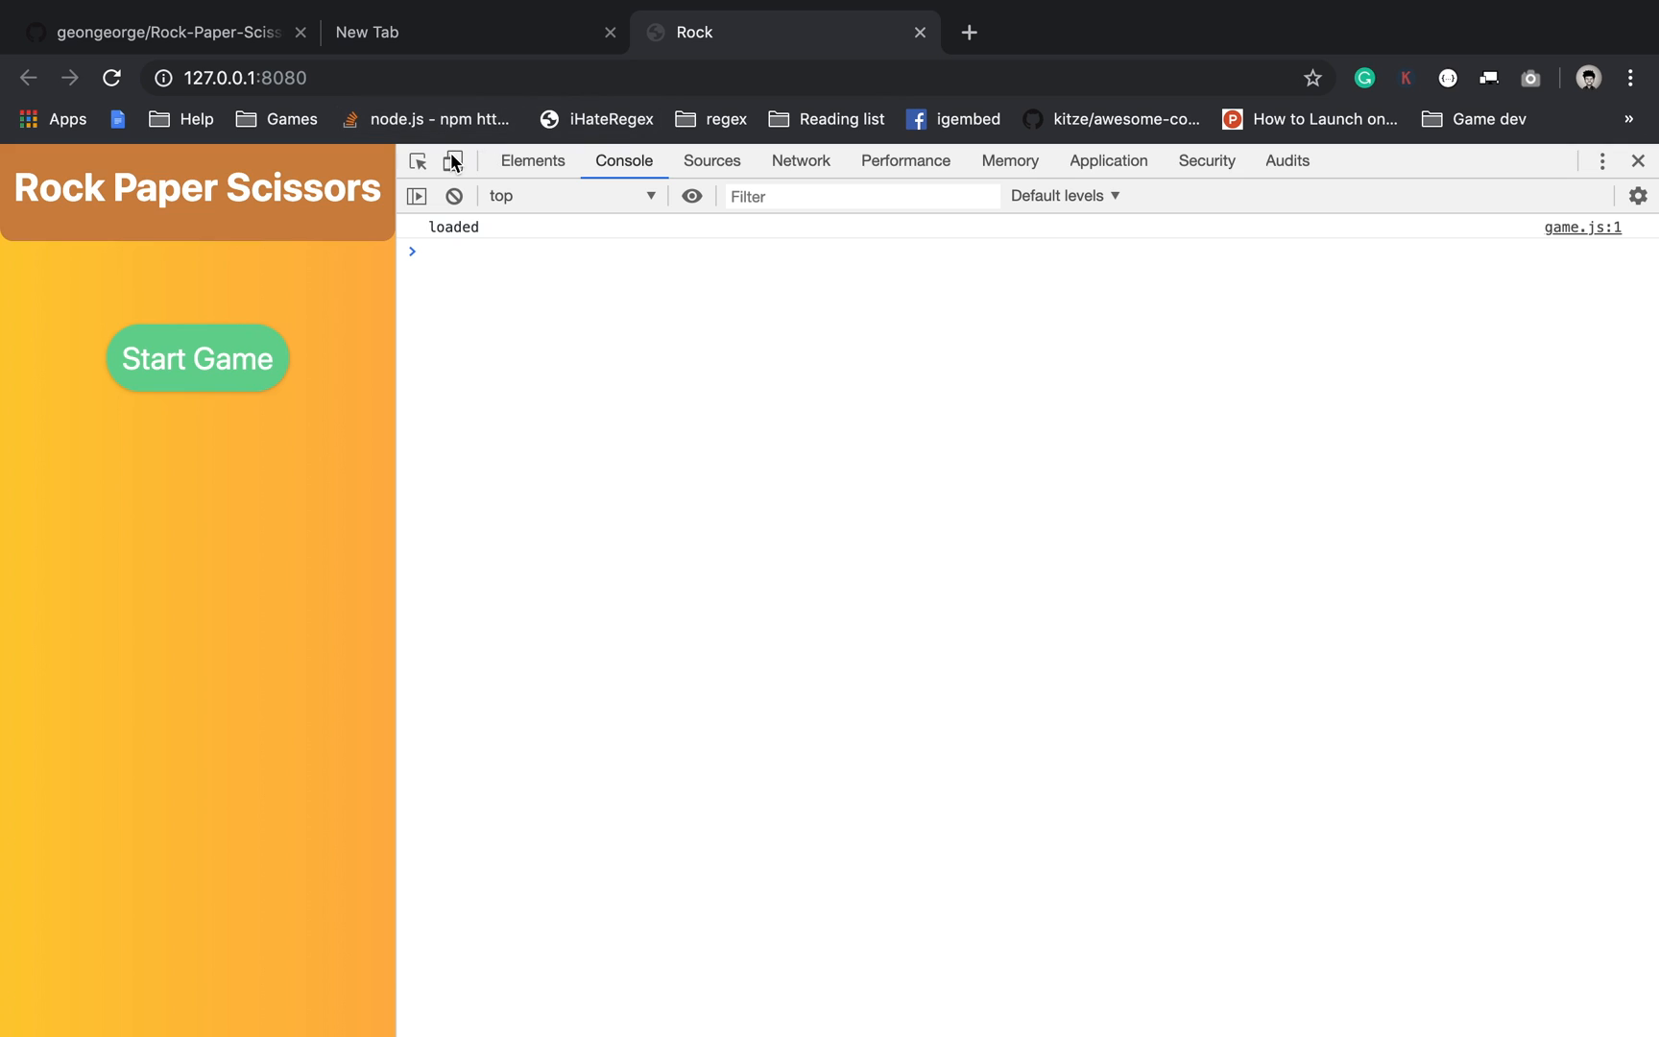
{"action": "left_click", "coordinate": [453, 161]}
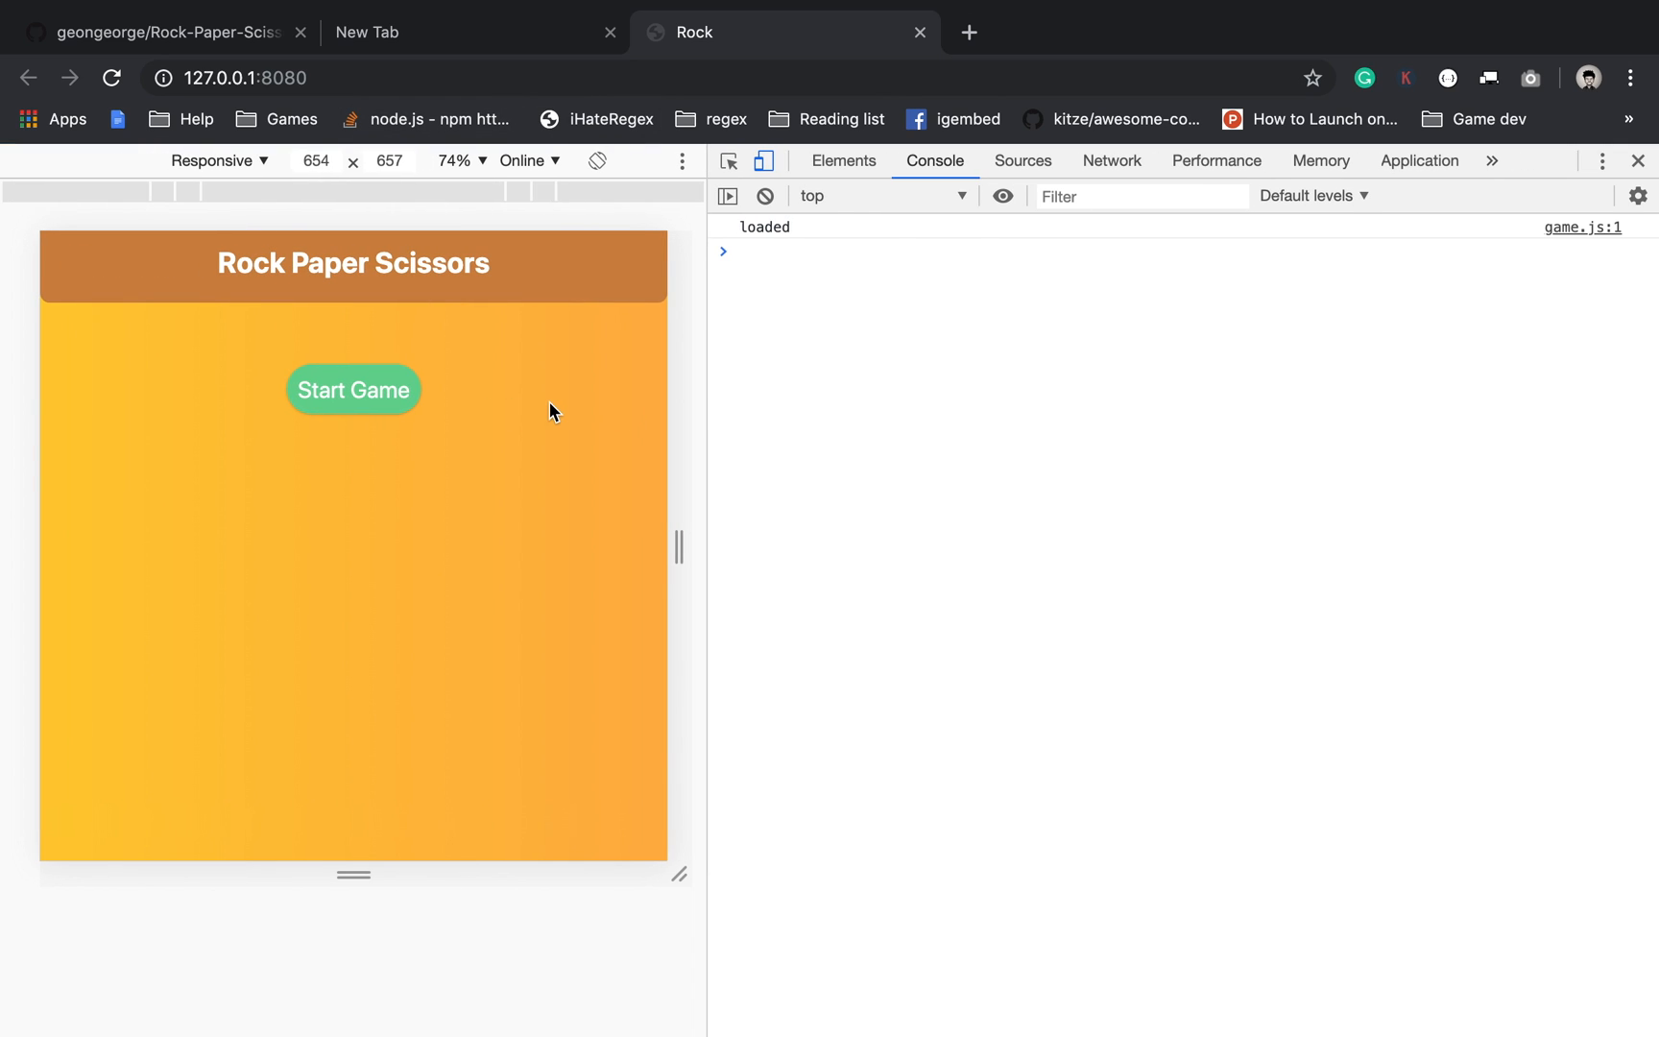
{"action": "left_click", "coordinate": [764, 162]}
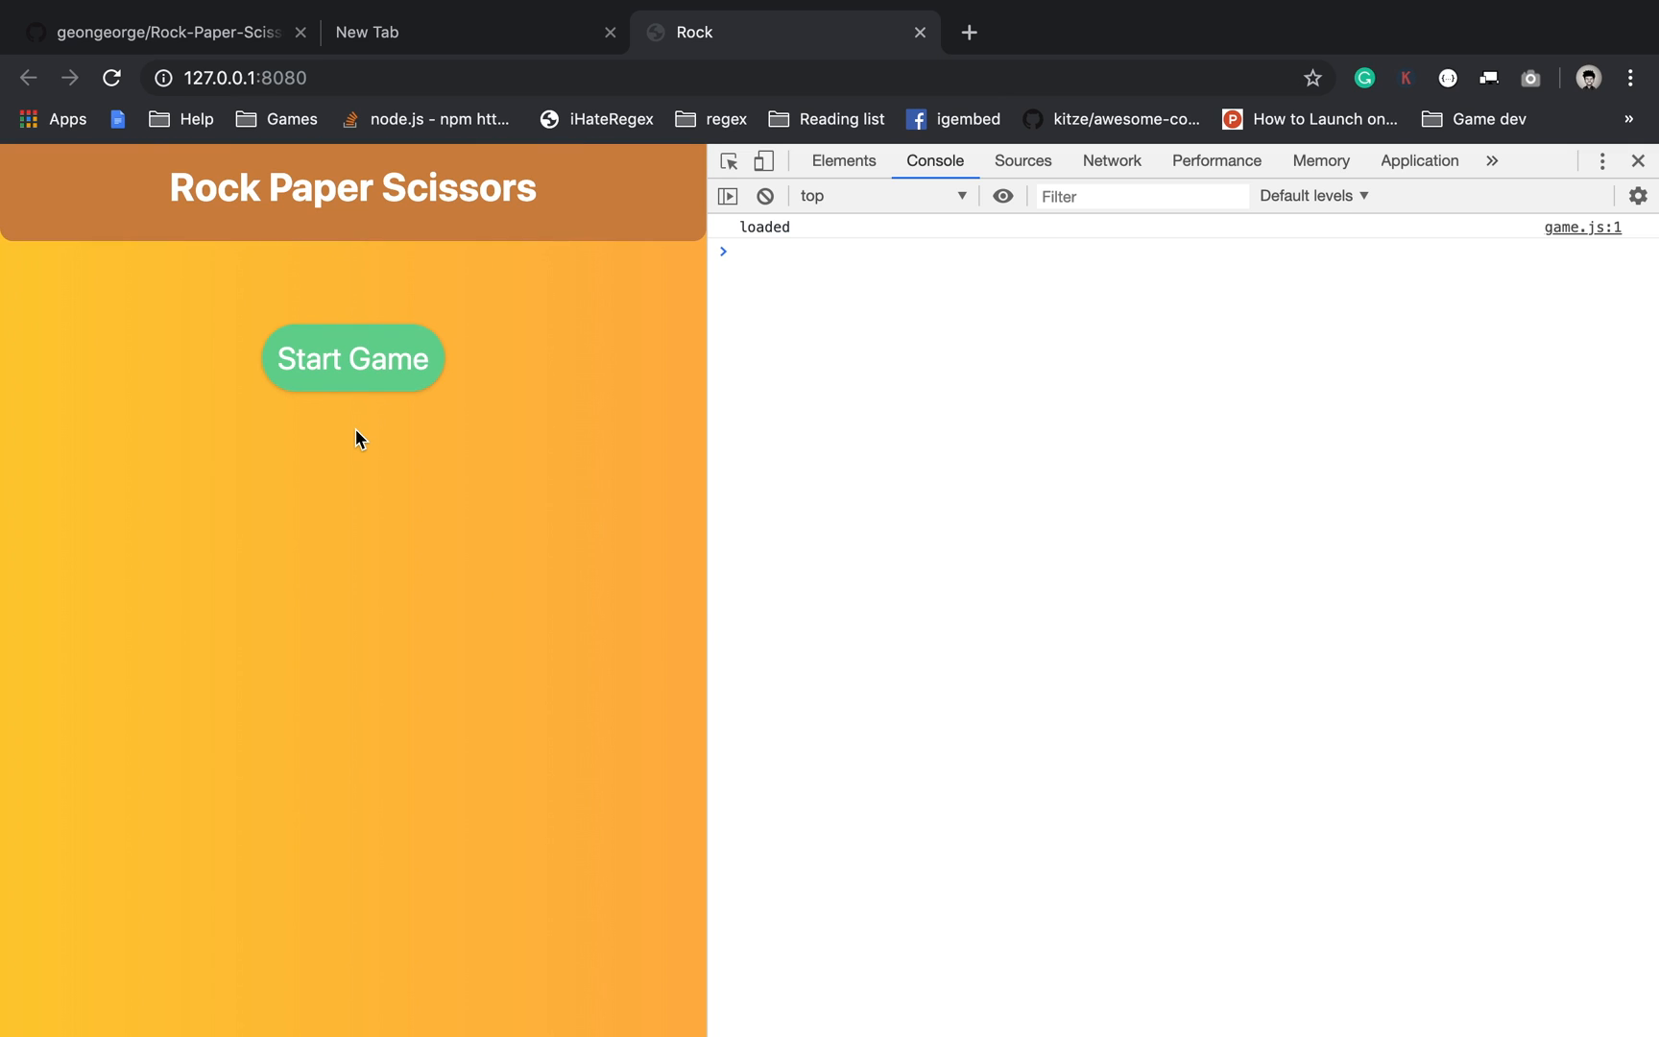
{"action": "mouse_move", "coordinate": [352, 240]}
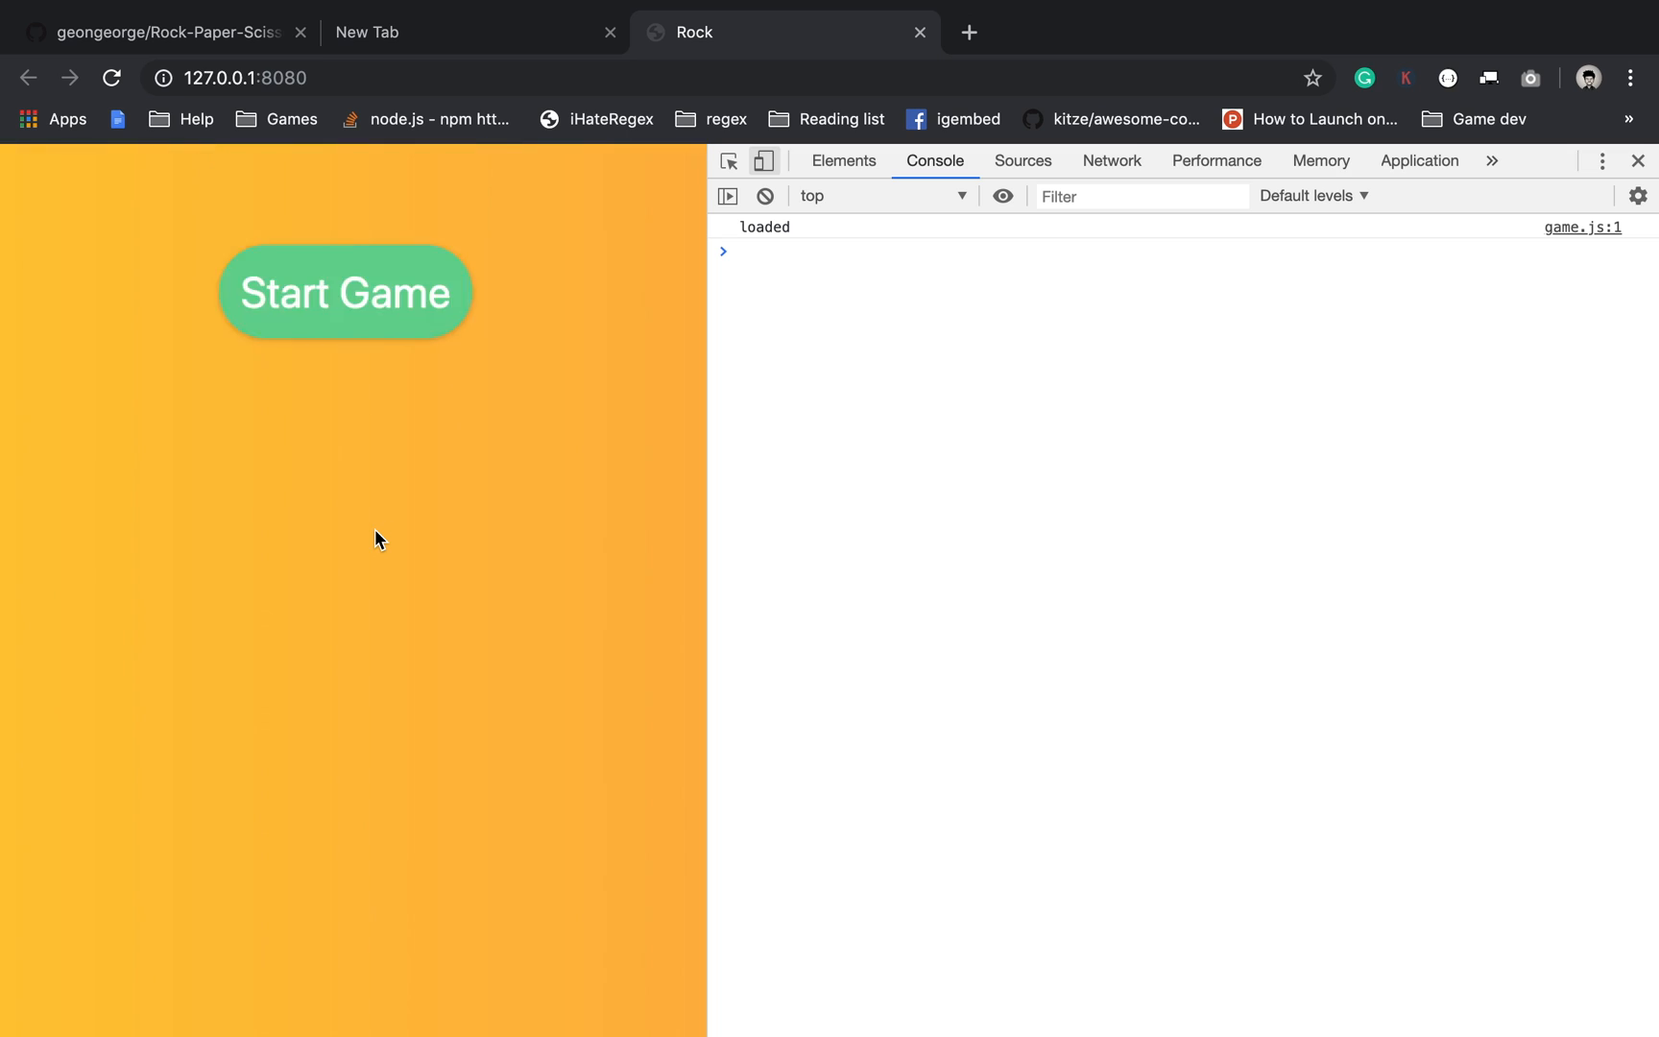
- Return to the GitHub repository tab and open a new blank tab
{"action": "left_click", "coordinate": [163, 33]}
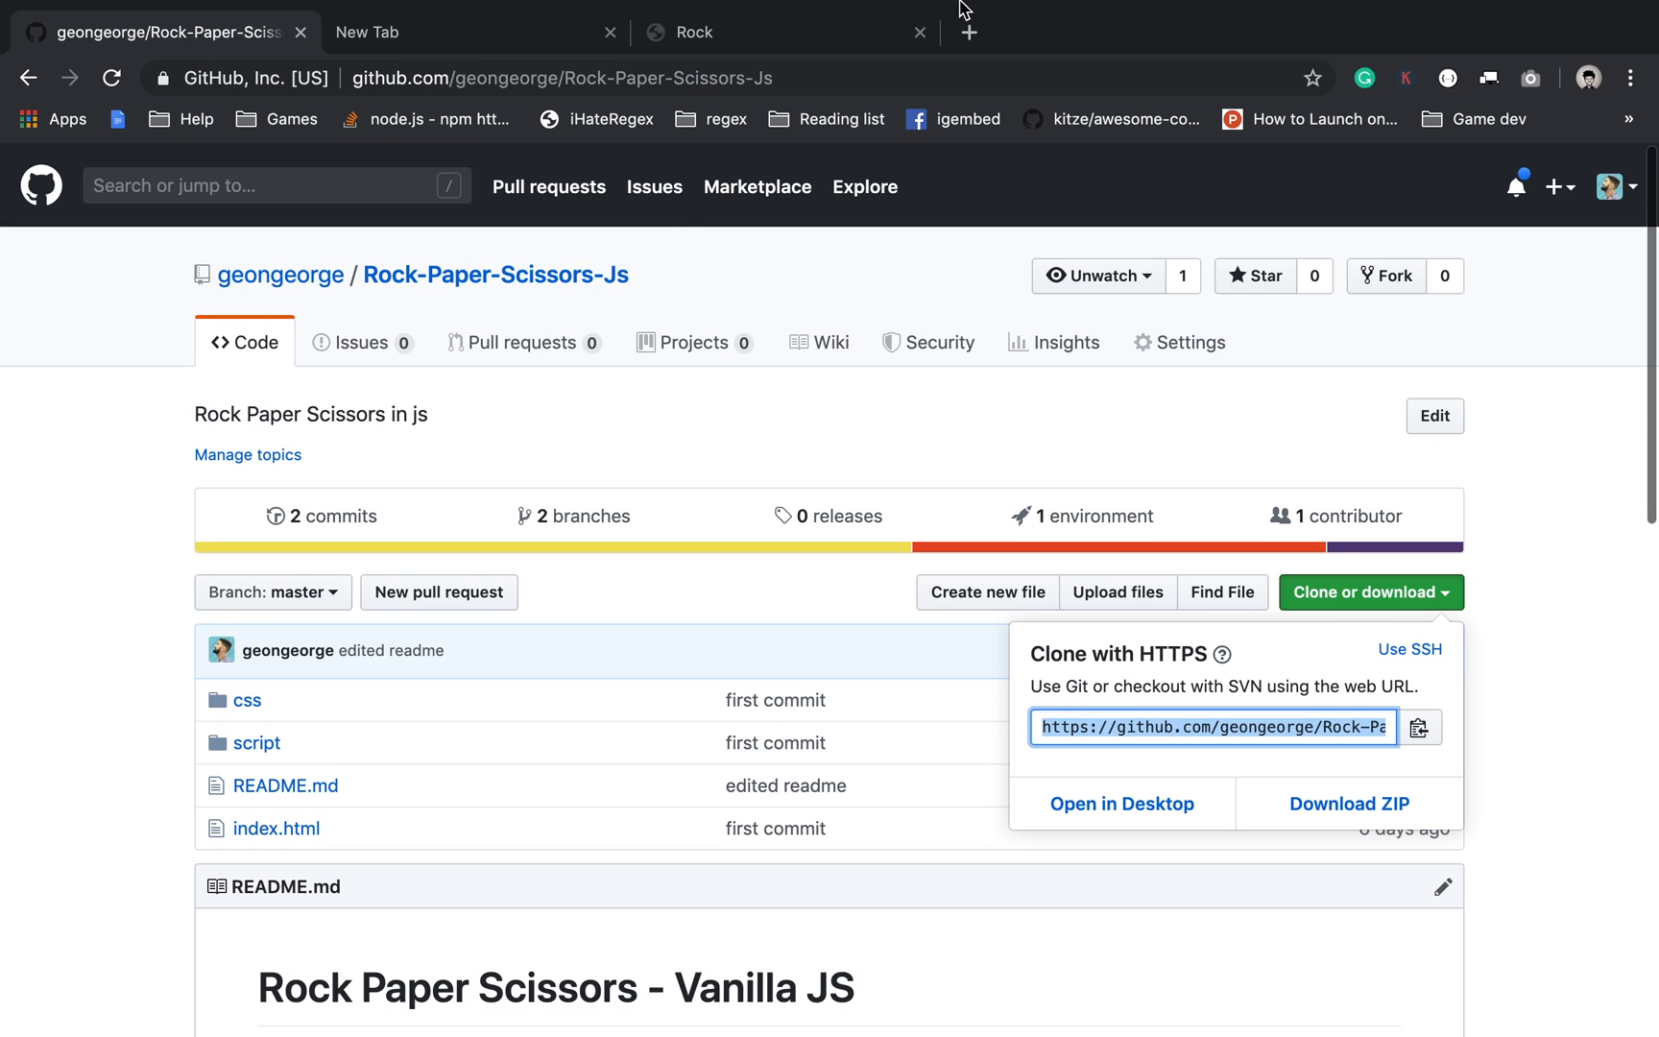
{"action": "left_click", "coordinate": [969, 33]}
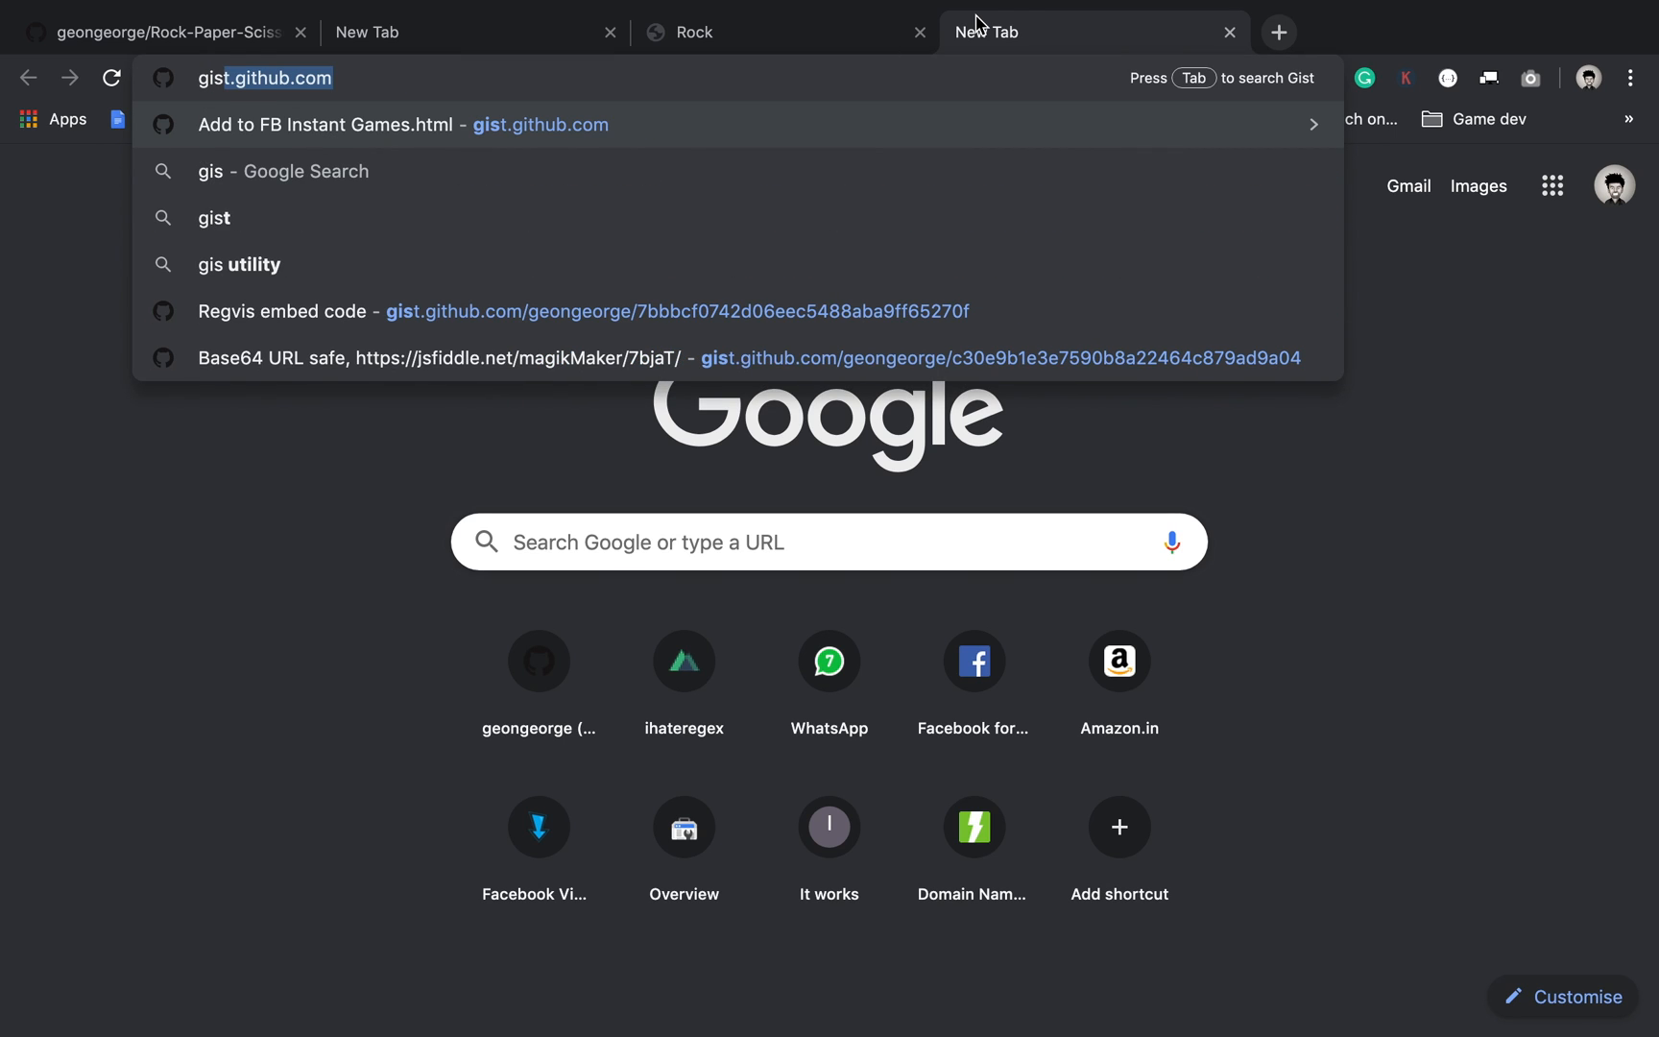
- Load gist.github.com, open the Add to FB Instant Games.html gist and select its four mobile meta tags
{"action": "key", "text": "Return"}
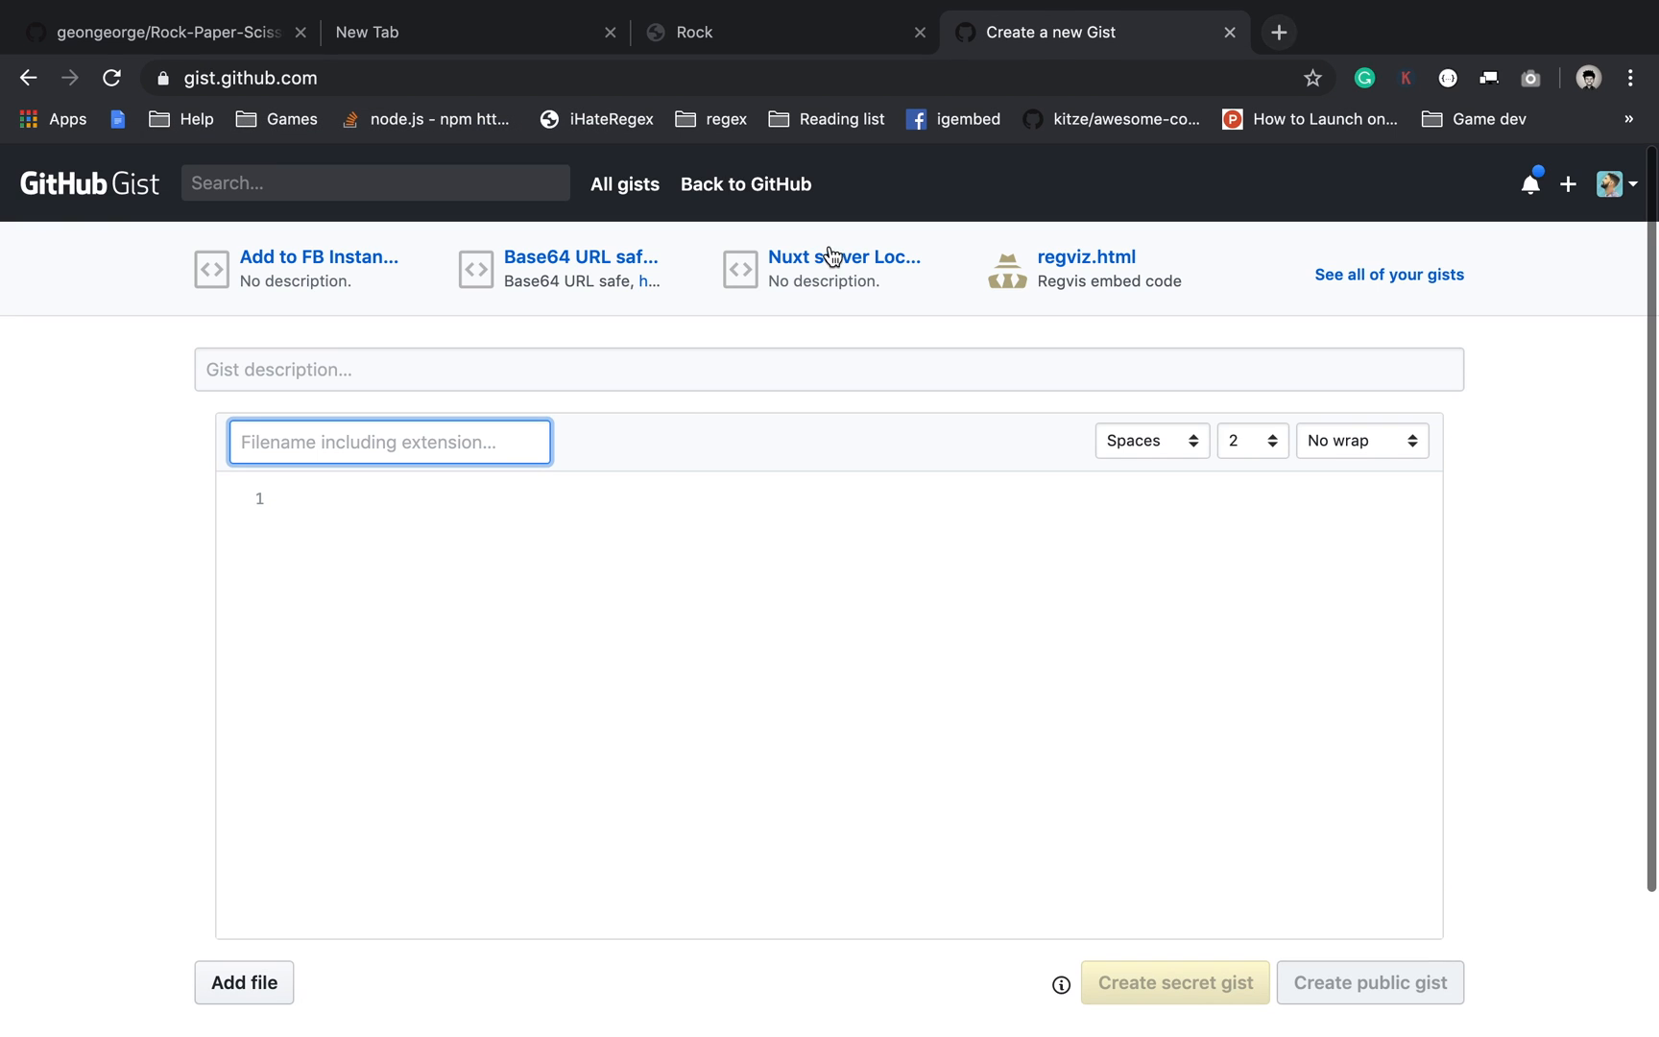
{"action": "left_click", "coordinate": [318, 257]}
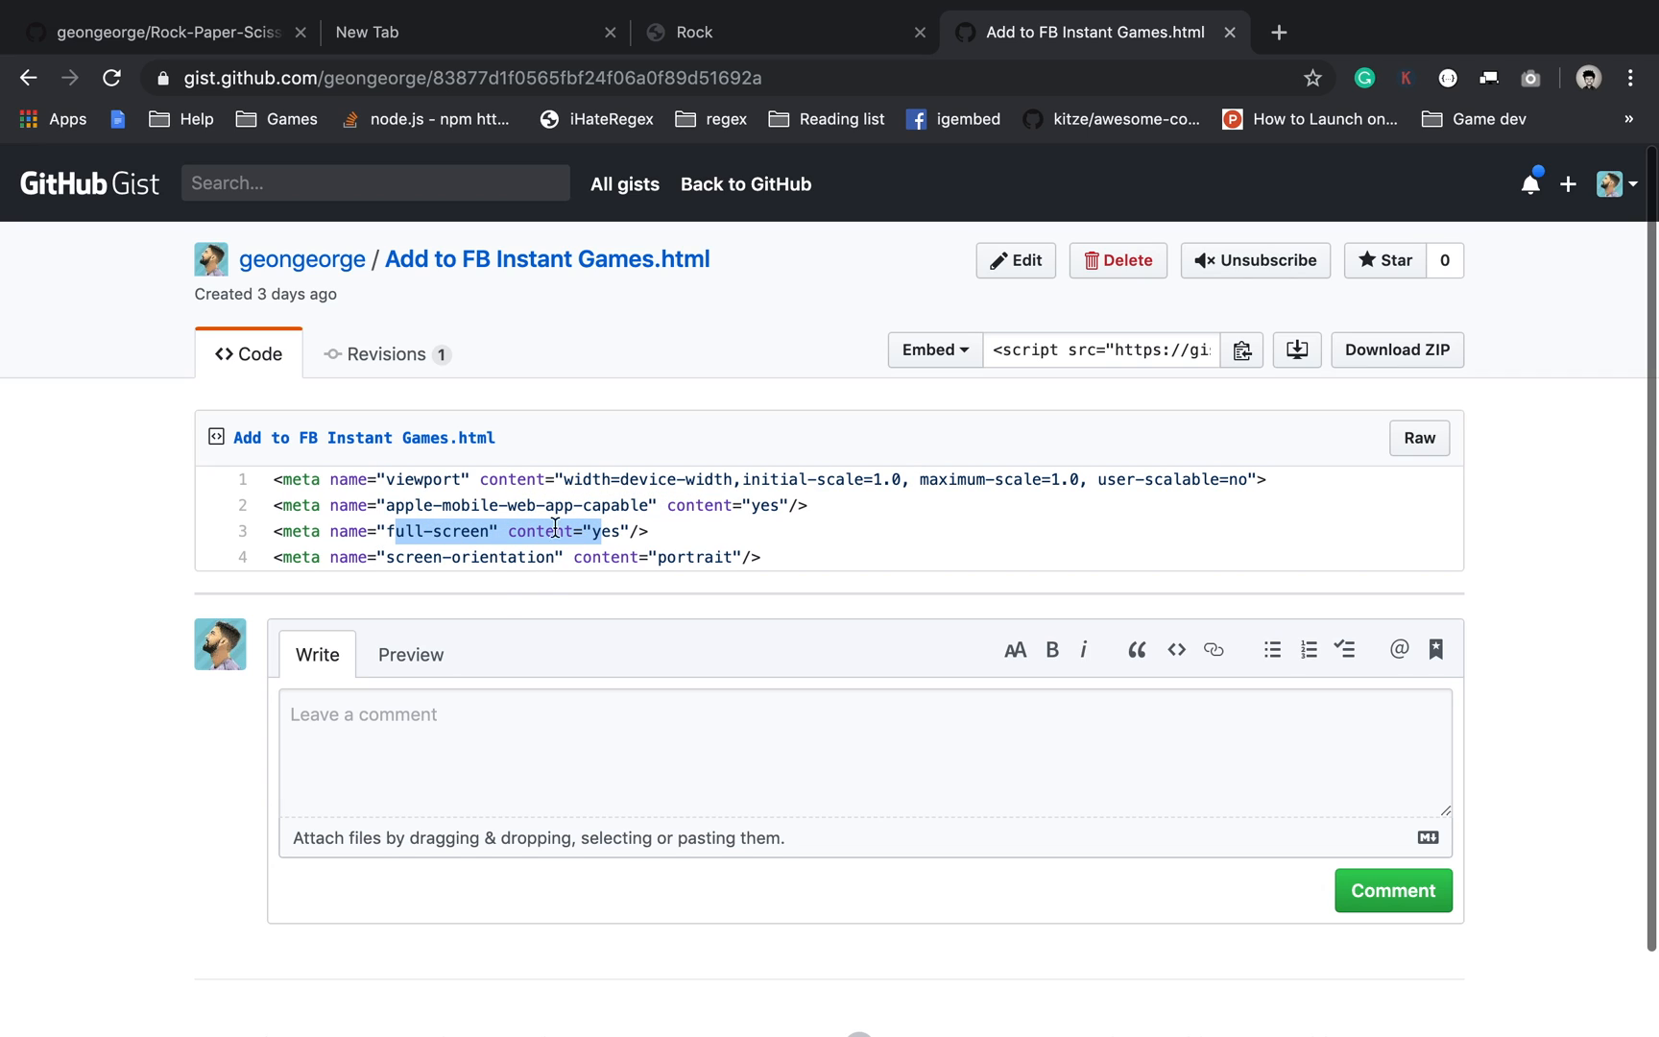
{"action": "left_click", "coordinate": [242, 556]}
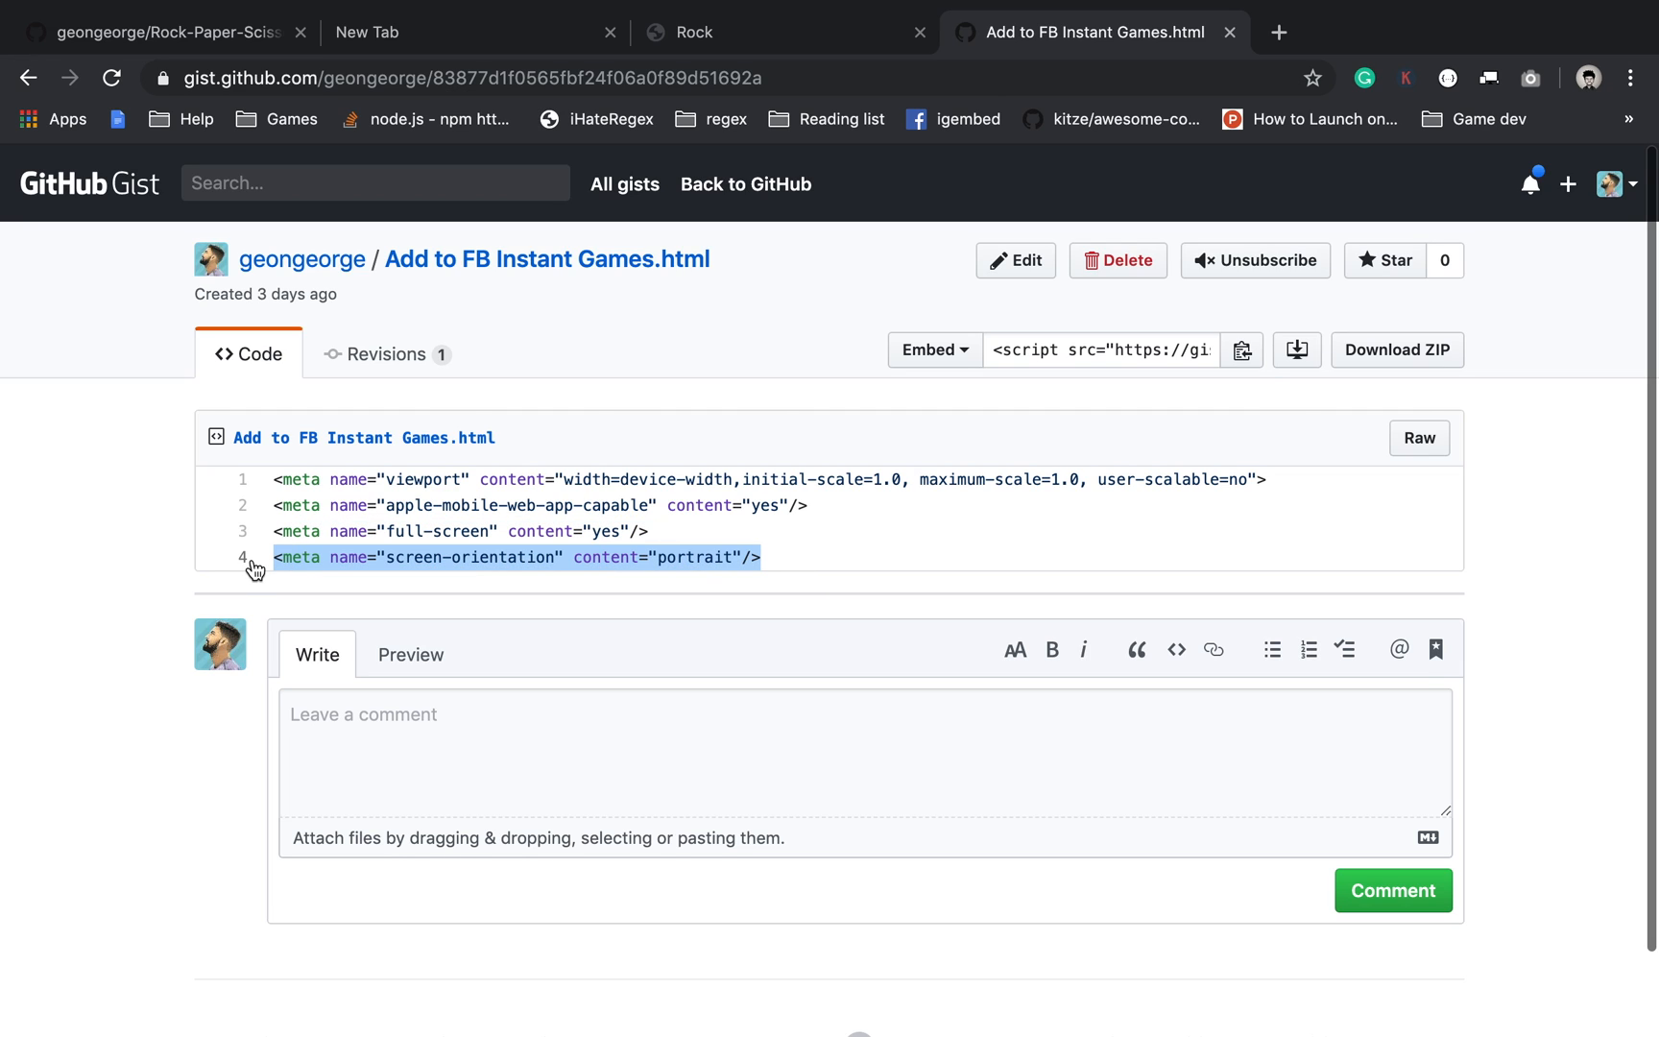
{"action": "mouse_move", "coordinate": [1140, 979]}
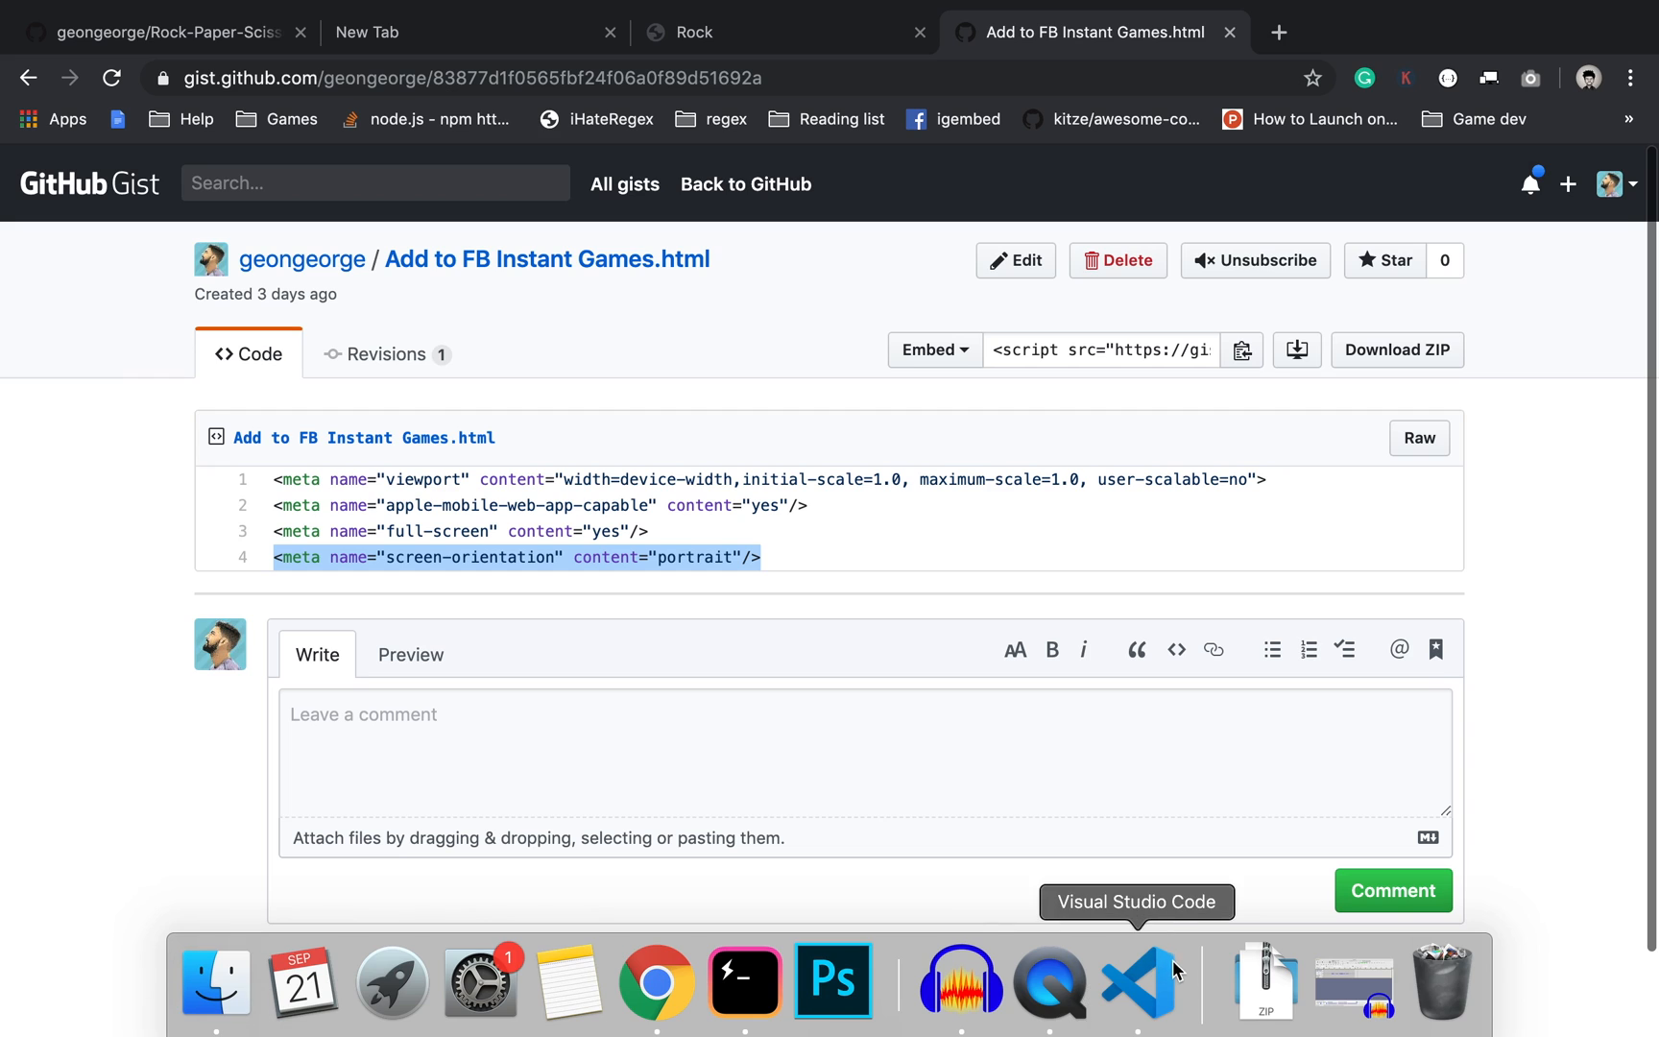
- Switch to VS Code and paste the four mobile meta tags into the head of index.html
{"action": "left_click", "coordinate": [1142, 979]}
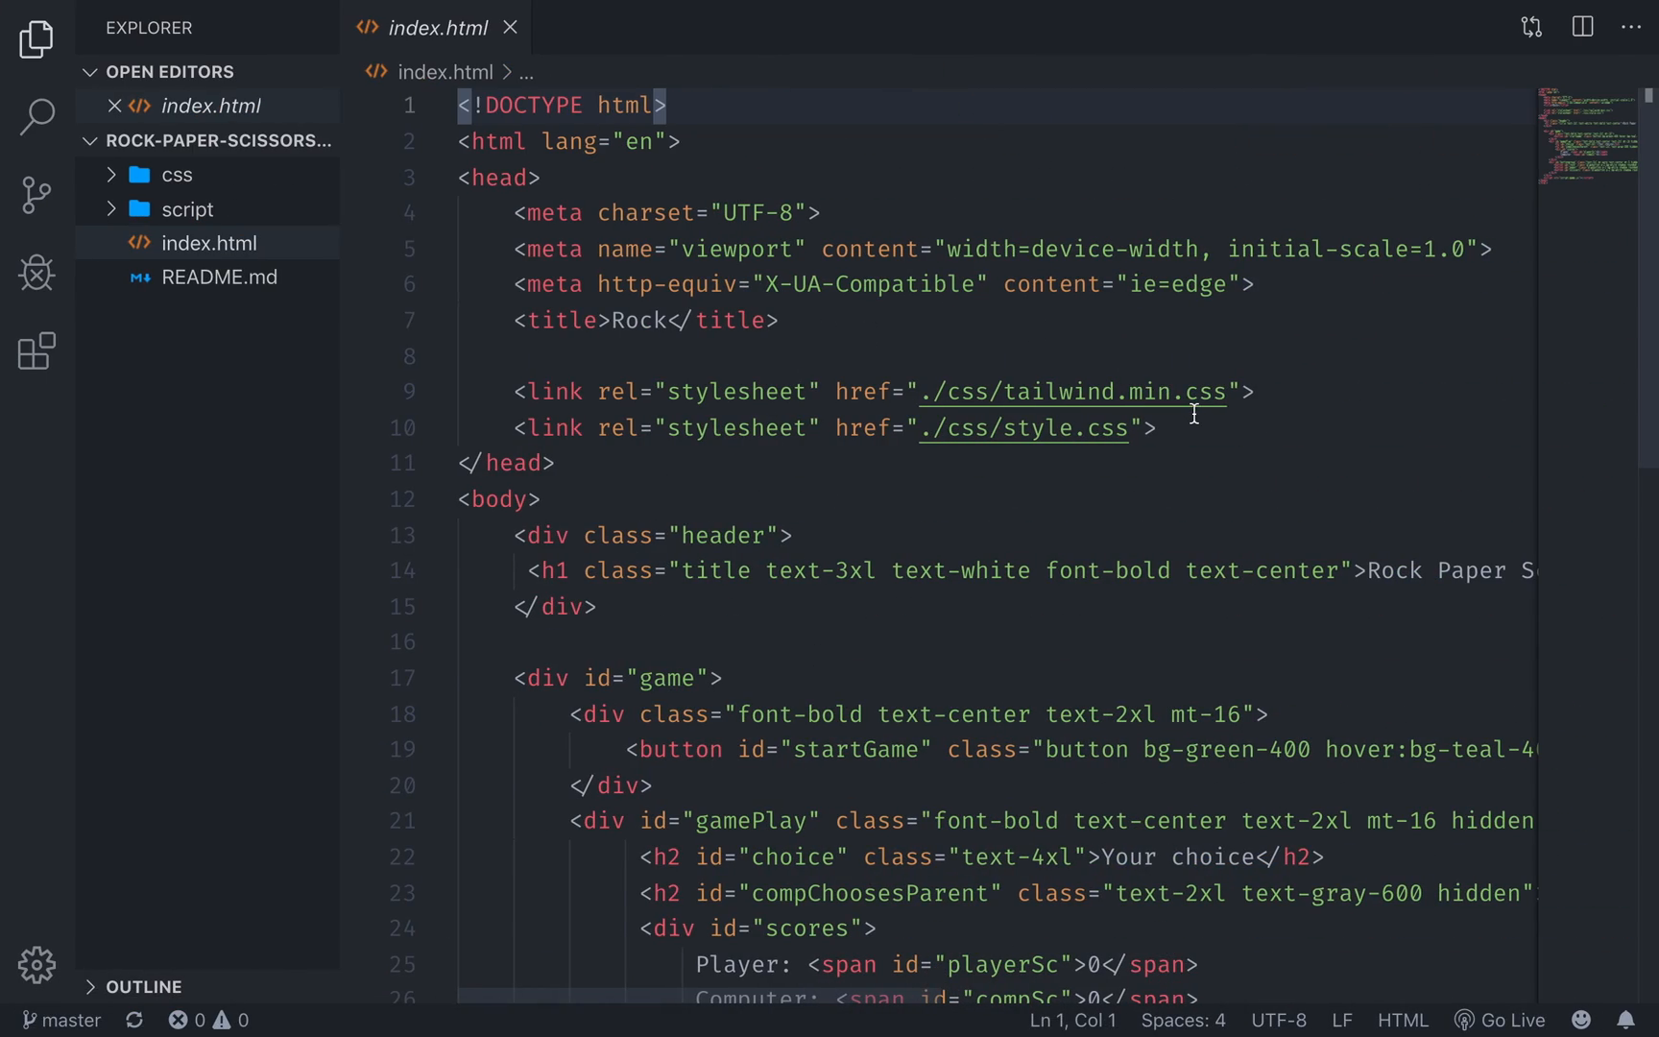
{"action": "left_click", "coordinate": [777, 320]}
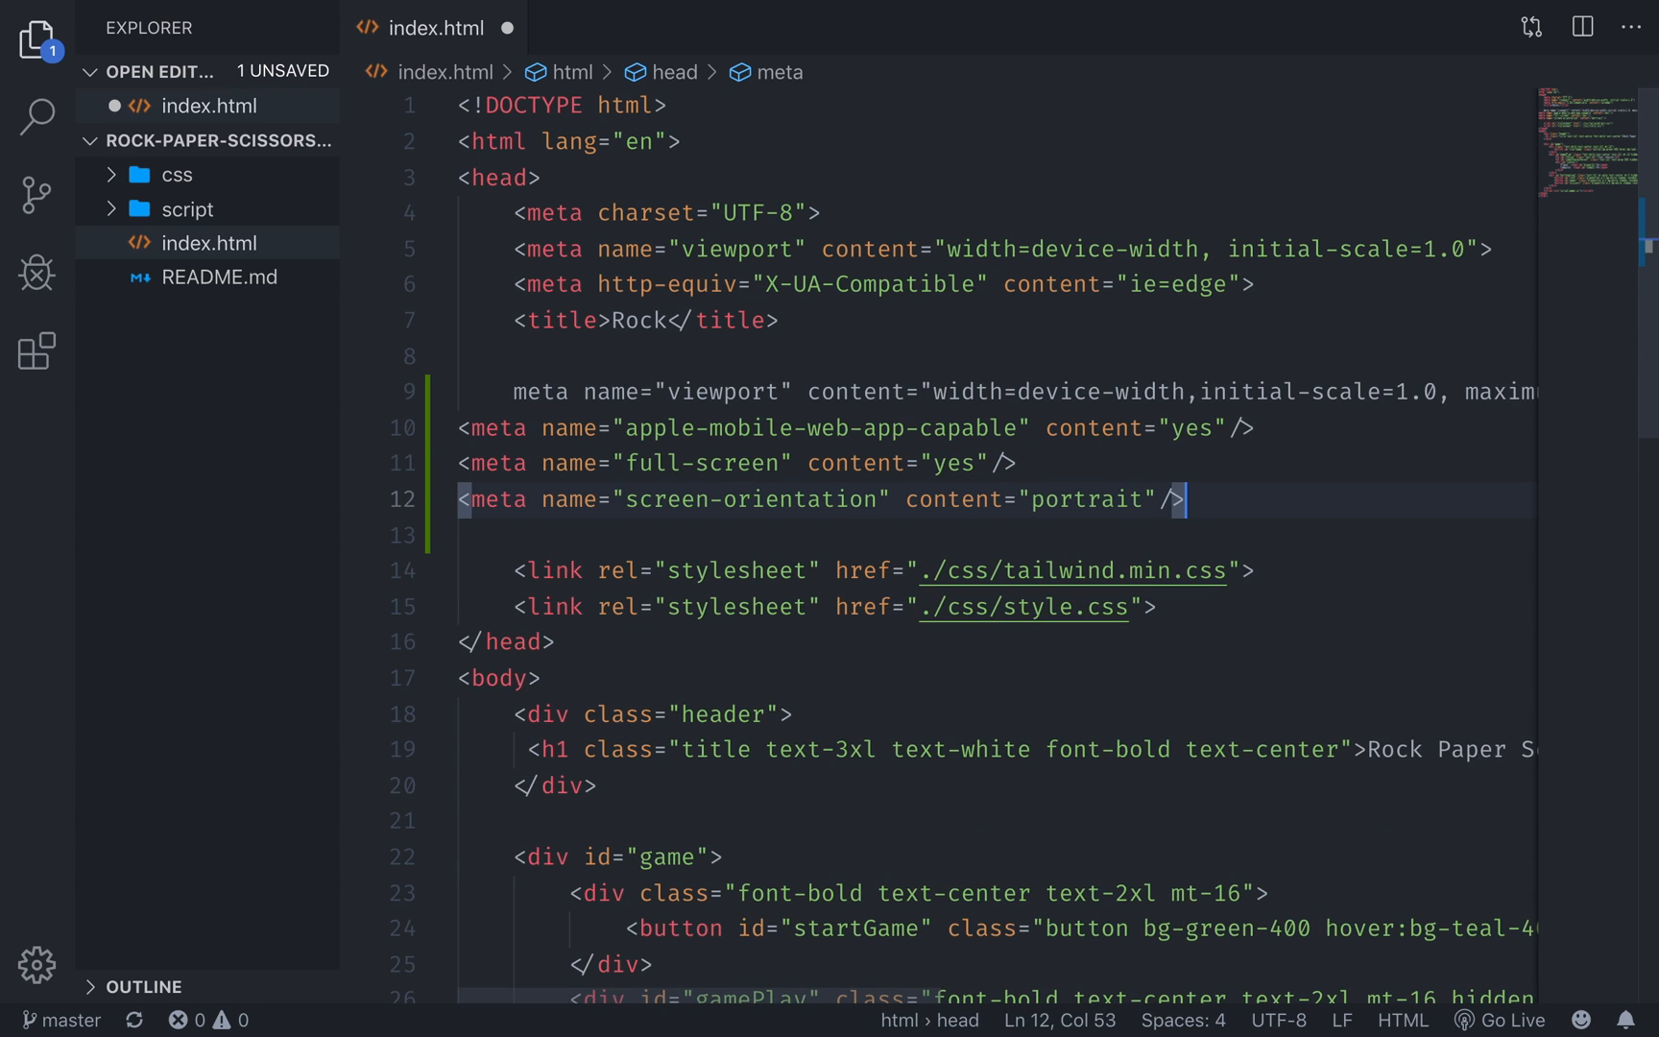
{"action": "mouse_move", "coordinate": [695, 344]}
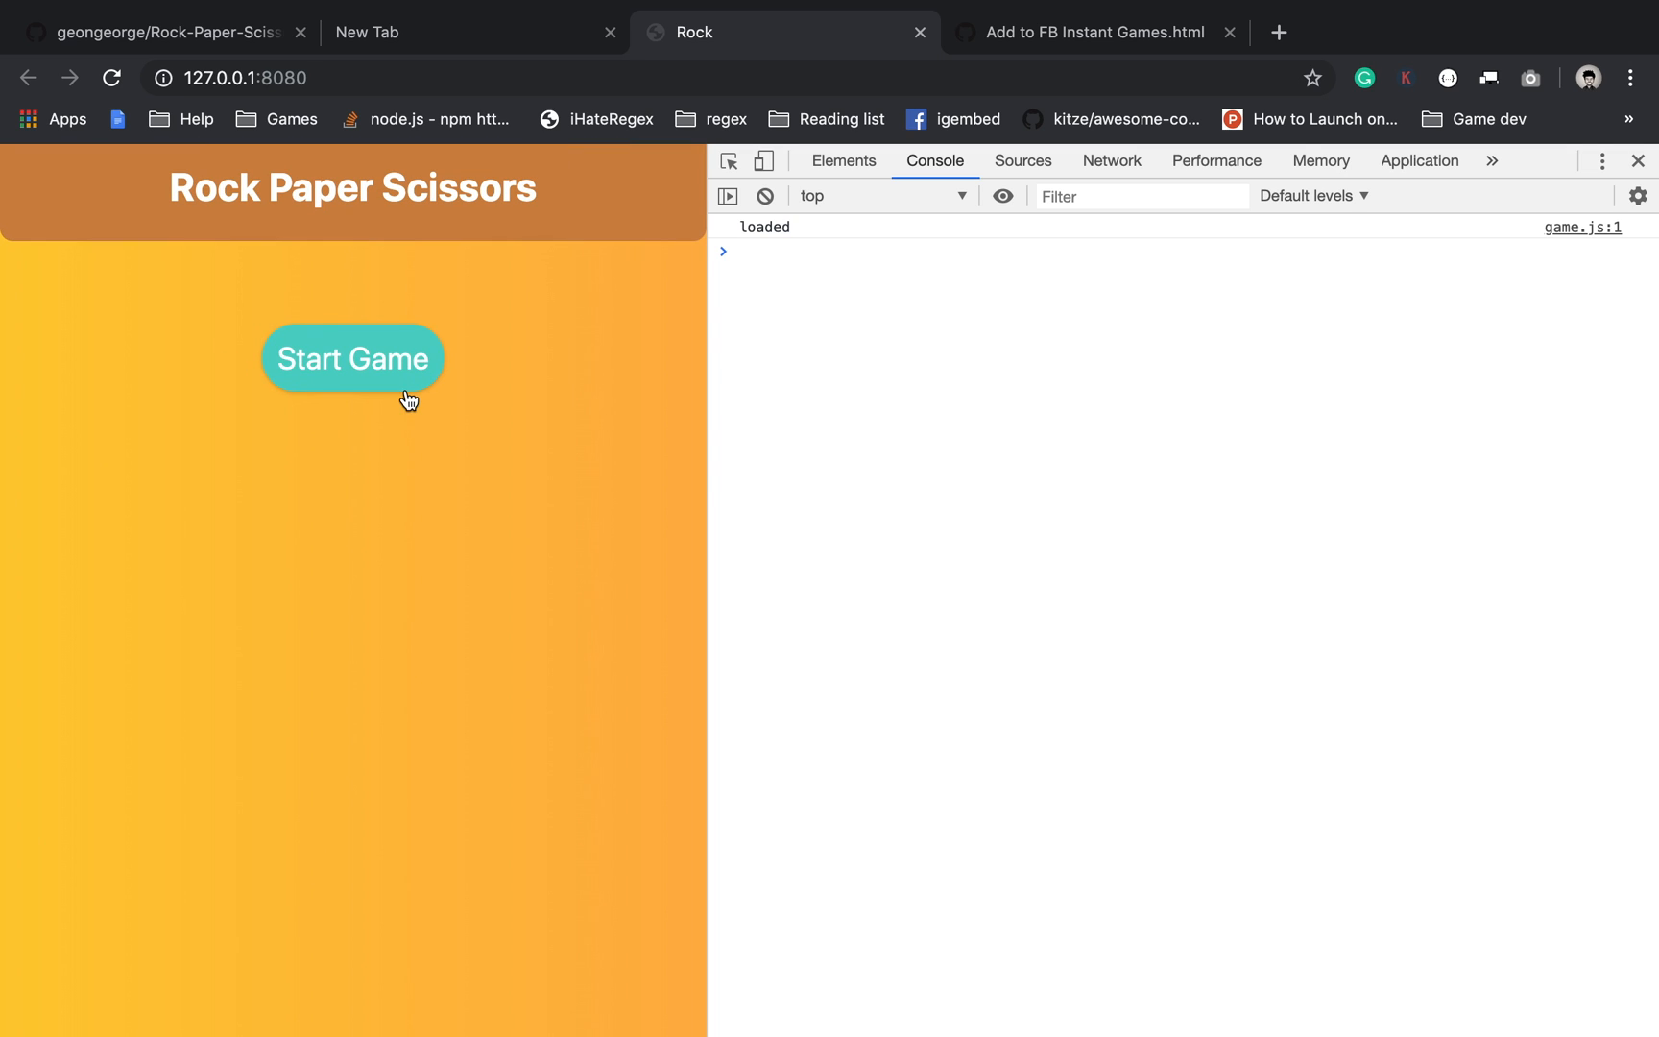
{"action": "mouse_move", "coordinate": [292, 426]}
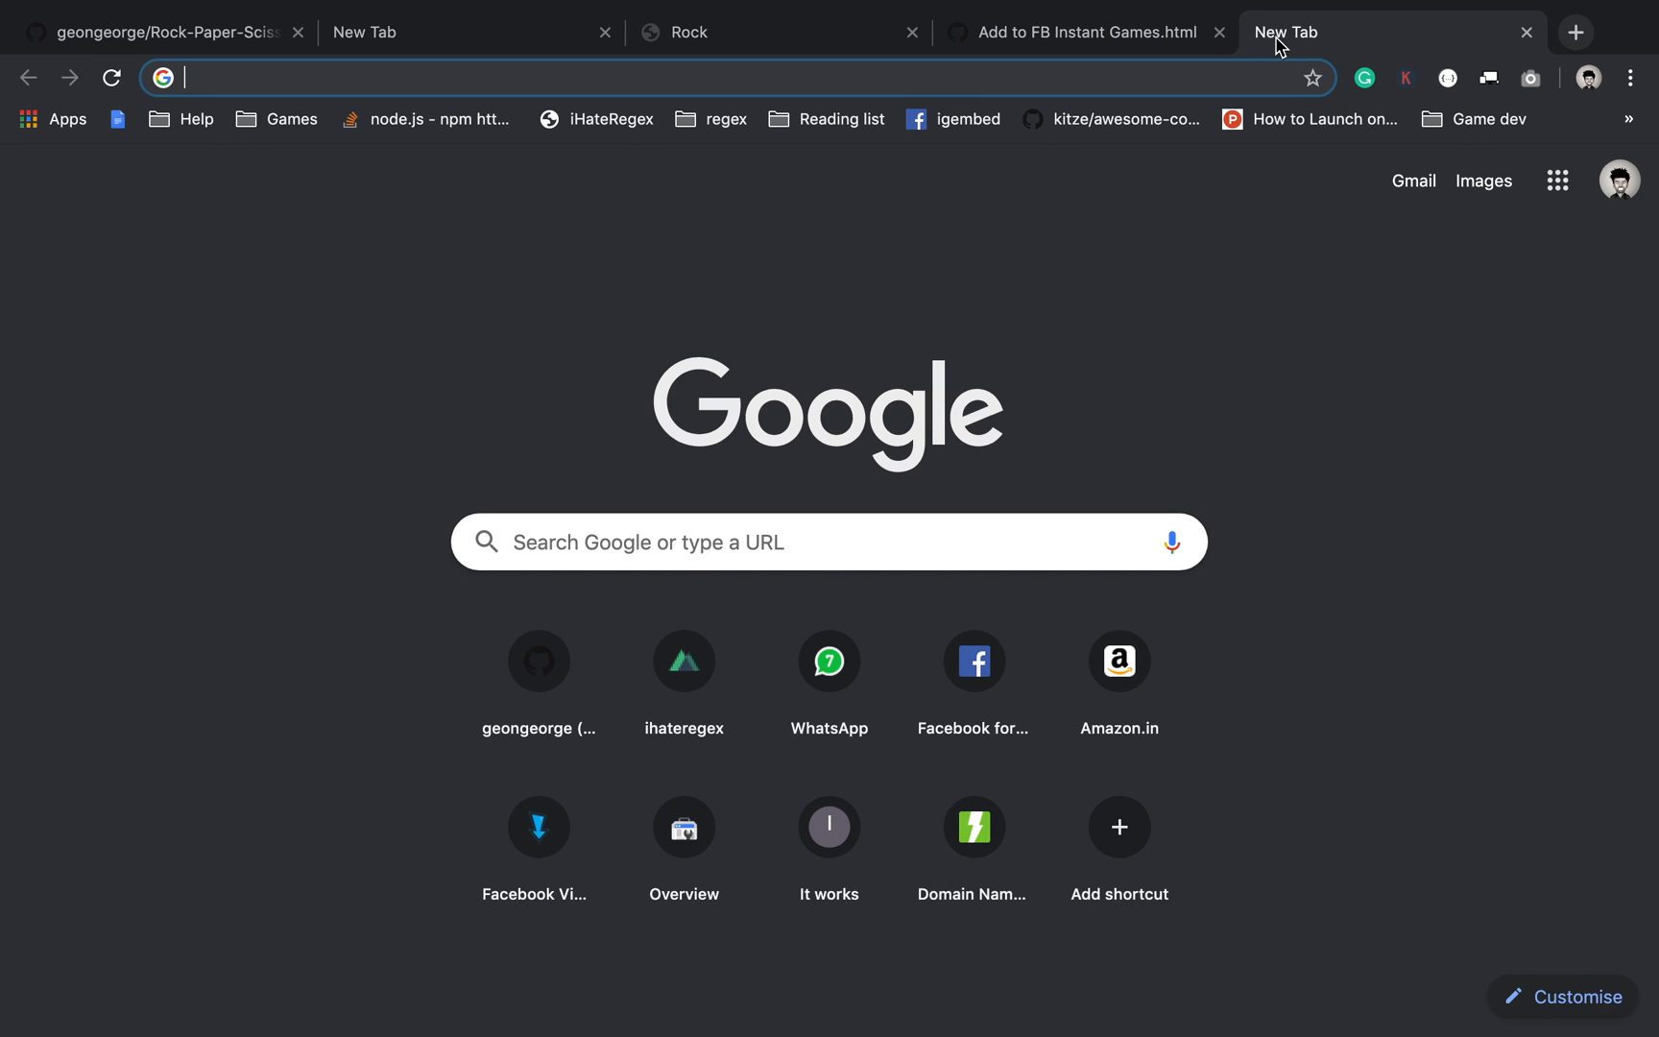
- Navigate from facebook.com to the Instant Games Getting Started docs and its Quick Start guide
{"action": "type", "text": "facebook.com"}
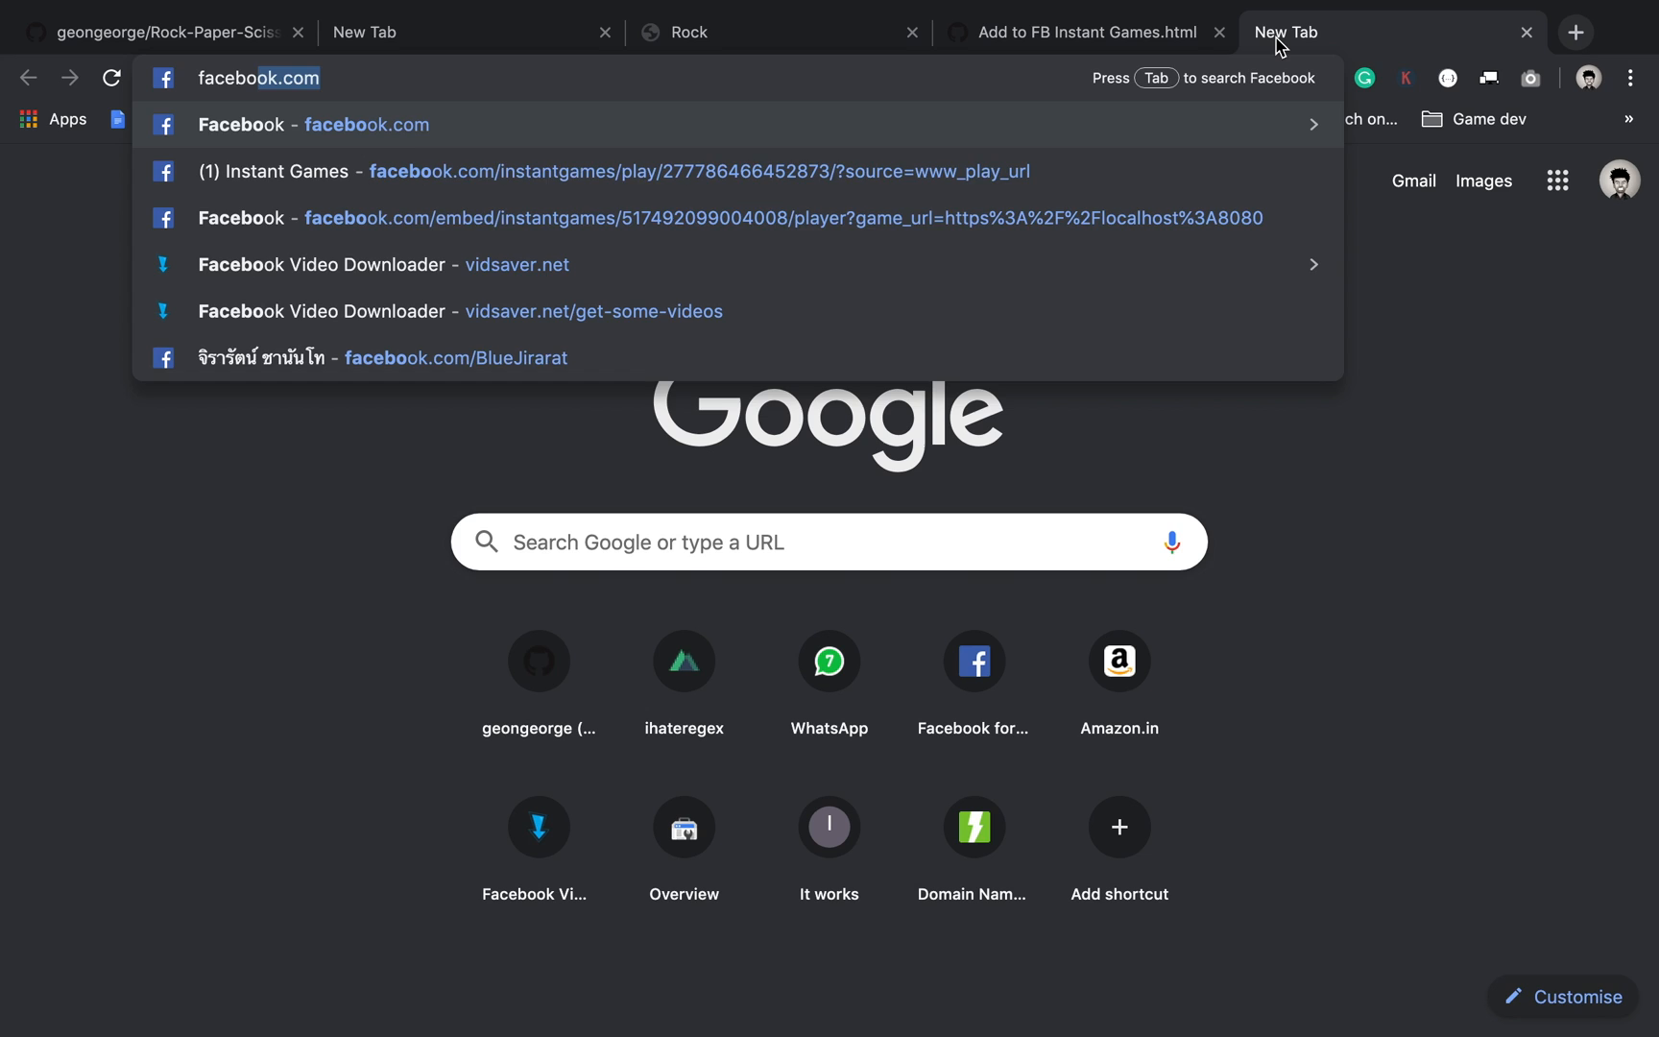
{"action": "type", "text": "ins"}
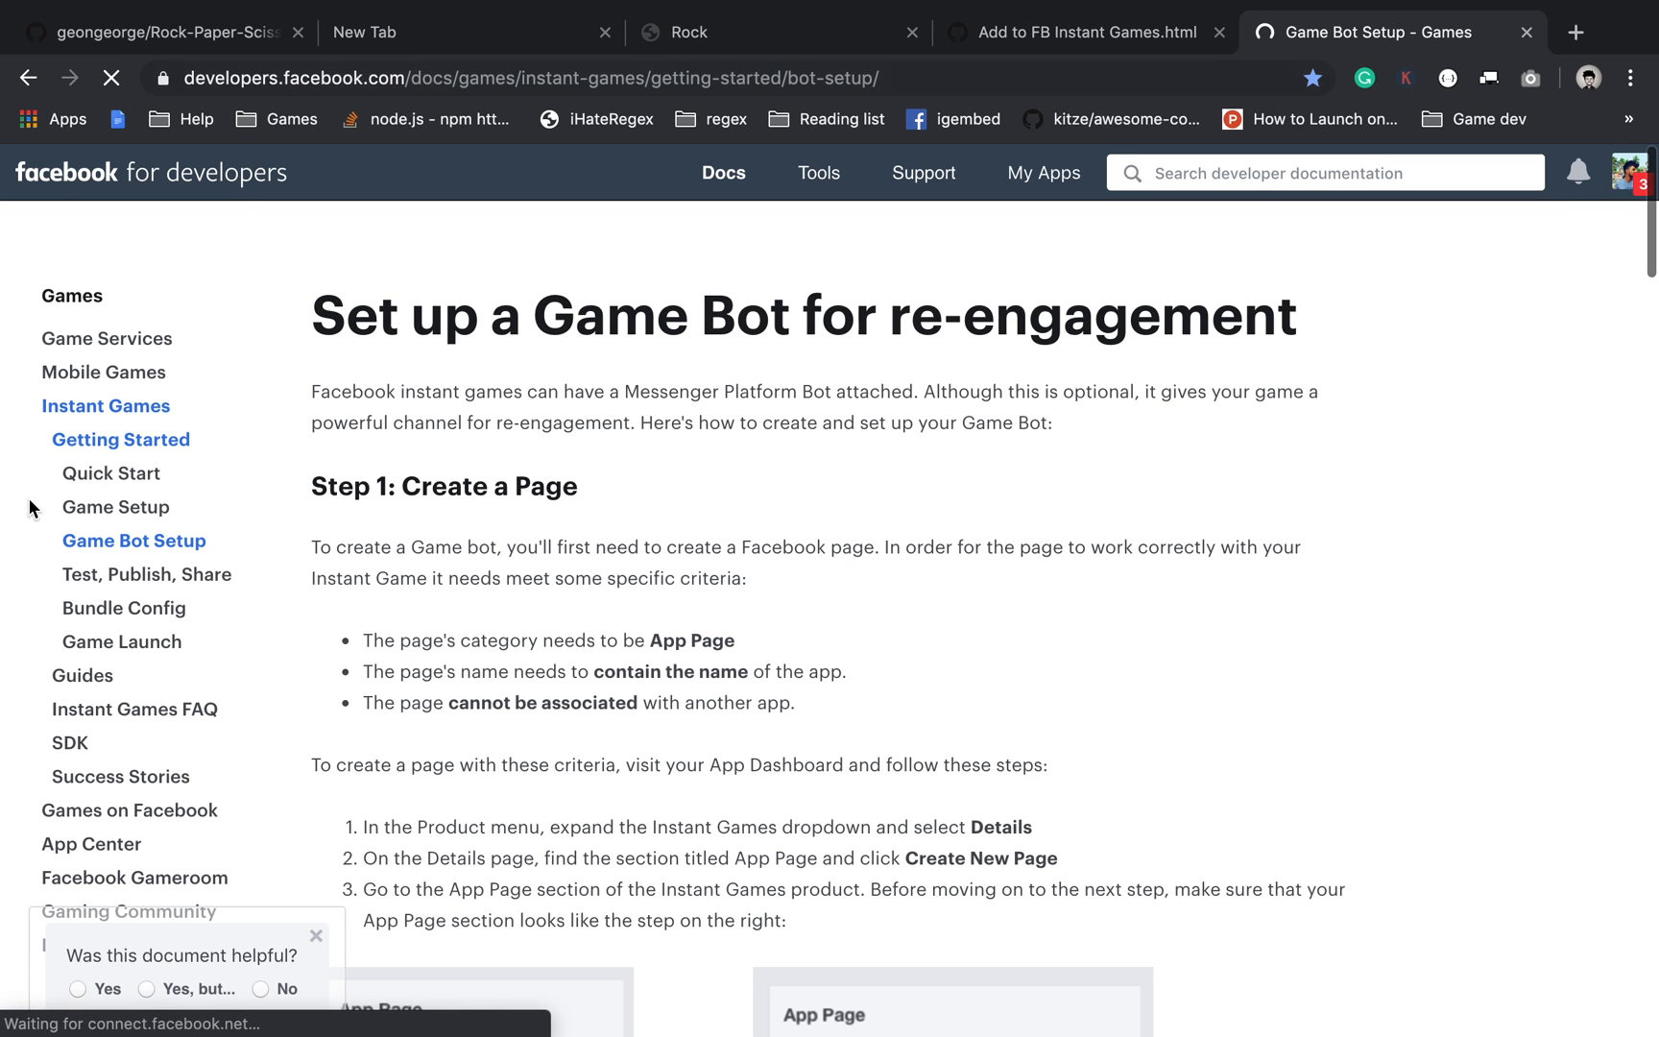
{"action": "left_click", "coordinate": [121, 440]}
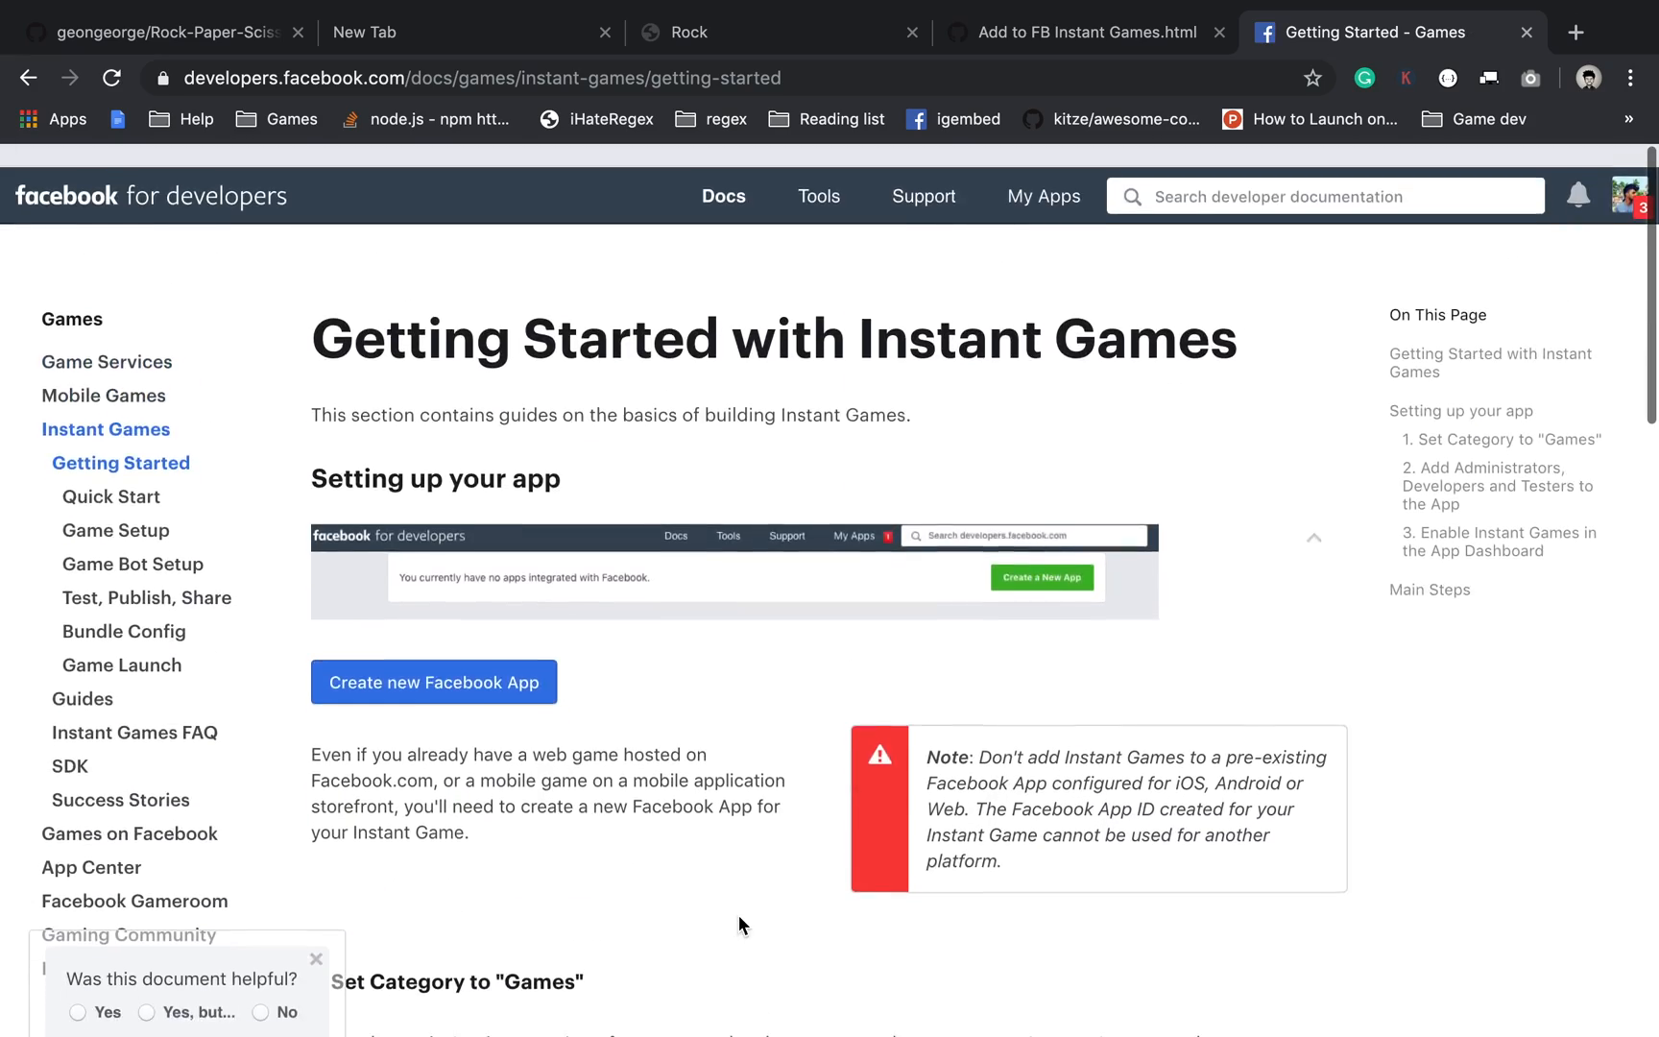
{"action": "left_click", "coordinate": [110, 495]}
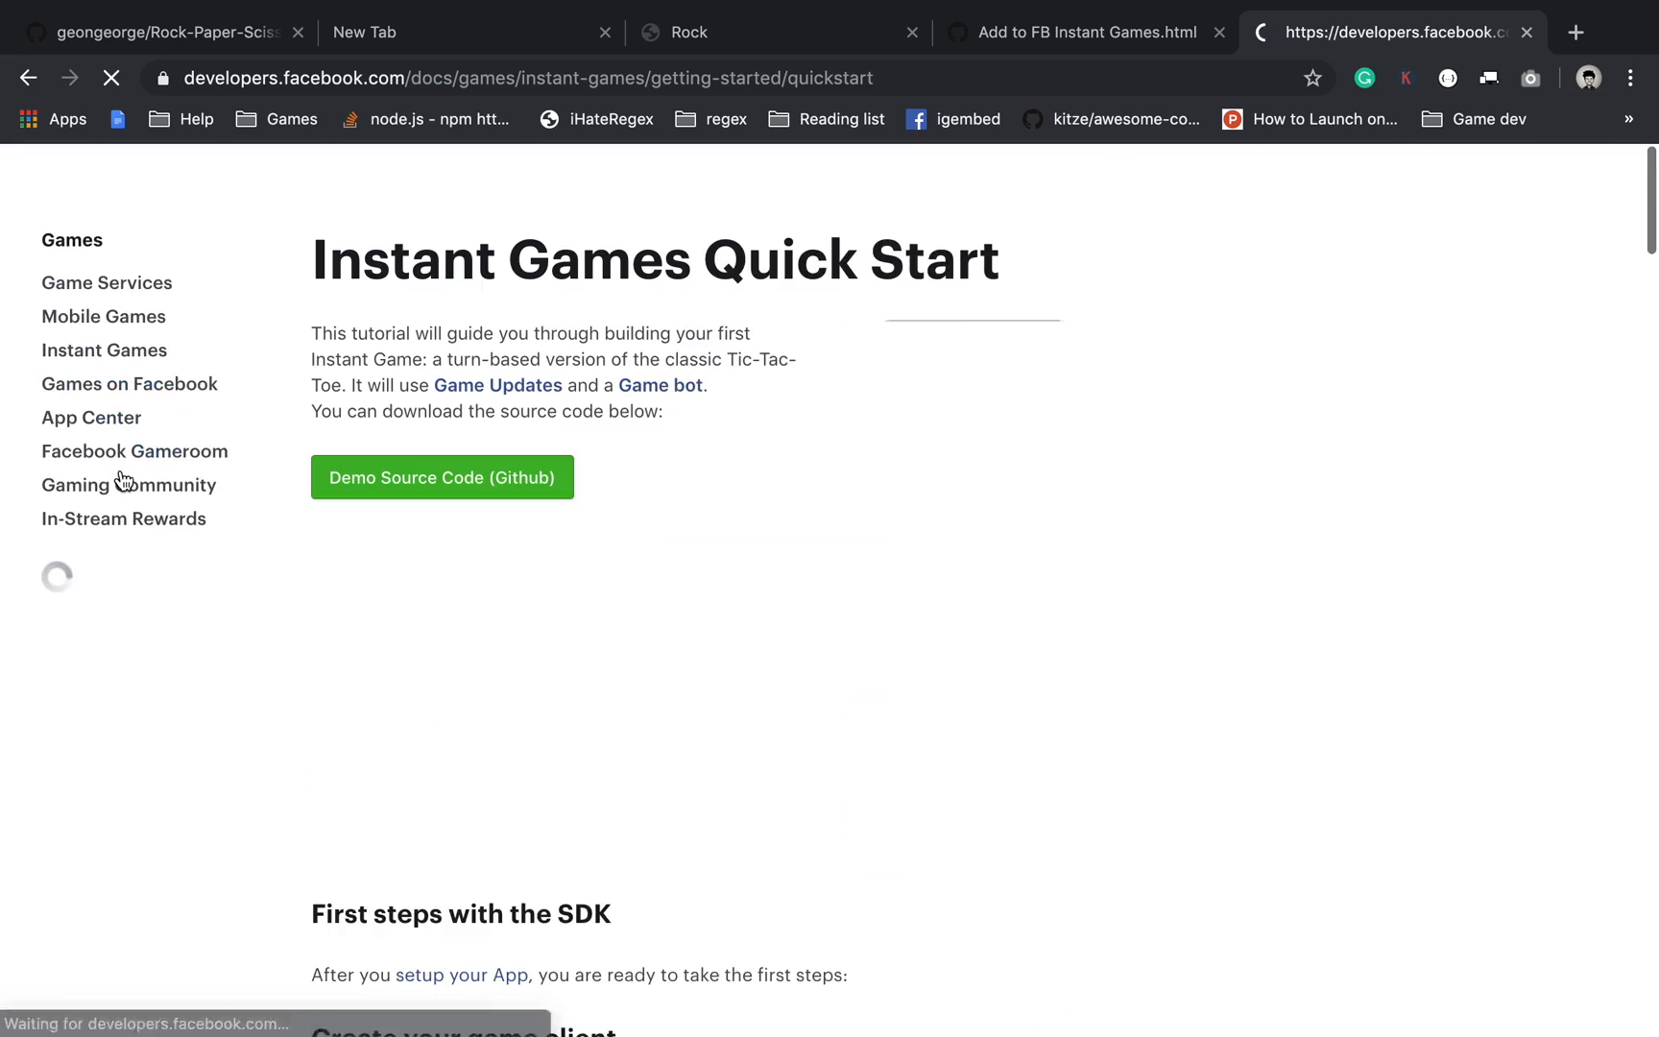
{"action": "scroll", "scroll_direction": "down", "scroll_amount": 3}
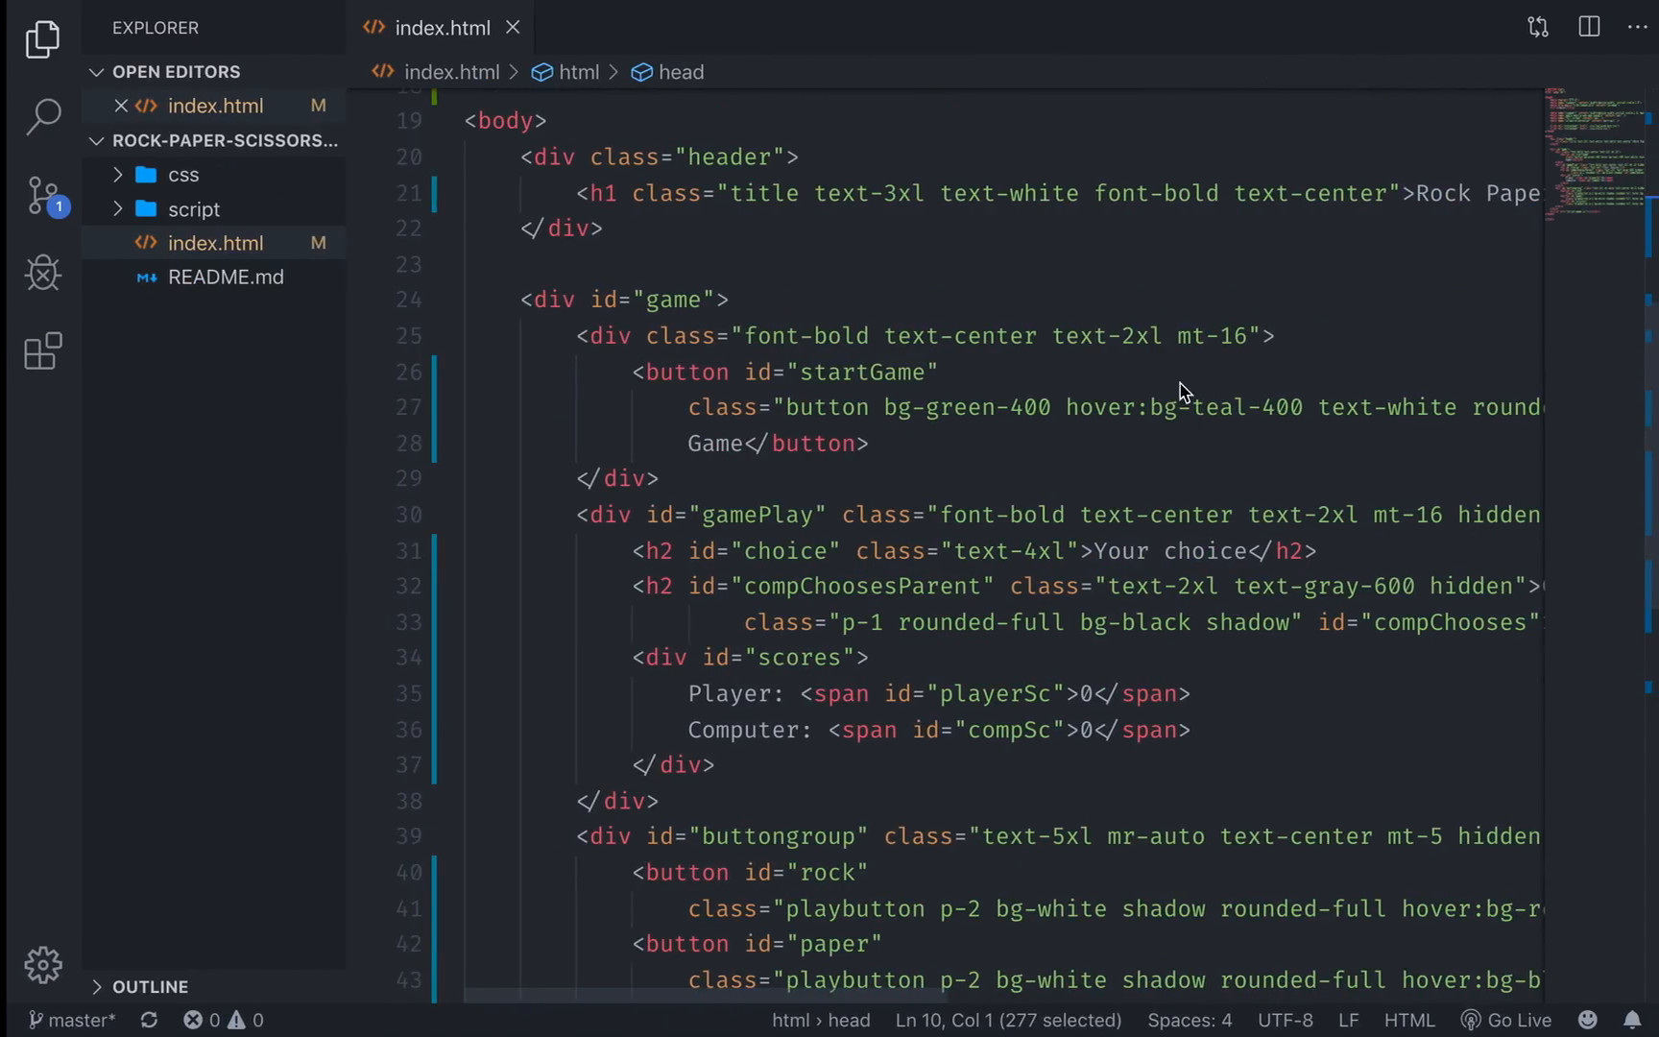
- After the console.log line in script/game.js, insert FBInstant.initializeAsync() with an empty then callback
{"action": "scroll", "scroll_direction": "down", "scroll_amount": 3}
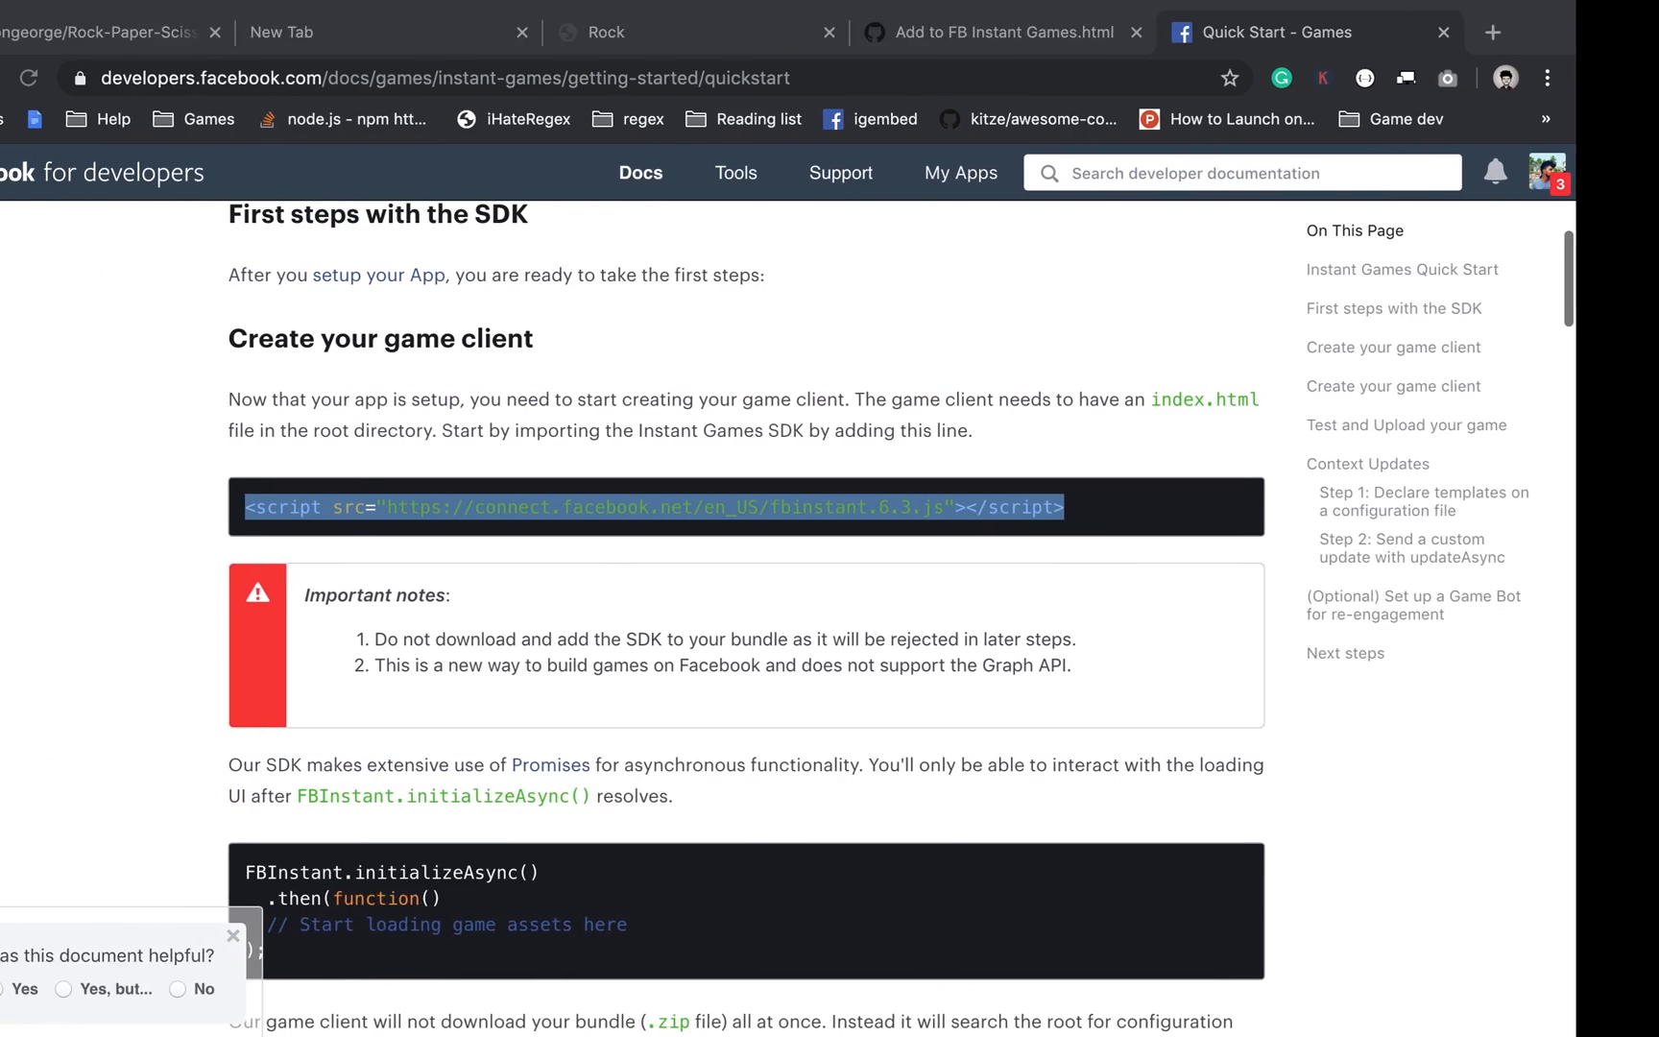
{"action": "scroll", "scroll_direction": "down", "scroll_amount": 3}
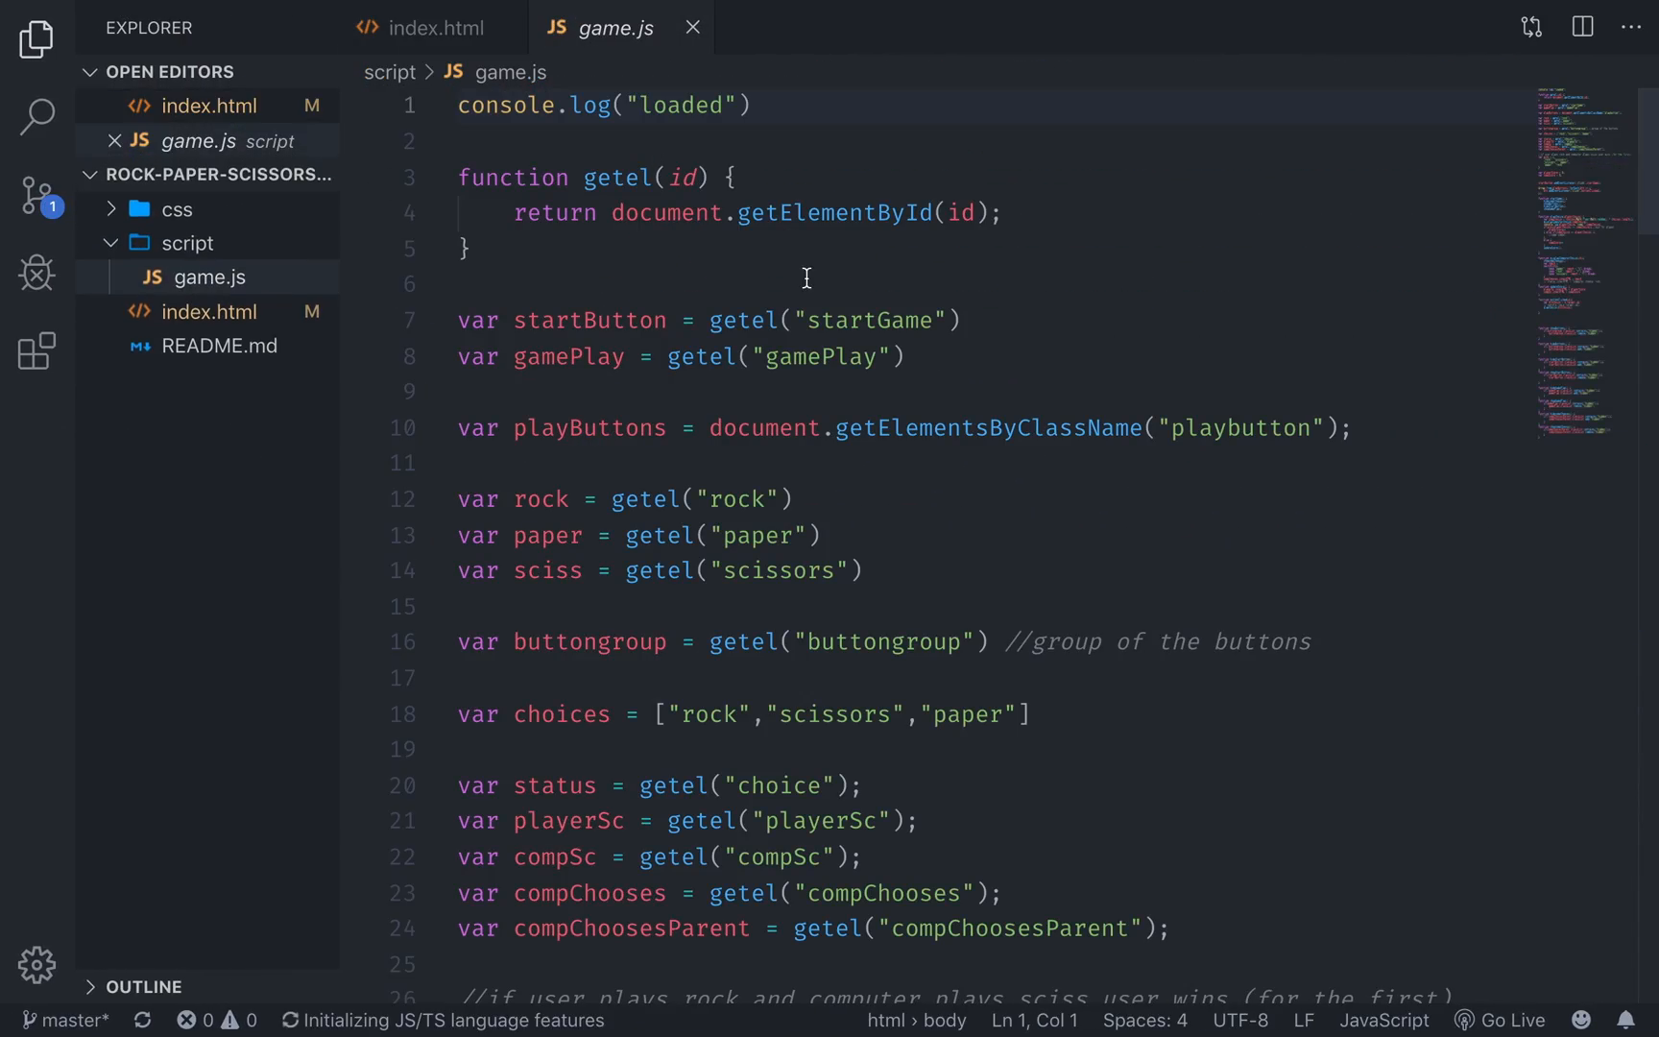
{"action": "left_click", "coordinate": [751, 105]}
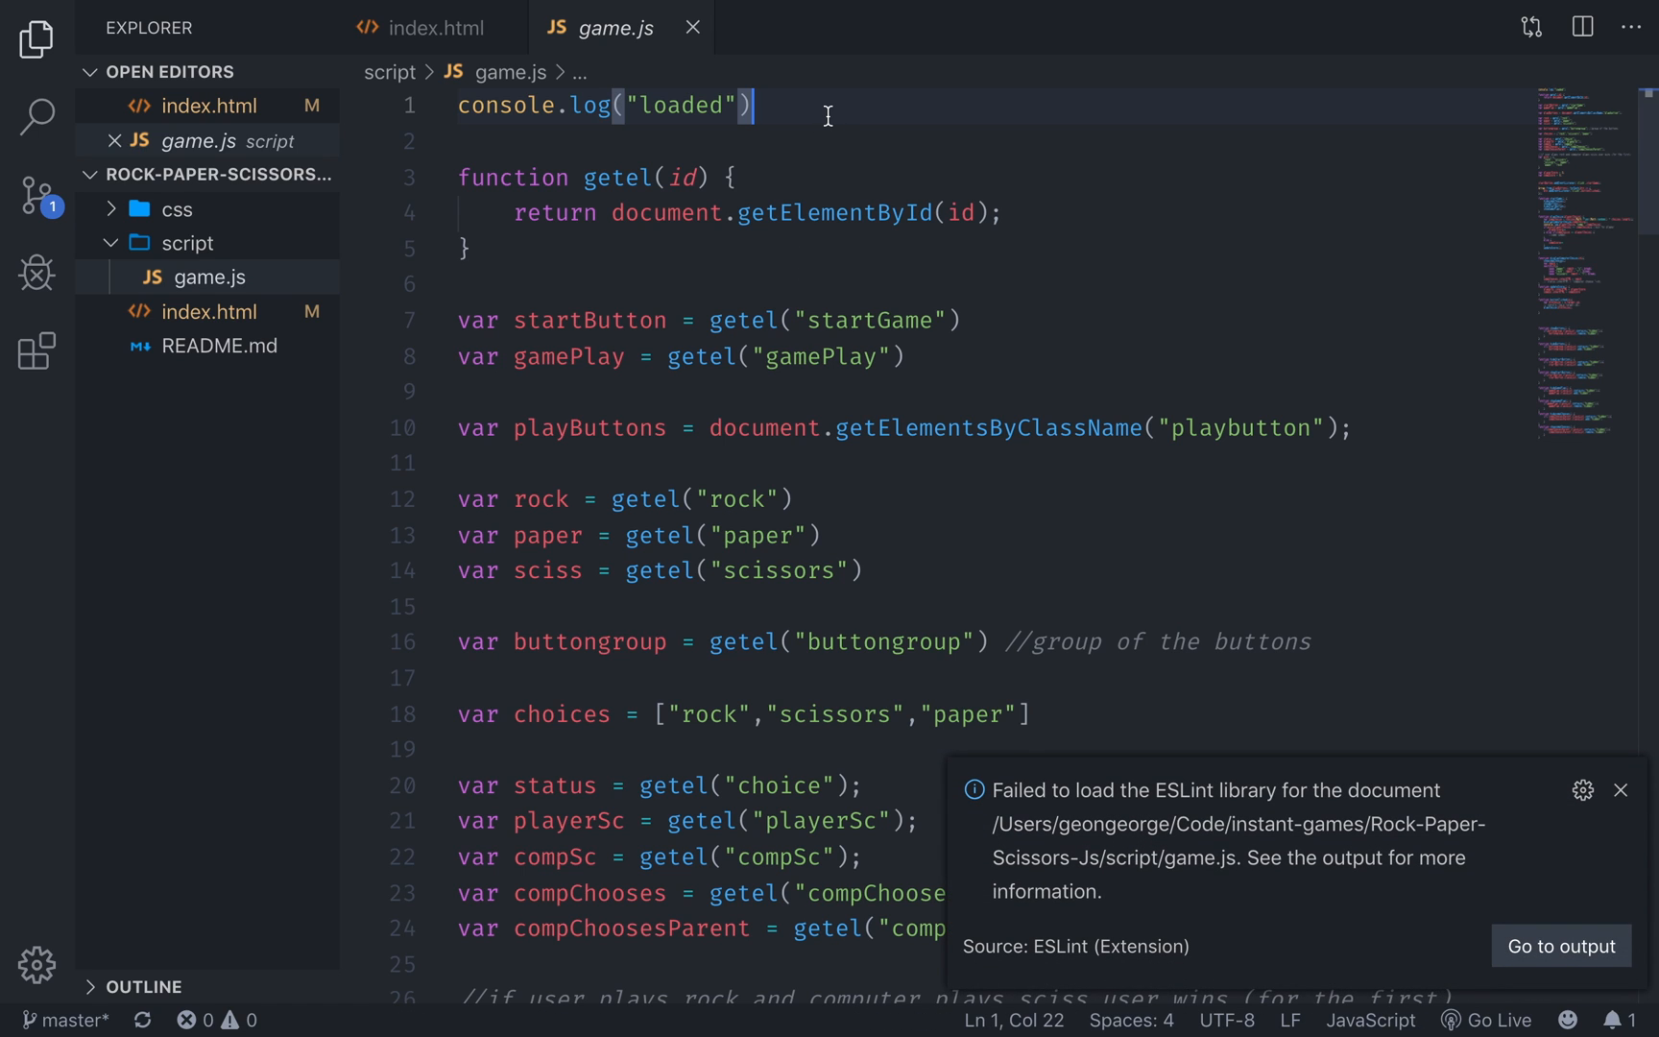
{"action": "type", "text": "FBInstant.initializeAsync()"}
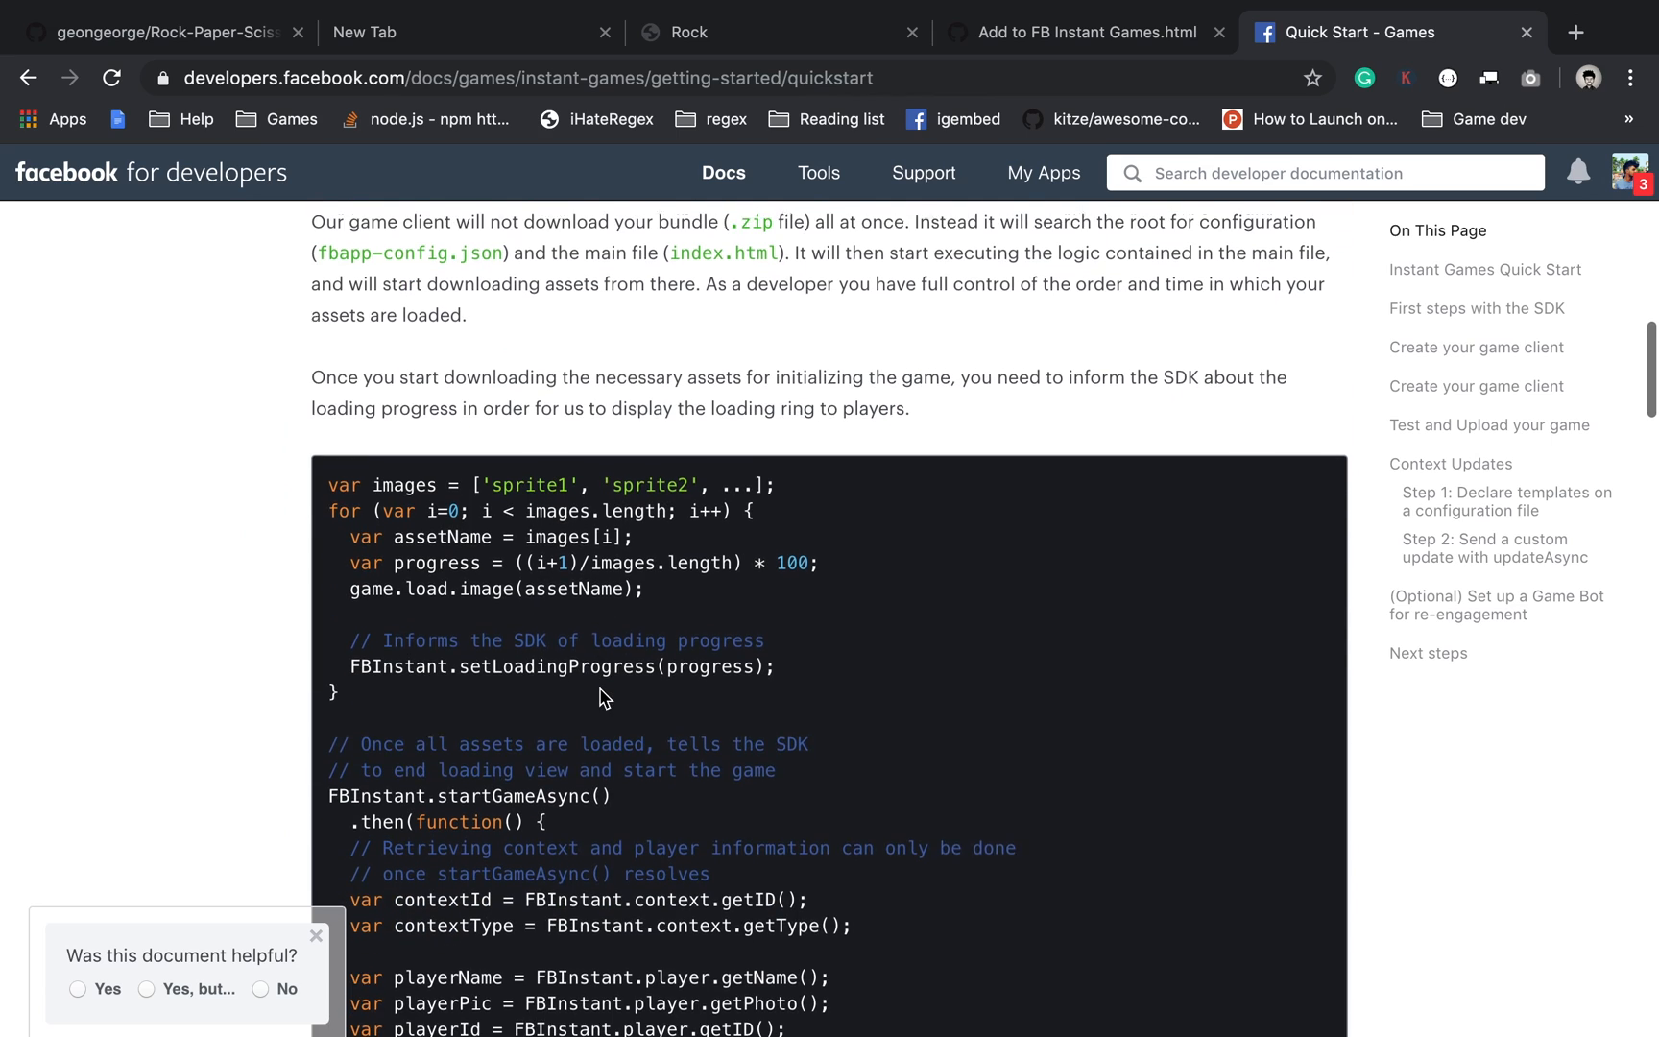
{"action": "scroll", "scroll_direction": "down", "scroll_amount": 3}
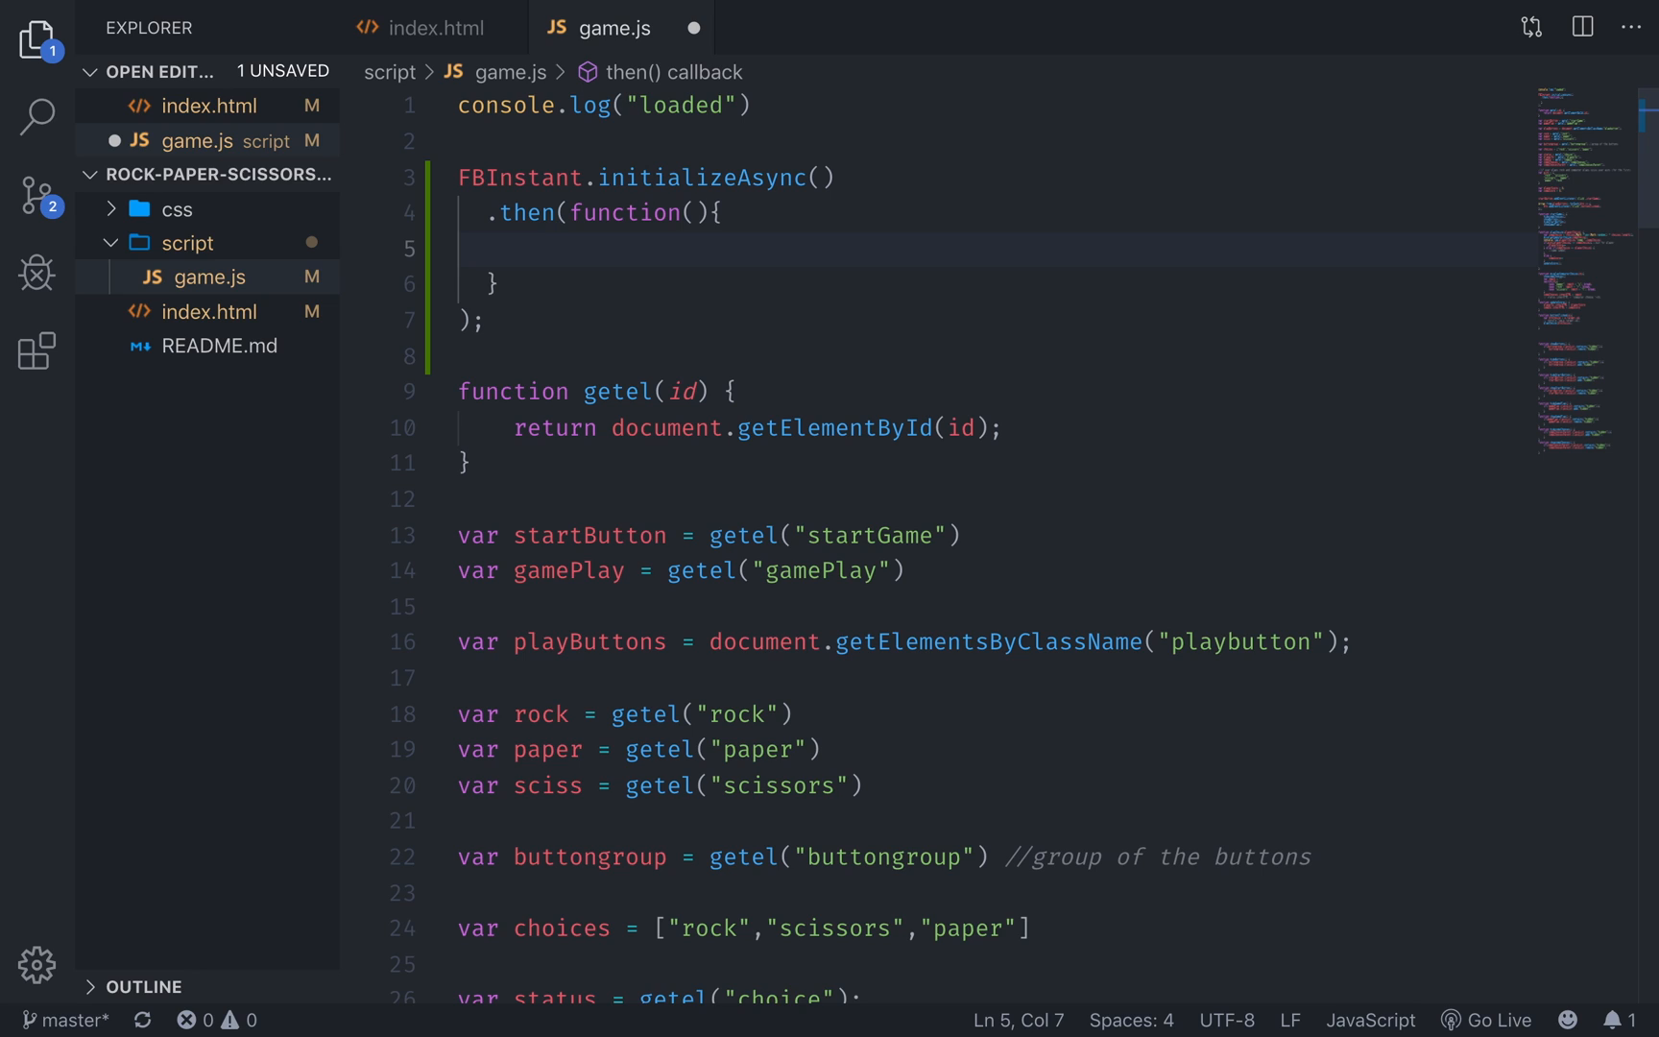
- Add a setInterval timer calling FBInstant.setLoadingProgress(progress), with progress starting at 0 and incrementing by 5
{"action": "type", "text": "var"}
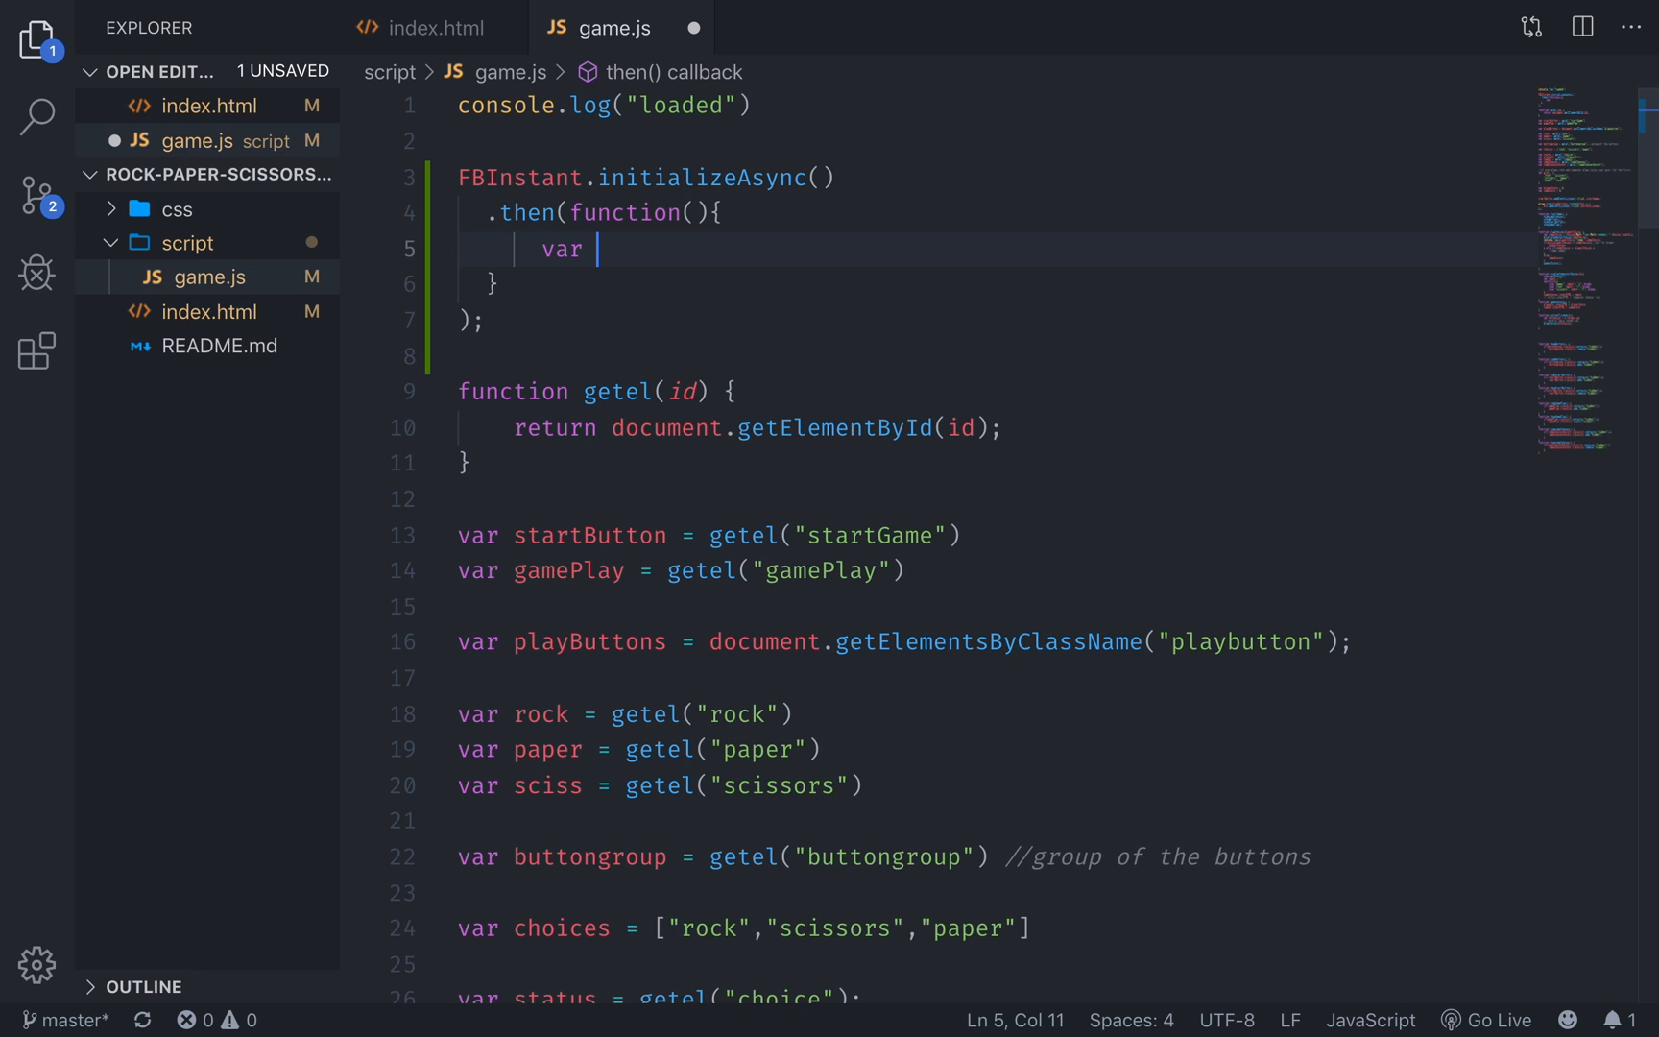
{"action": "type", "text": "inter"}
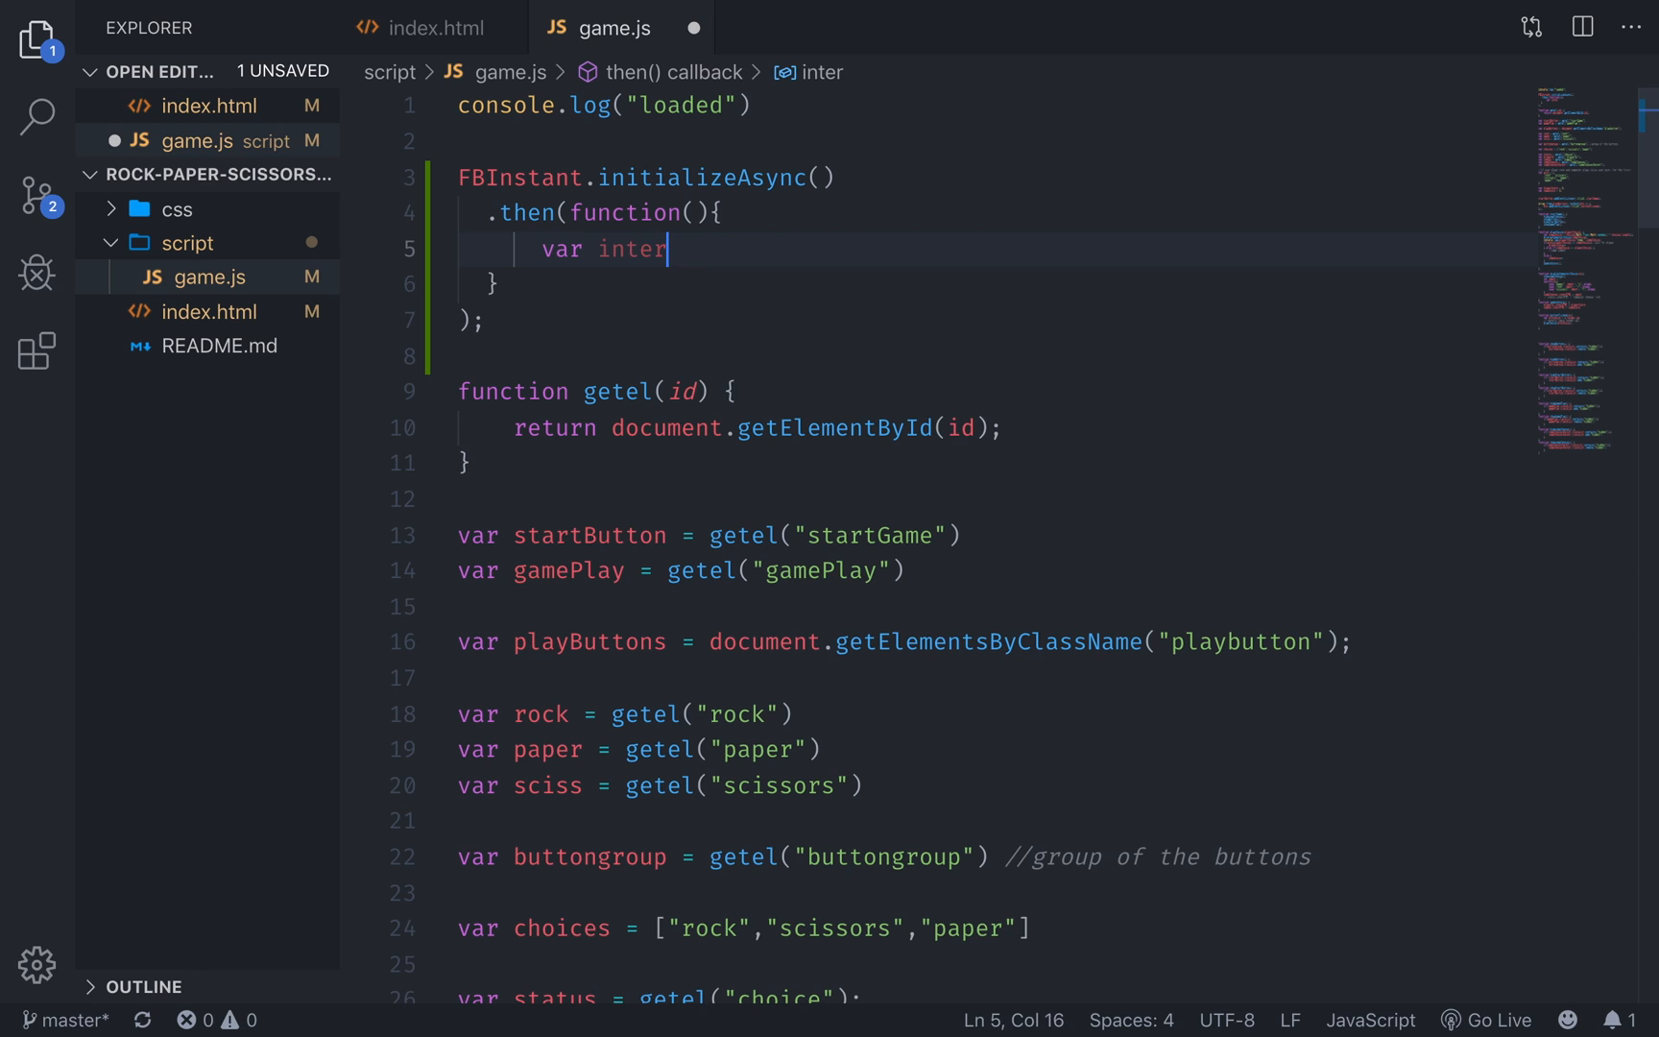
{"action": "type", "text": "val"}
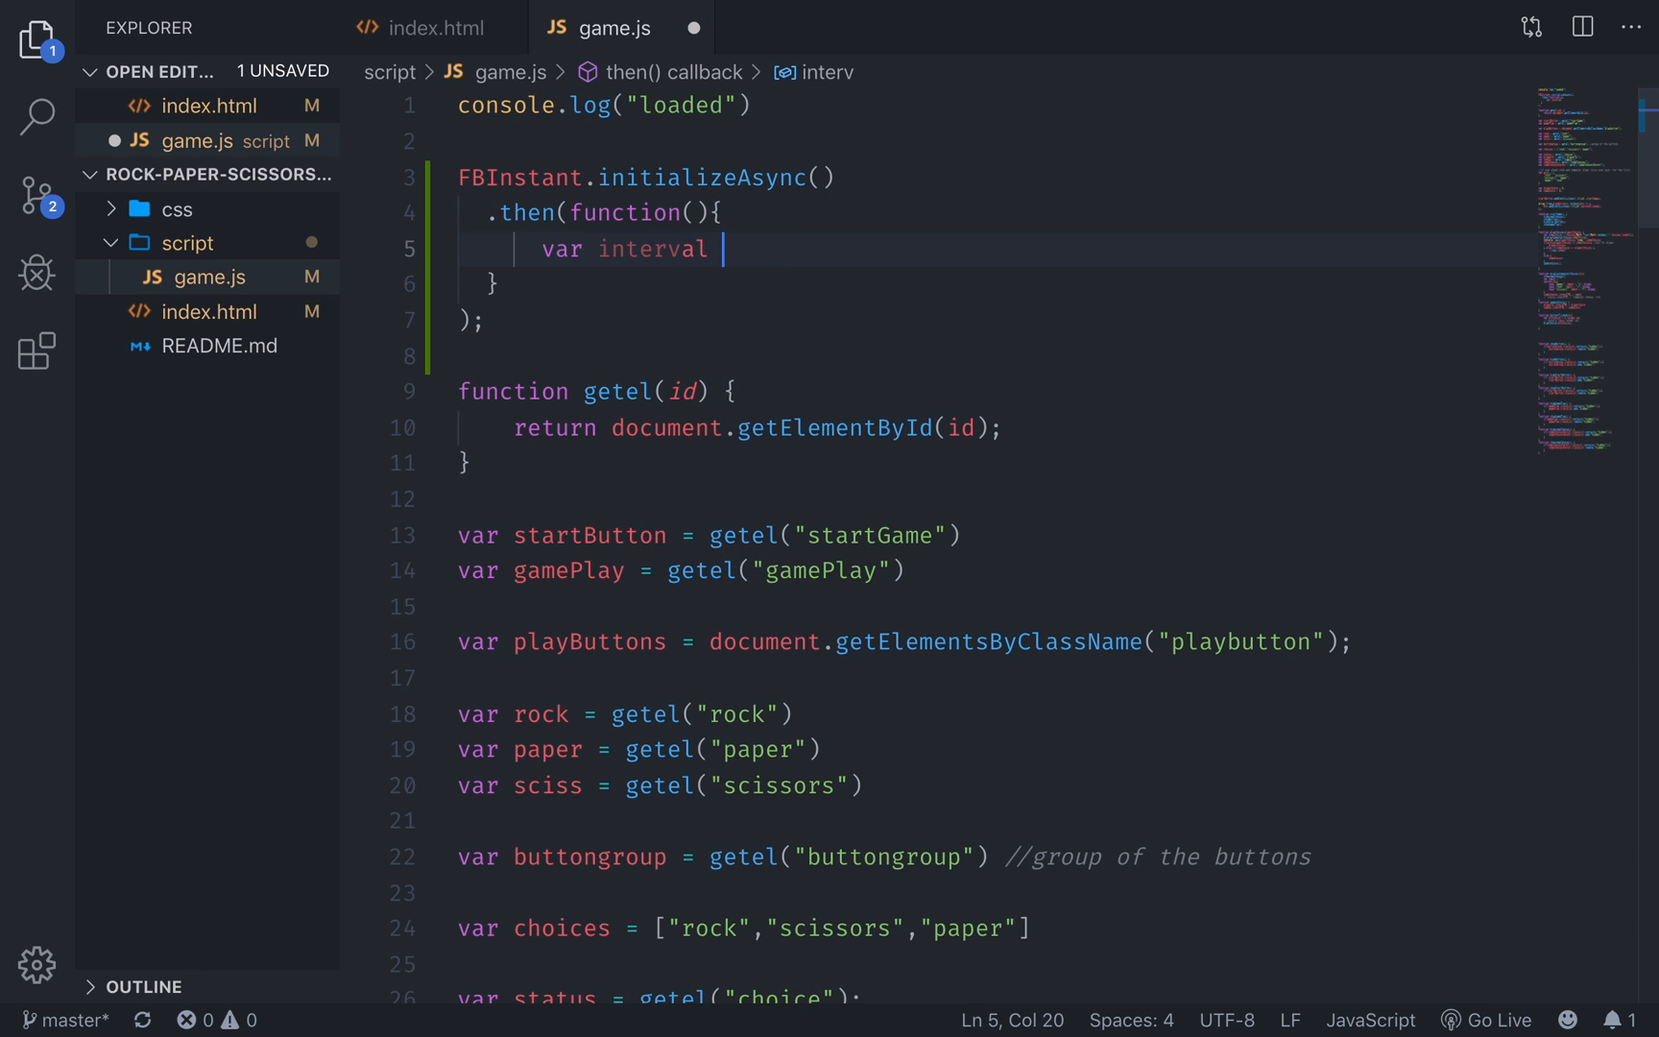
{"action": "type", "text": "= set"}
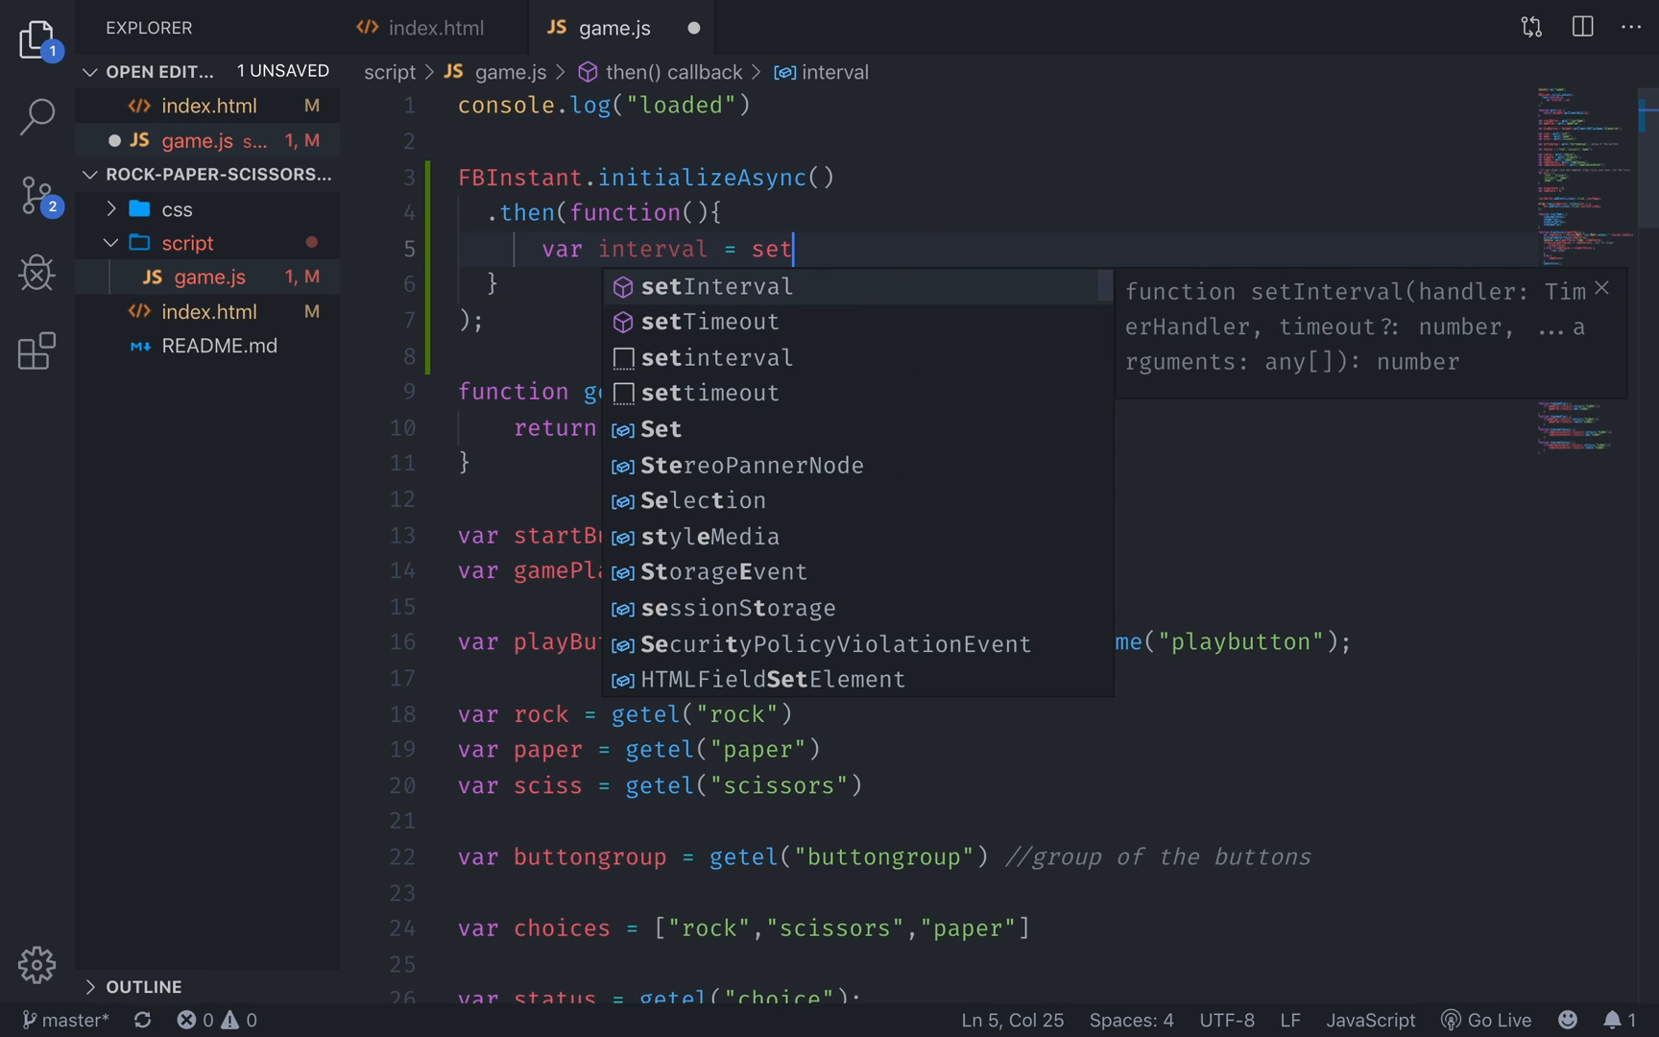
{"action": "left_click", "coordinate": [718, 286]}
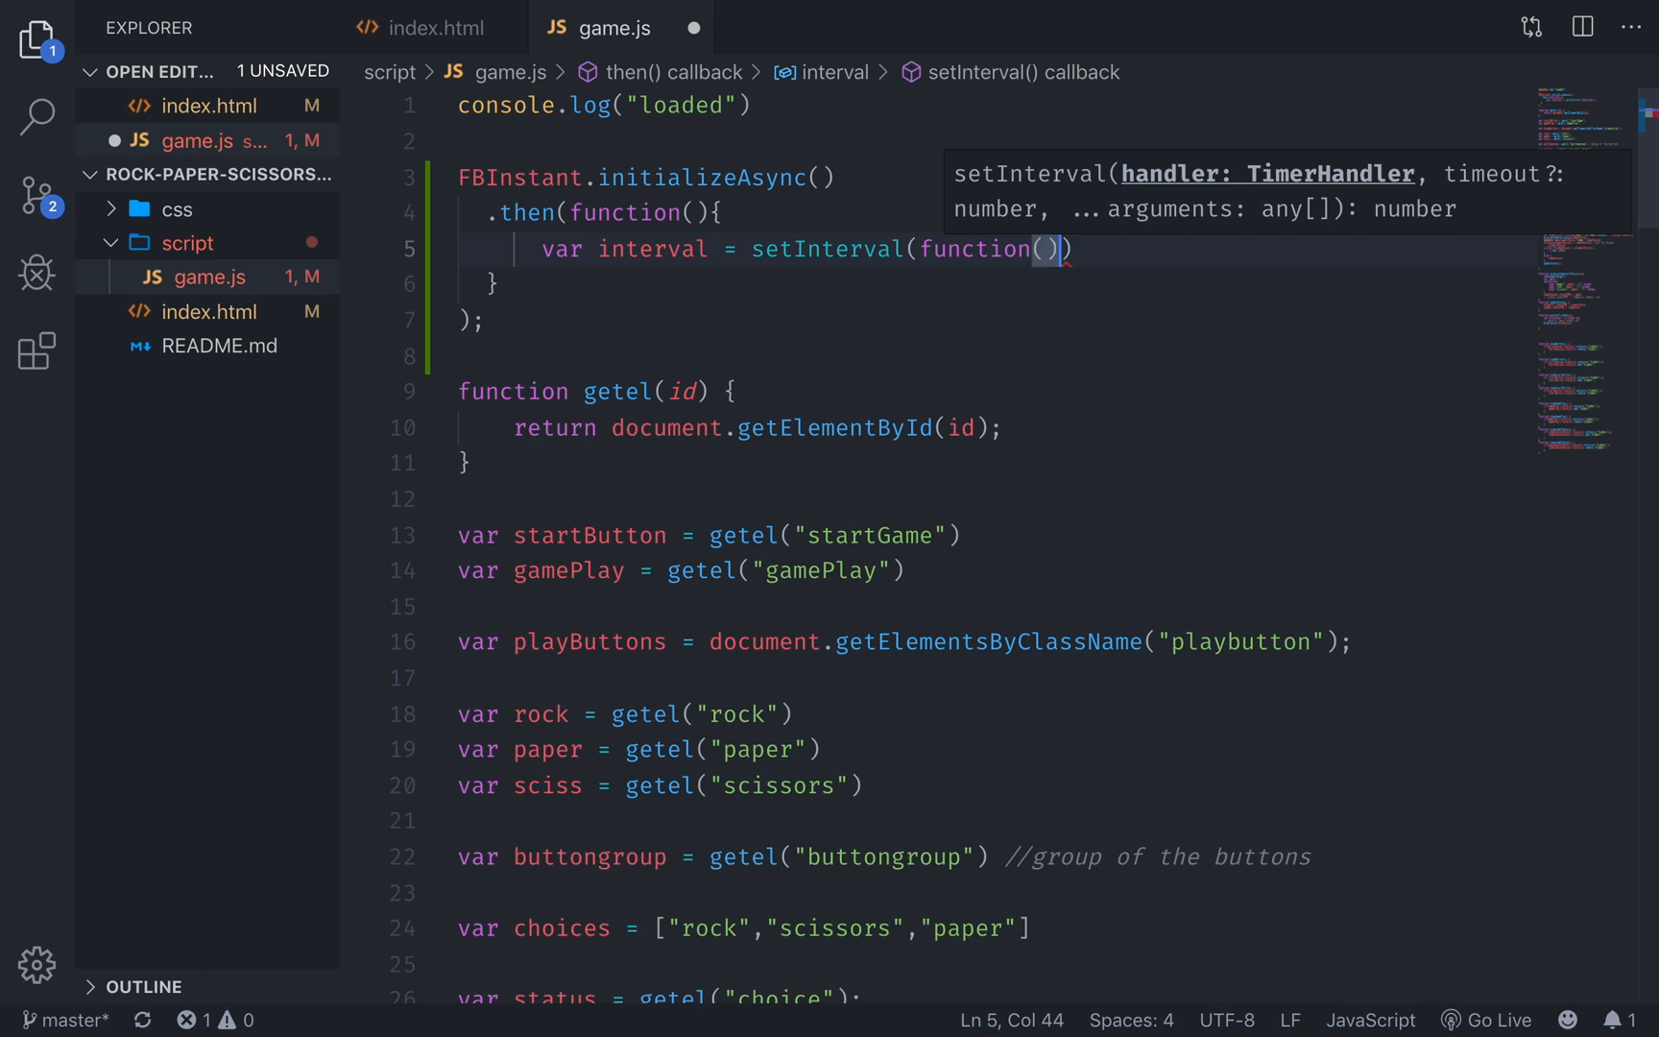
{"action": "key", "text": "Enter"}
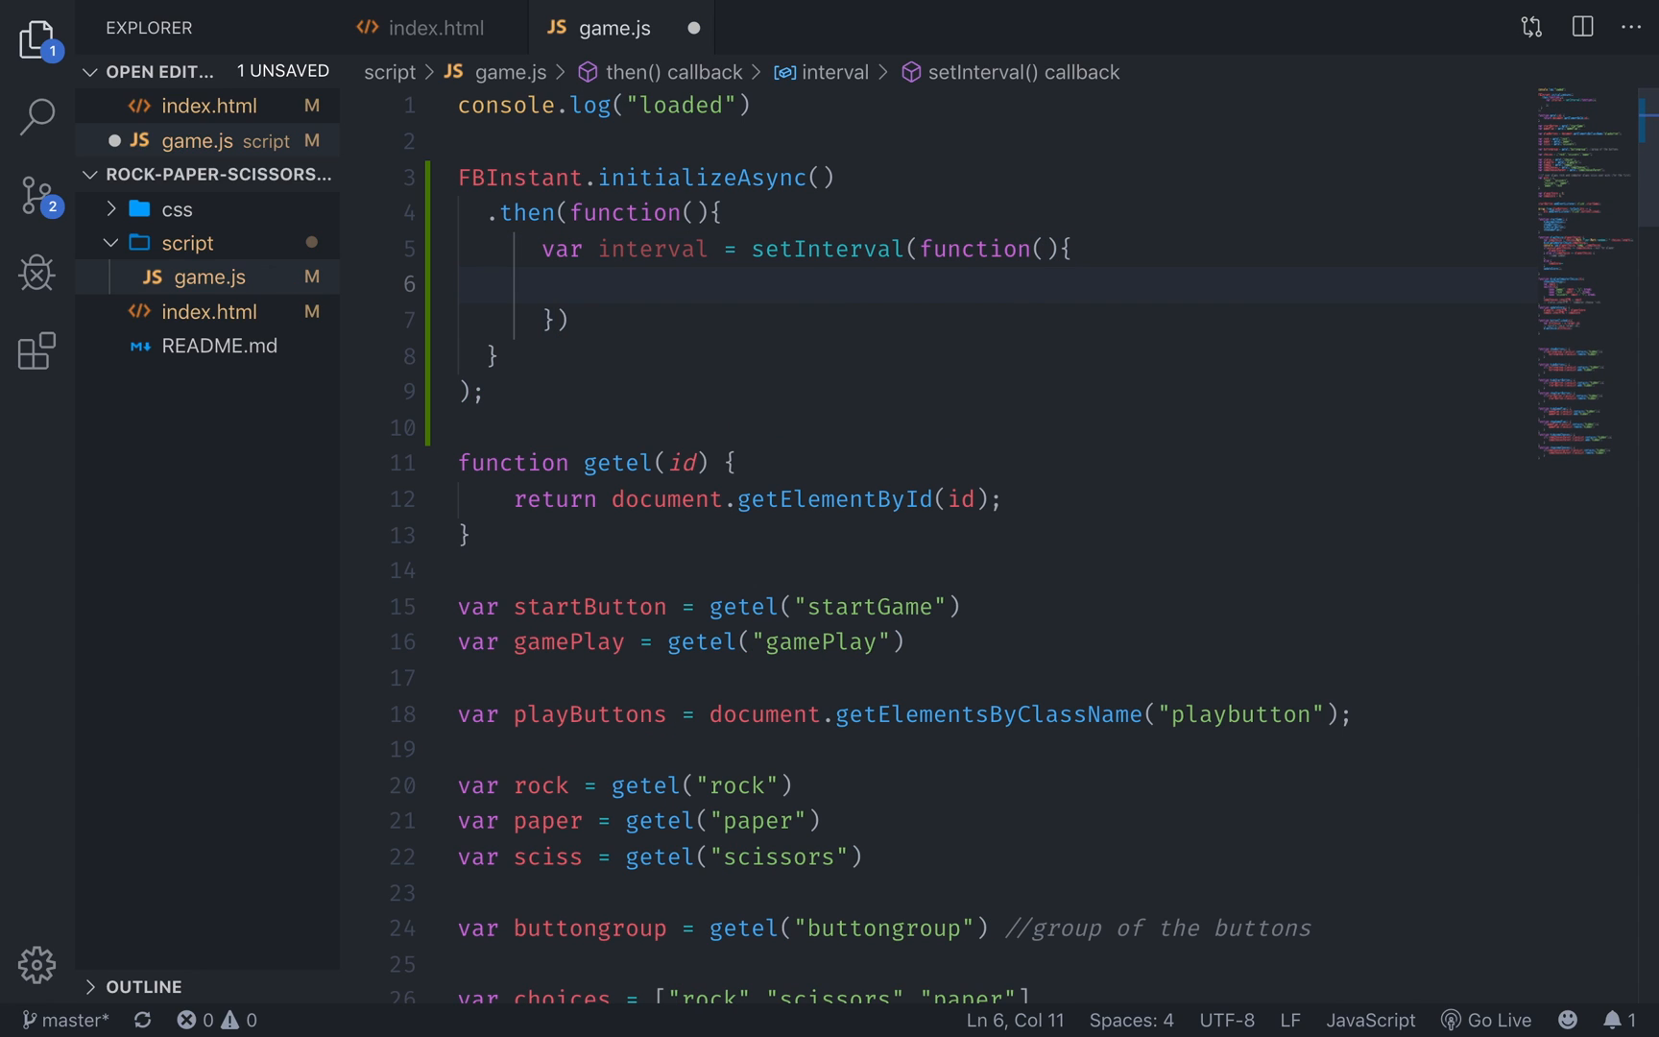
{"action": "type", "text": "FBInstant.setLoadingProgress(progress);"}
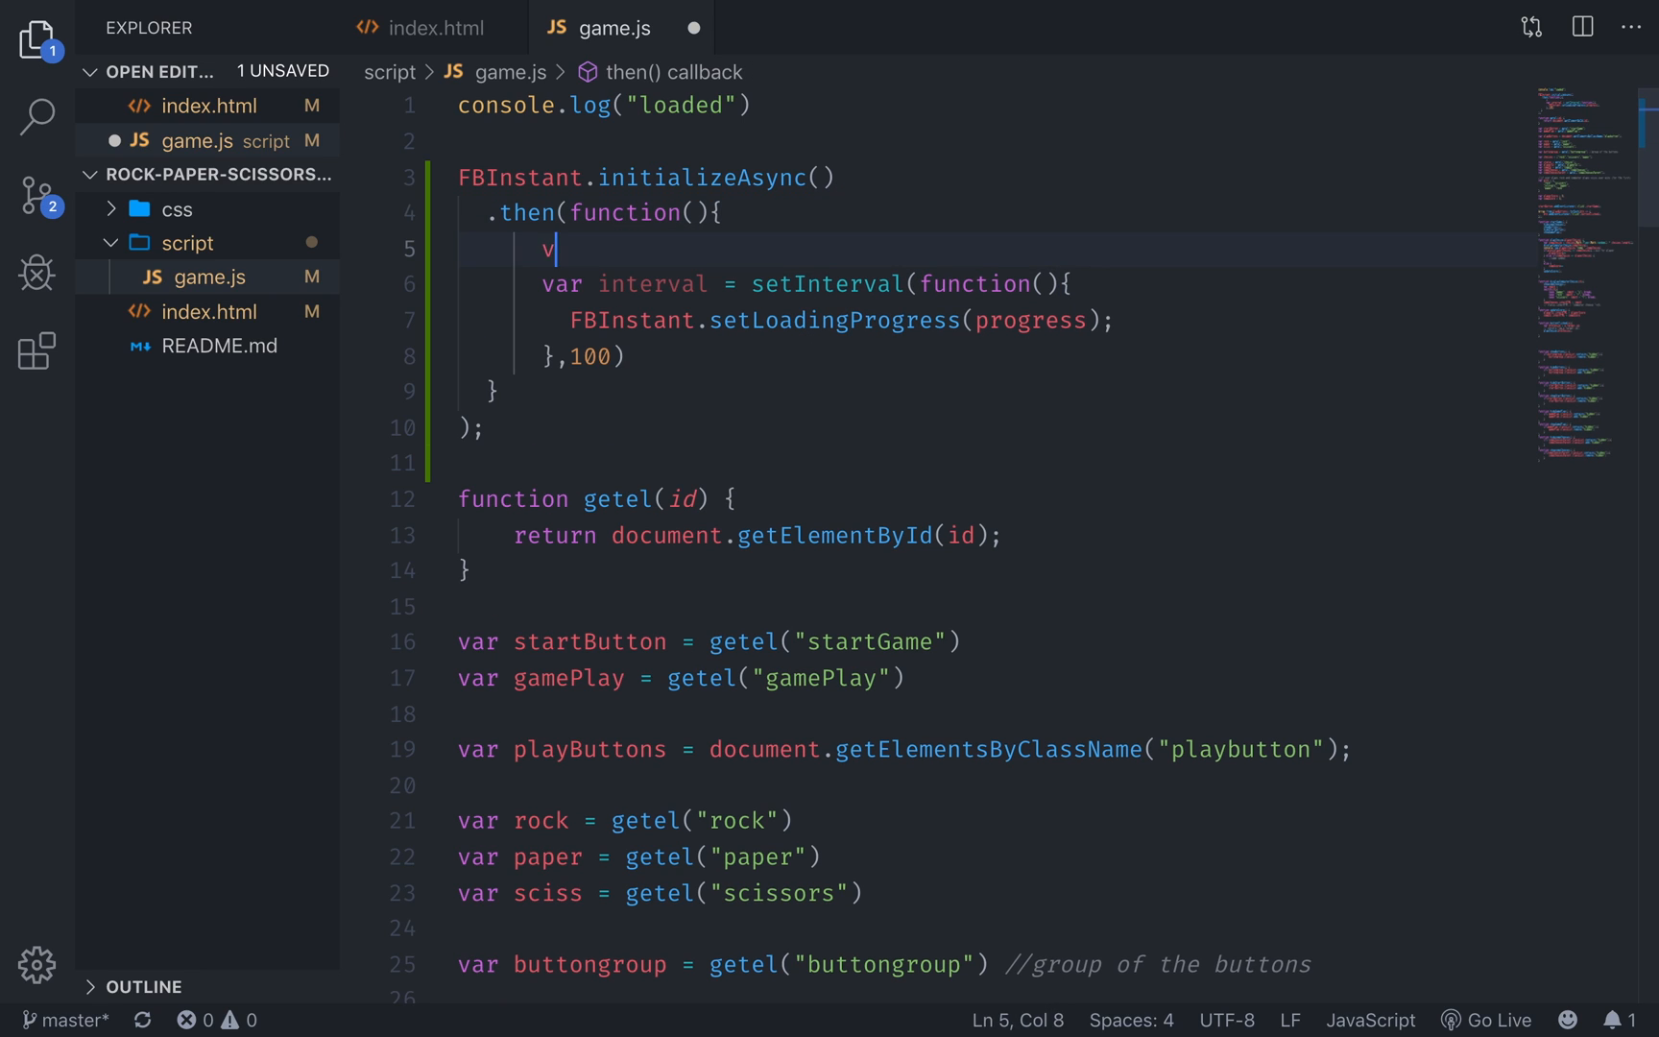
{"action": "type", "text": "ar progress ="}
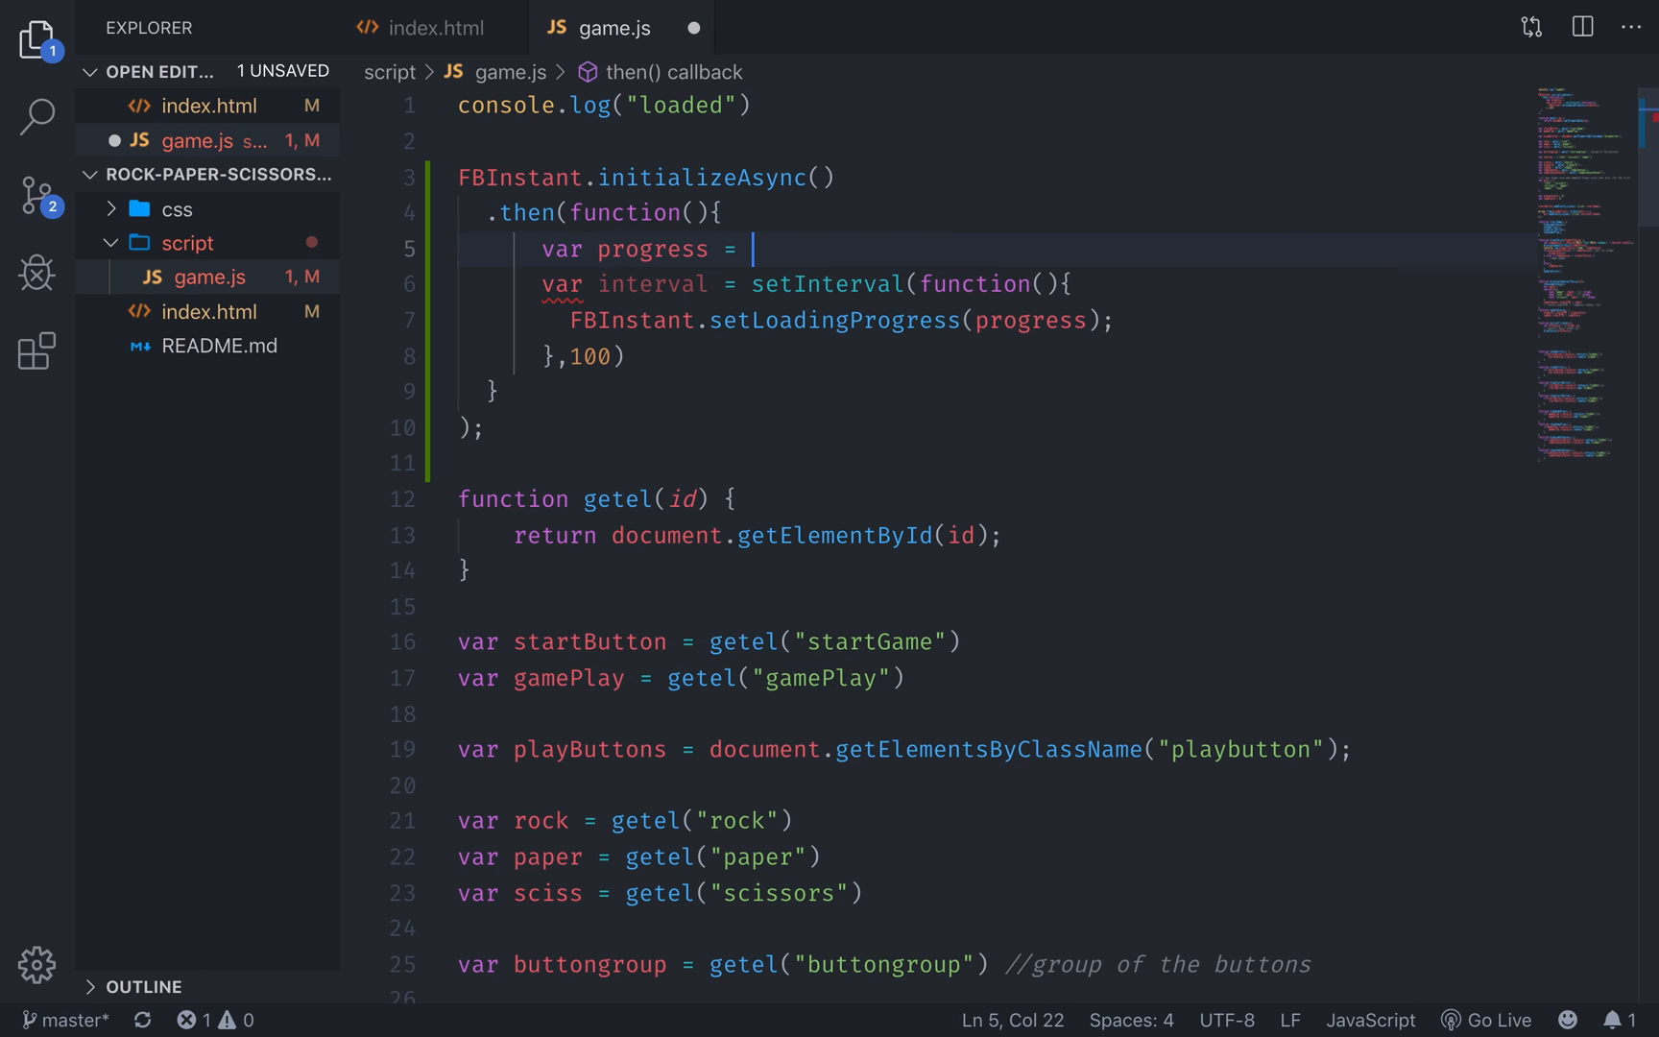
{"action": "type", "text": "0;"}
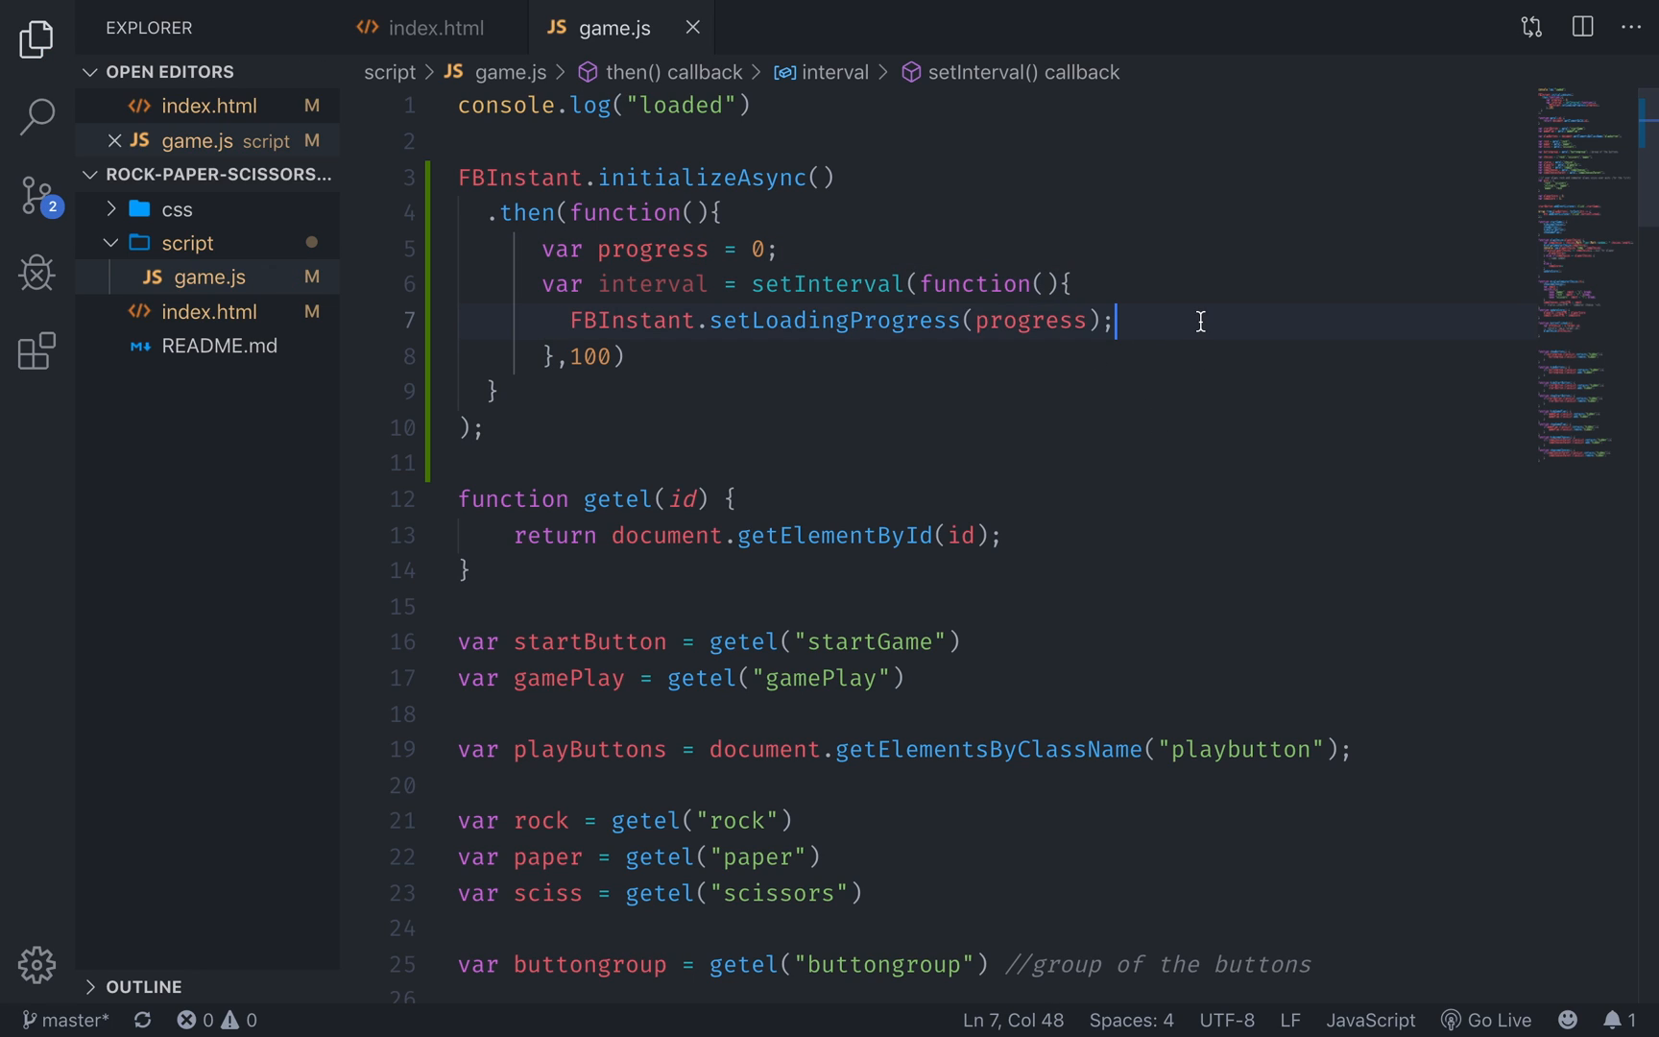
{"action": "type", "text": "progress+="}
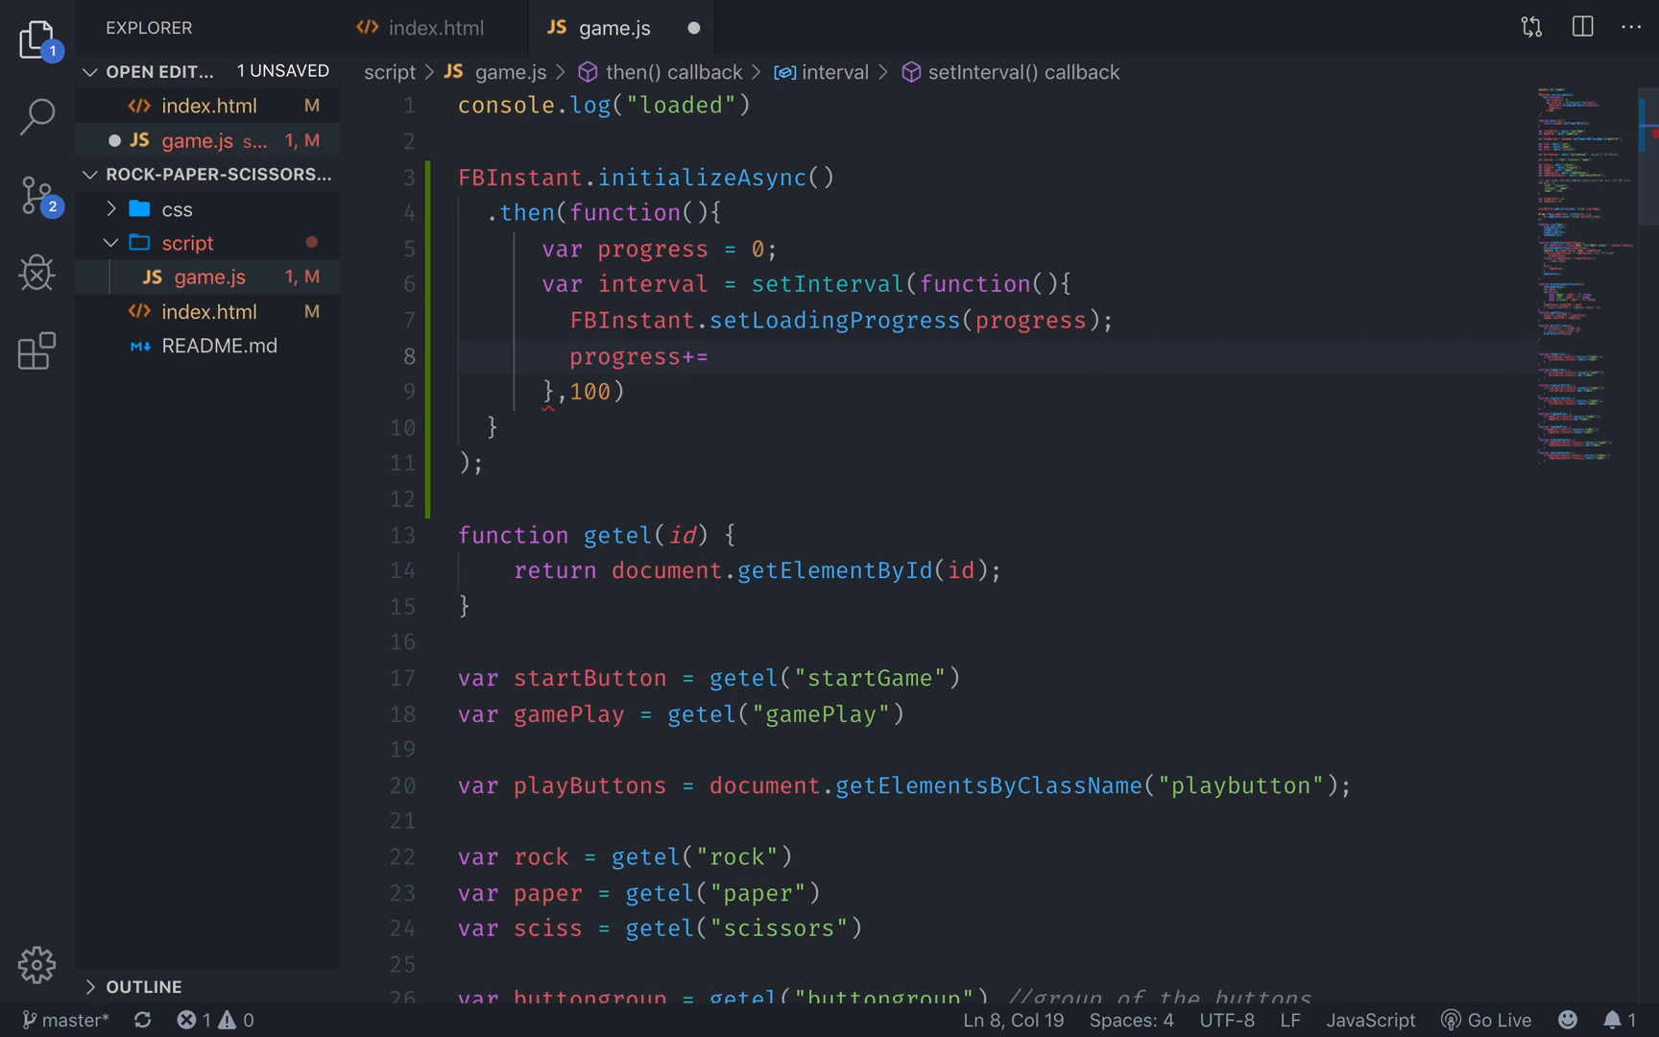
{"action": "type", "text": "5"}
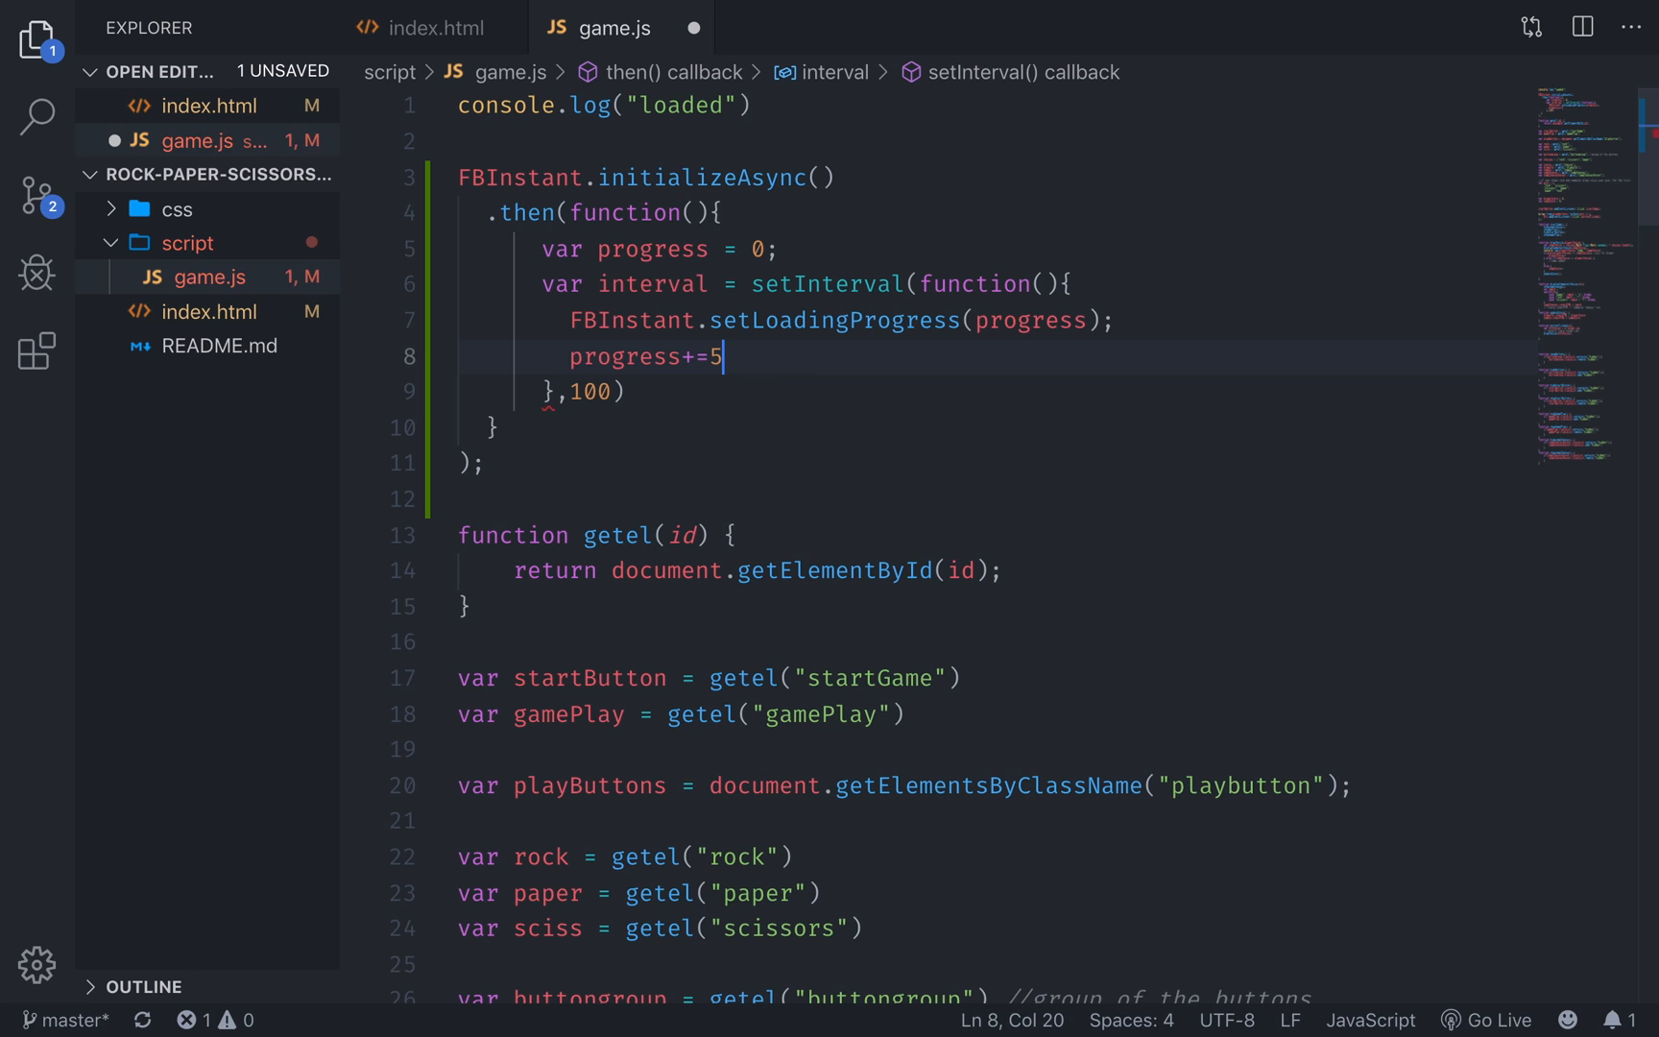
{"action": "type", "text": ";"}
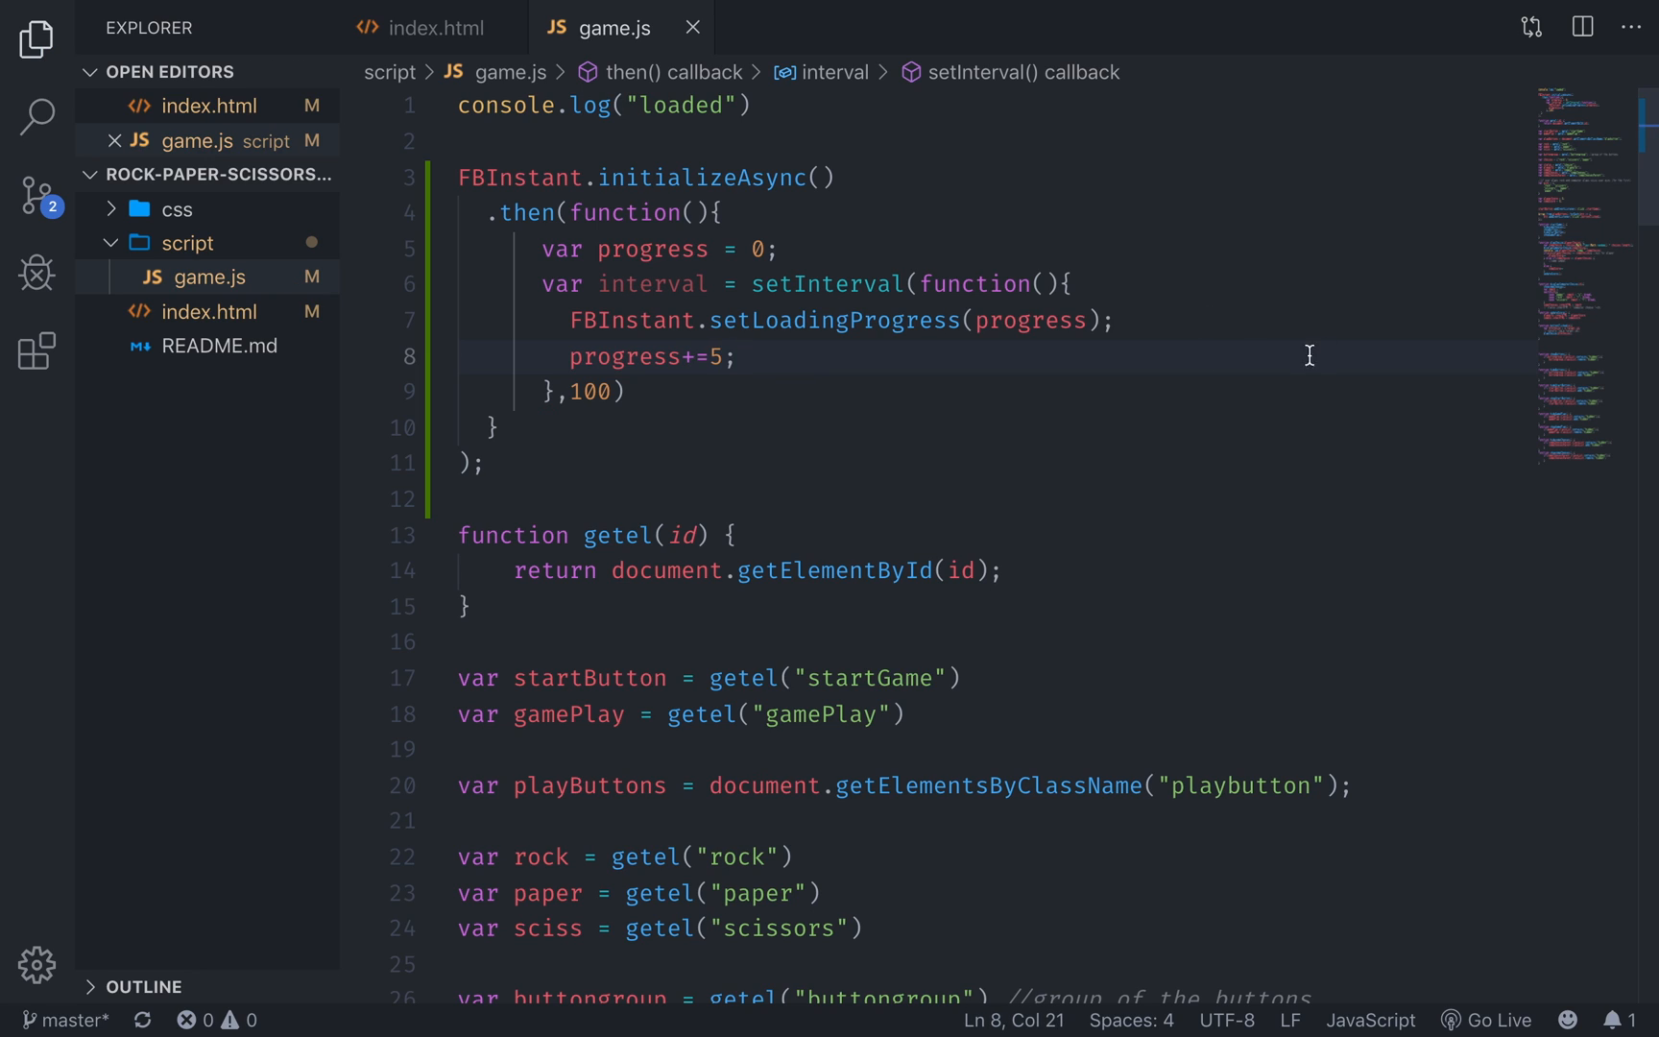
- When progress exceeds 95, clear the interval inside an if block
{"action": "key", "text": "Enter"}
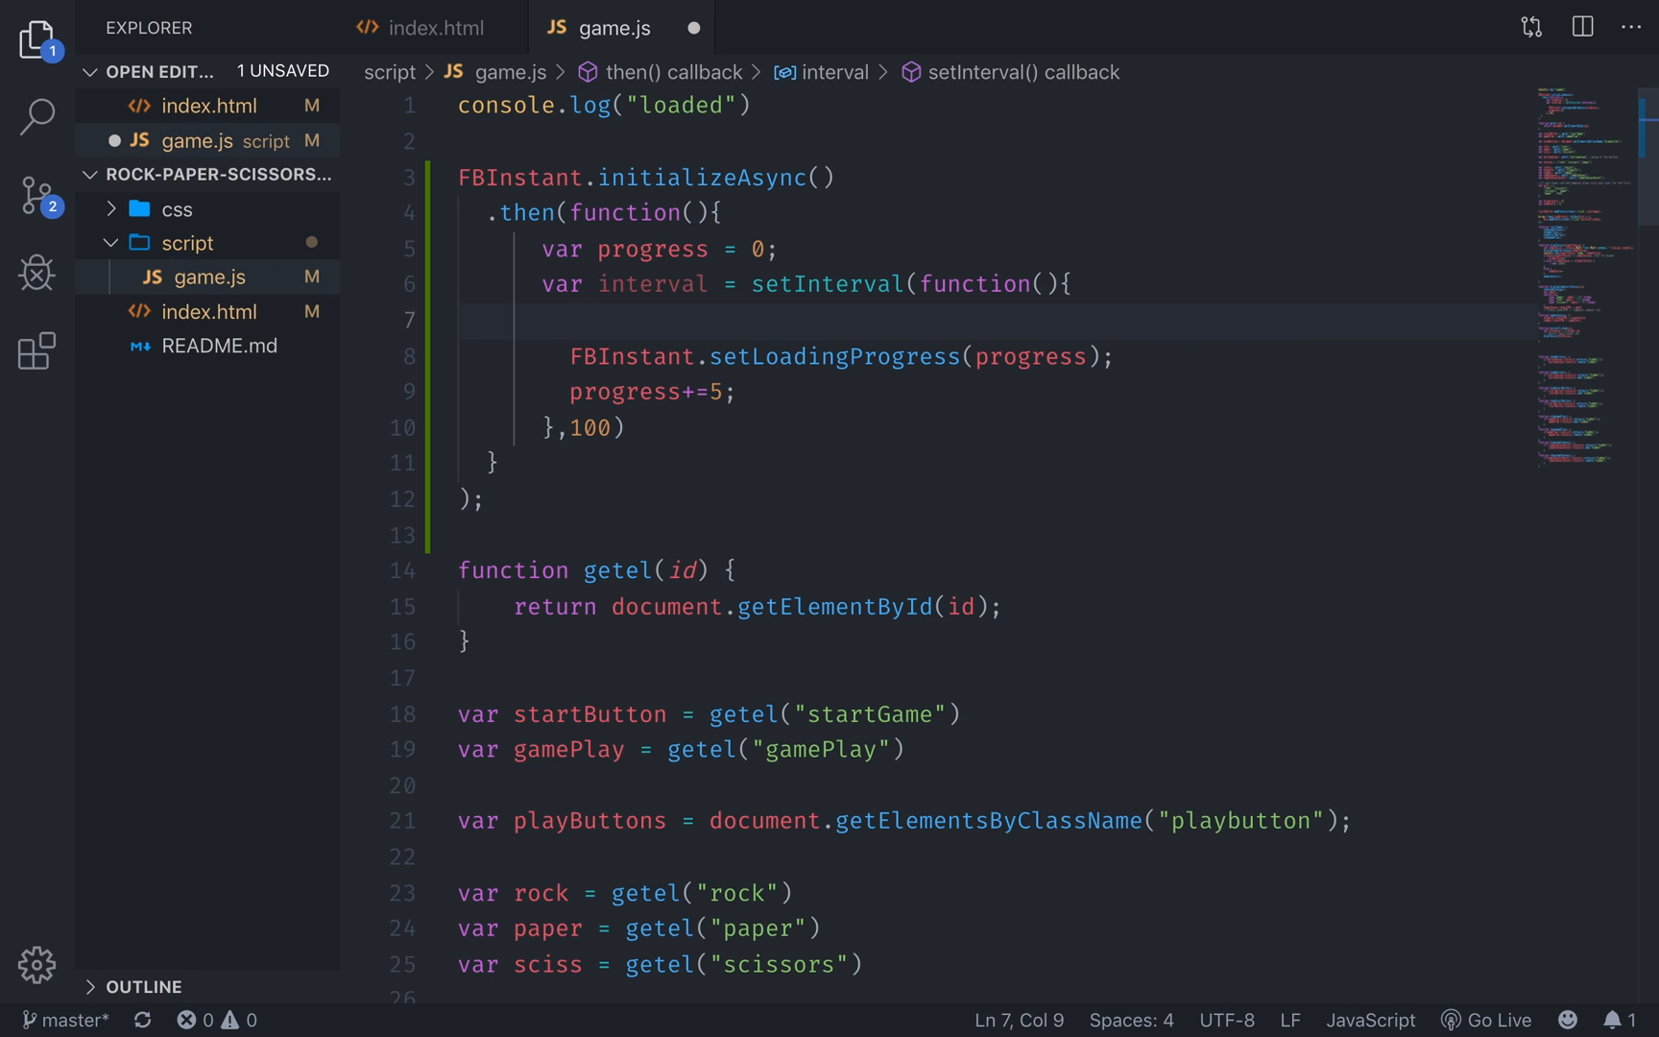
{"action": "type", "text": "if()"}
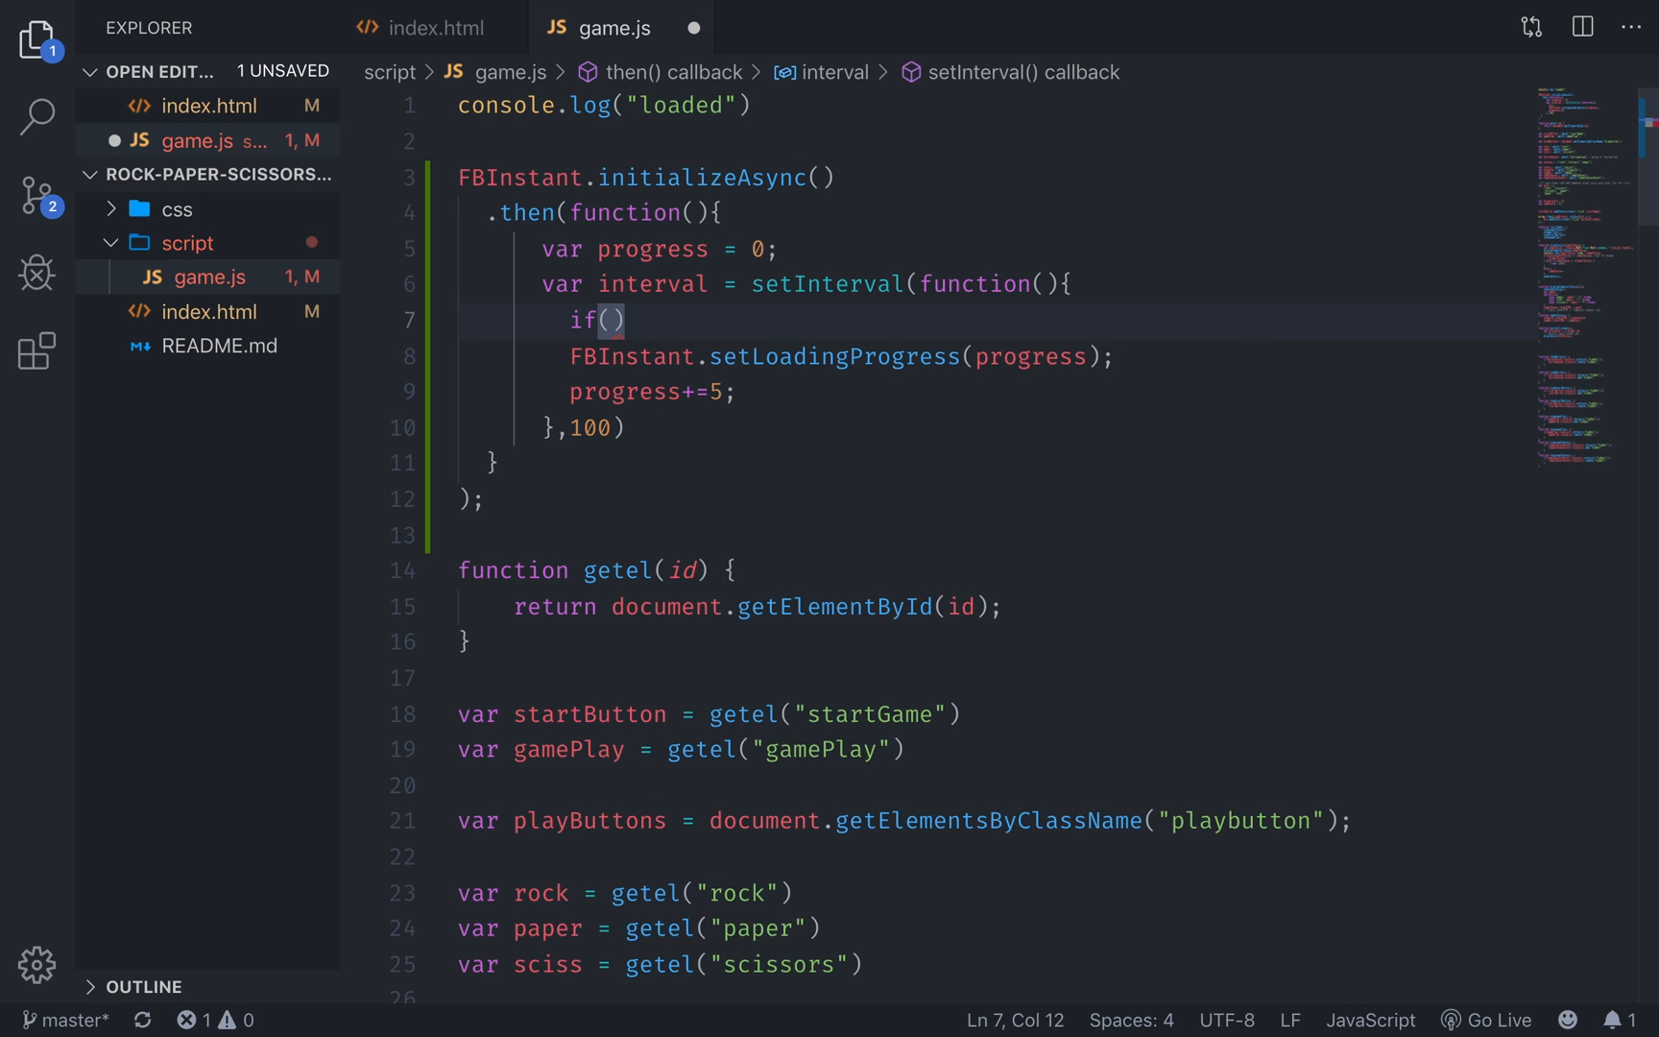
{"action": "type", "text": "progress"}
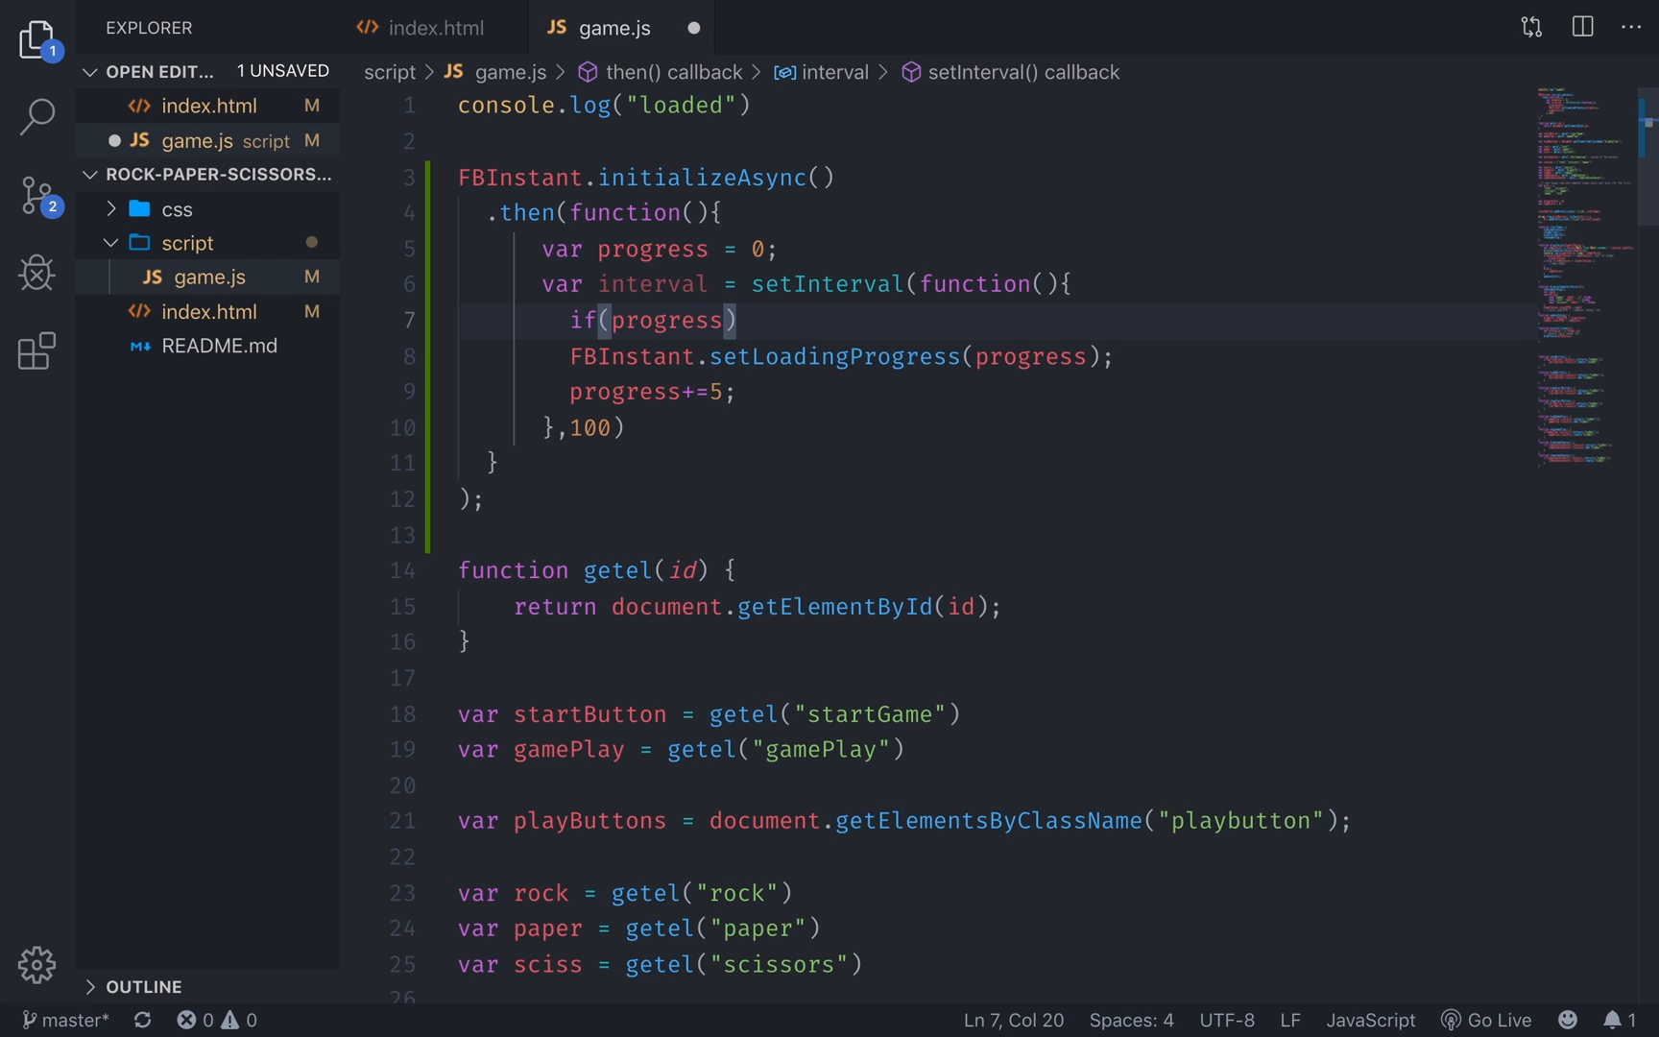
{"action": "type", "text": ">="}
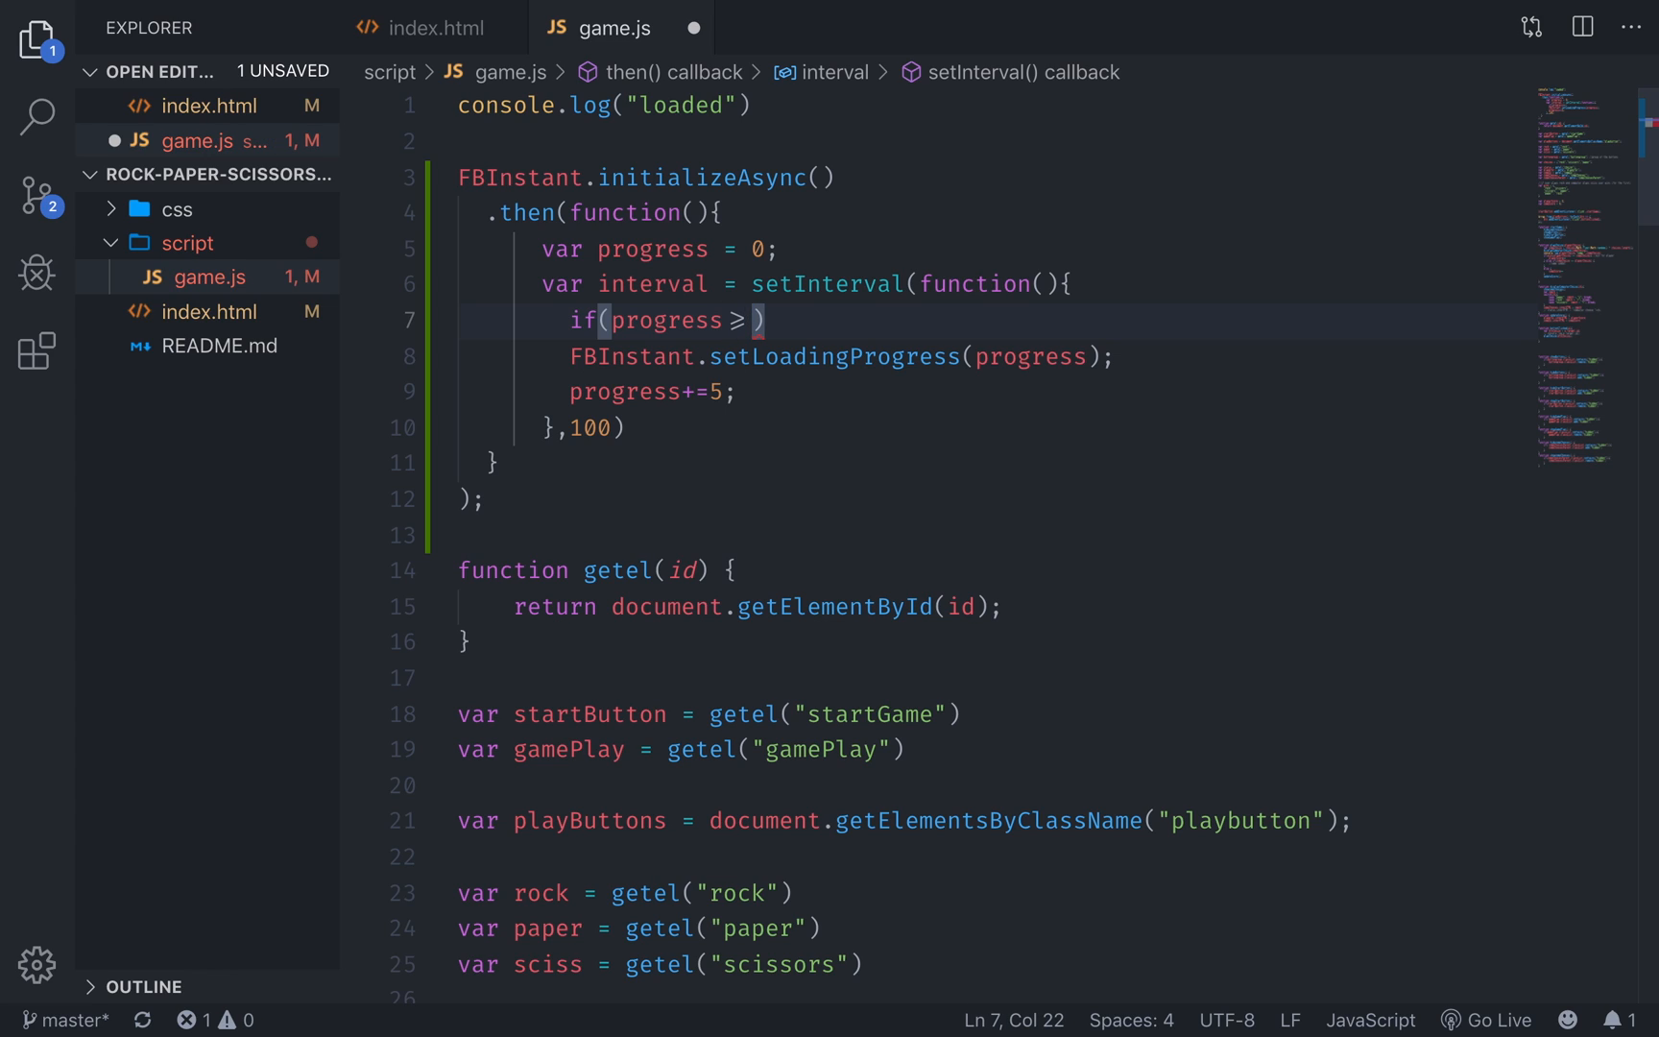
{"action": "type", "text": "95"}
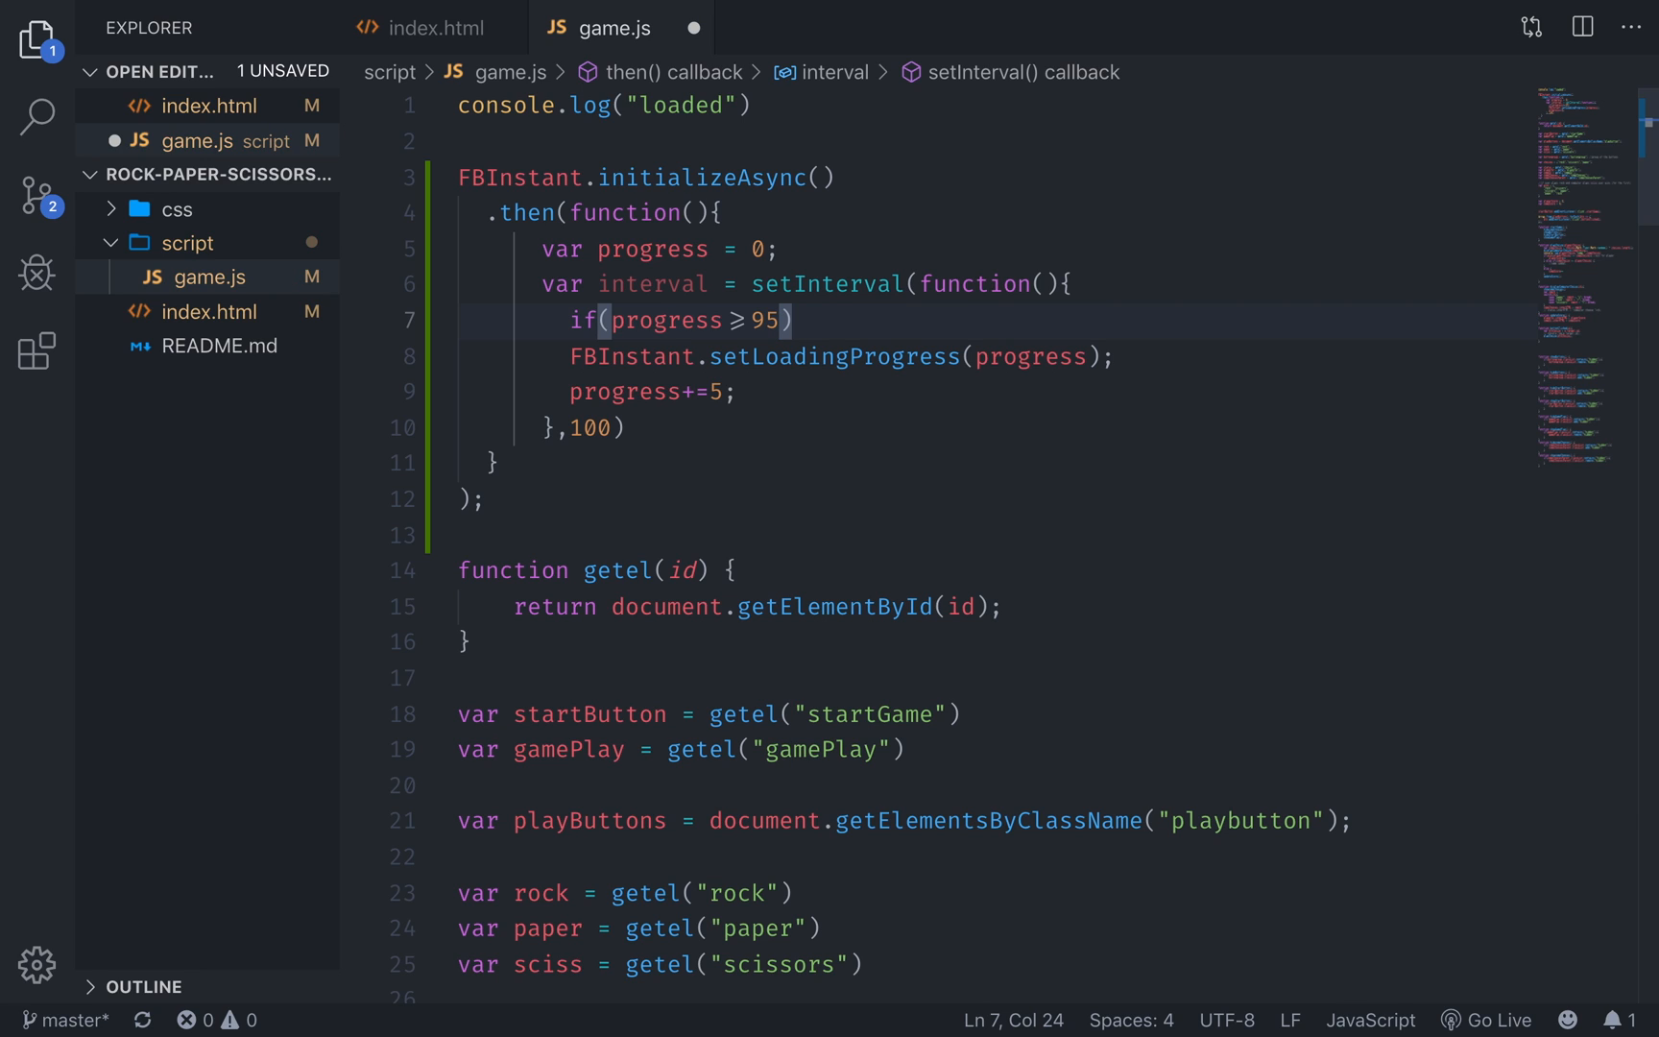
{"action": "key", "text": "Enter"}
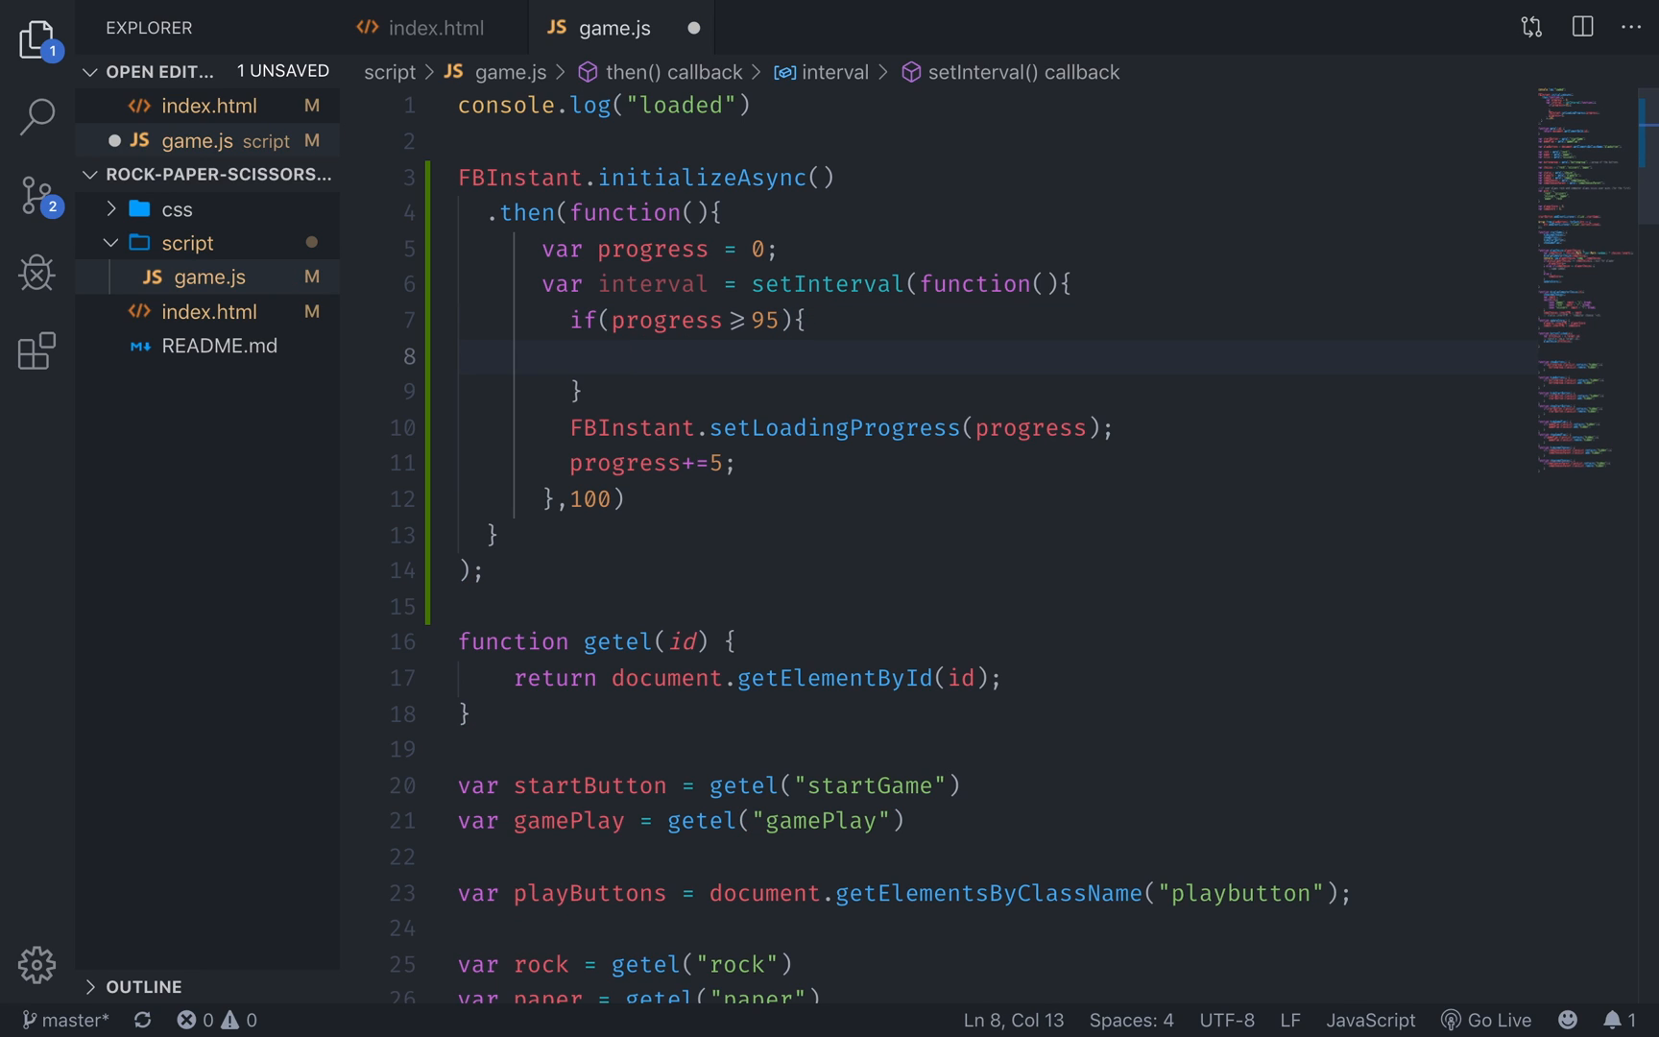
{"action": "type", "text": "clearInterval"}
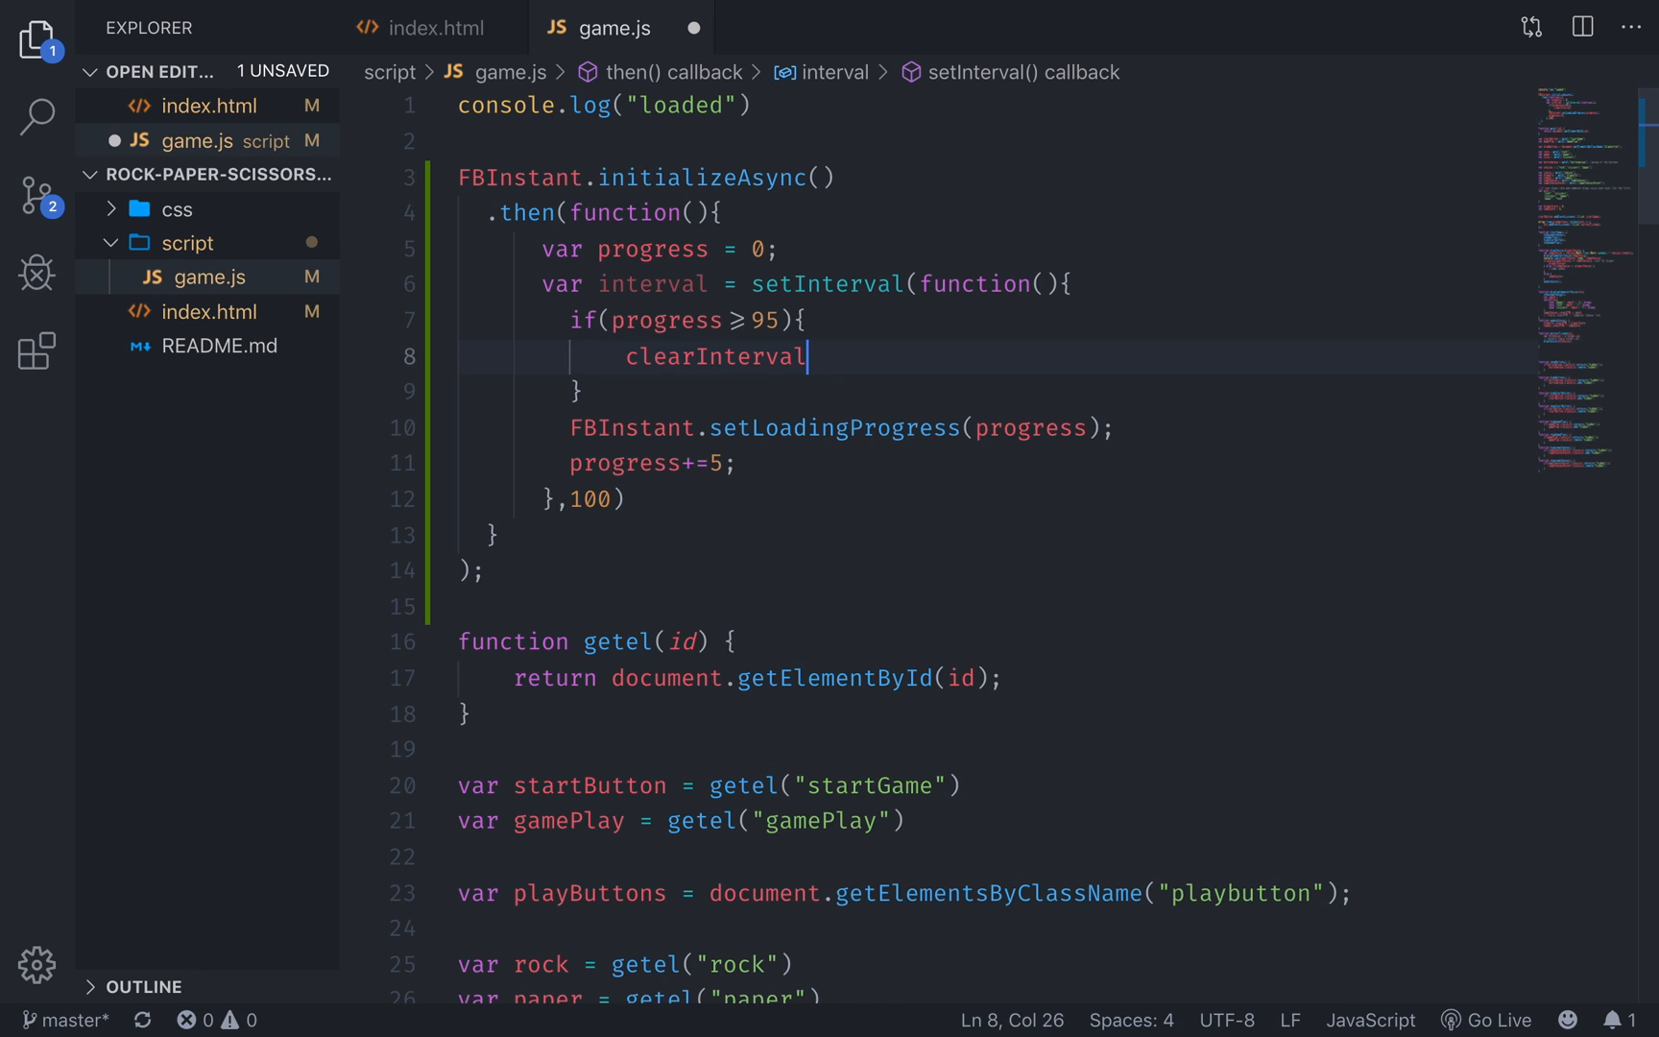
{"action": "type", "text": "(interval"}
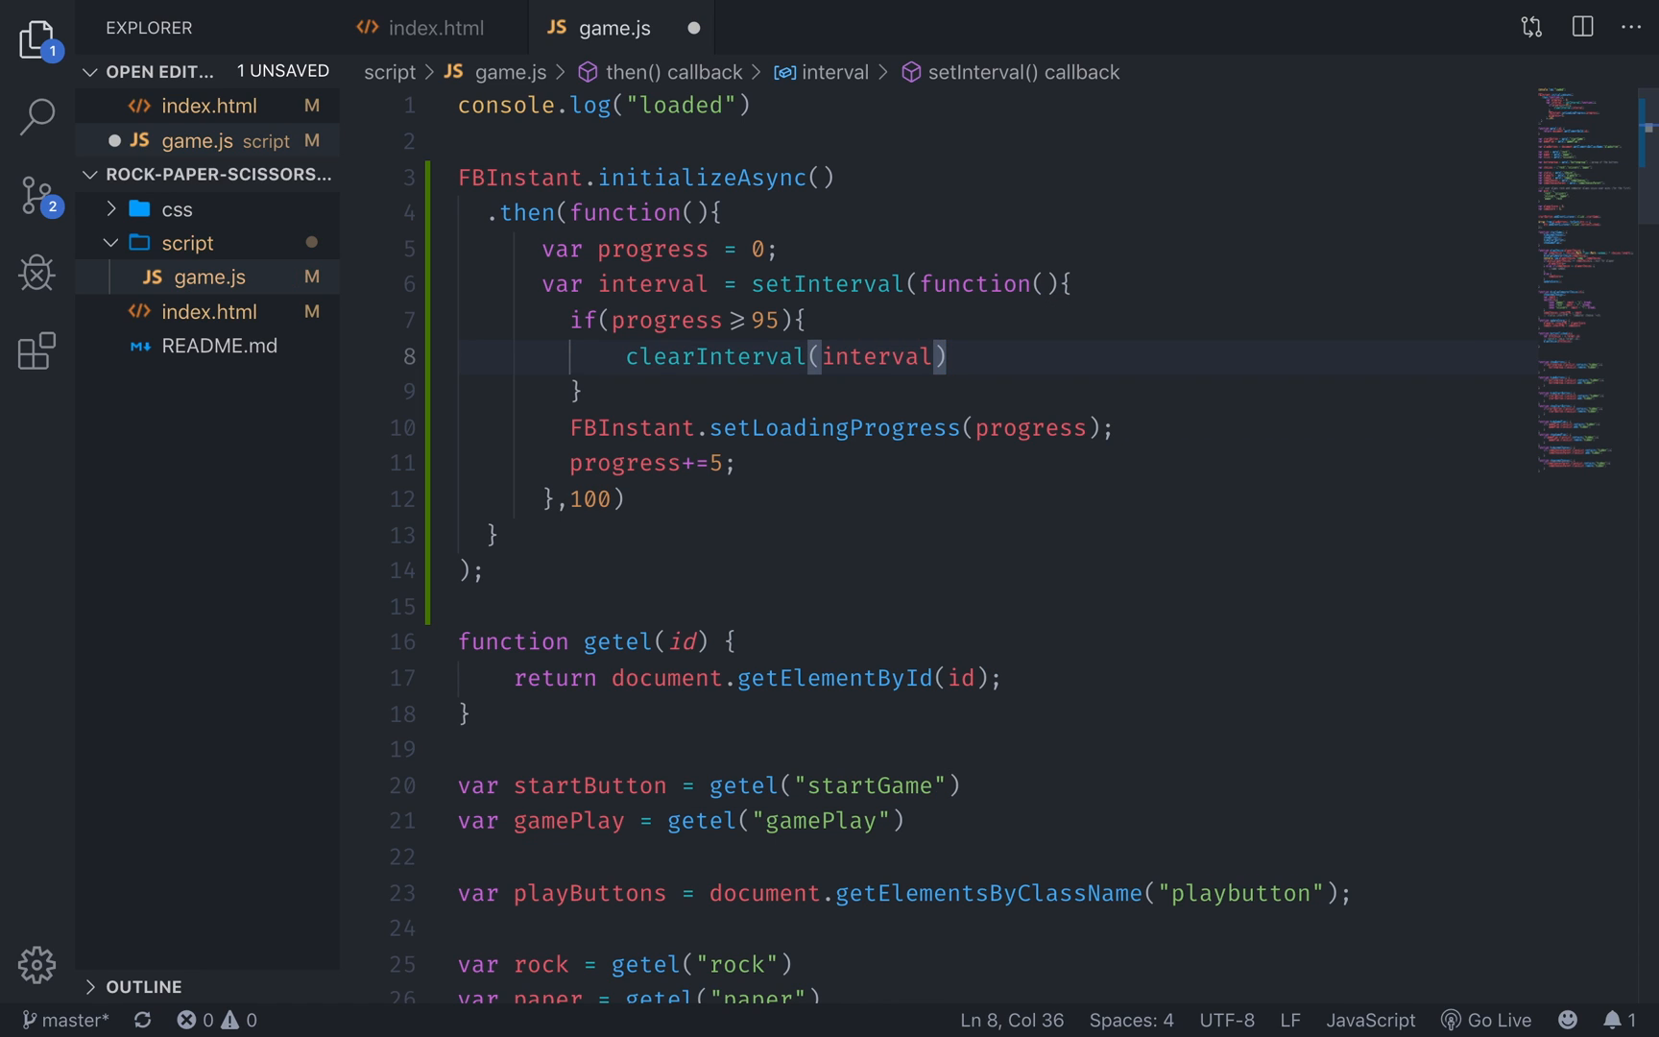
{"action": "type", "text": ";"}
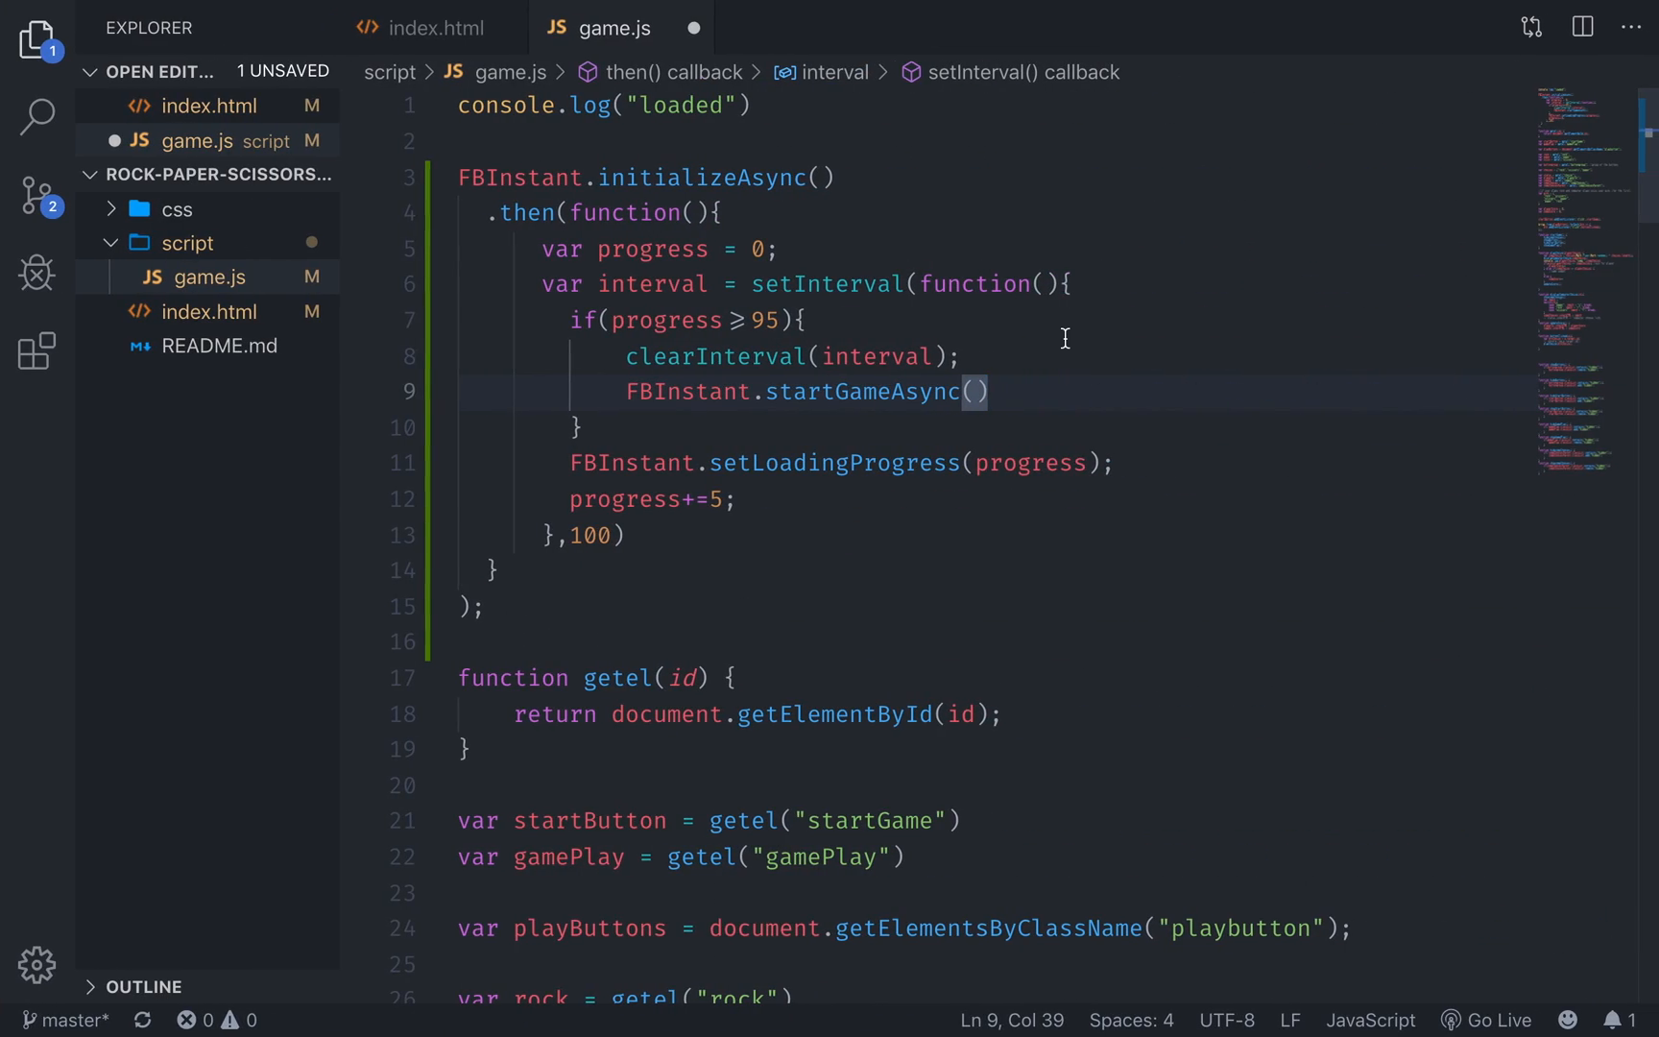
- Call startGameAsync().then with a callback logging "game has been started"
{"action": "type", "text": ".then("}
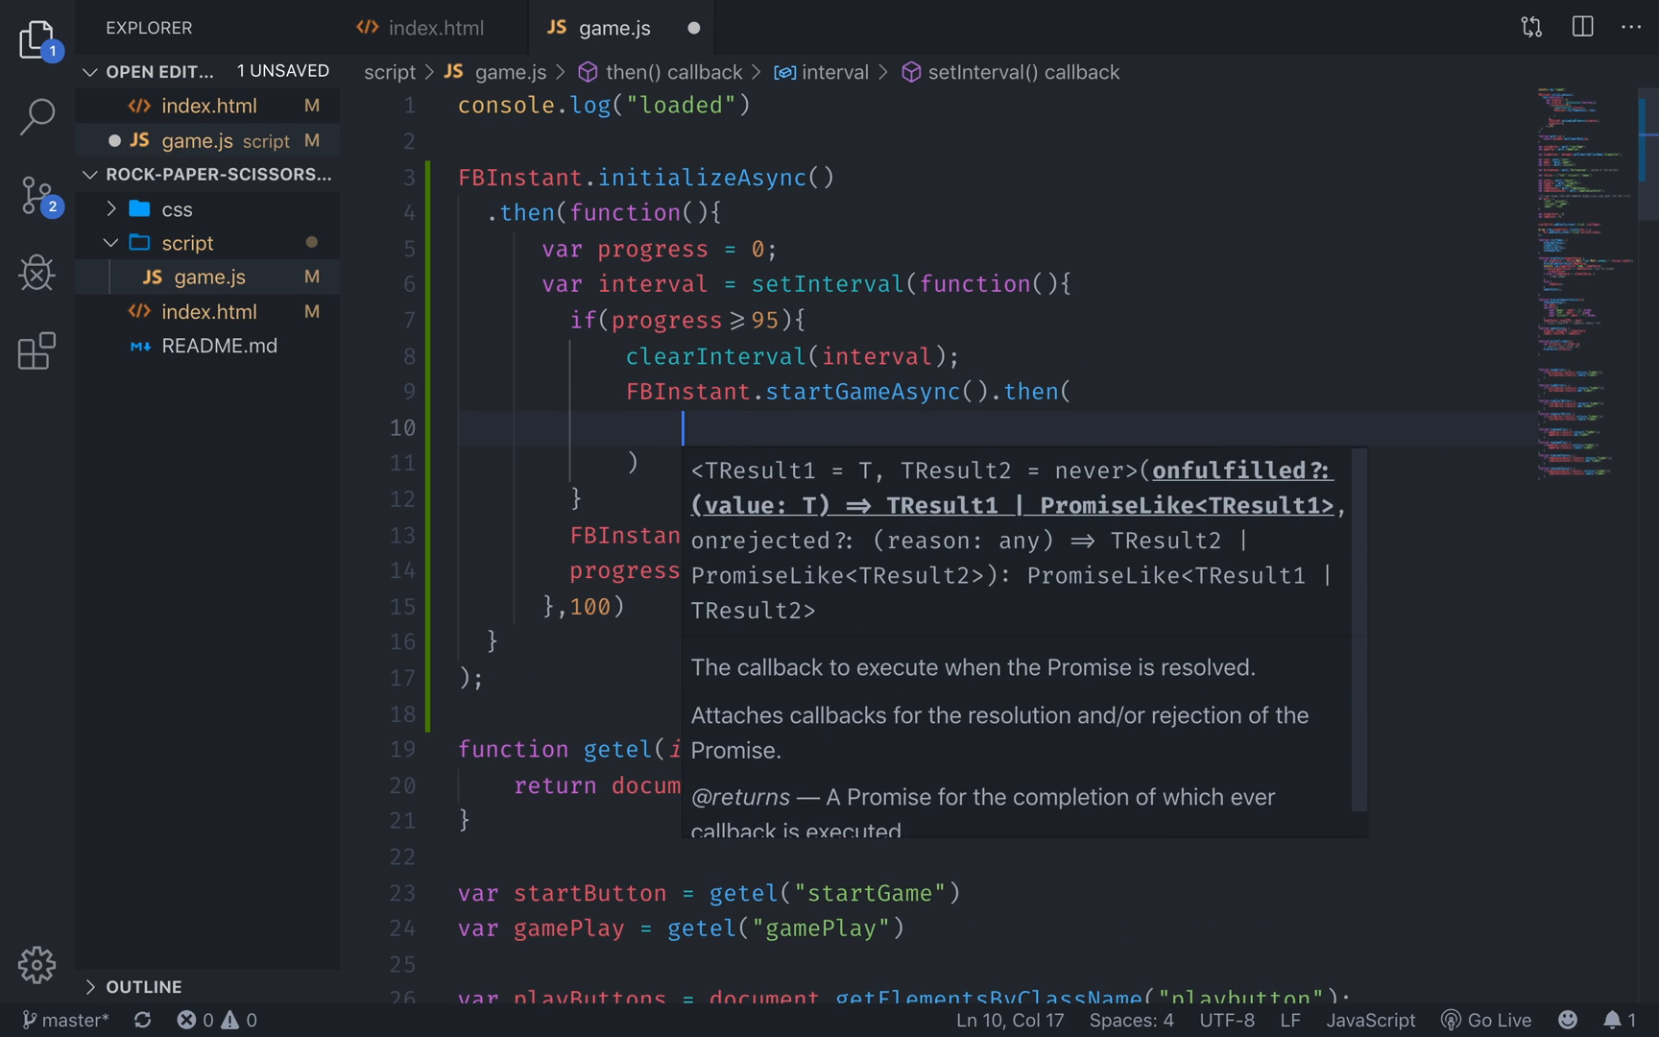
{"action": "type", "text": "function() {"}
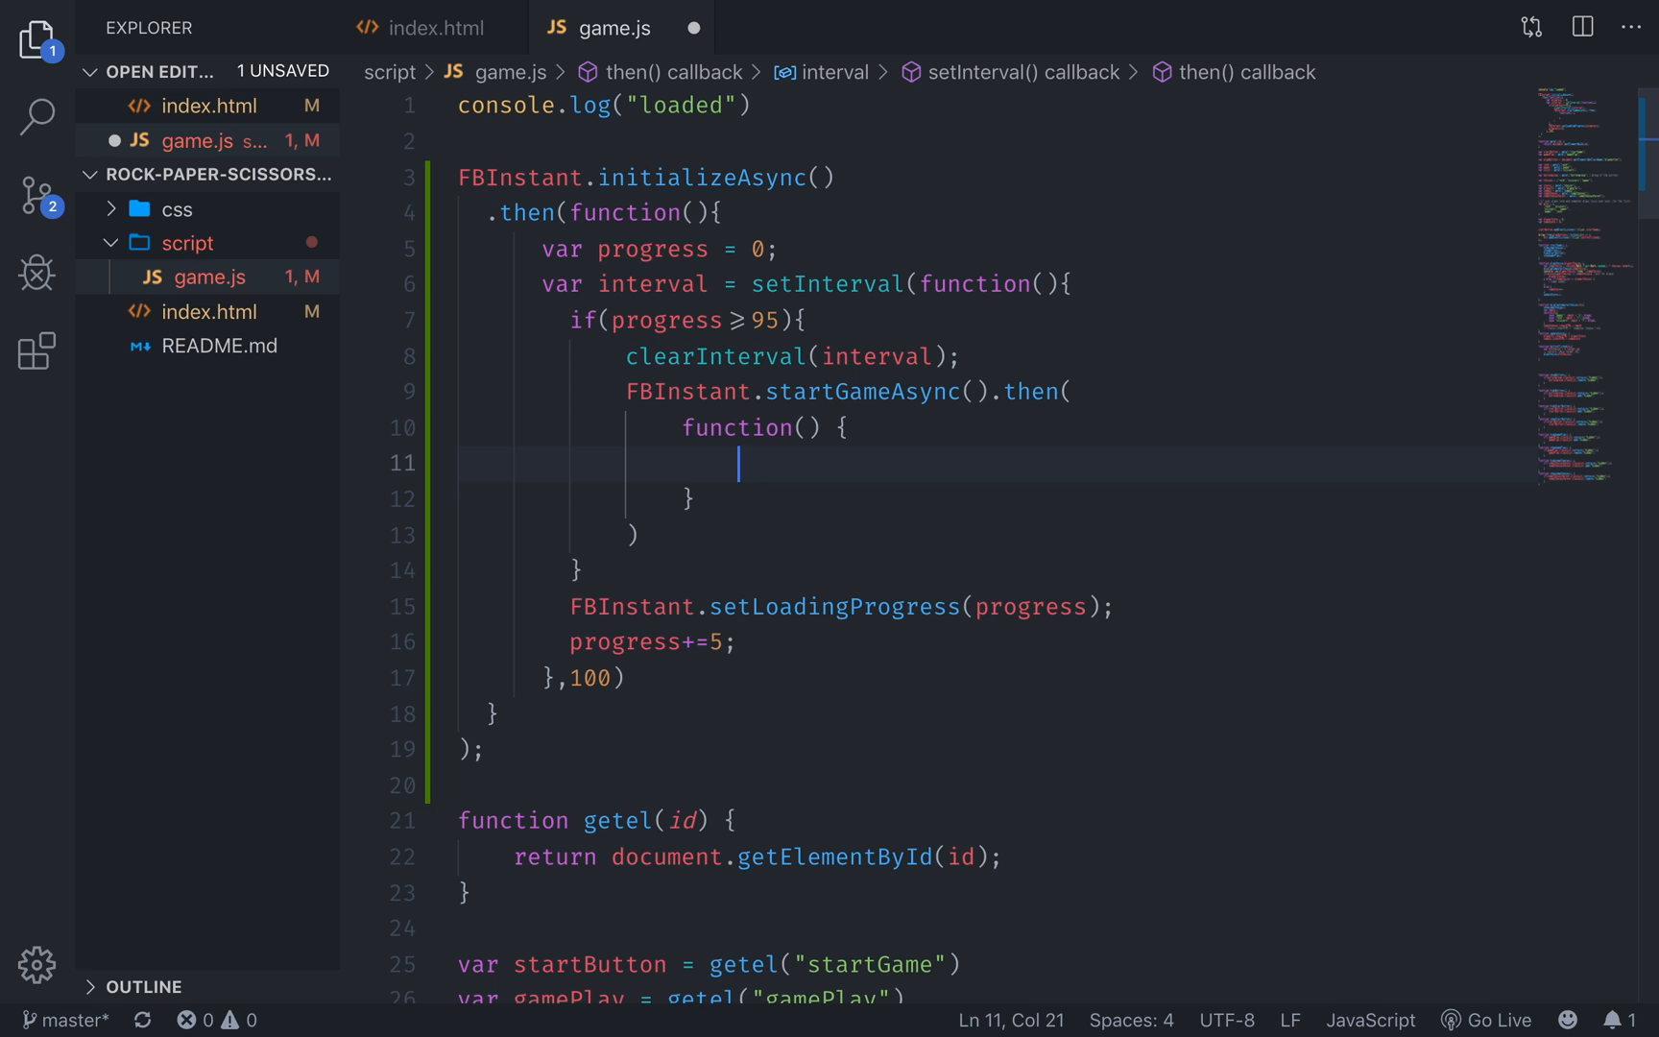
{"action": "type", "text": "console.log(\""}
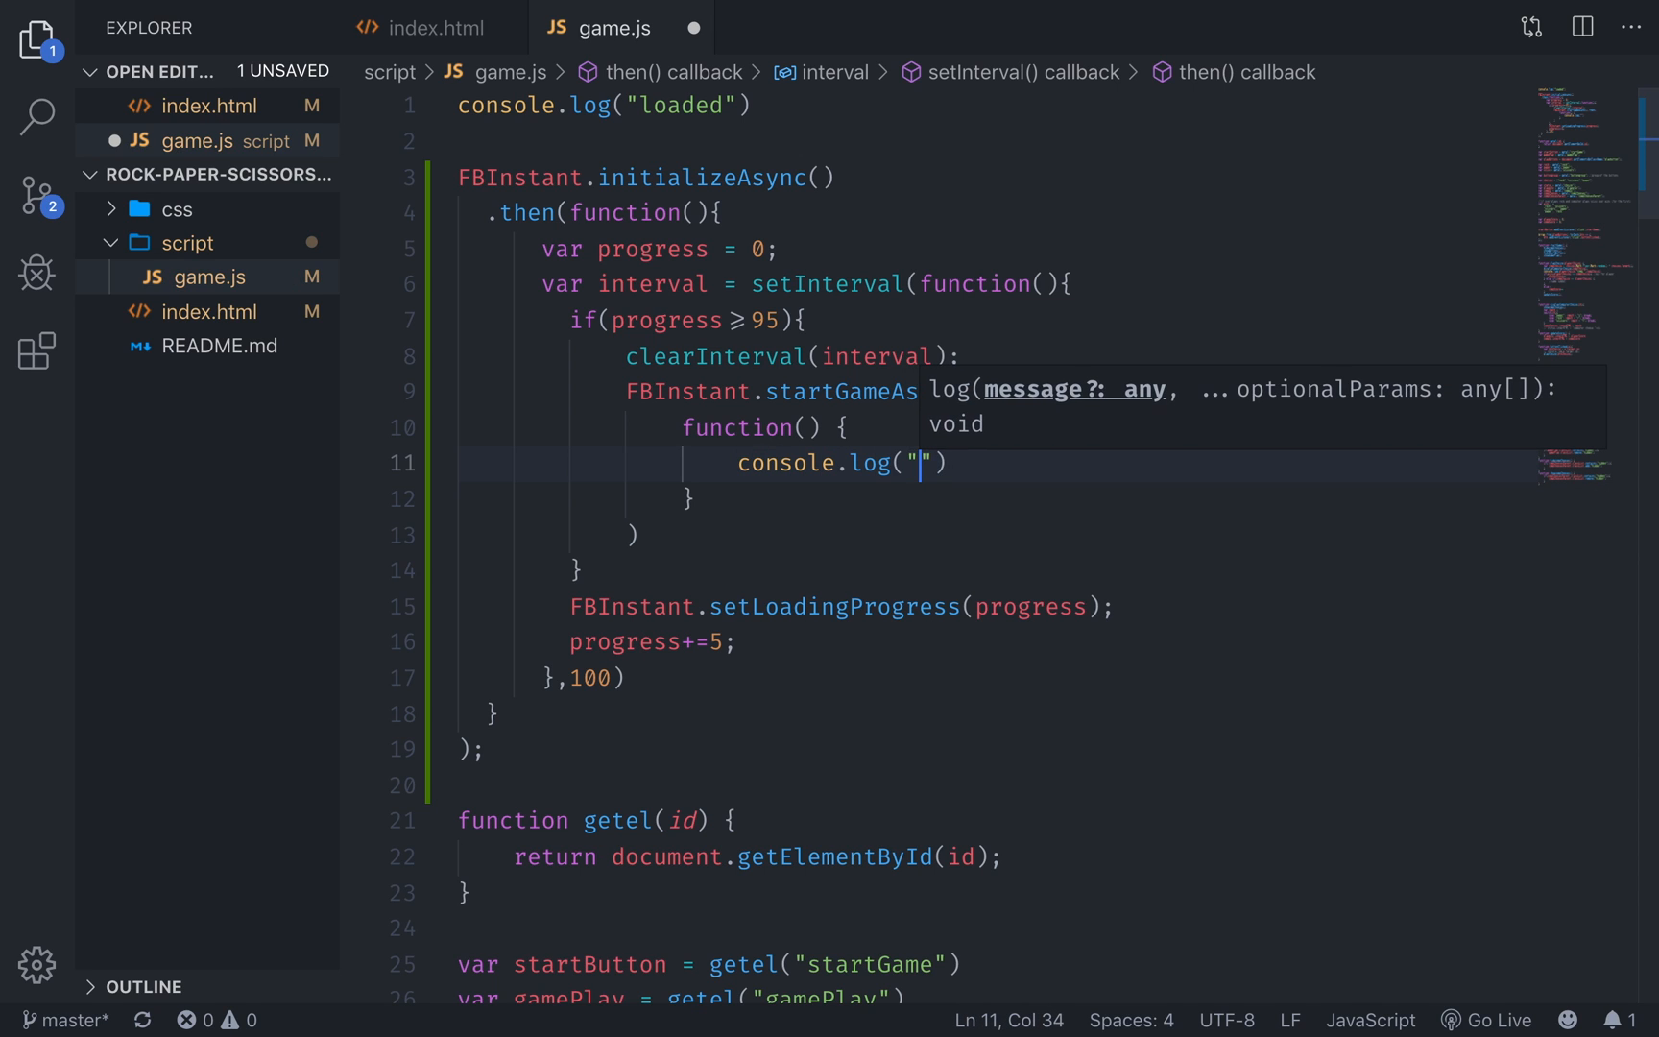
{"action": "type", "text": "game has been"}
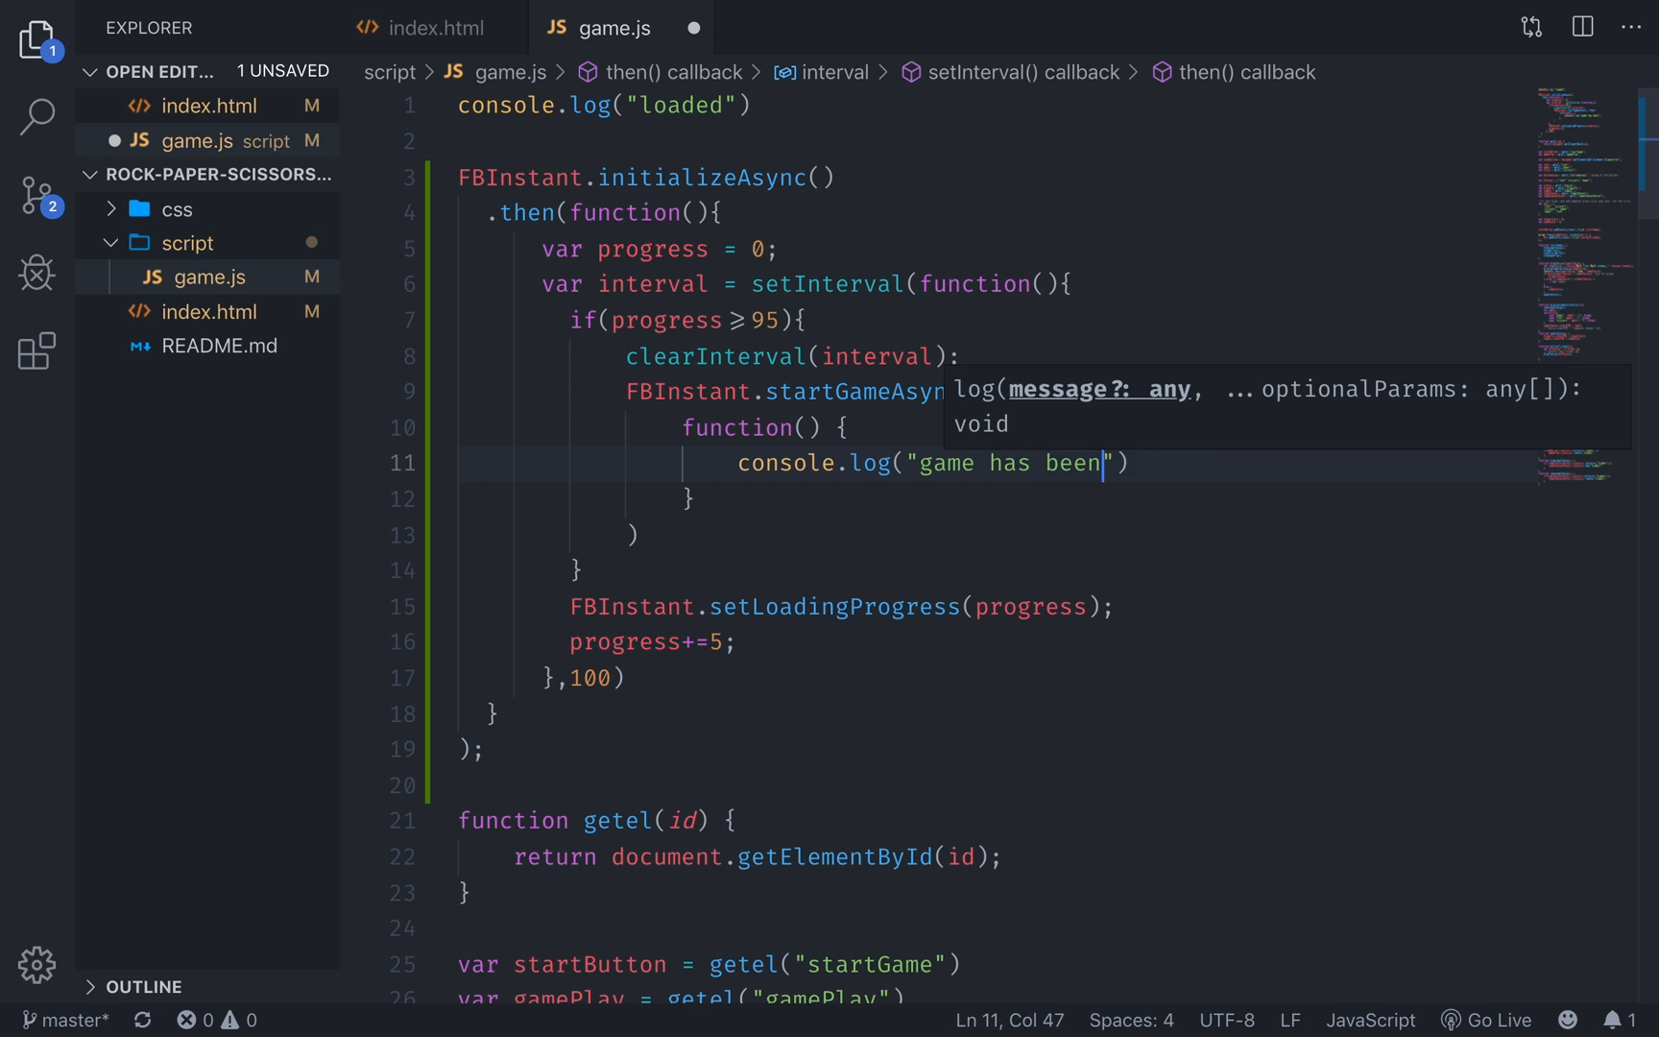
{"action": "type", "text": "started"}
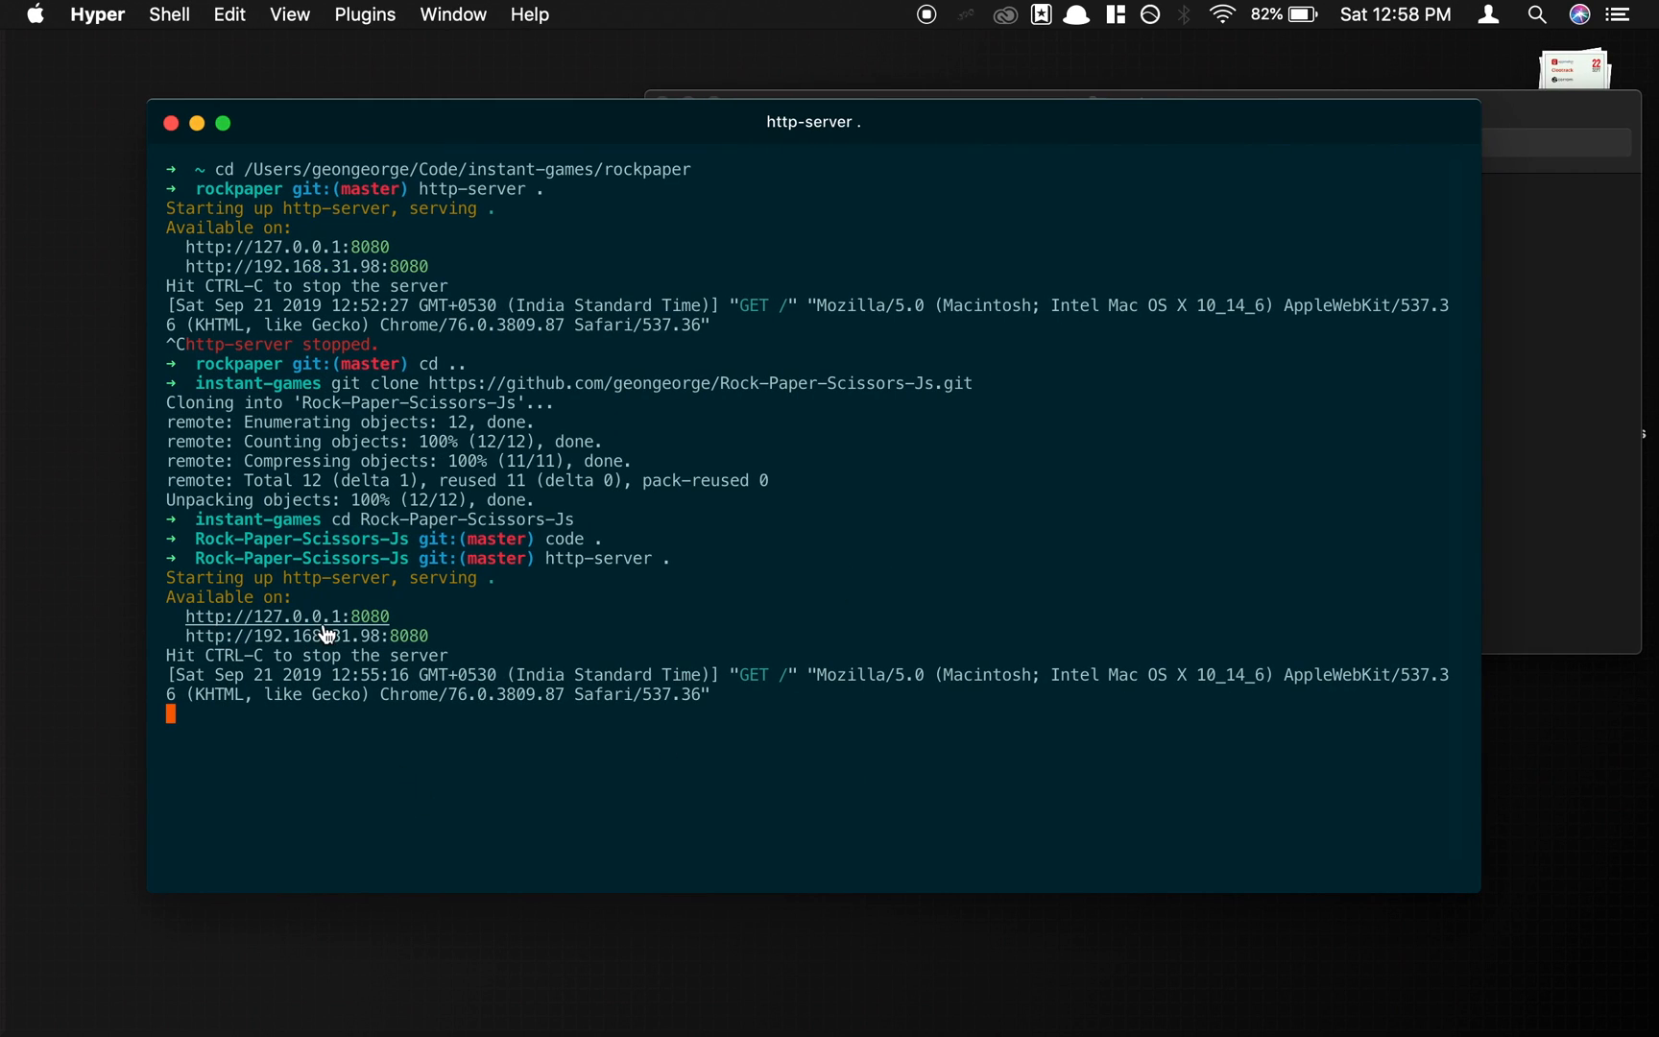
{"action": "mouse_move", "coordinate": [359, 626]}
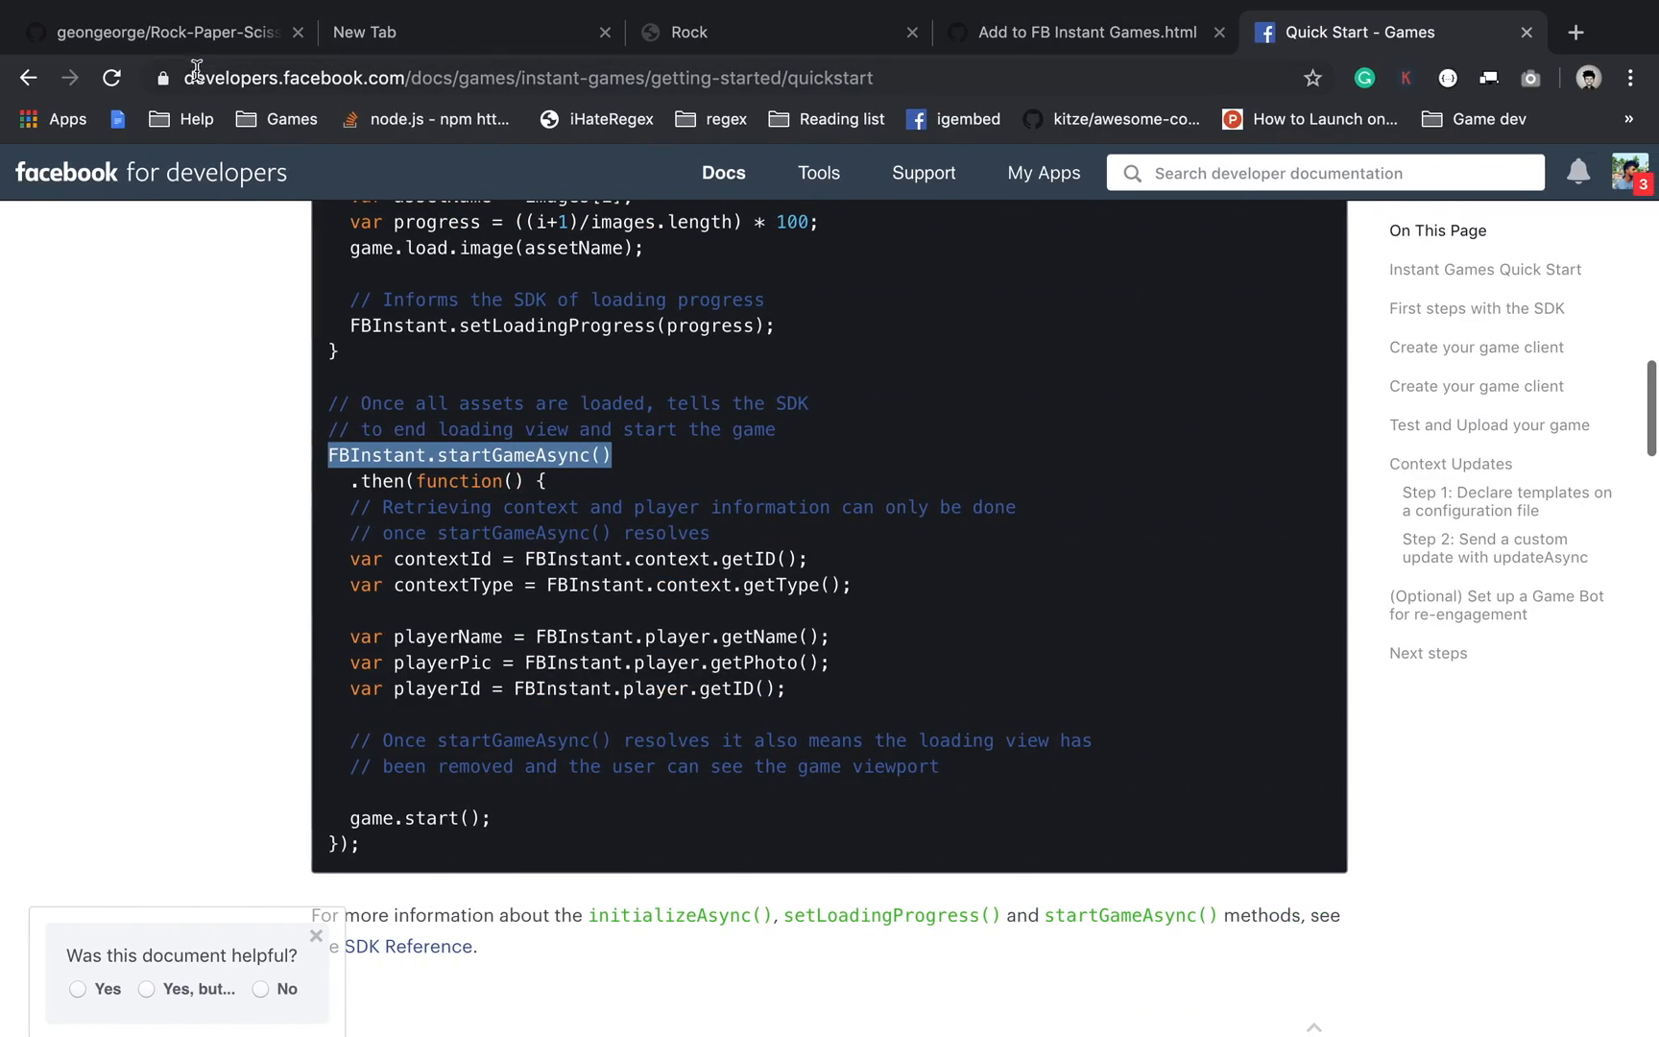
- Read the 'Enabling SSL via localhost' section of the Instant Games docs
{"action": "scroll", "scroll_direction": "up", "scroll_amount": 3}
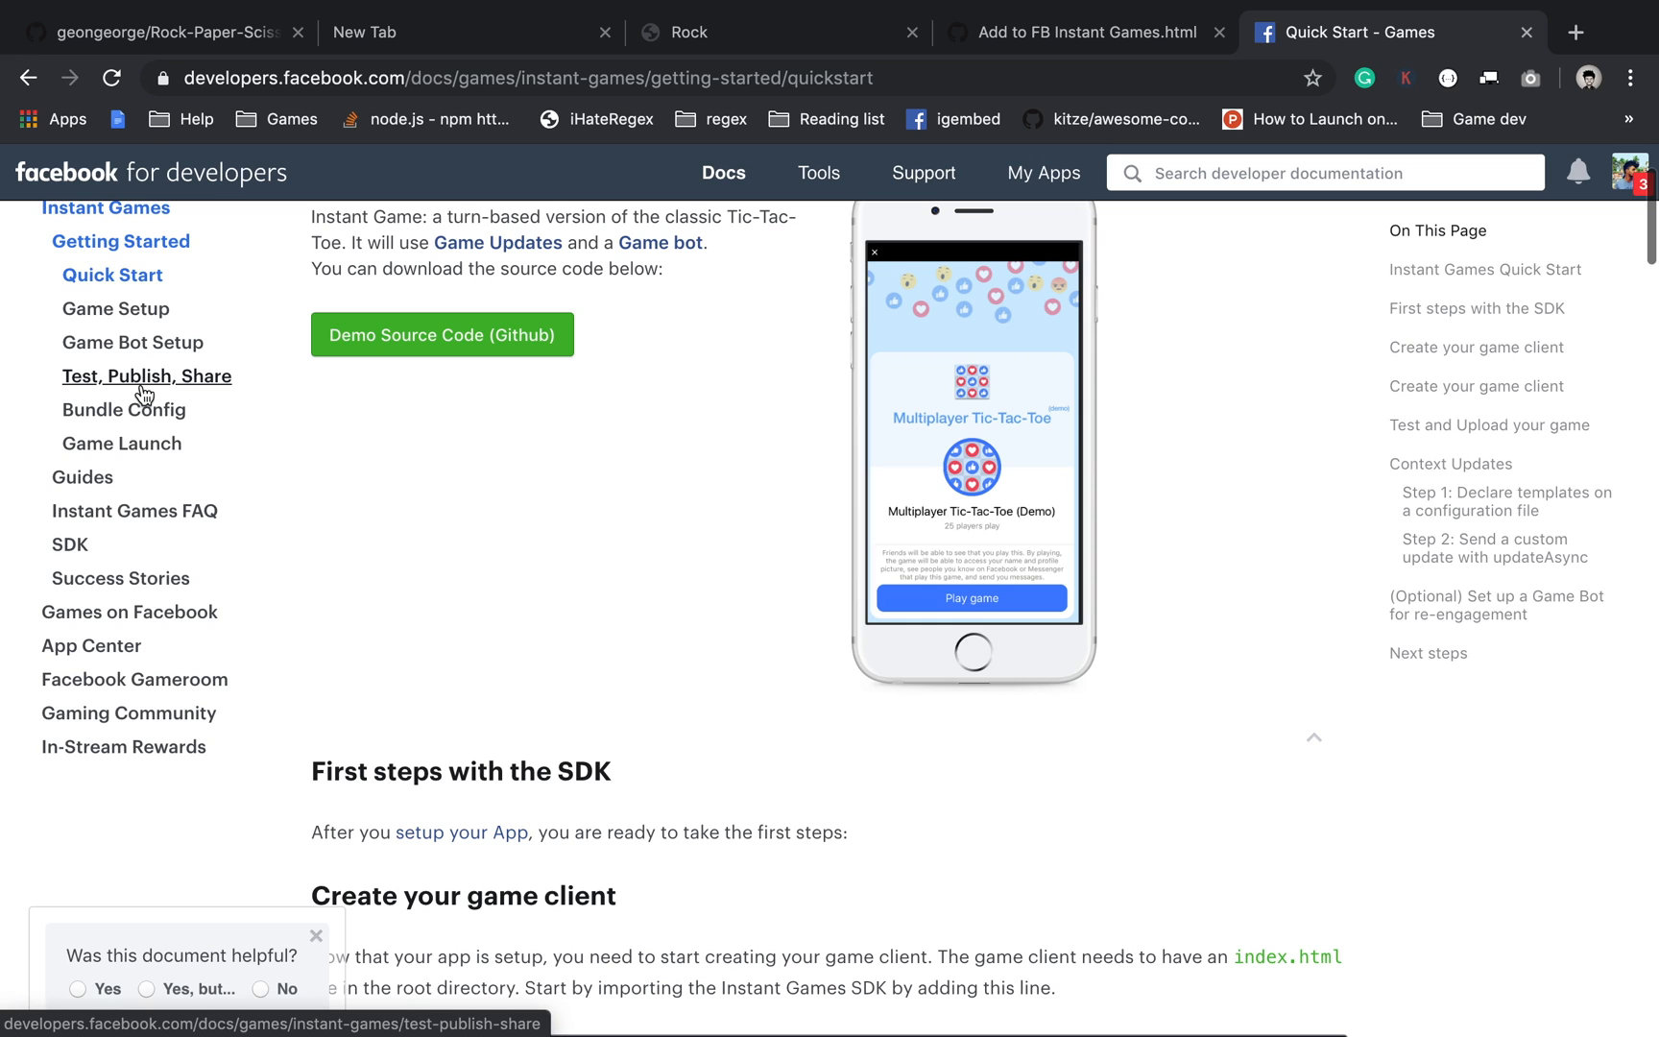
{"action": "left_click", "coordinate": [146, 377]}
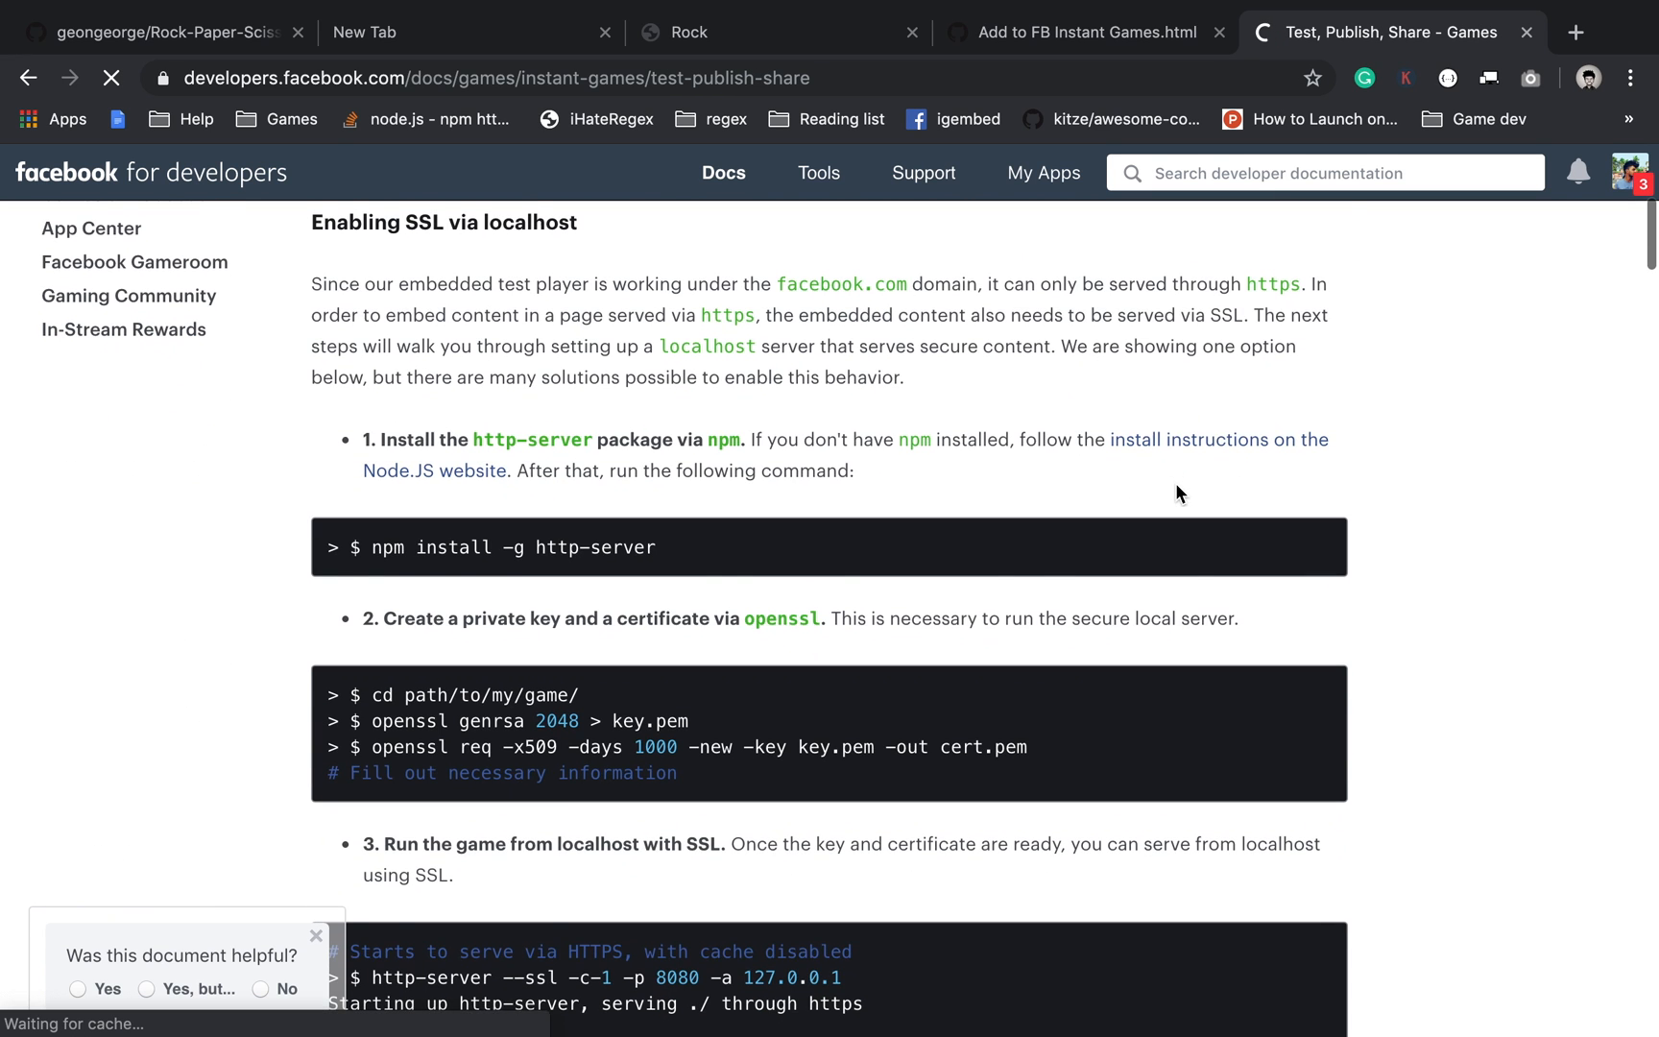
{"action": "scroll", "scroll_direction": "down", "scroll_amount": 3}
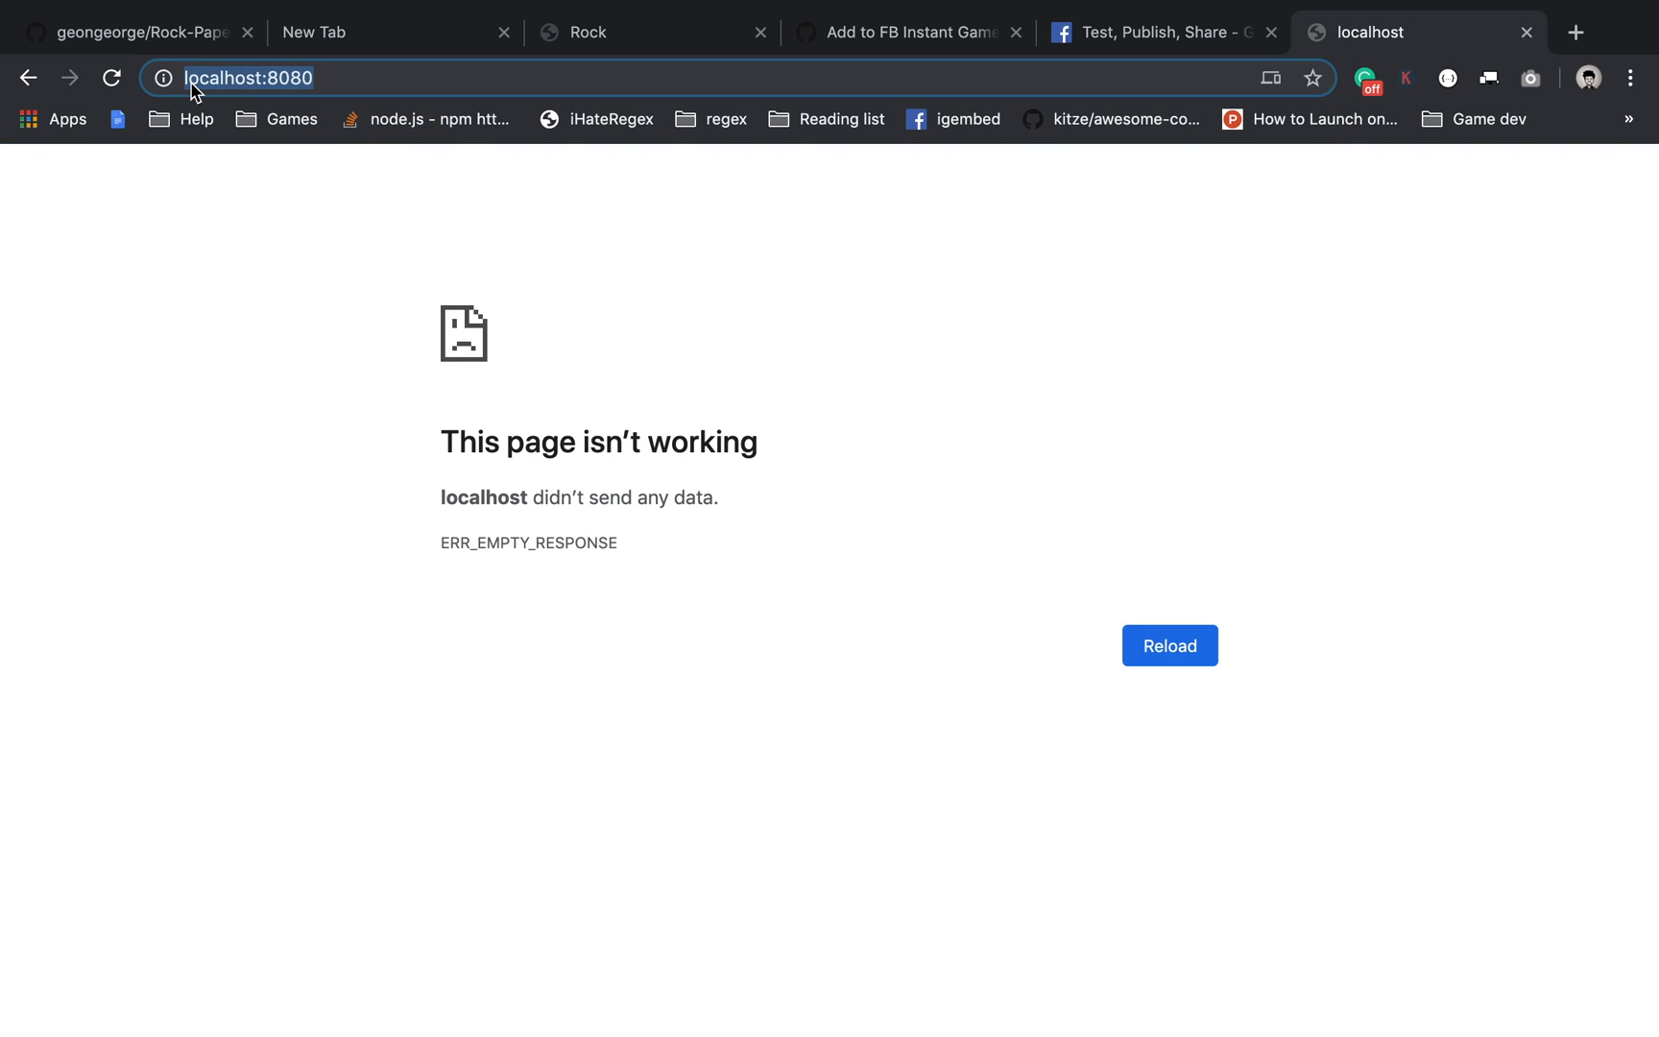
{"action": "type", "text": "healthkart.com"}
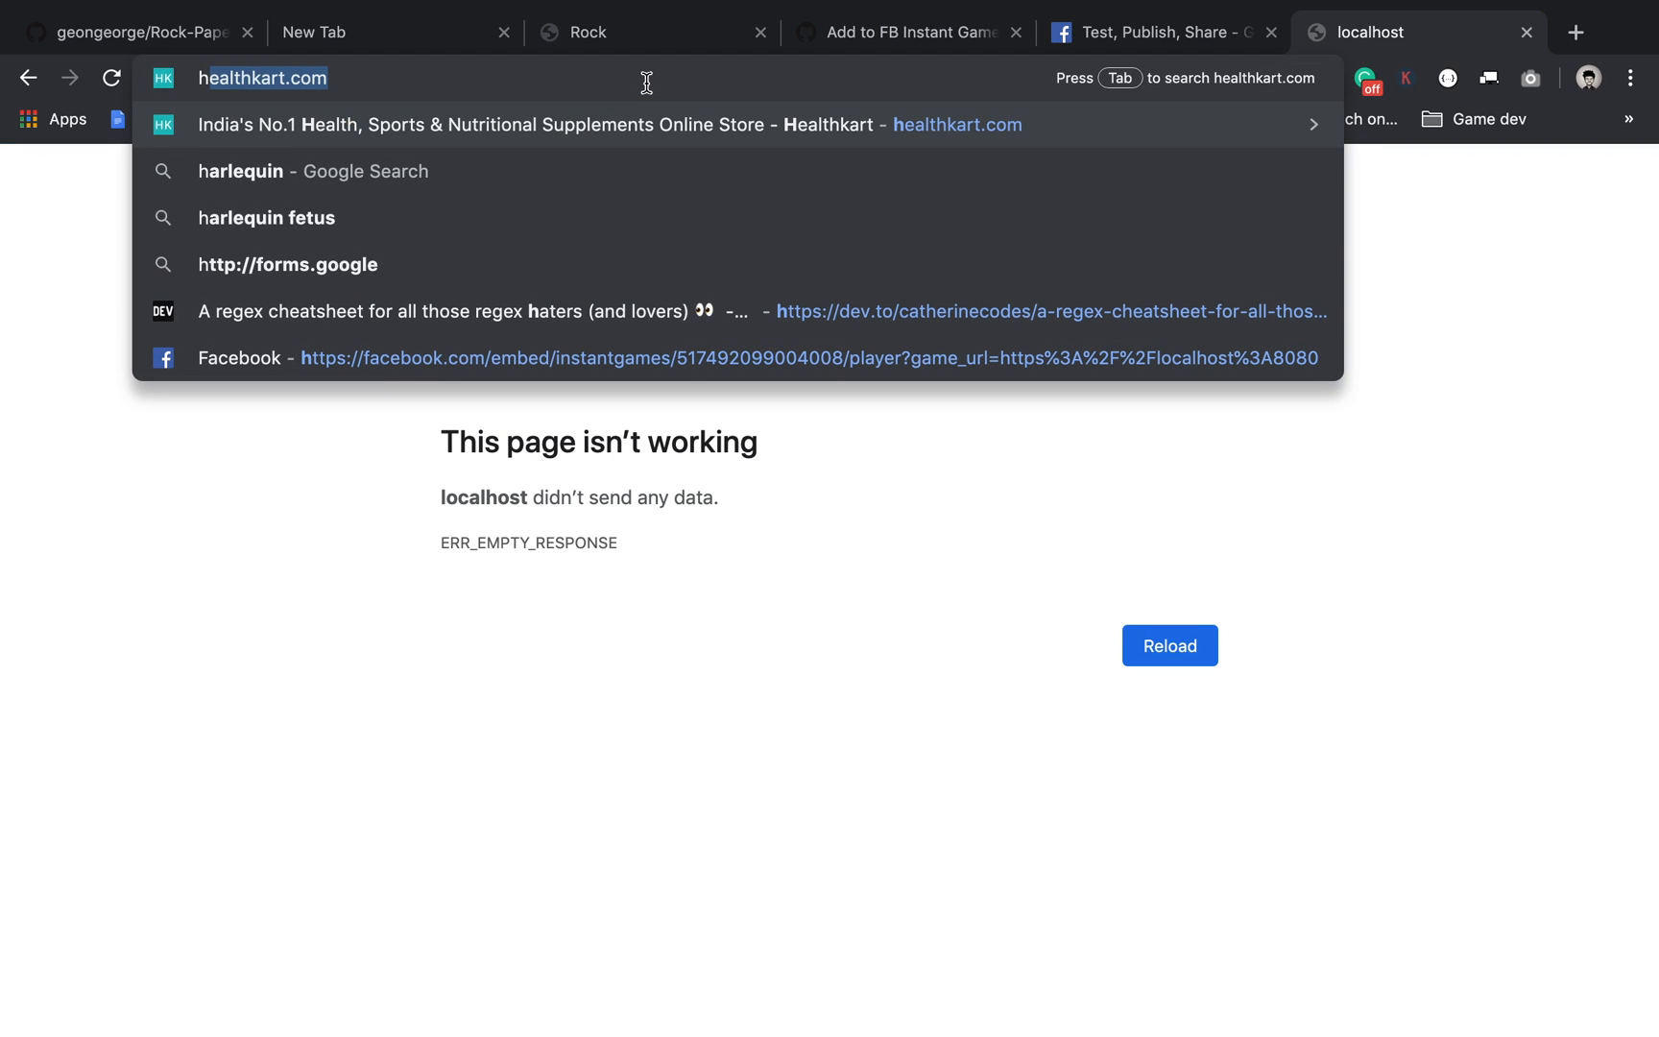
{"action": "type", "text": "localhost:8080"}
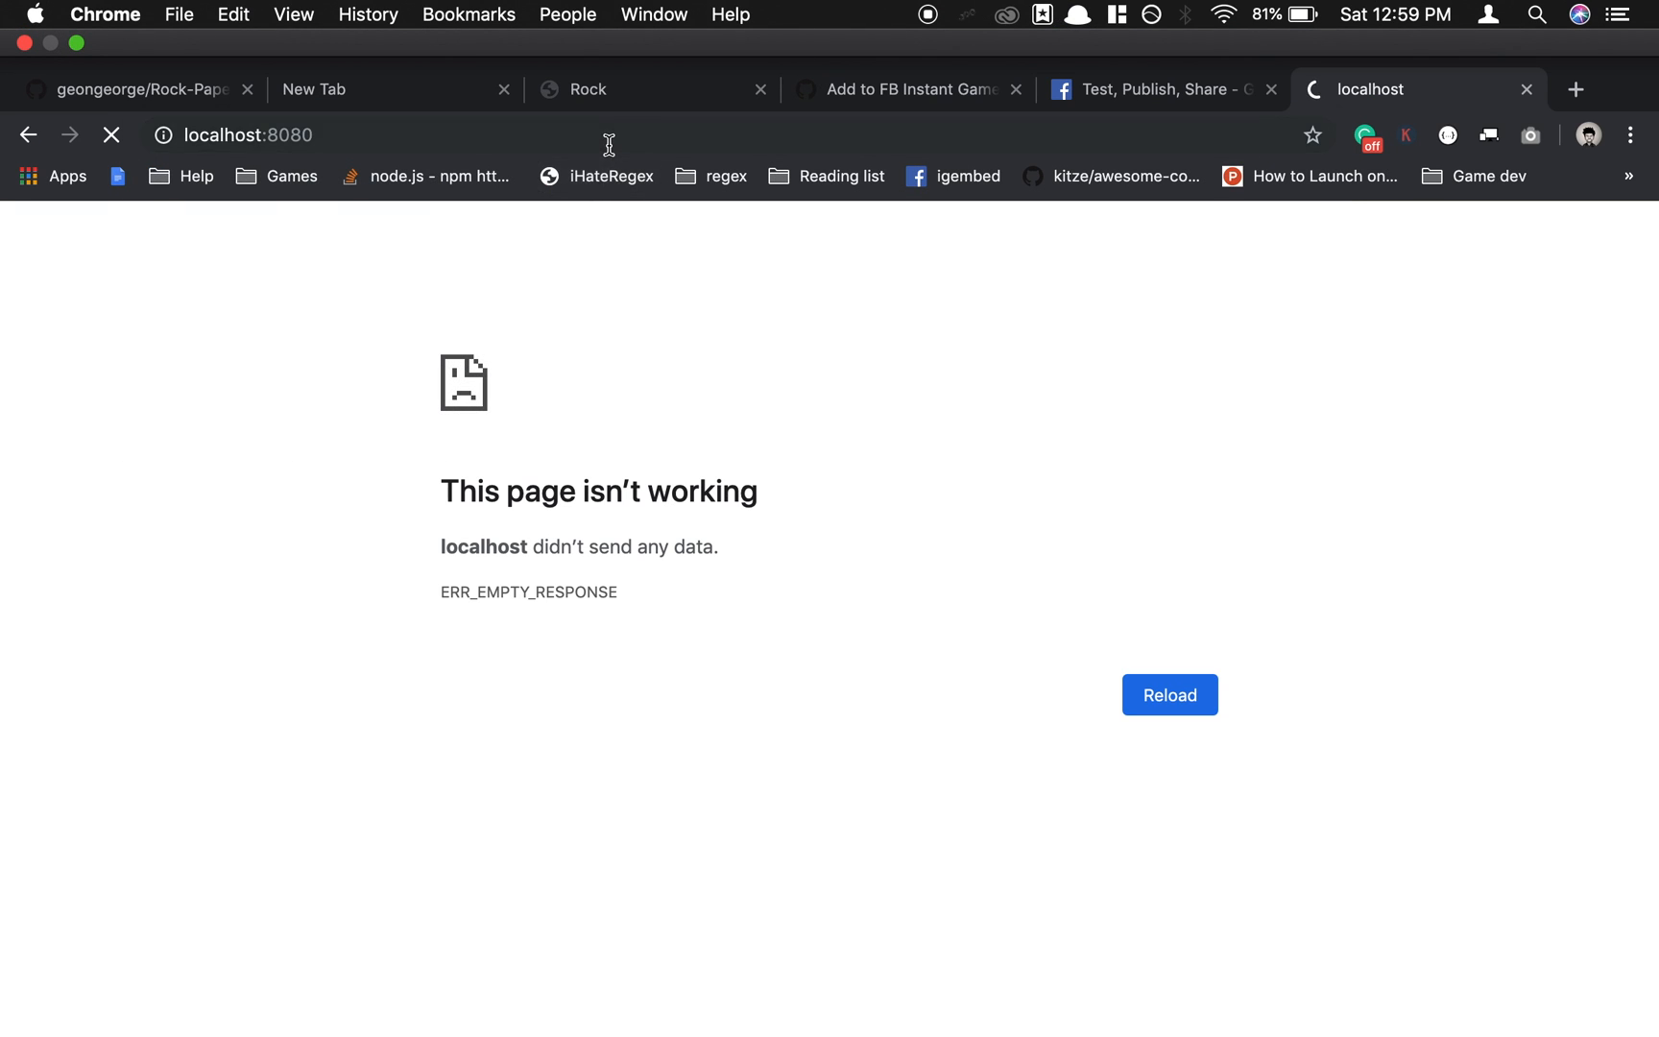
{"action": "left_click", "coordinate": [1167, 695]}
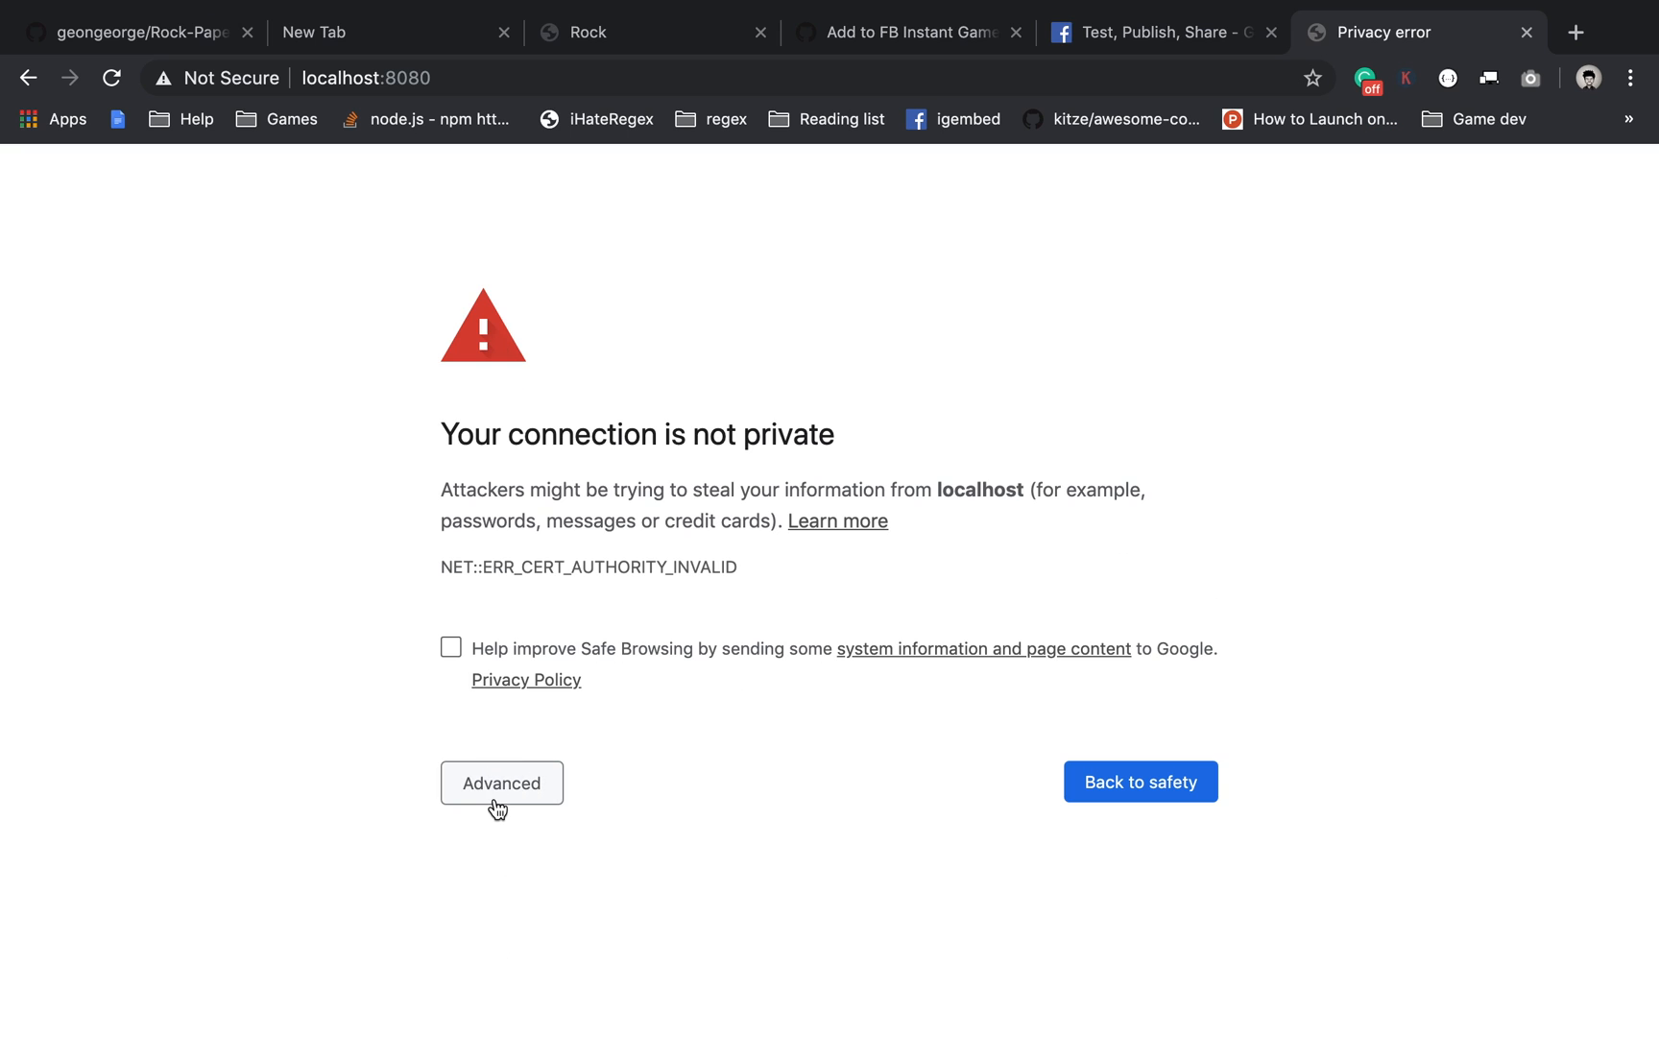
{"action": "left_click", "coordinate": [501, 783]}
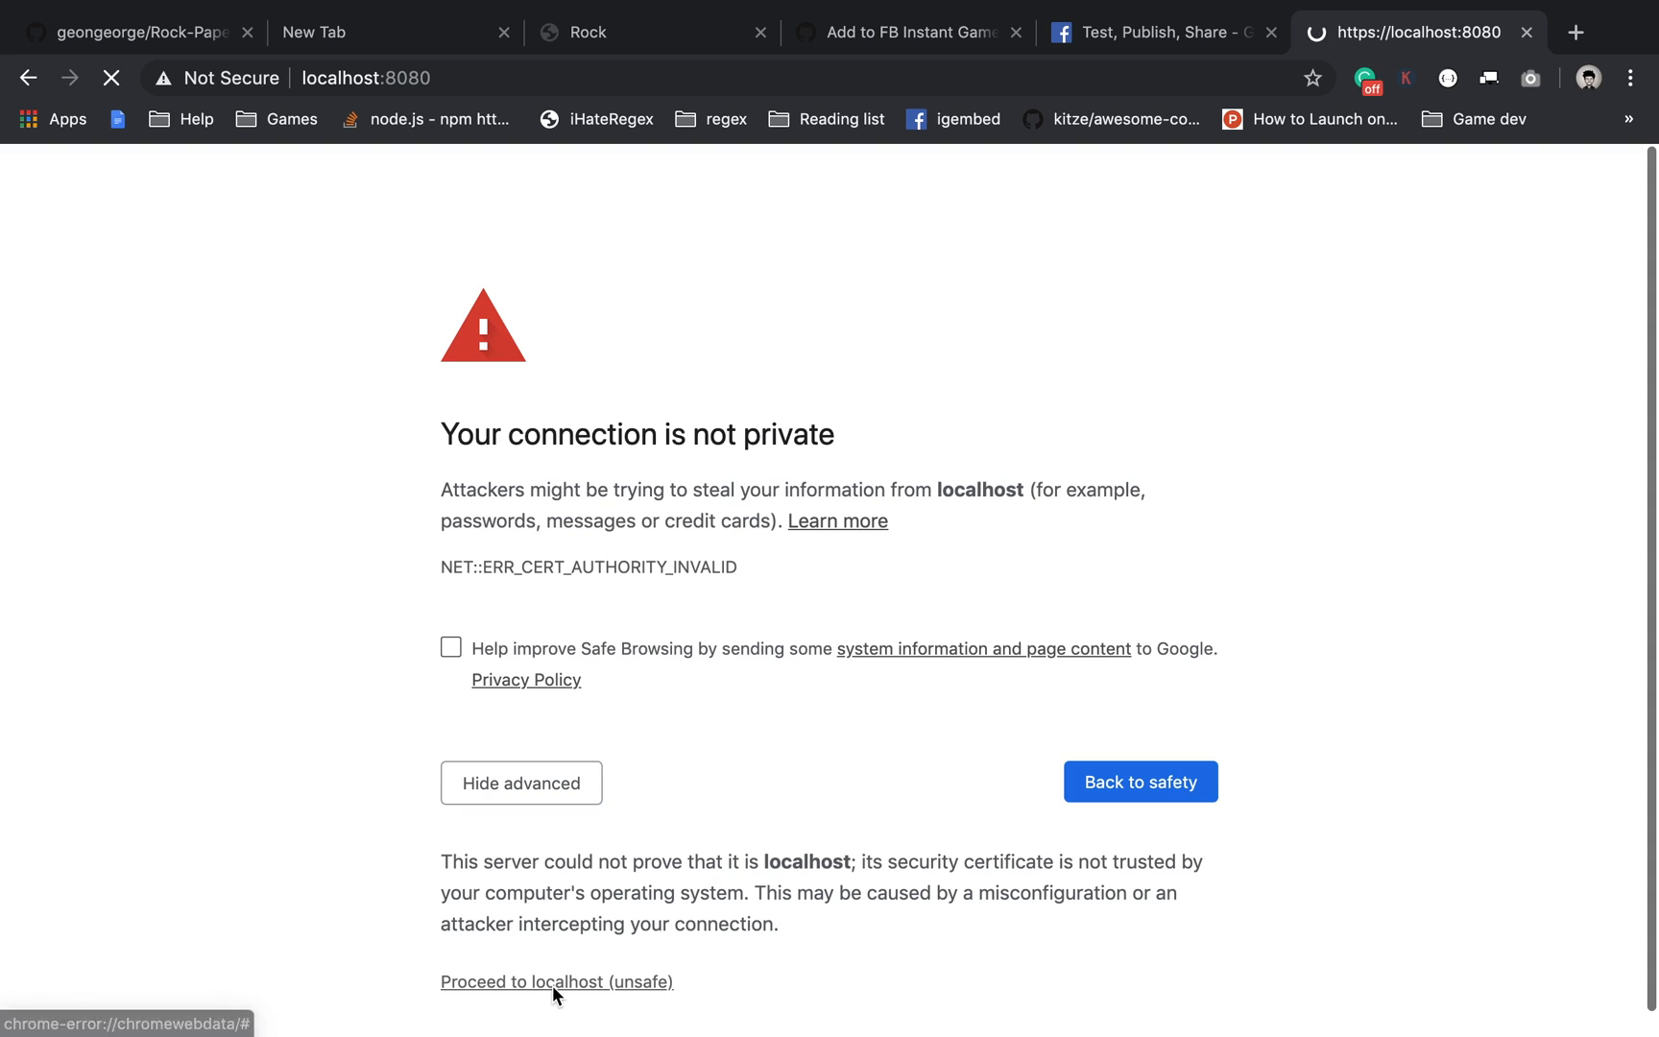
{"action": "left_click", "coordinate": [557, 981]}
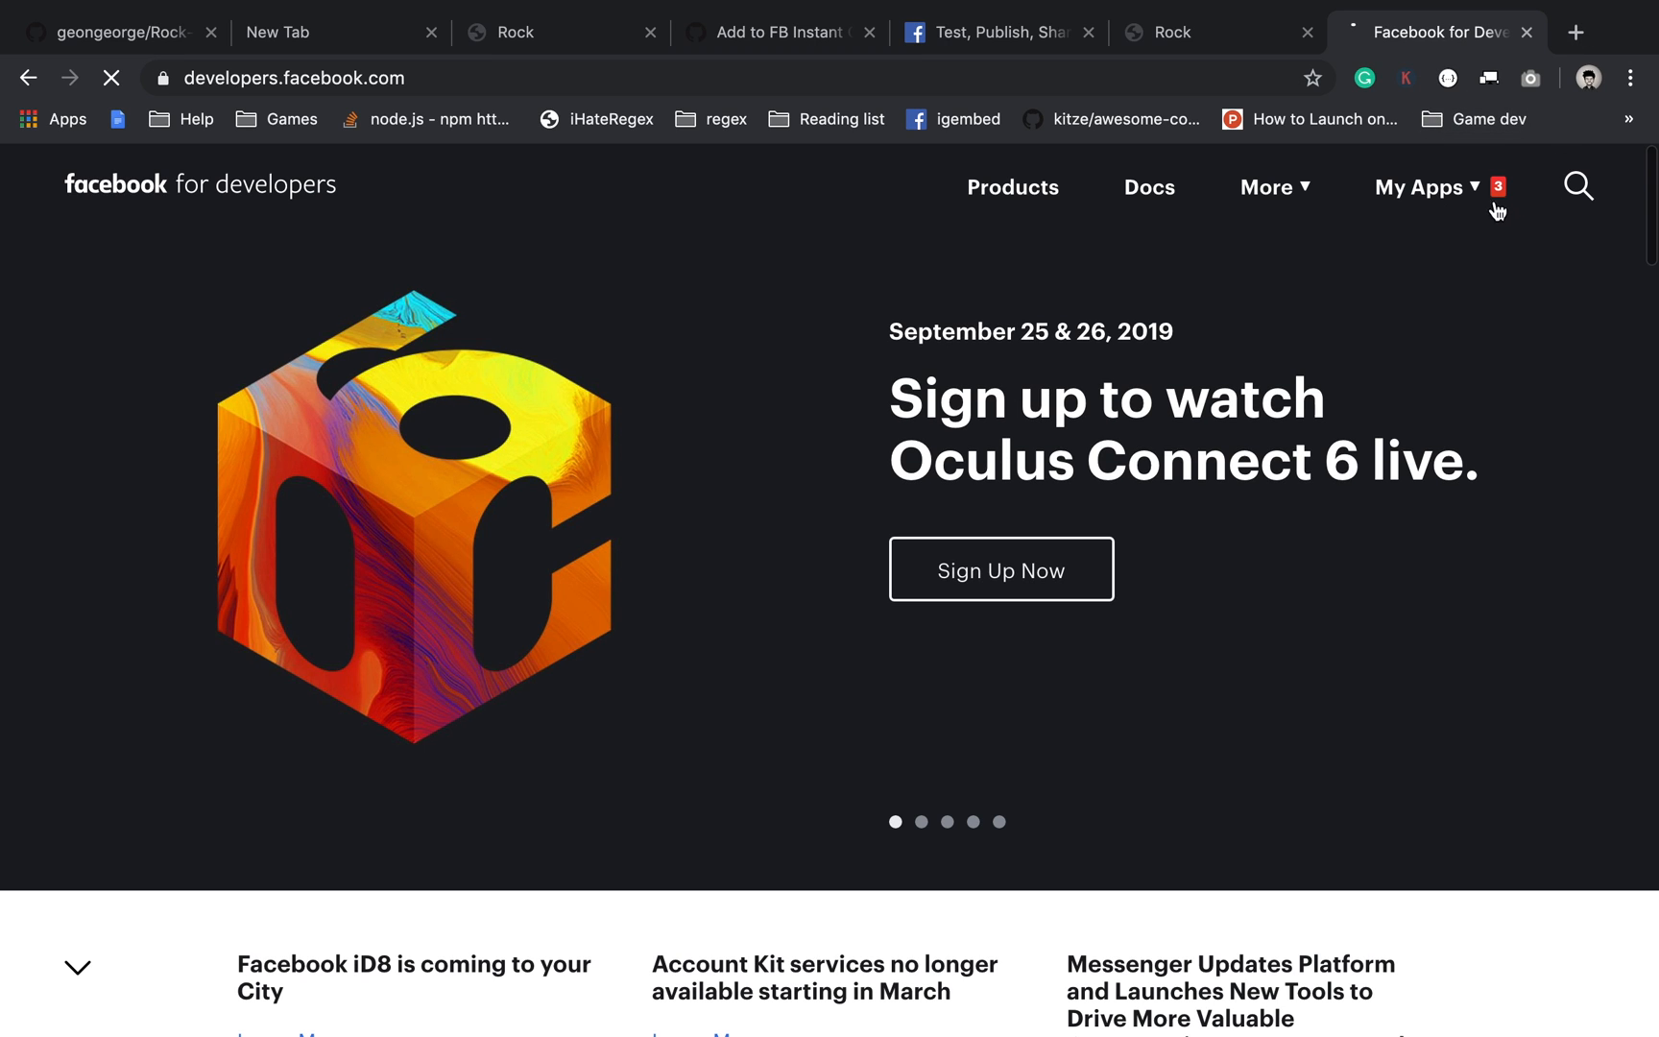
- Open the testGame app dashboard via My Apps and select its app ID in the URL
{"action": "left_click", "coordinate": [1426, 188]}
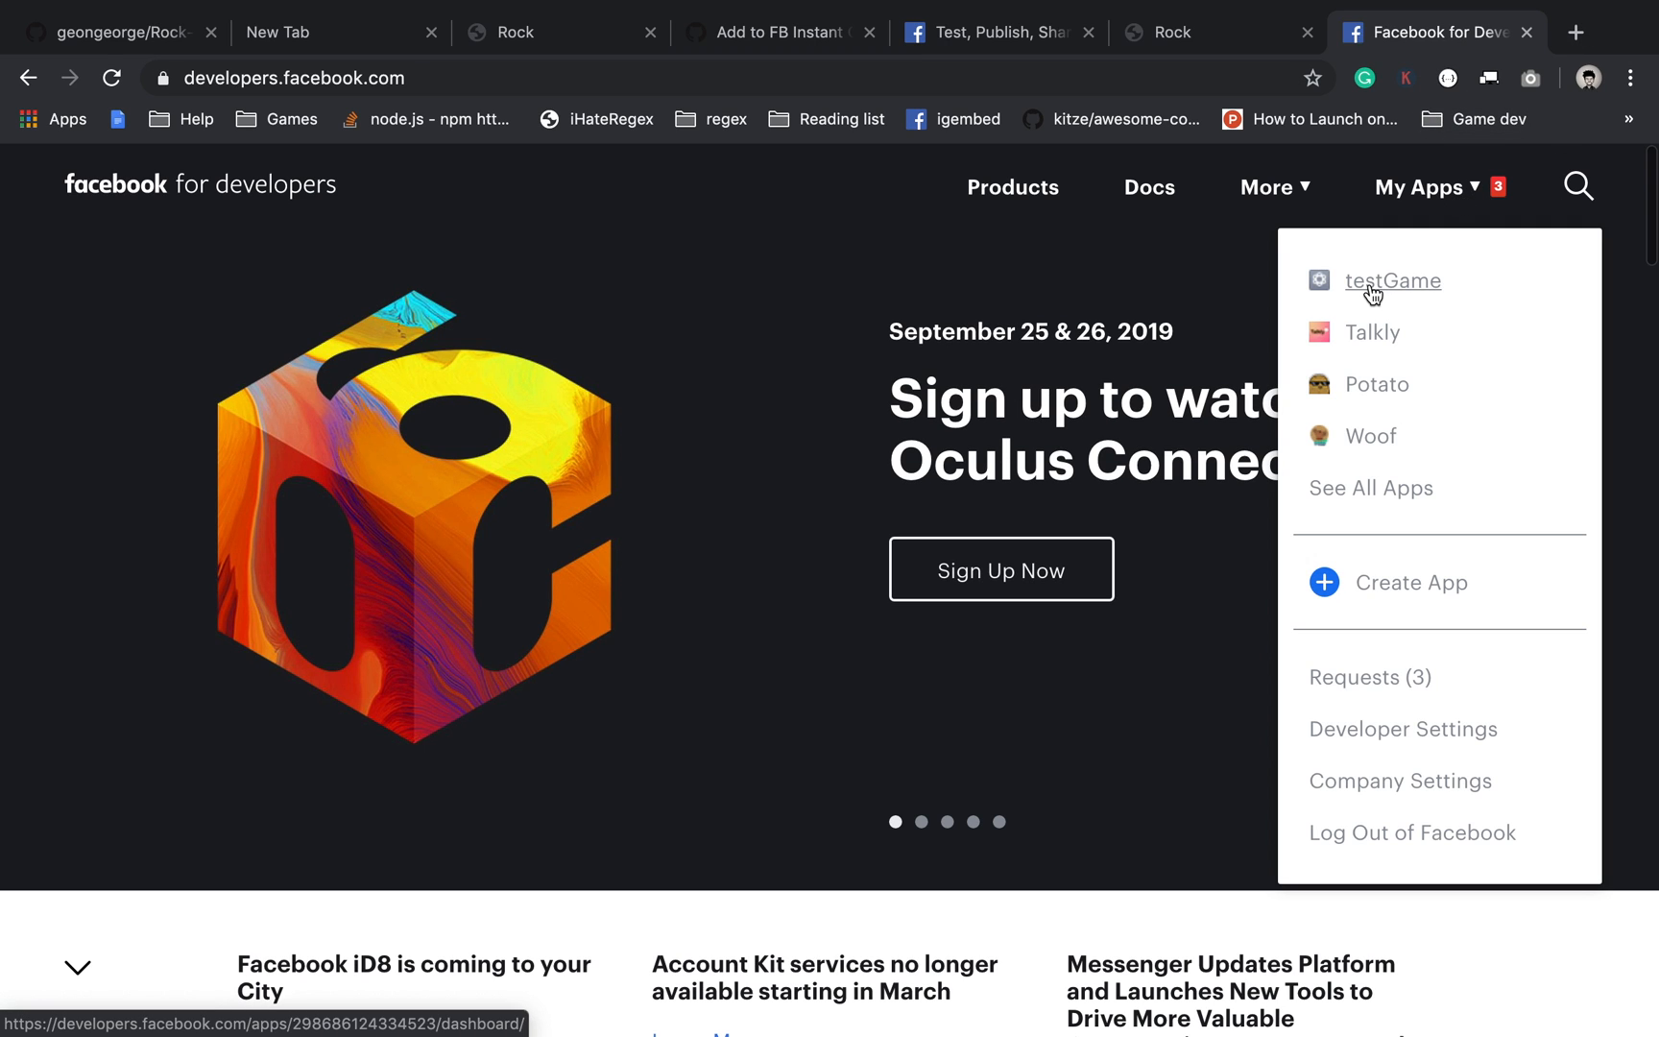
{"action": "left_click", "coordinate": [1392, 280]}
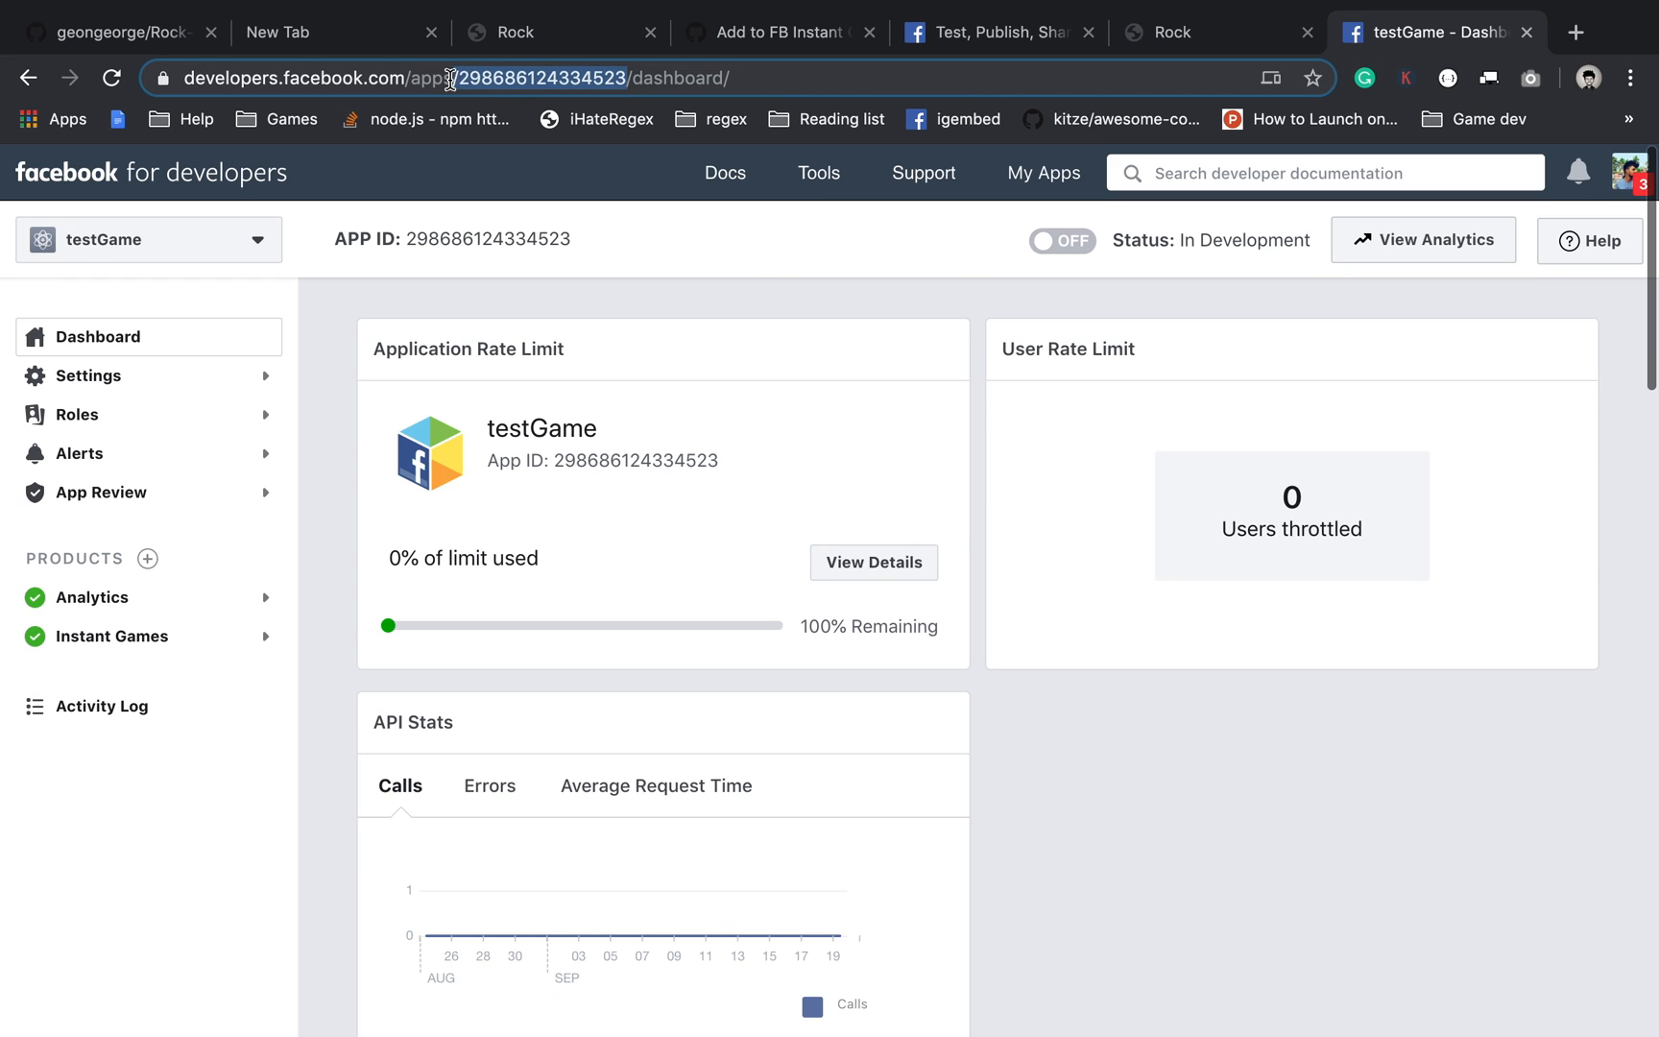
{"action": "left_click", "coordinate": [1042, 172]}
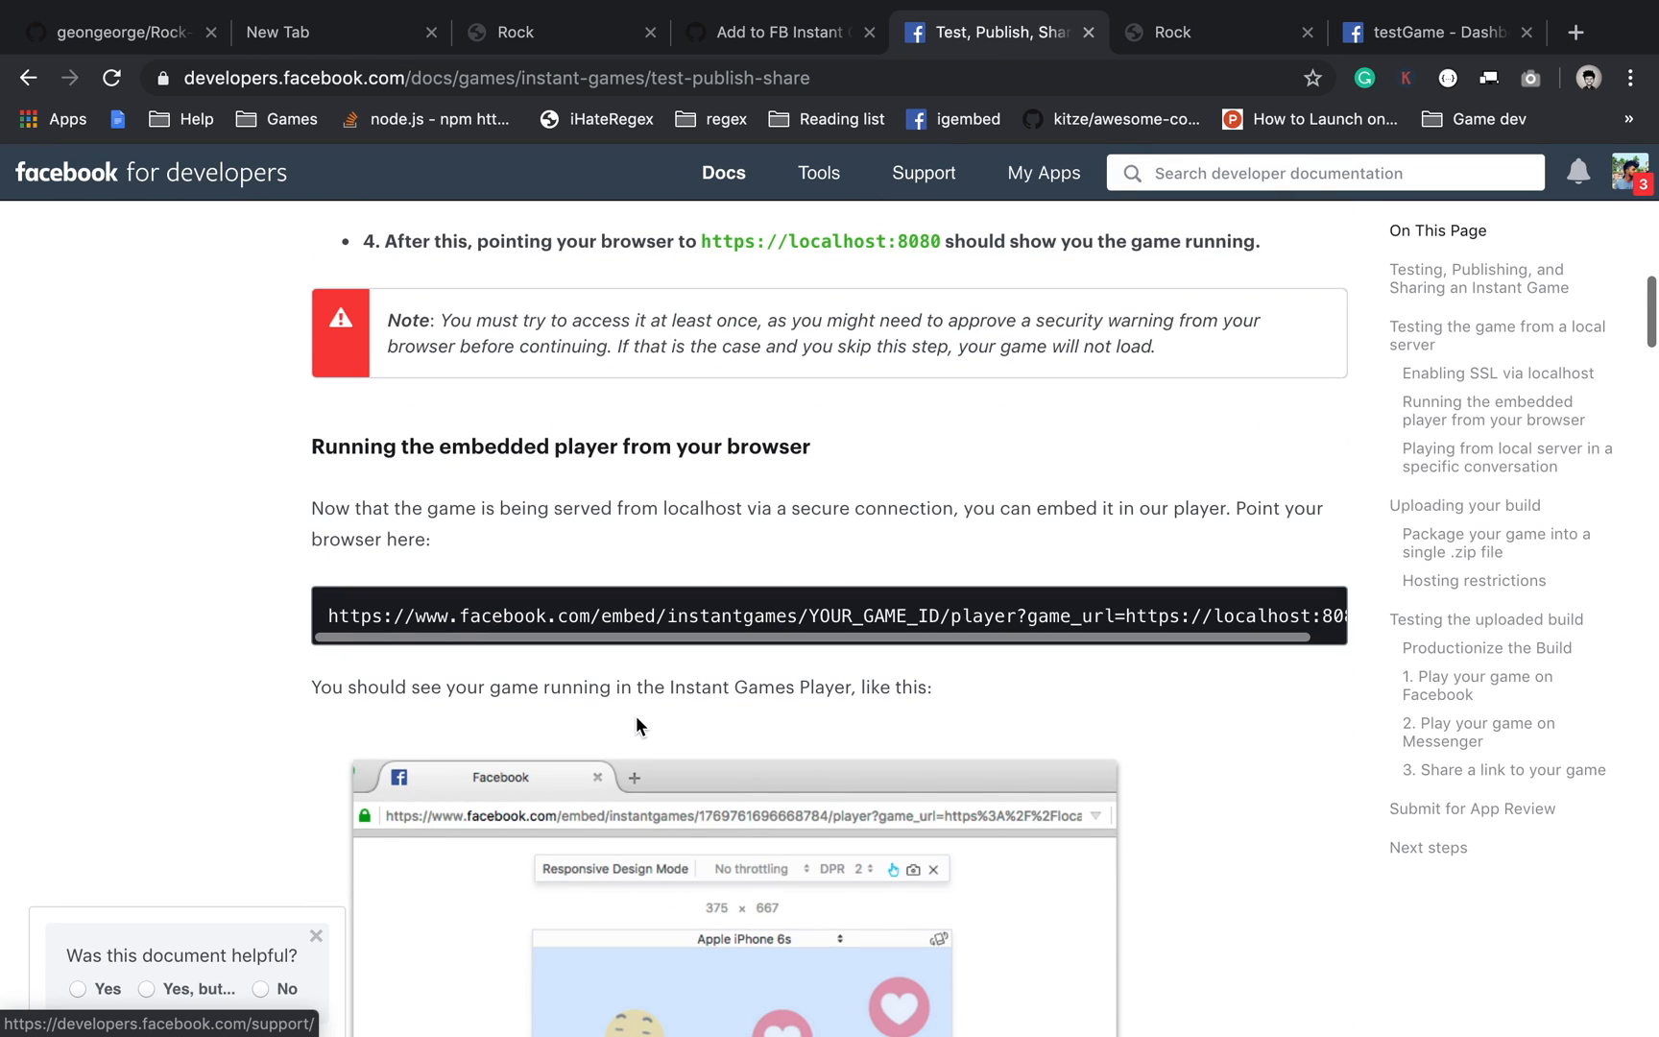
{"action": "mouse_move", "coordinate": [334, 615]}
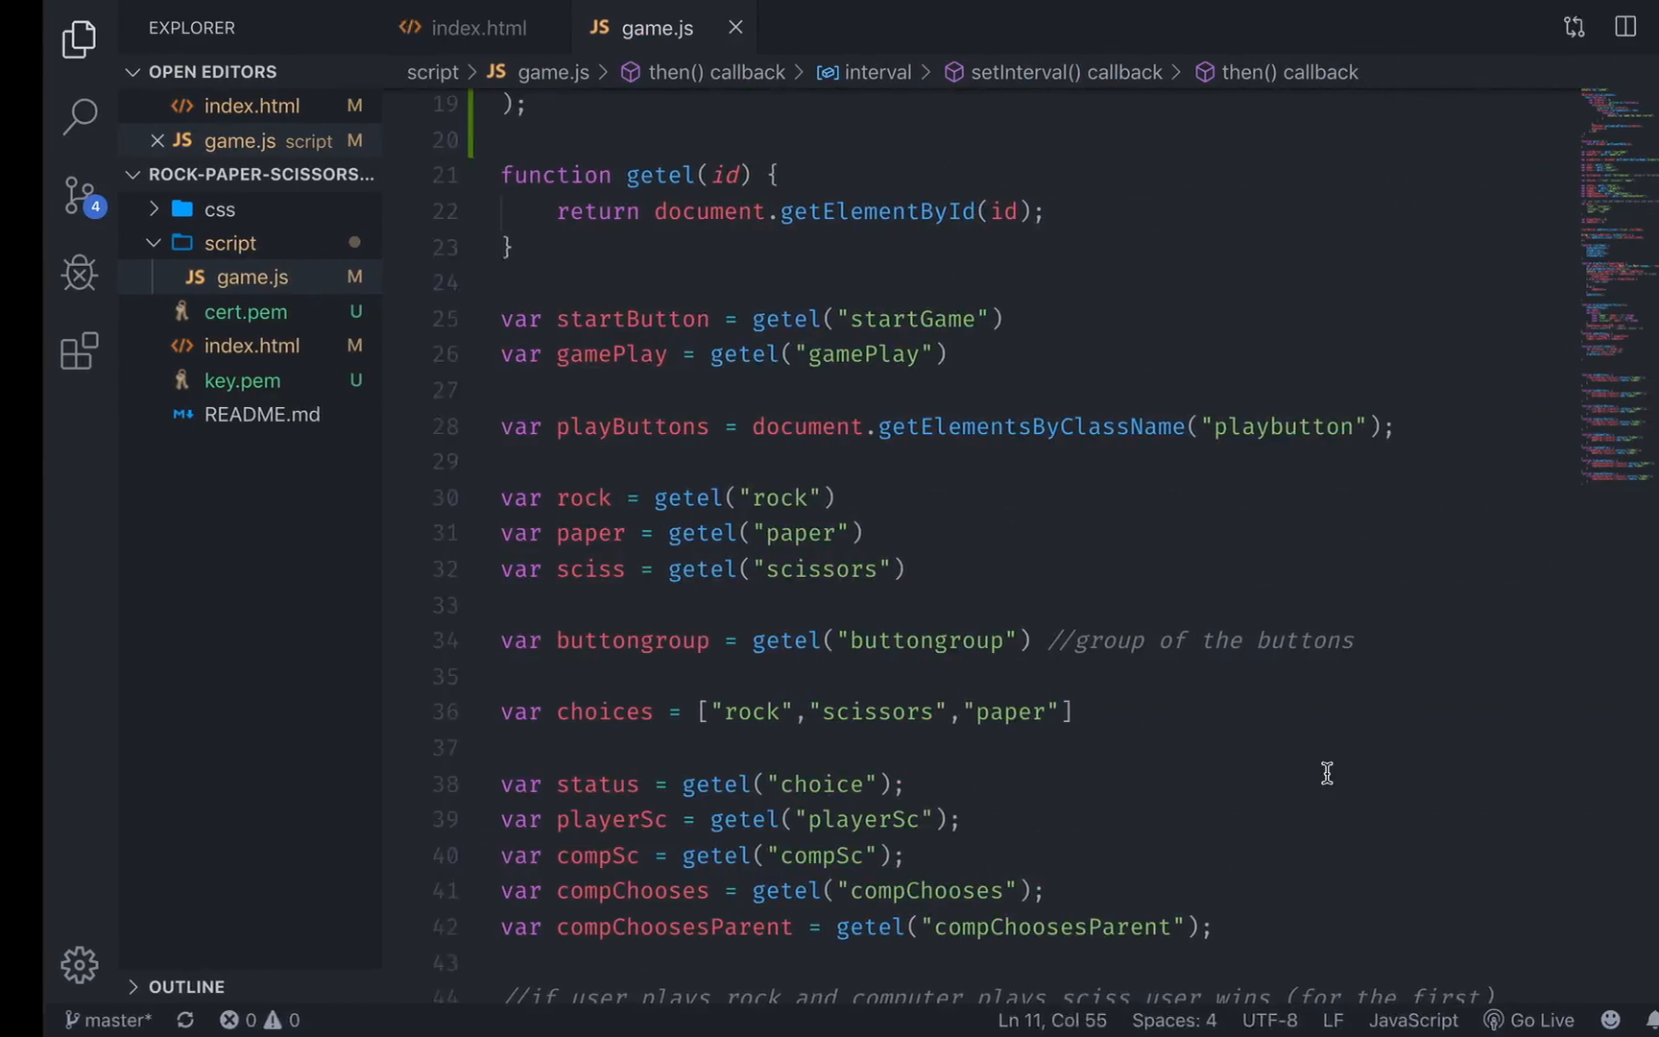
{"action": "scroll", "scroll_direction": "up", "scroll_amount": 3}
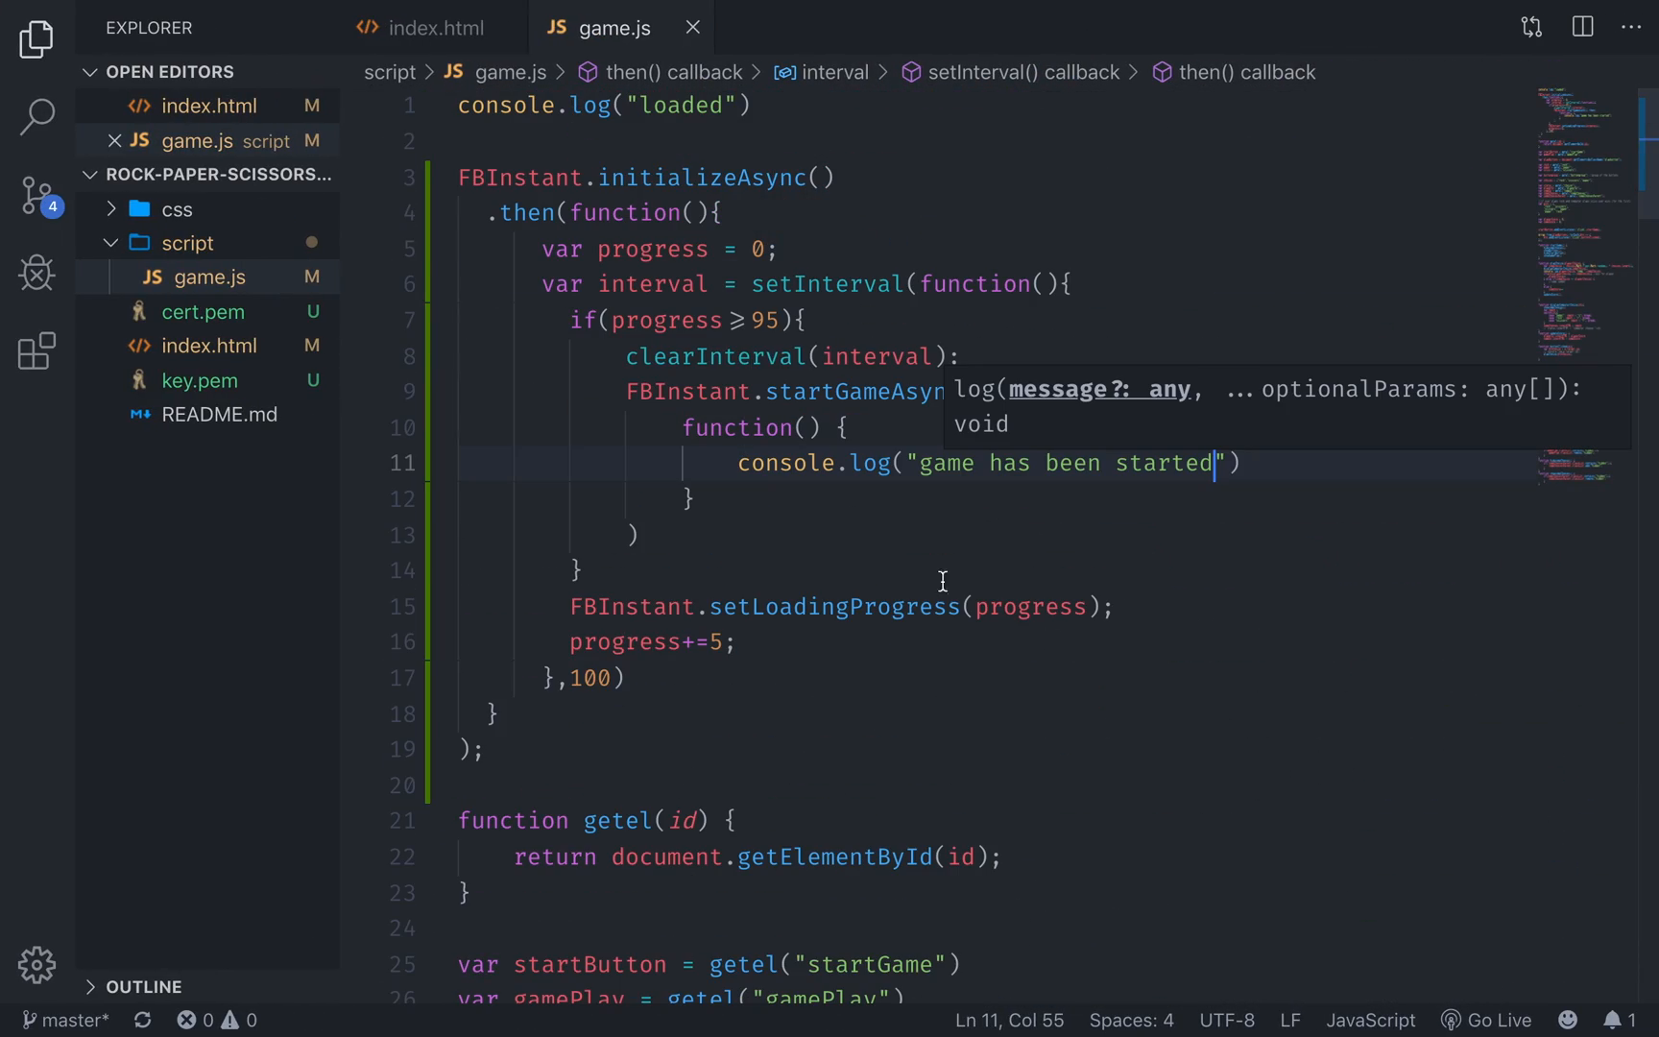
{"action": "type", "text": "/"}
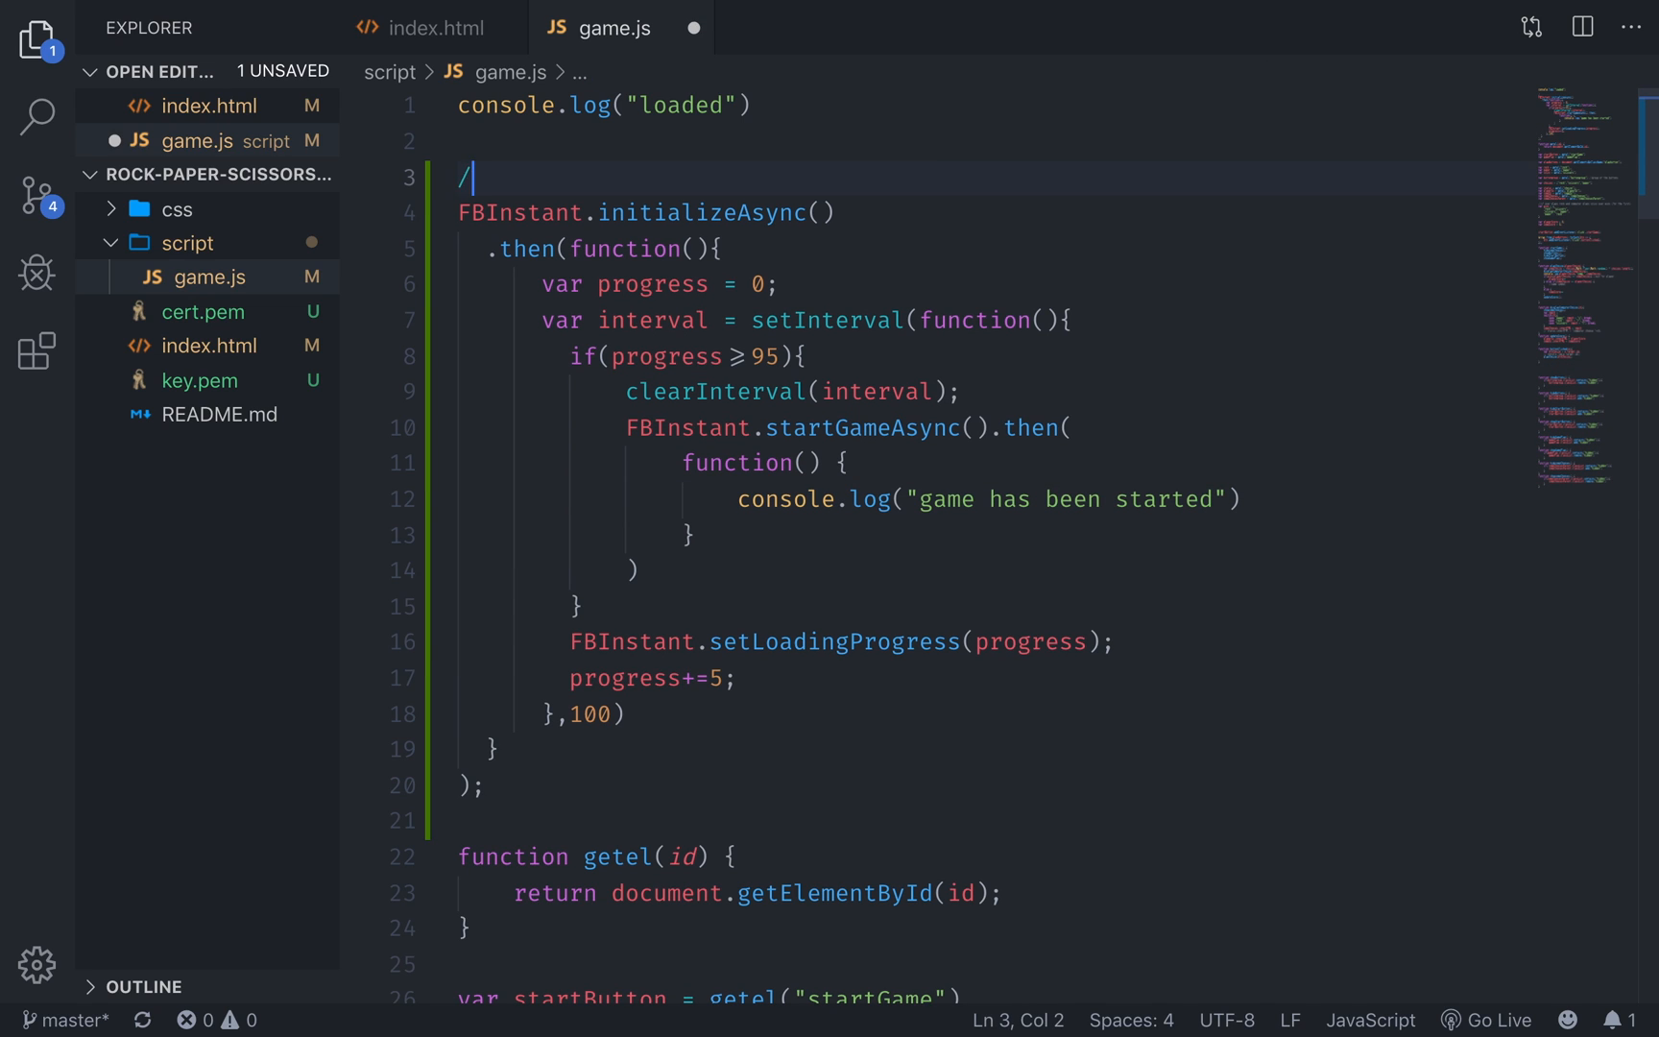
{"action": "type", "text": "/ https://www.facebook.com/embed/instantgames/YOUR_GAME_ID/player?game_url=https://localhost:8080"}
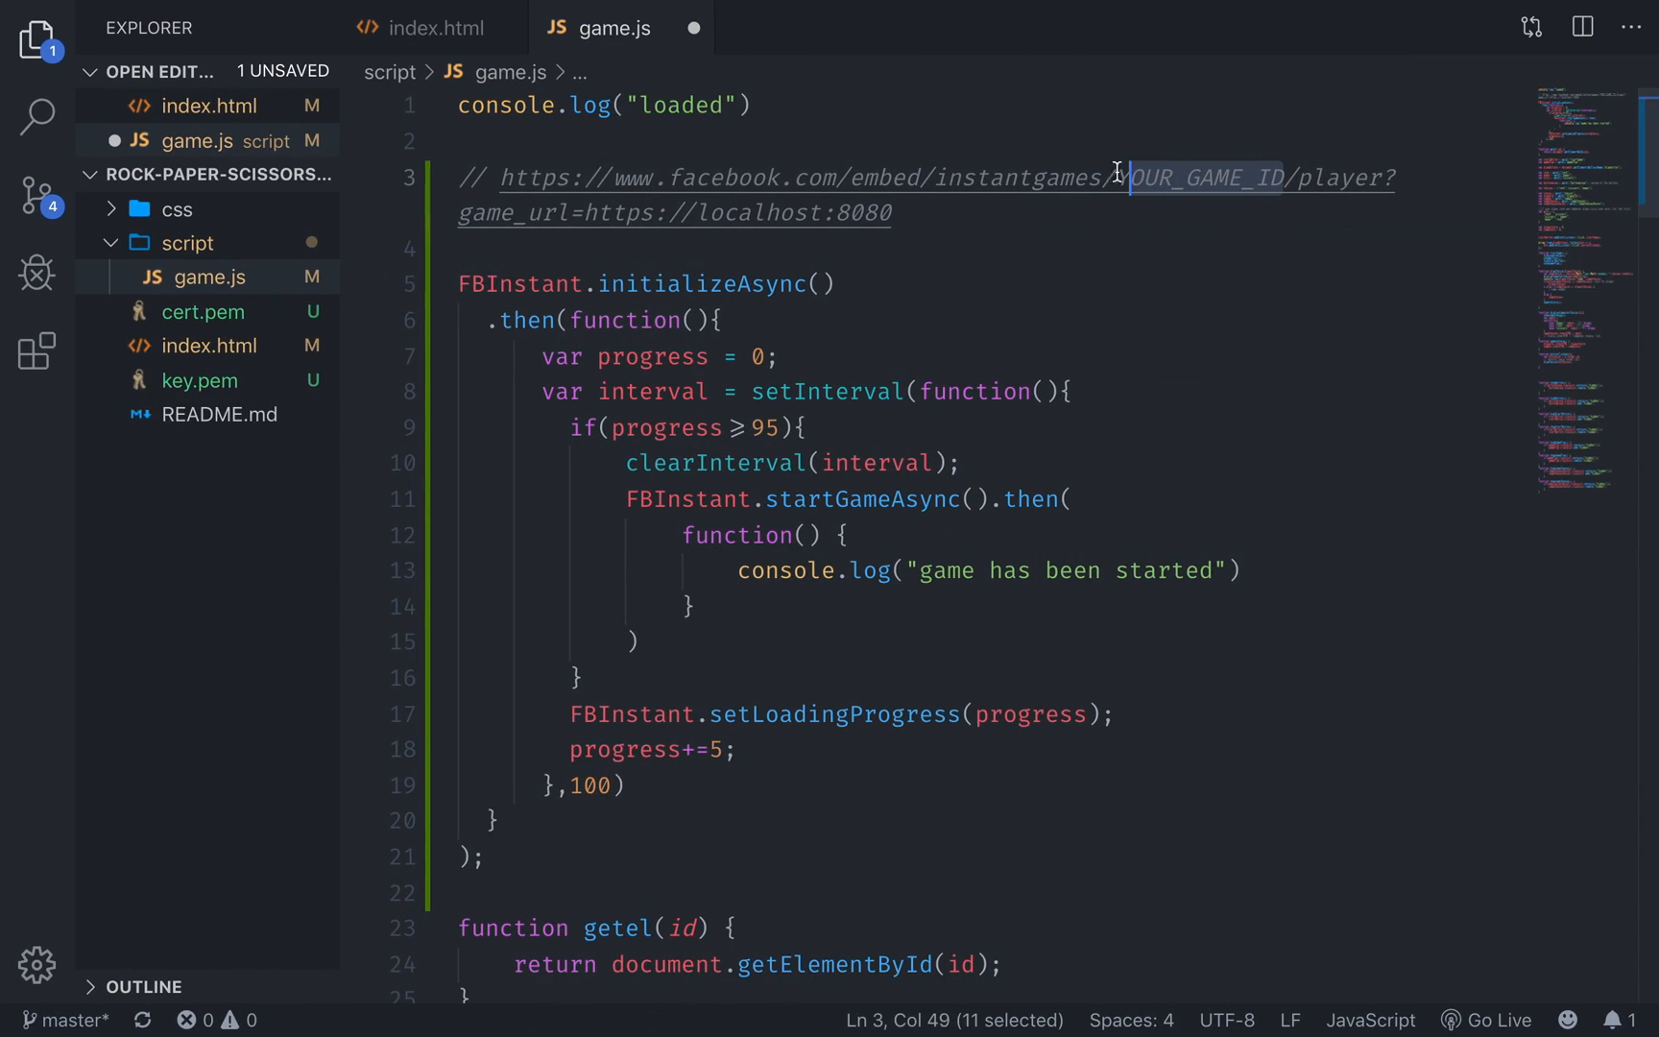
{"action": "type", "text": "298686124334523/player?game_url=https://localhost:8080"}
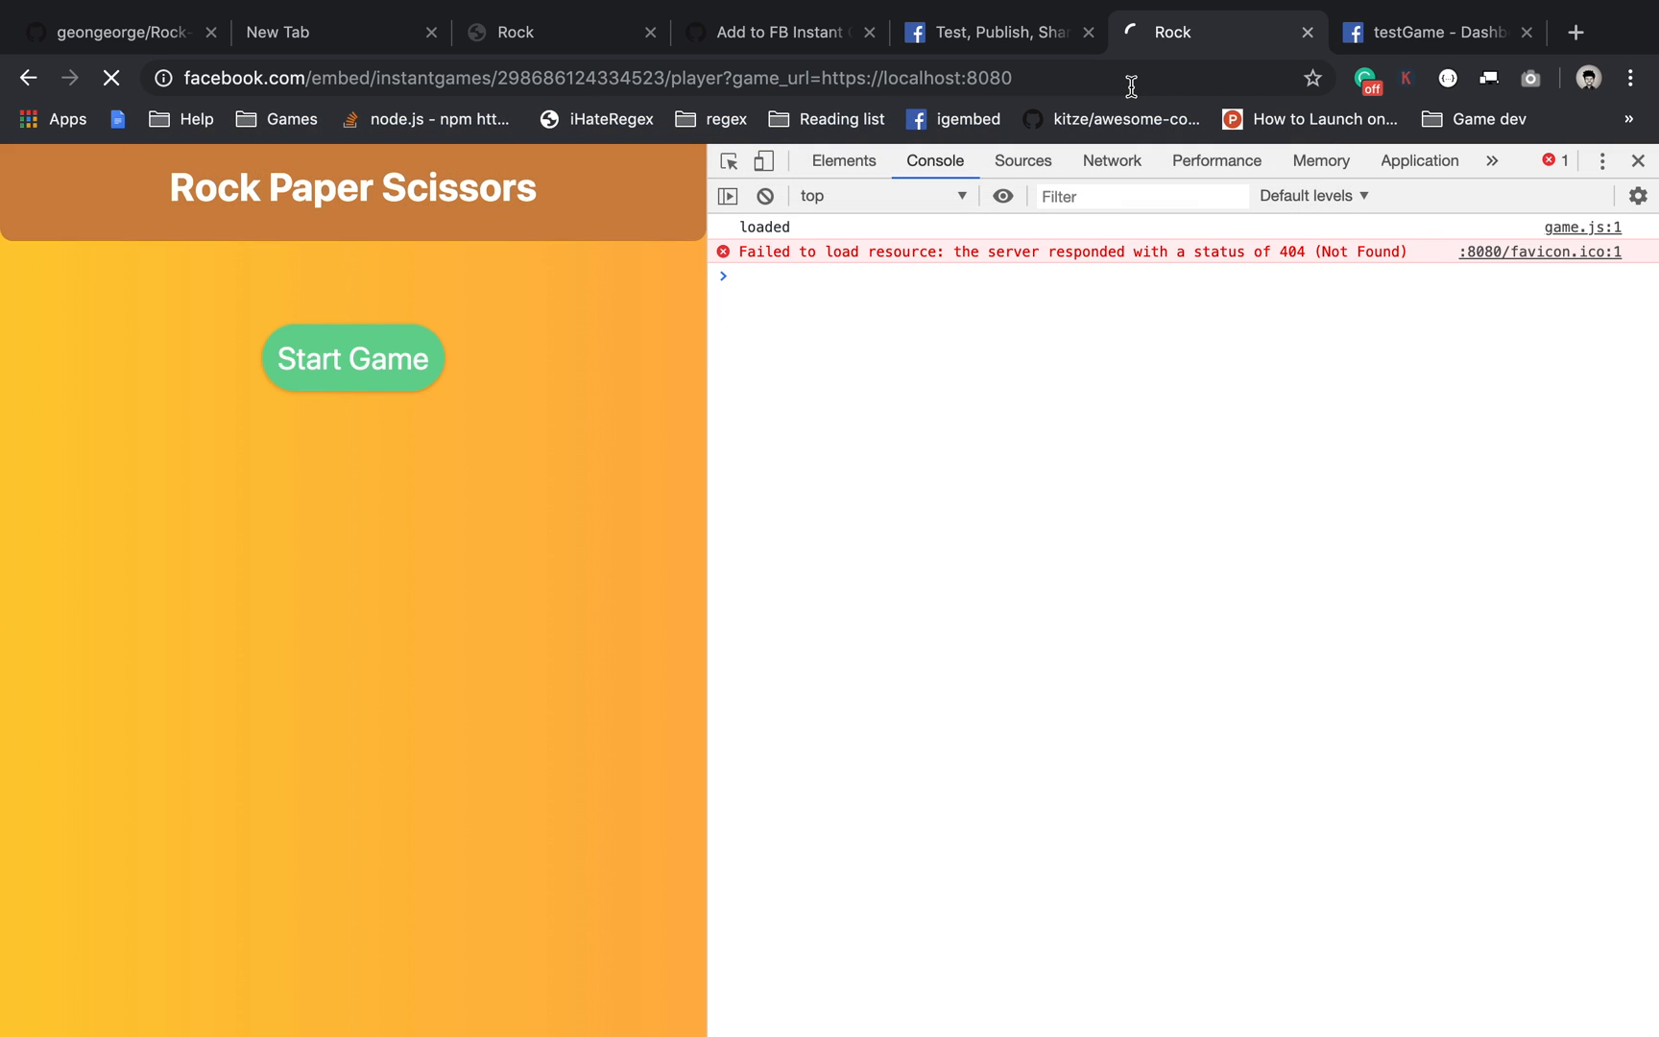
- Load the embedded player URL and hit Start Game, confirming the console logs "game has been started"
{"action": "left_click", "coordinate": [111, 77]}
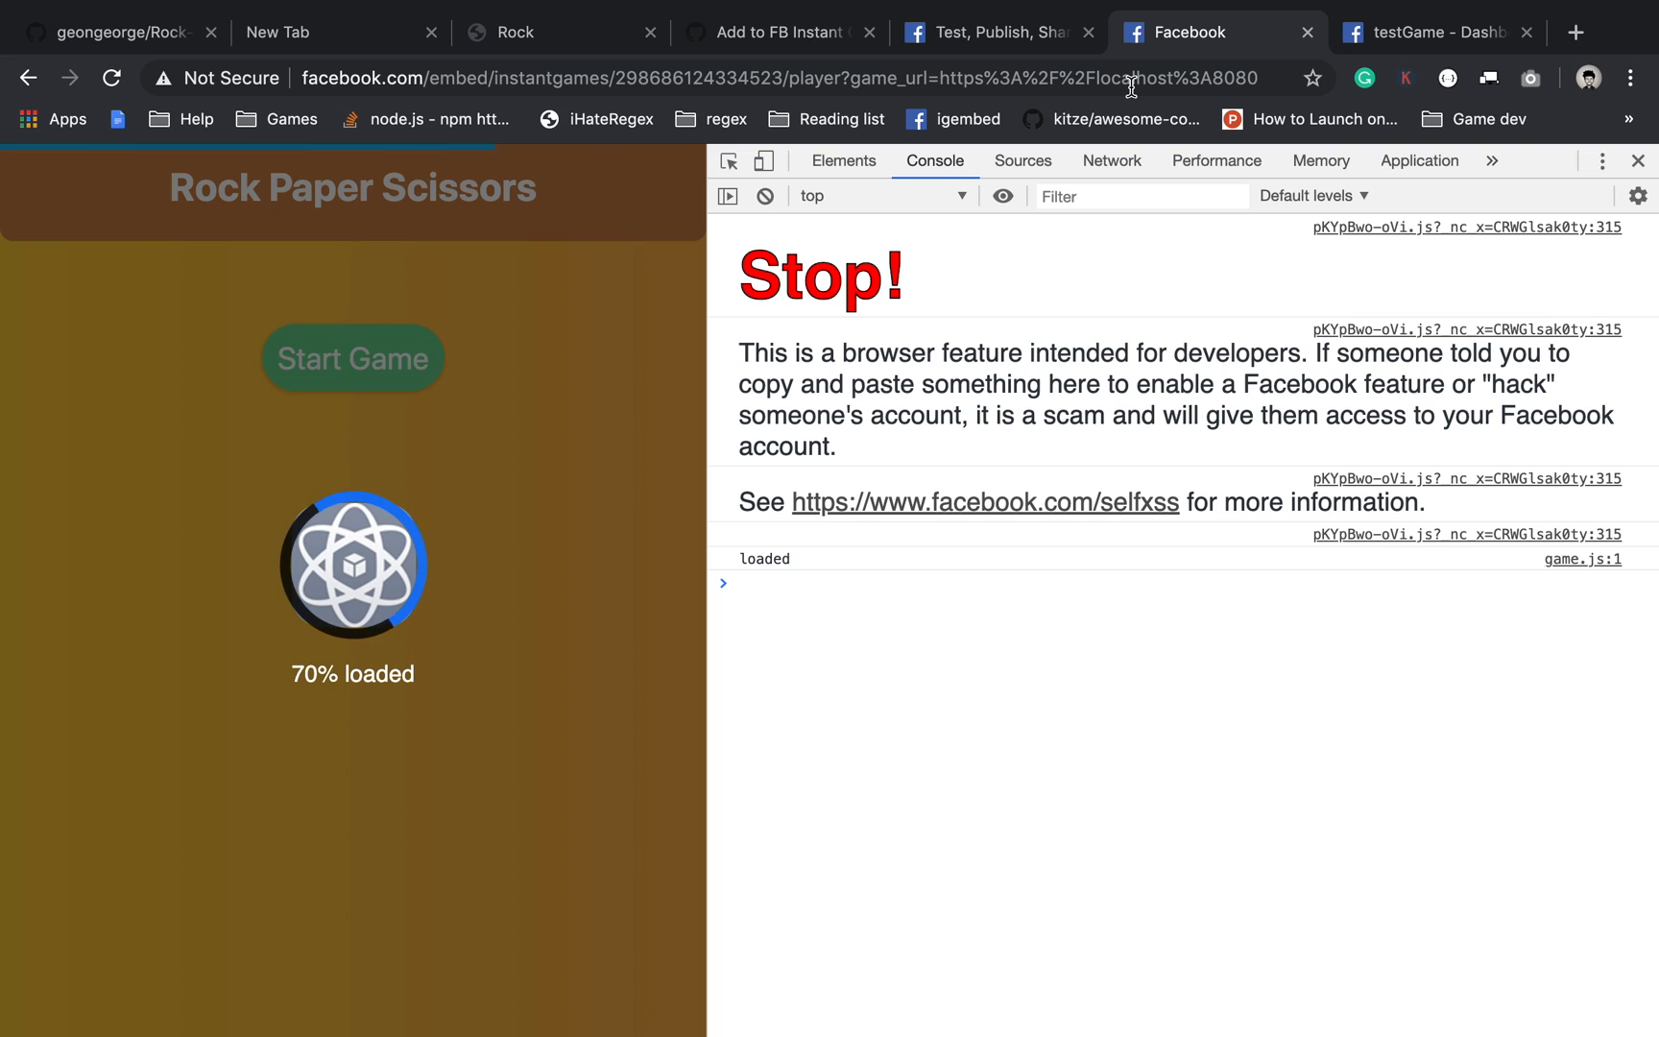
{"action": "left_click", "coordinate": [351, 357]}
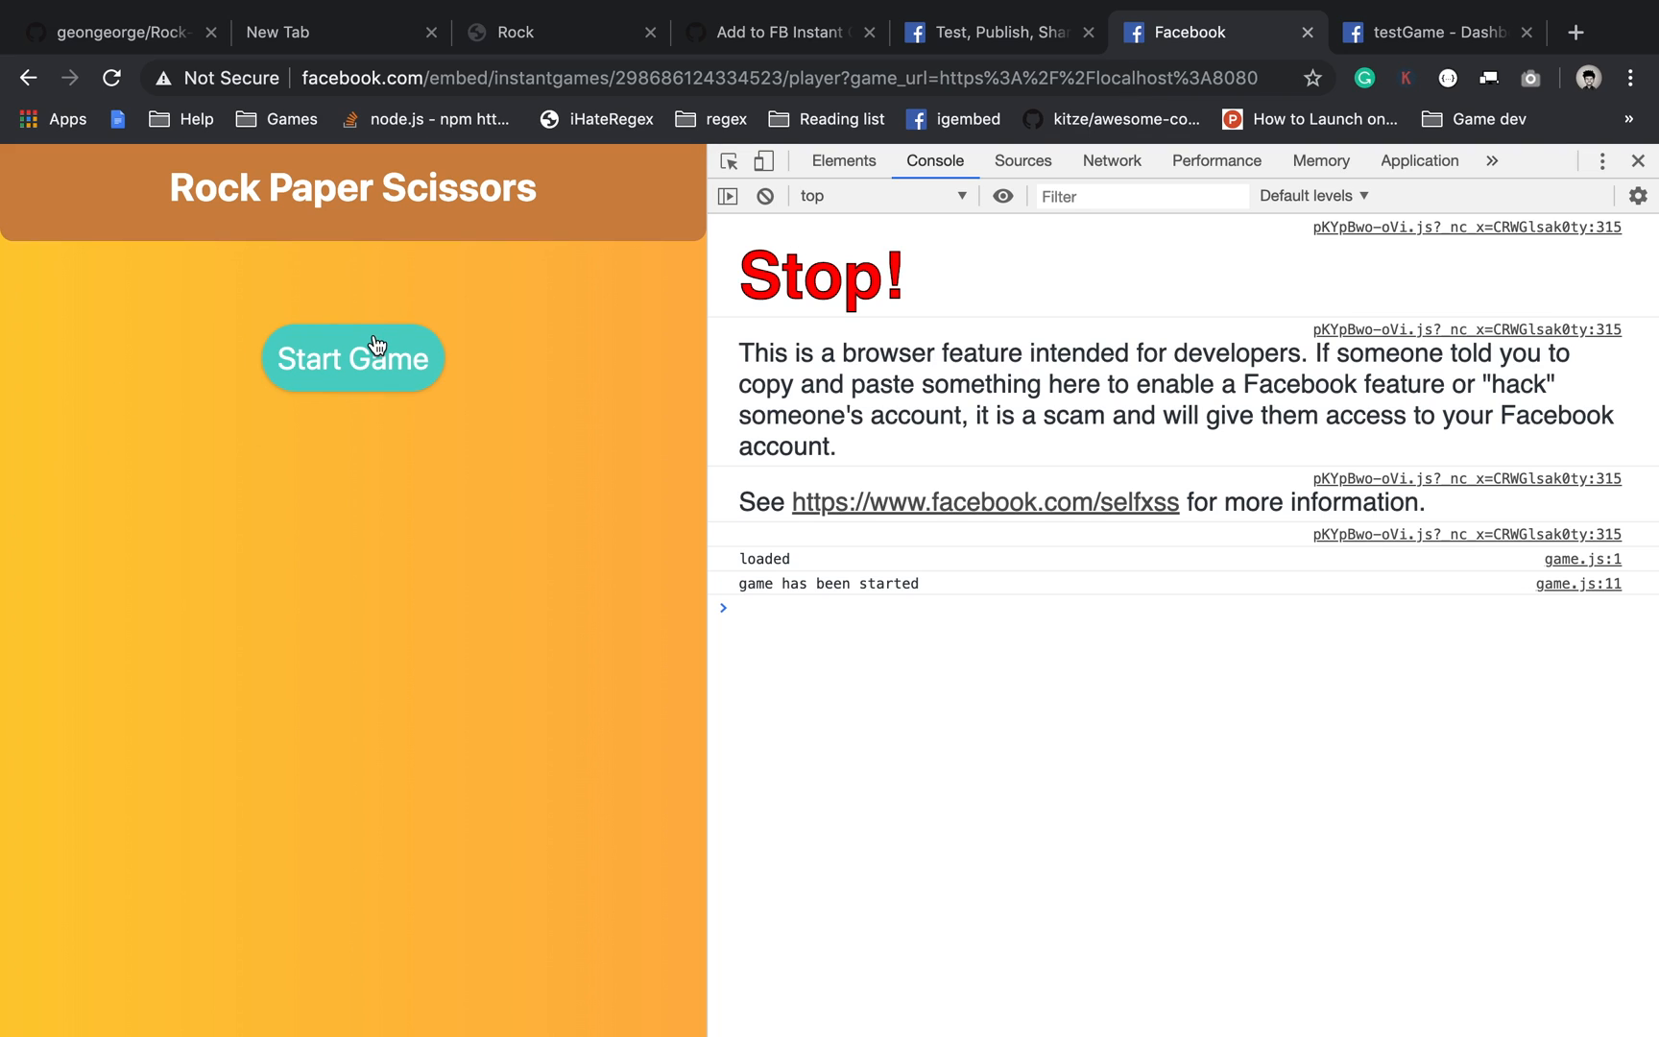
{"action": "mouse_move", "coordinate": [711, 417]}
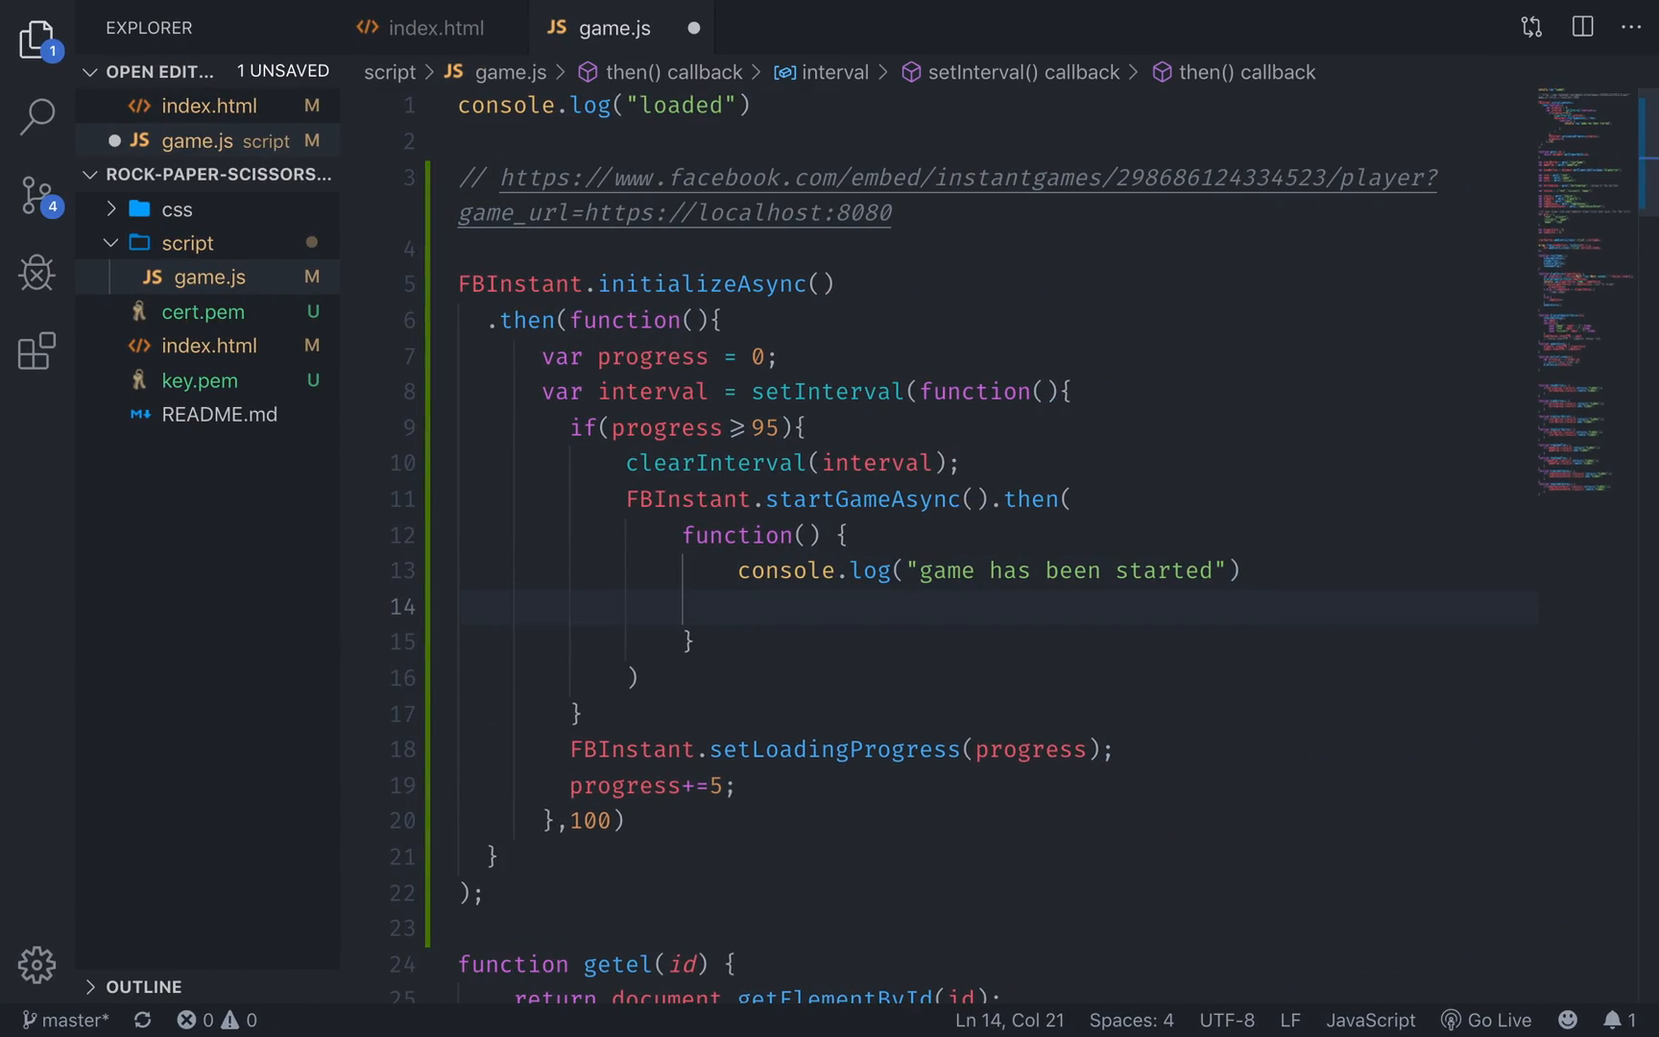
- Begin typing a startSplash call after the game-started log and dismiss the autocomplete popup
{"action": "type", "text": "startSpalc"}
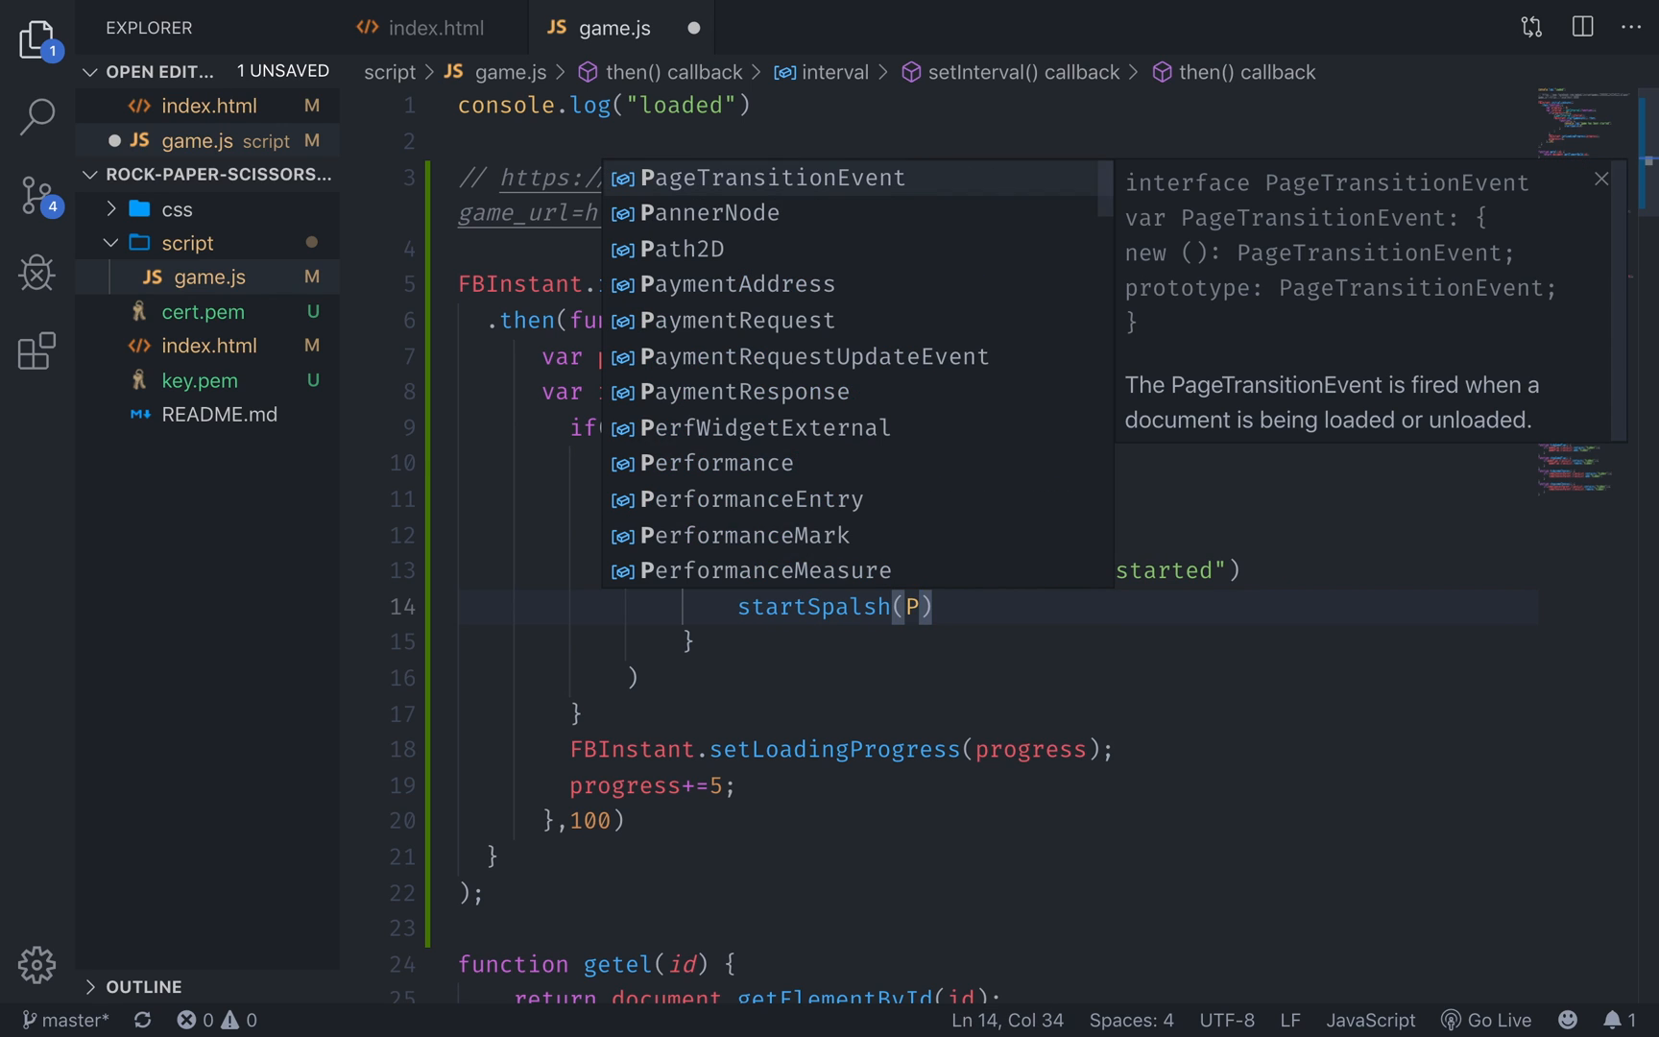
{"action": "key", "text": "Escape"}
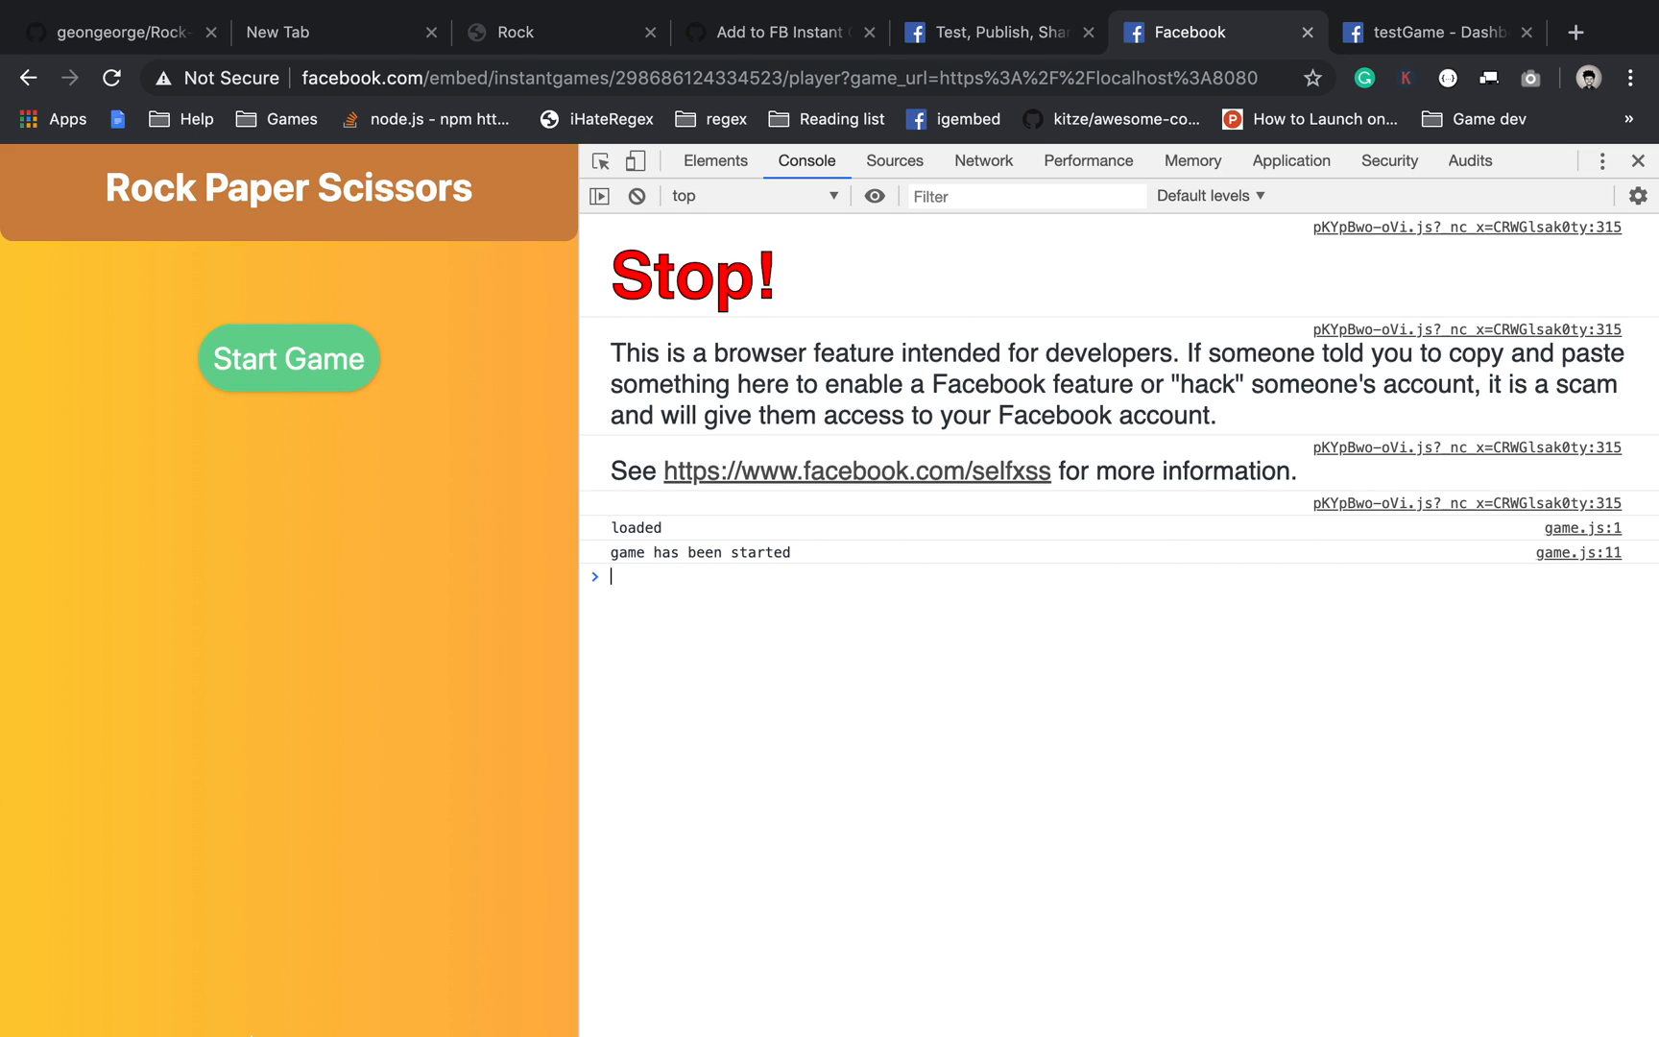
{"action": "mouse_move", "coordinate": [215, 981]}
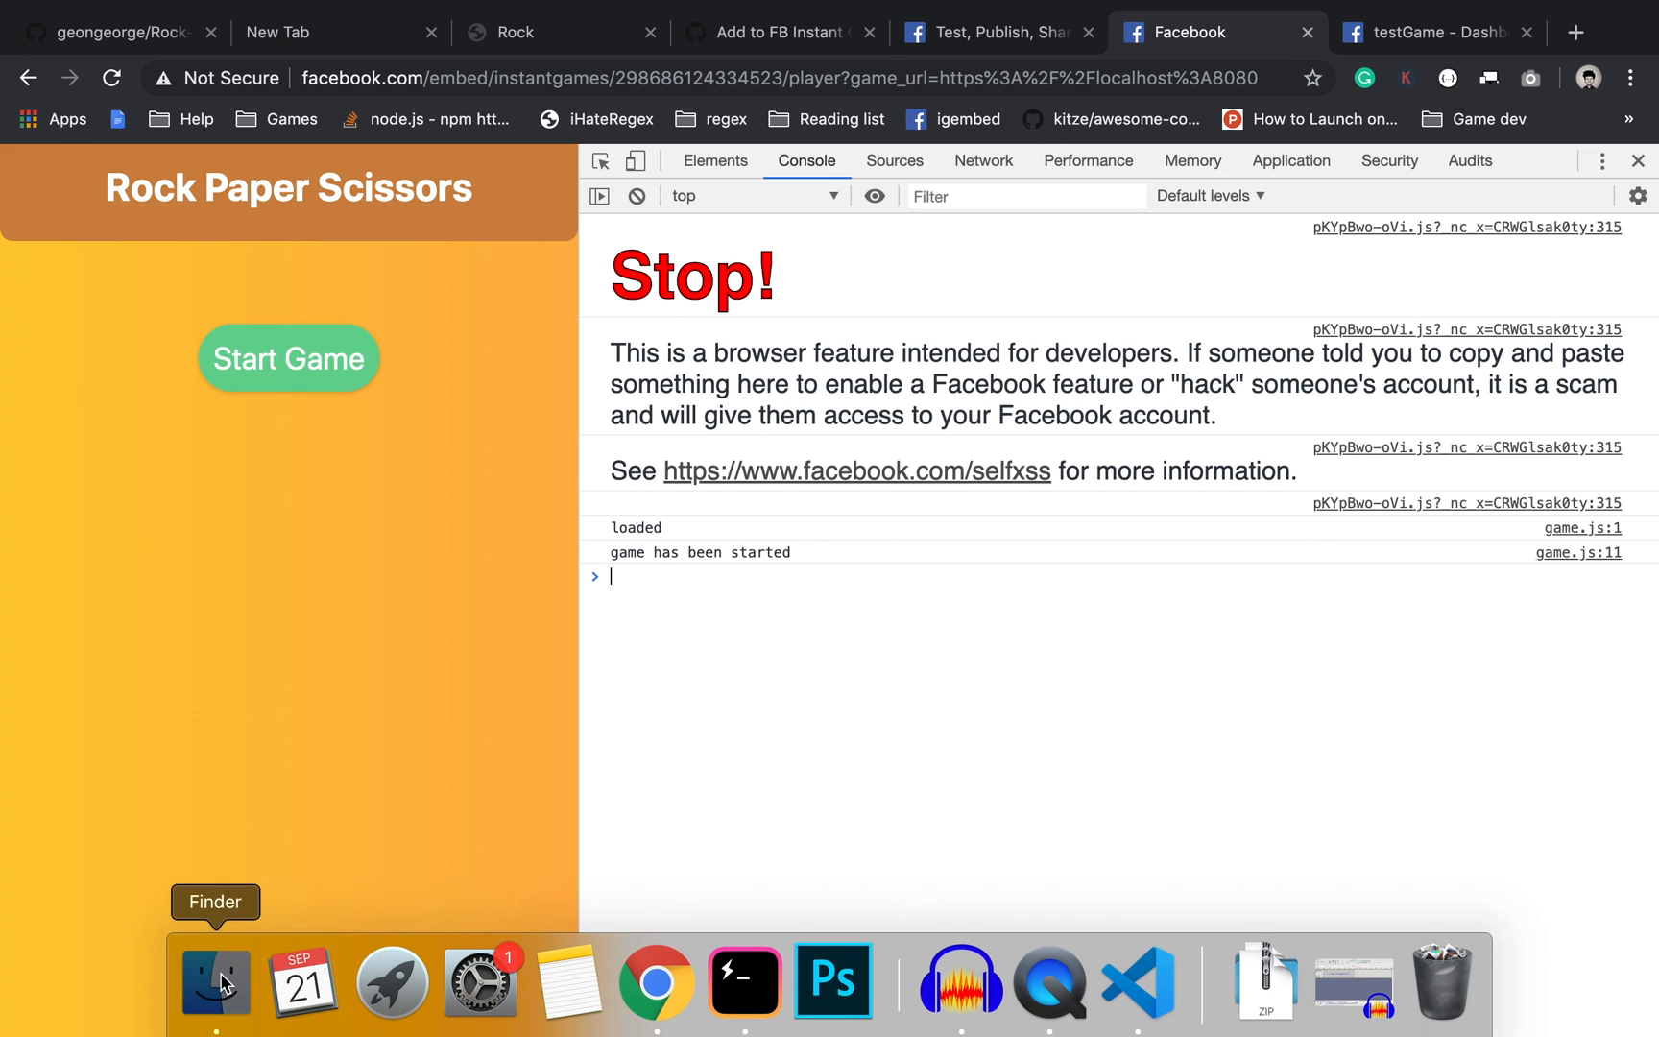
- Select css, script and index.html in the rockpaper folder and compress them into Archive.zip
{"action": "left_click", "coordinate": [215, 979]}
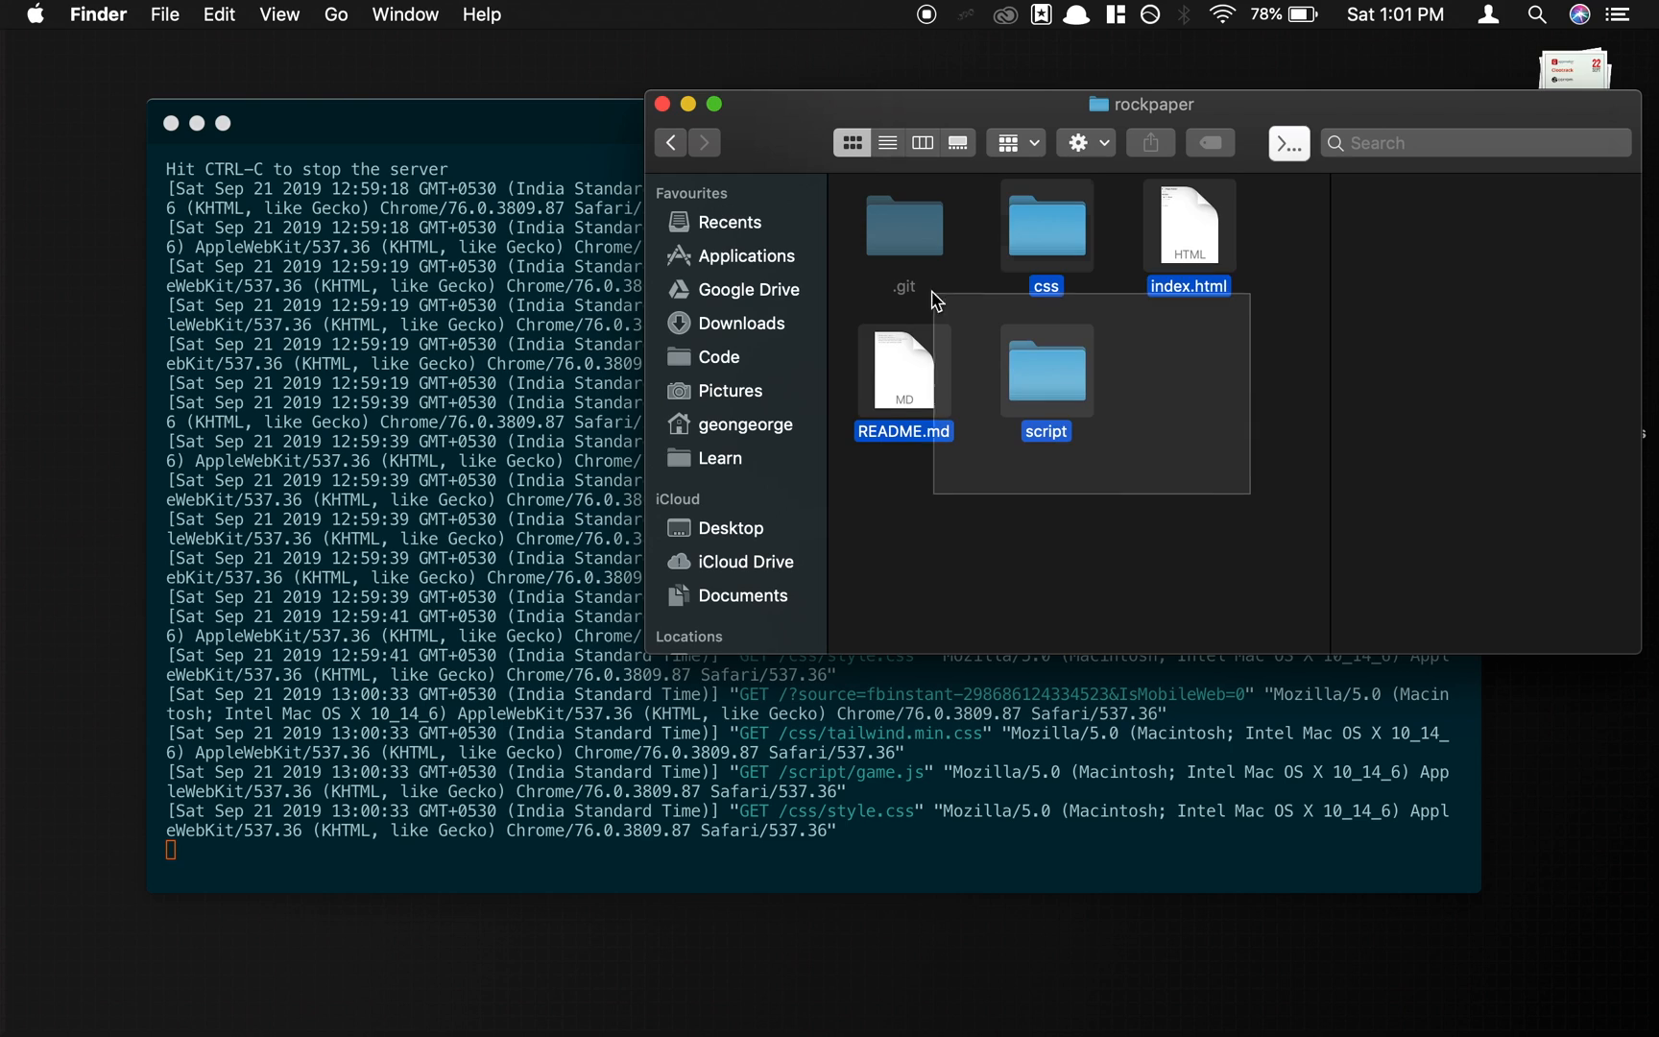
{"action": "left_click", "coordinate": [1046, 225]}
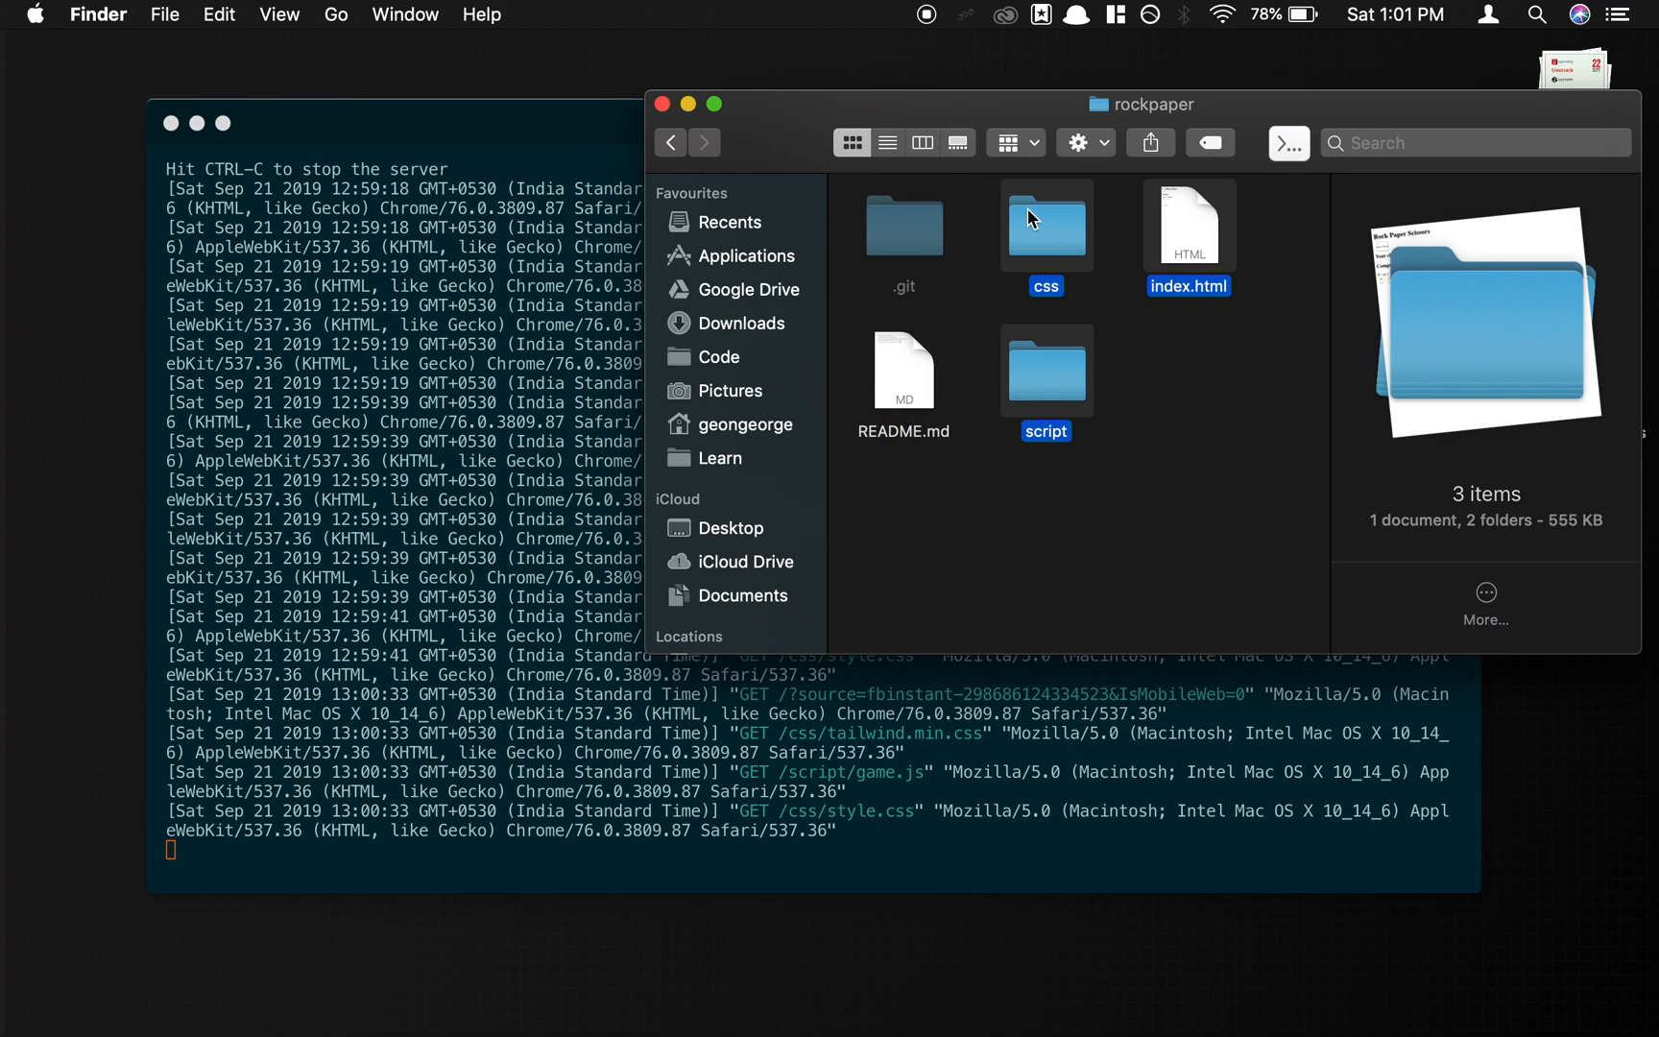
{"action": "left_click", "coordinate": [902, 371]}
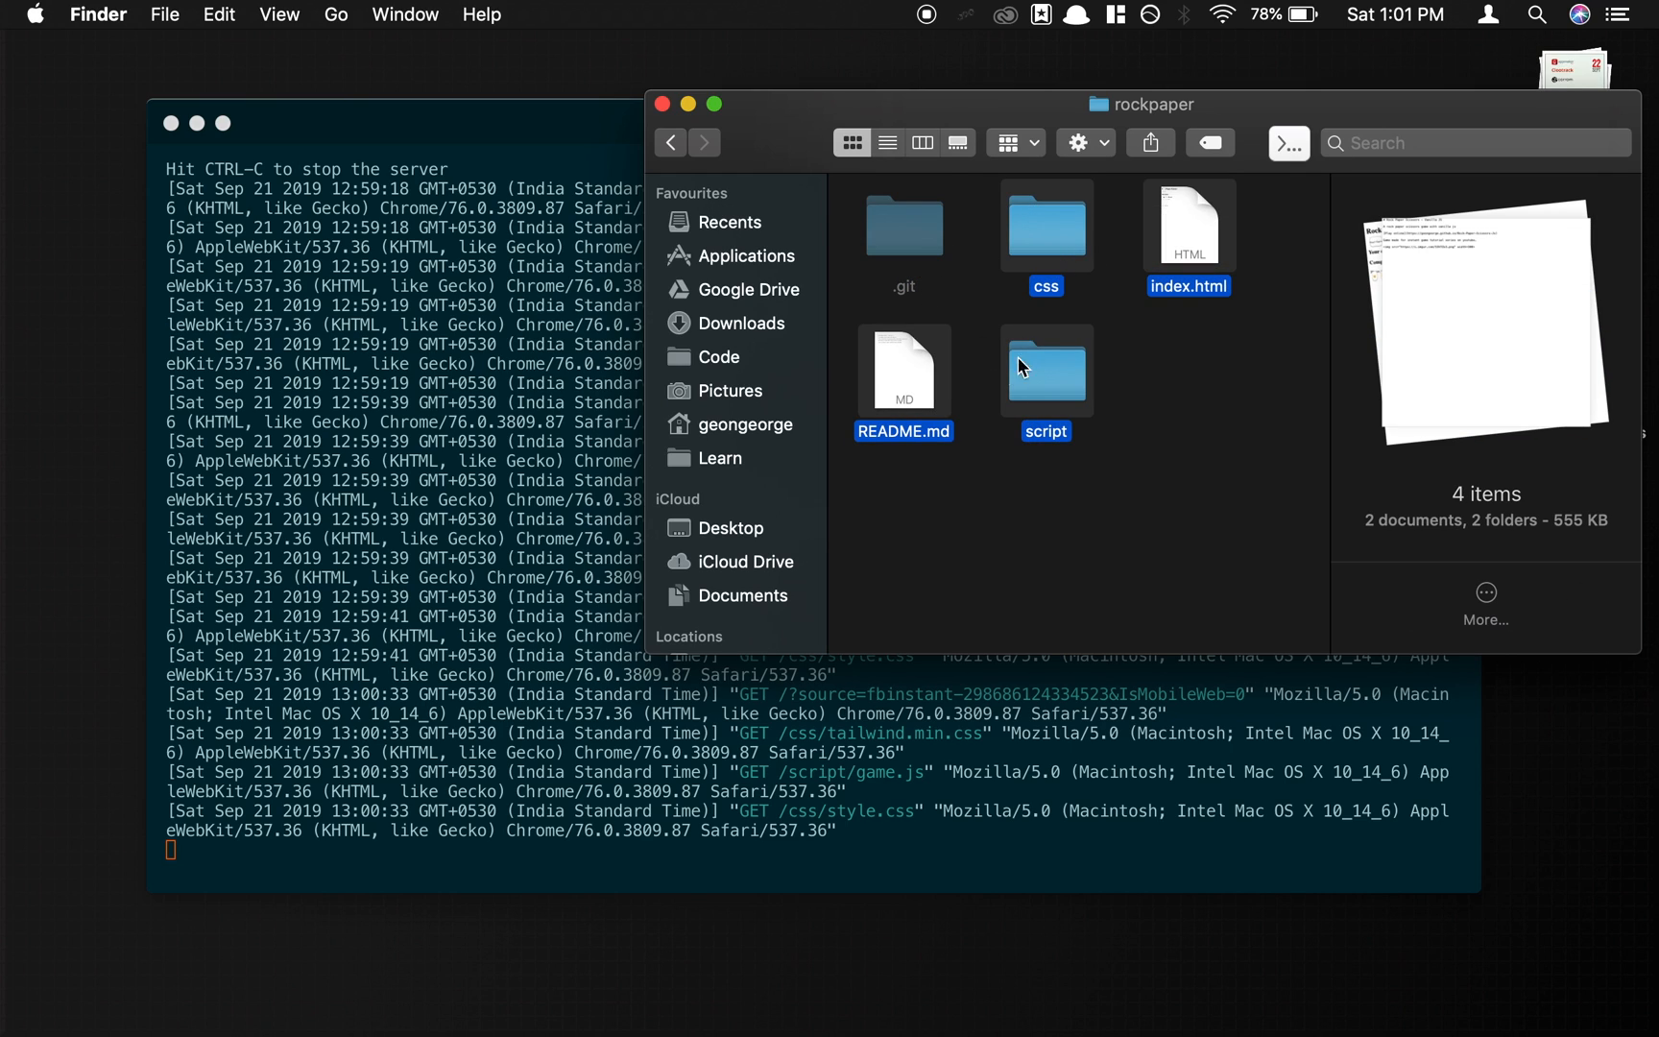
{"action": "left_click", "coordinate": [1044, 225]}
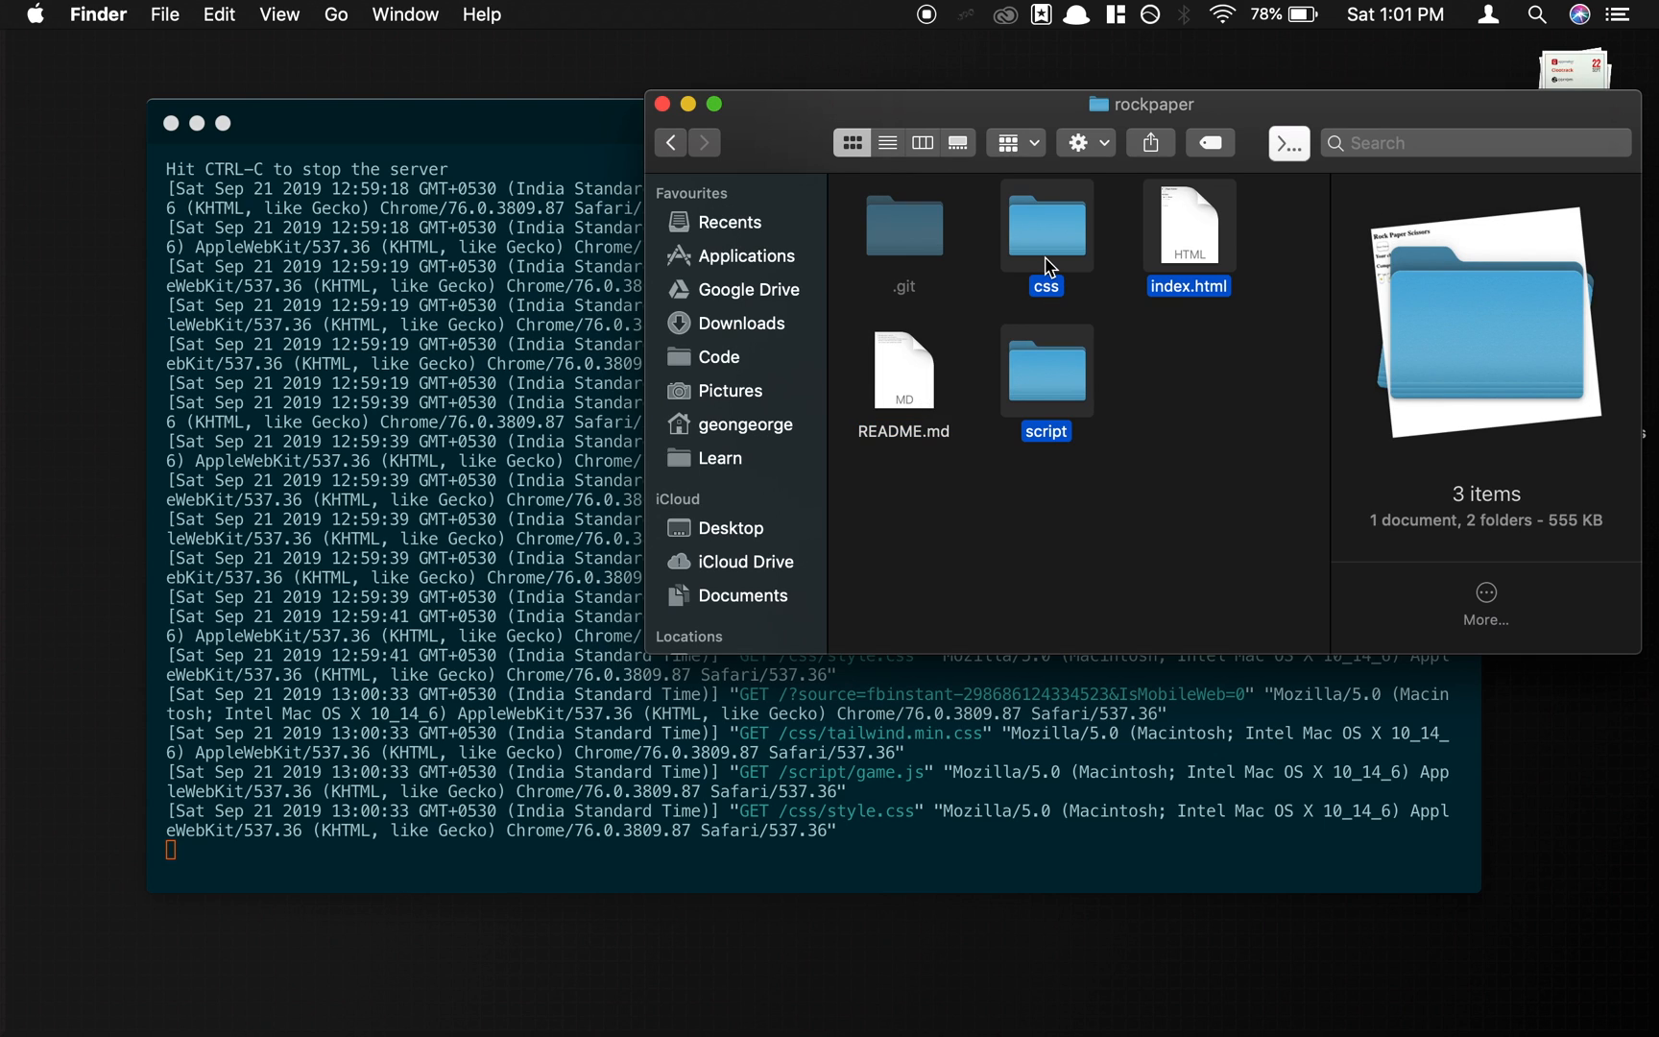
{"action": "right_click", "coordinate": [1045, 222]}
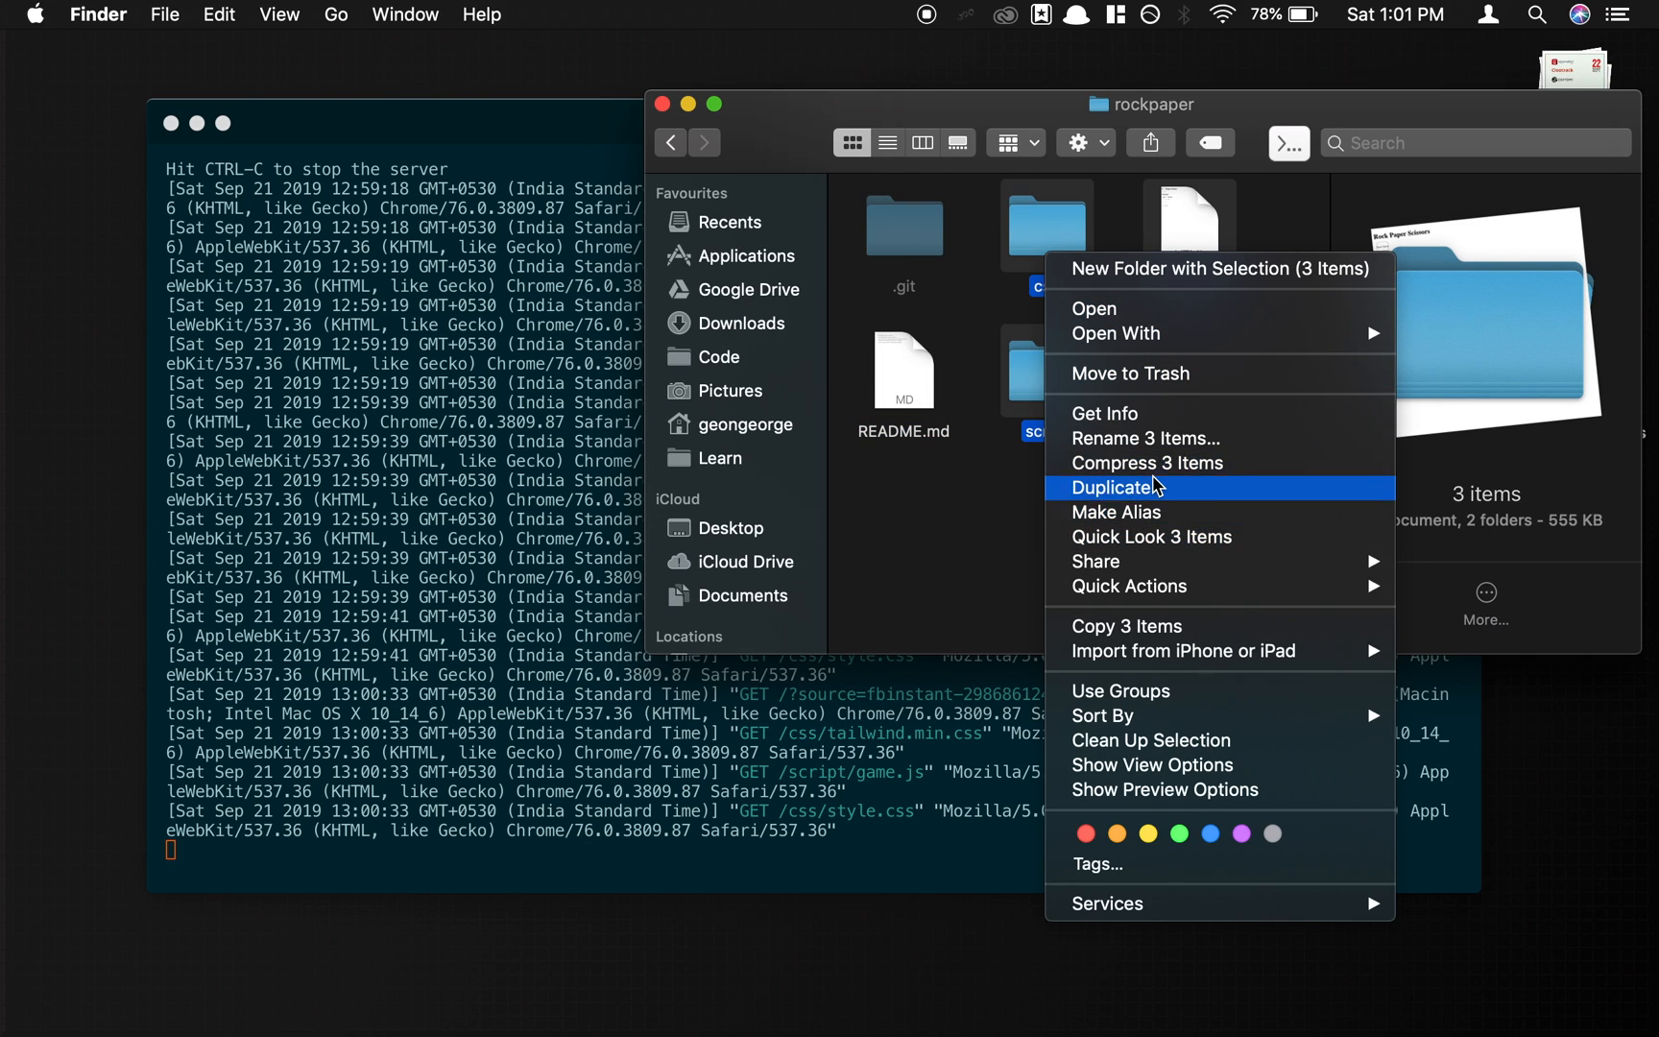
{"action": "left_click", "coordinate": [1146, 462]}
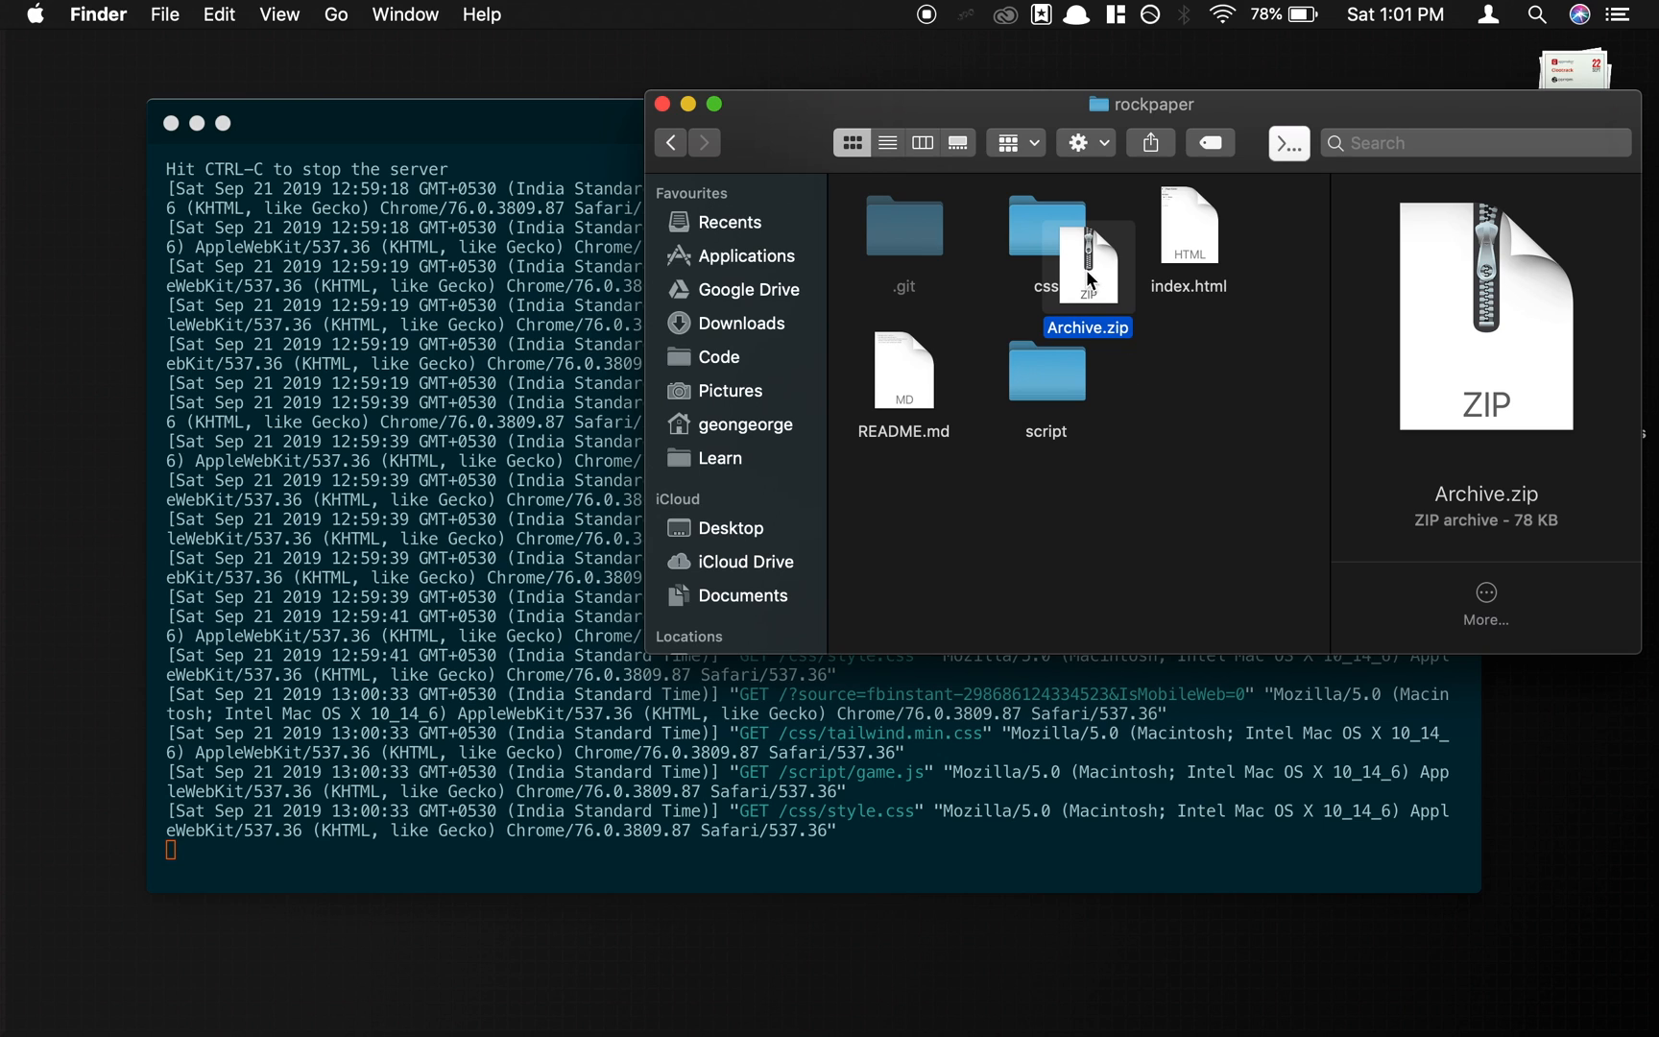